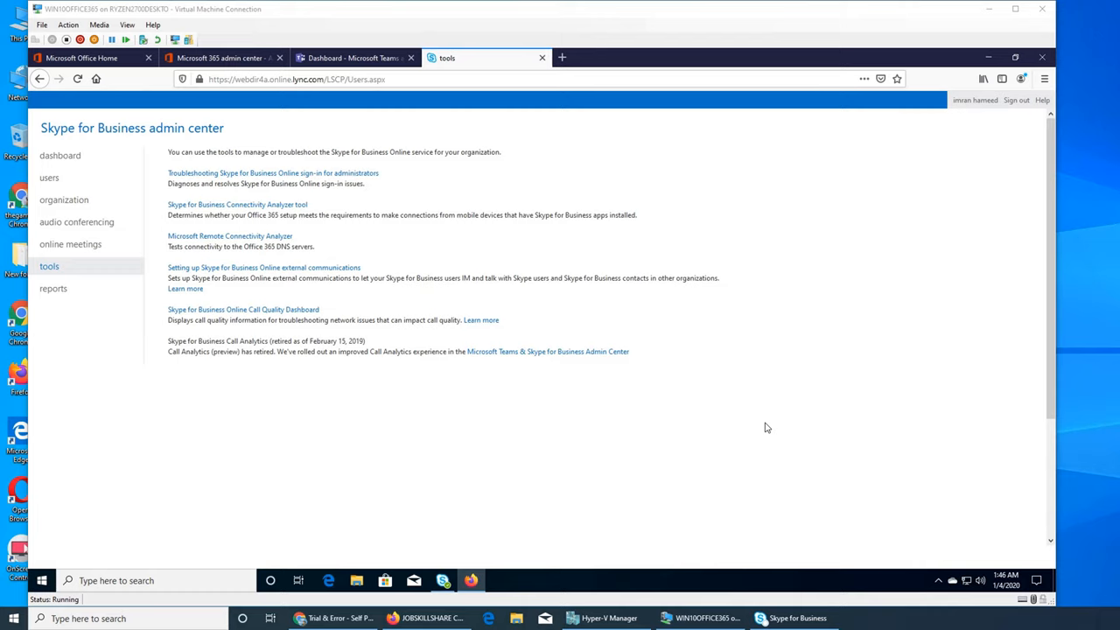
mouse_move(112, 226)
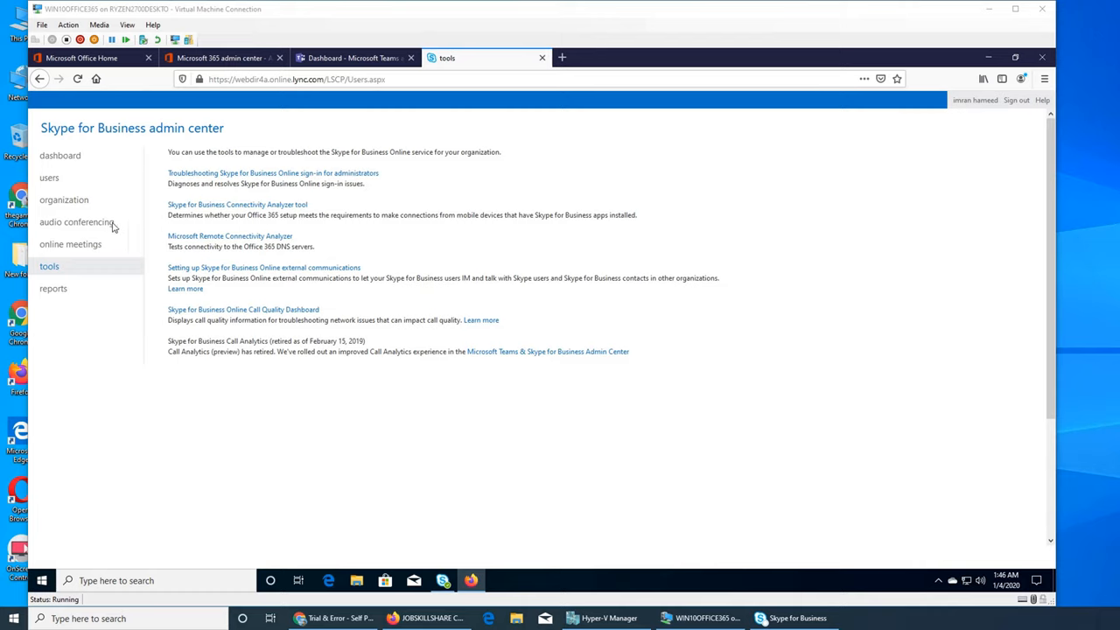
mouse_move(66, 205)
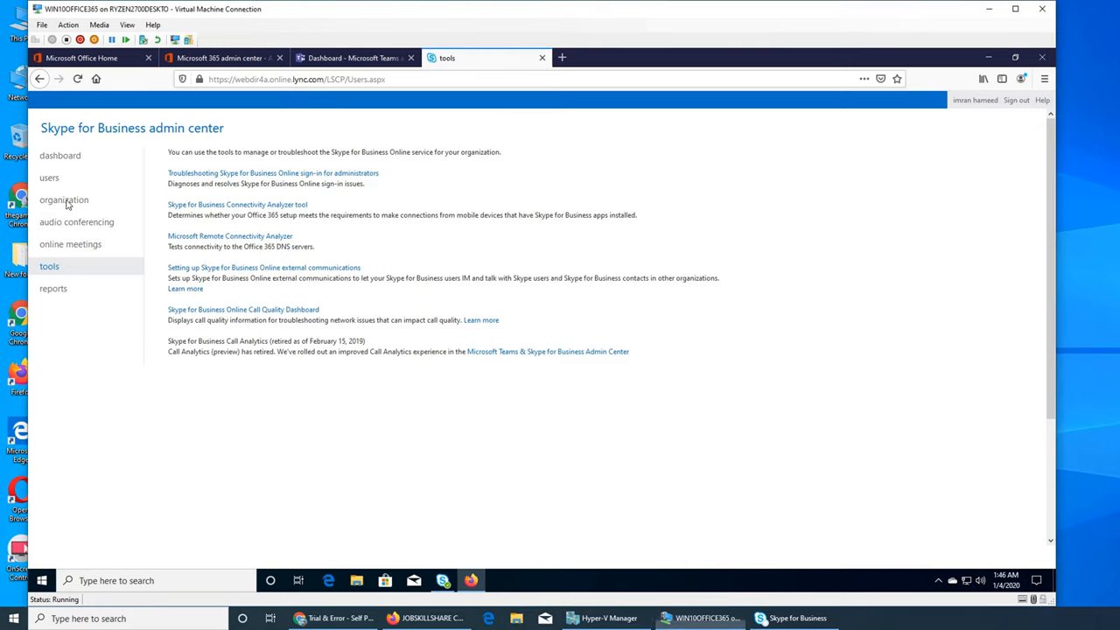
Go to the audio conferencing section showing the Office 365 Audio Conferencing try-or-purchase offer.
left_click(77, 221)
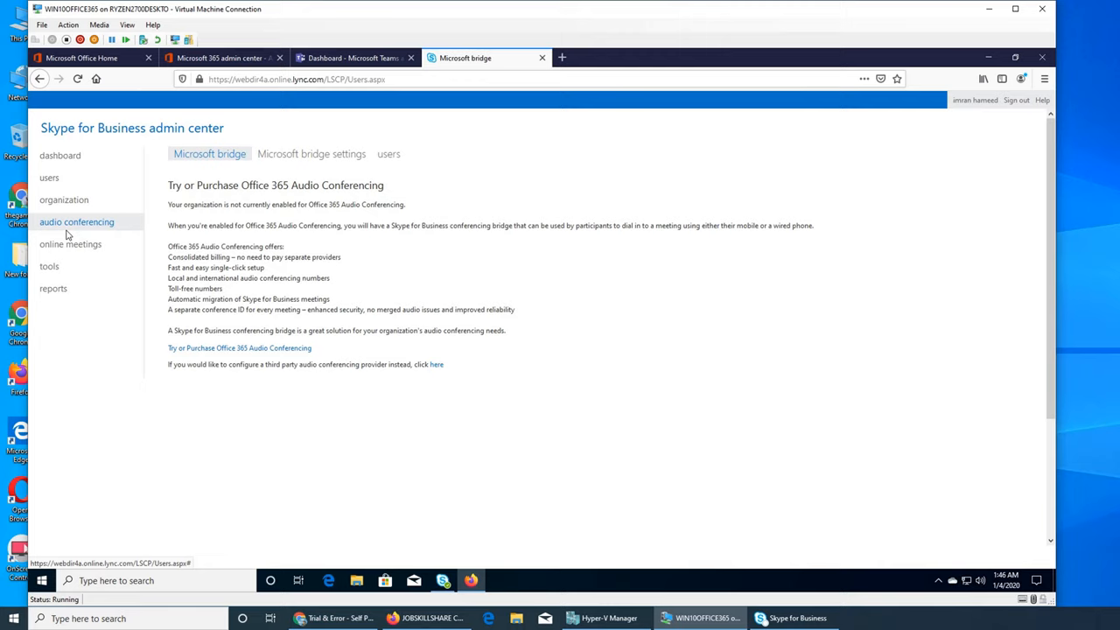
mouse_move(81, 266)
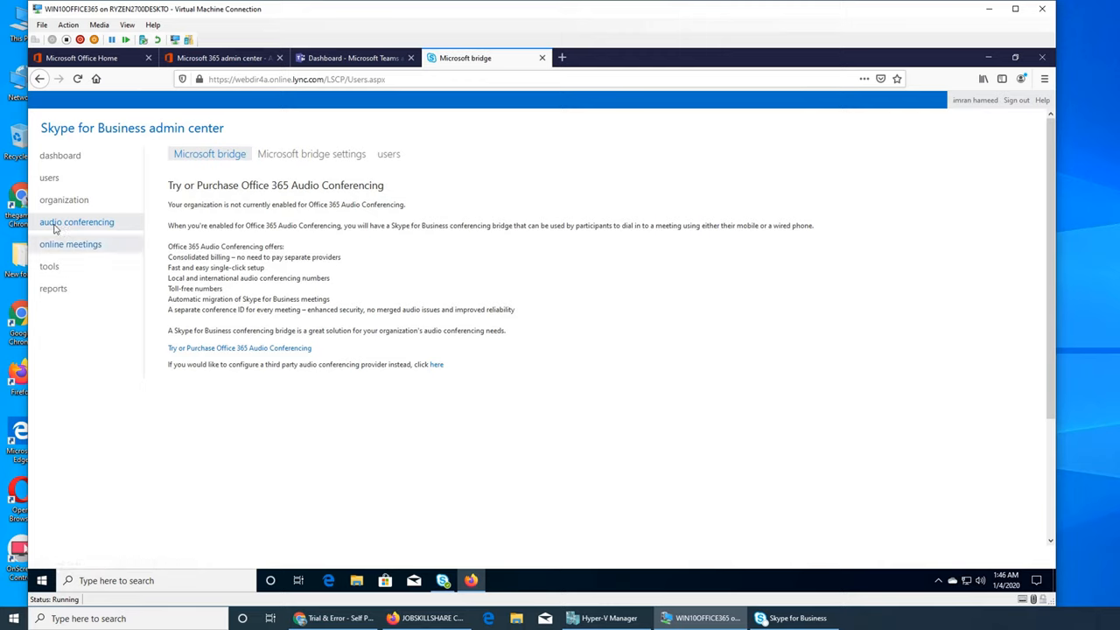
mouse_move(74, 266)
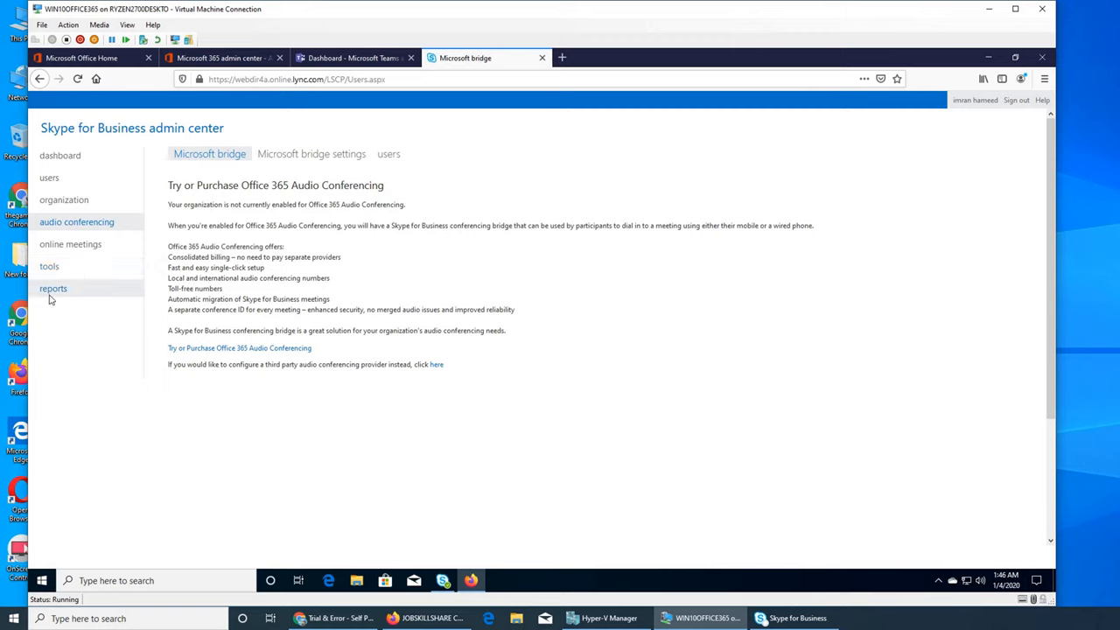
mouse_move(53, 287)
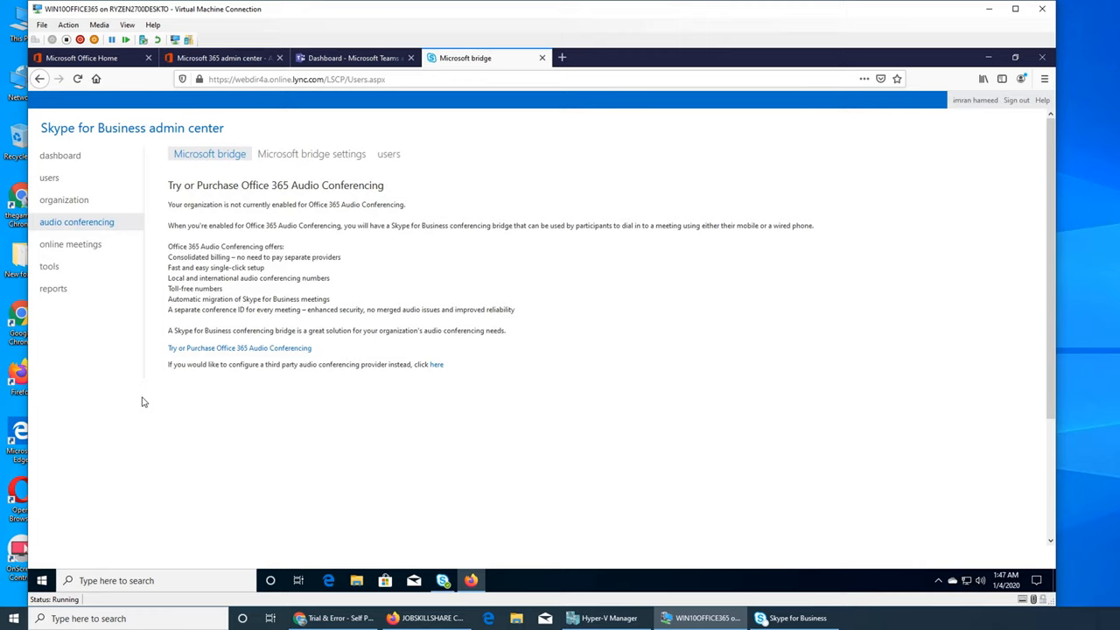
mouse_move(217, 378)
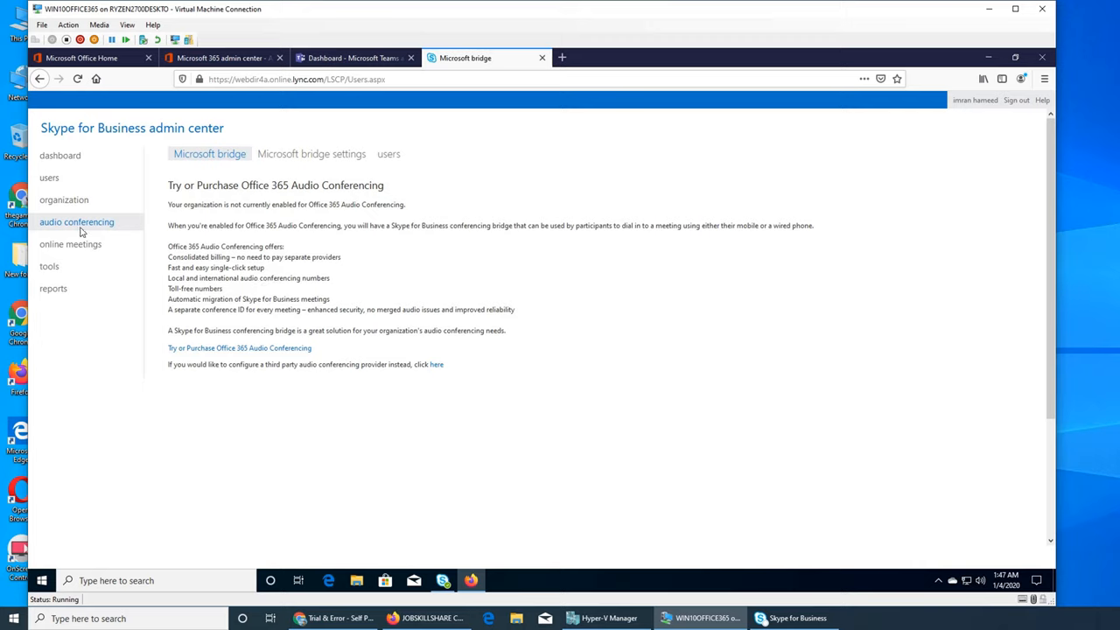
mouse_move(301, 240)
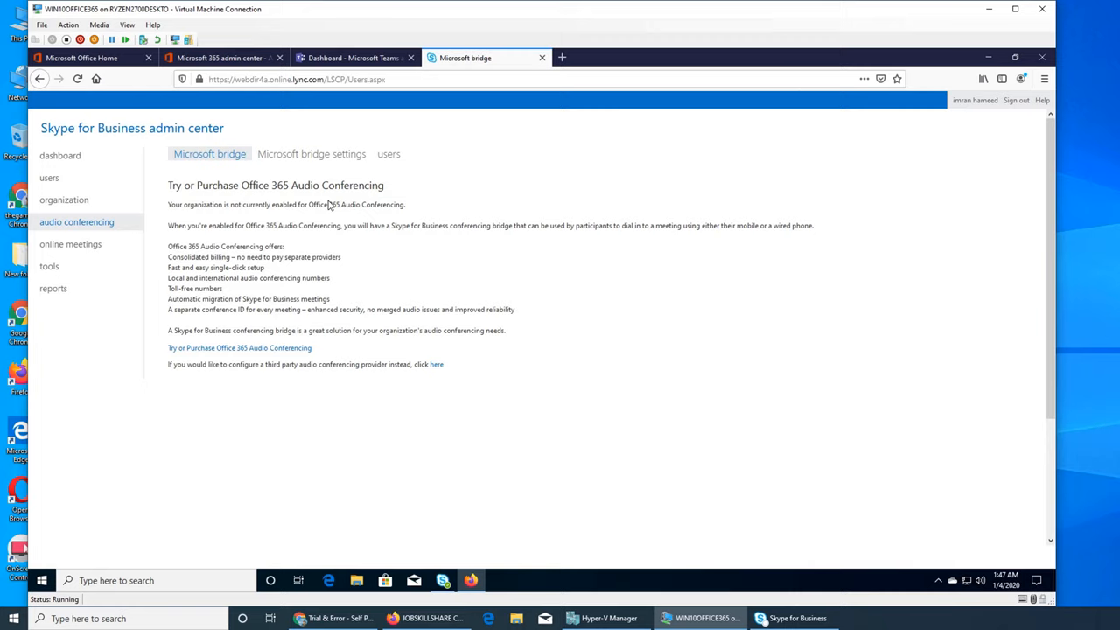
mouse_move(314, 217)
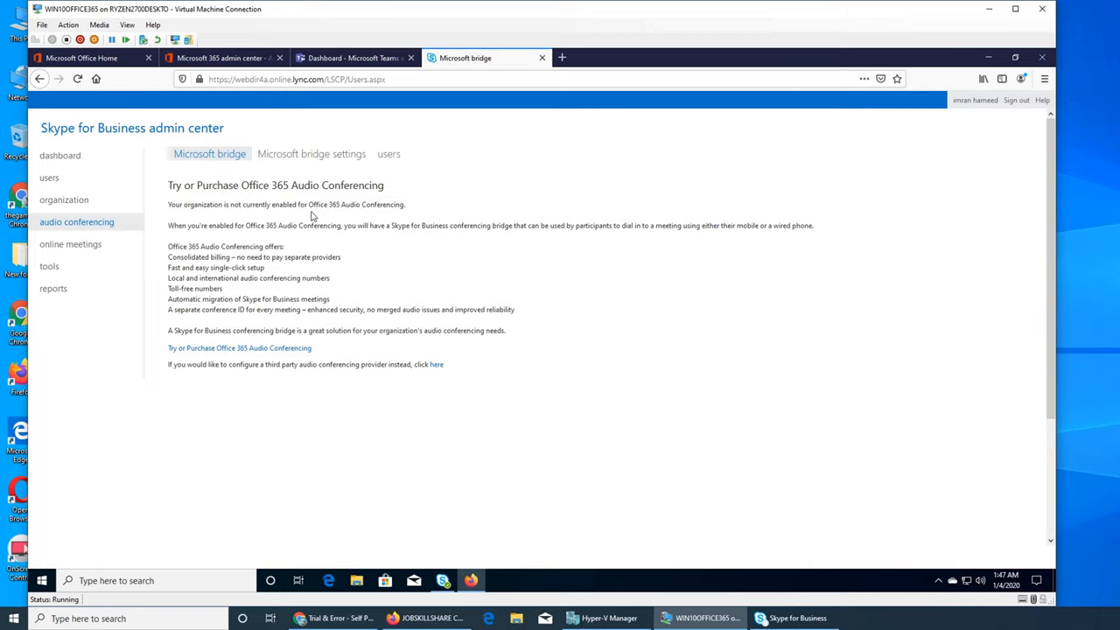
mouse_move(264, 271)
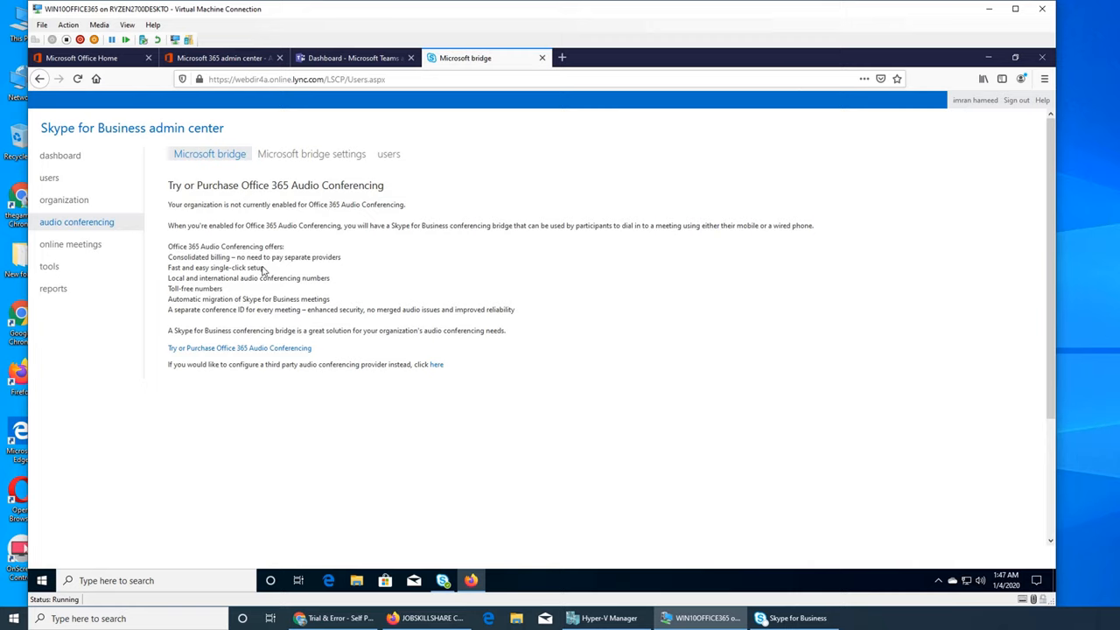
mouse_move(248, 294)
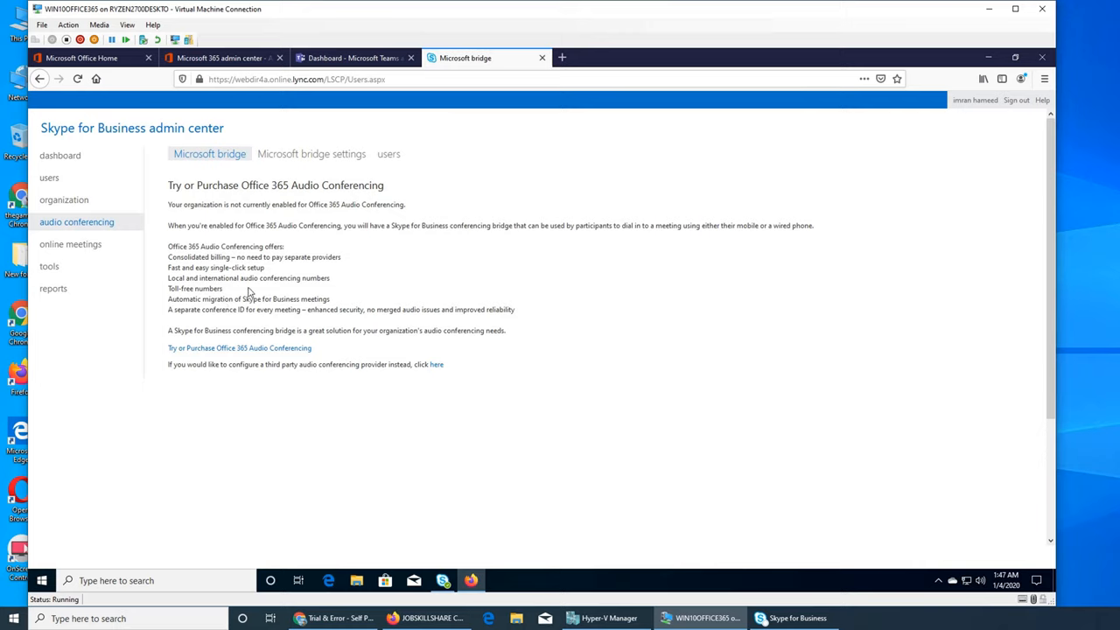
mouse_move(493, 310)
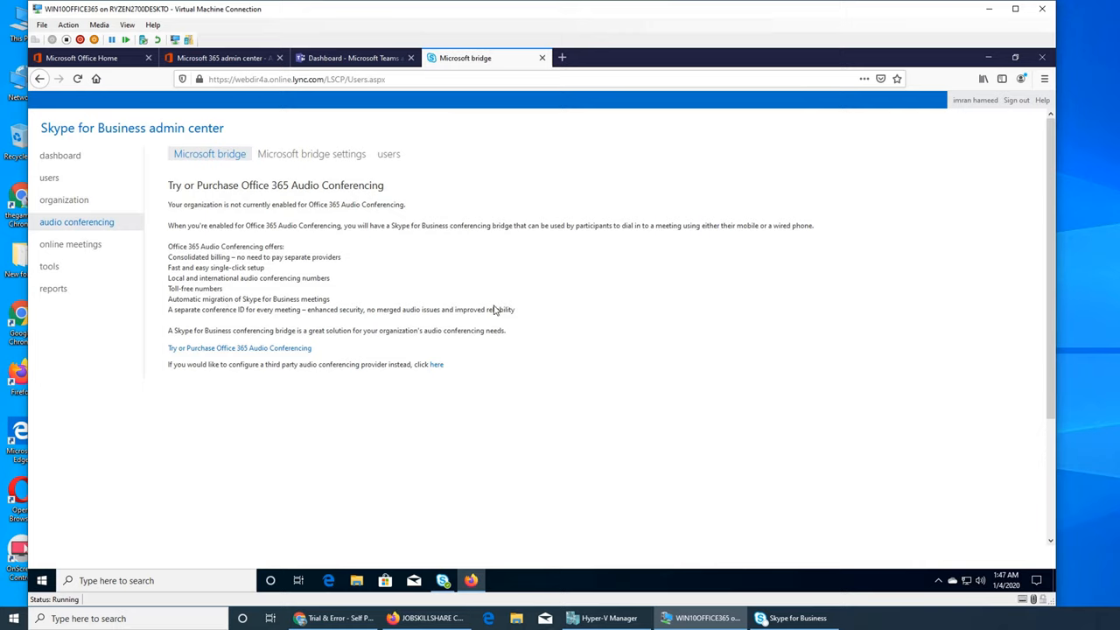
mouse_move(499, 245)
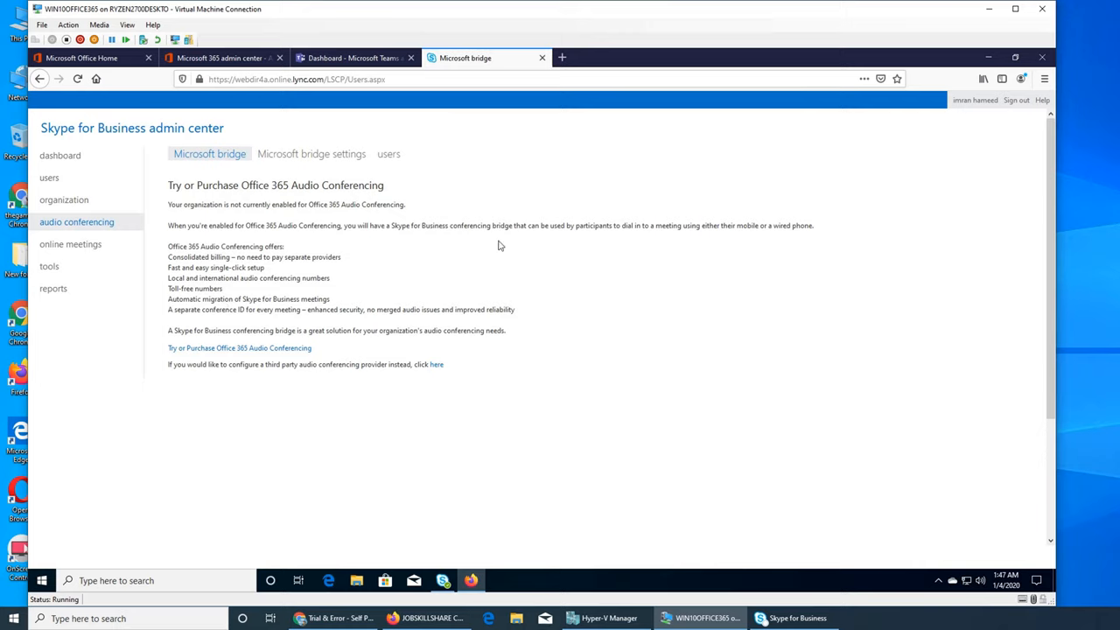
mouse_move(208, 281)
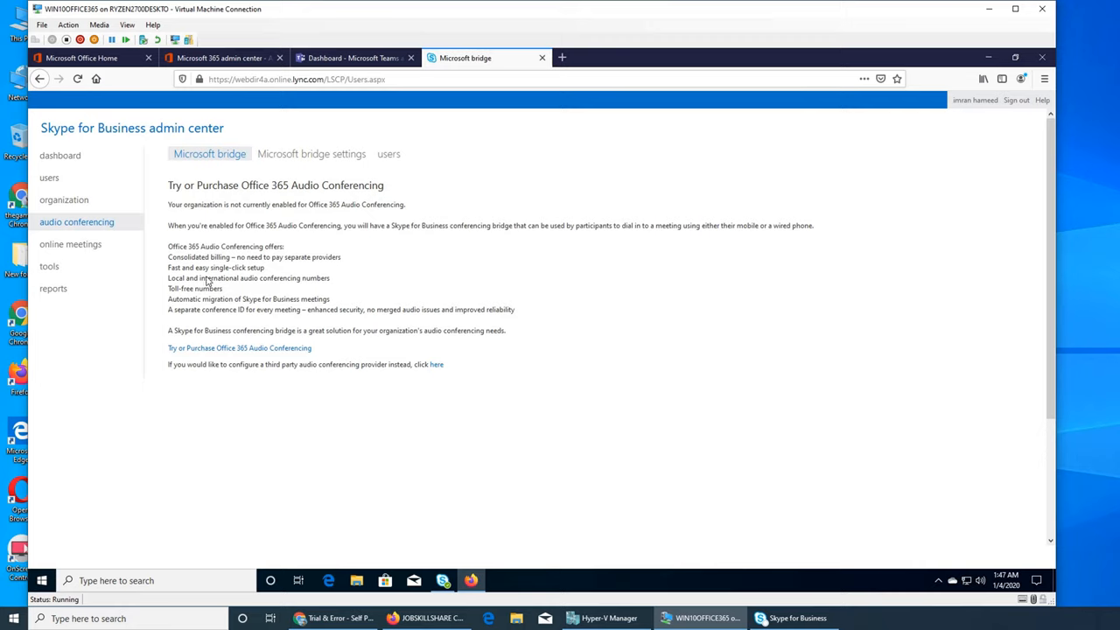
mouse_move(252, 319)
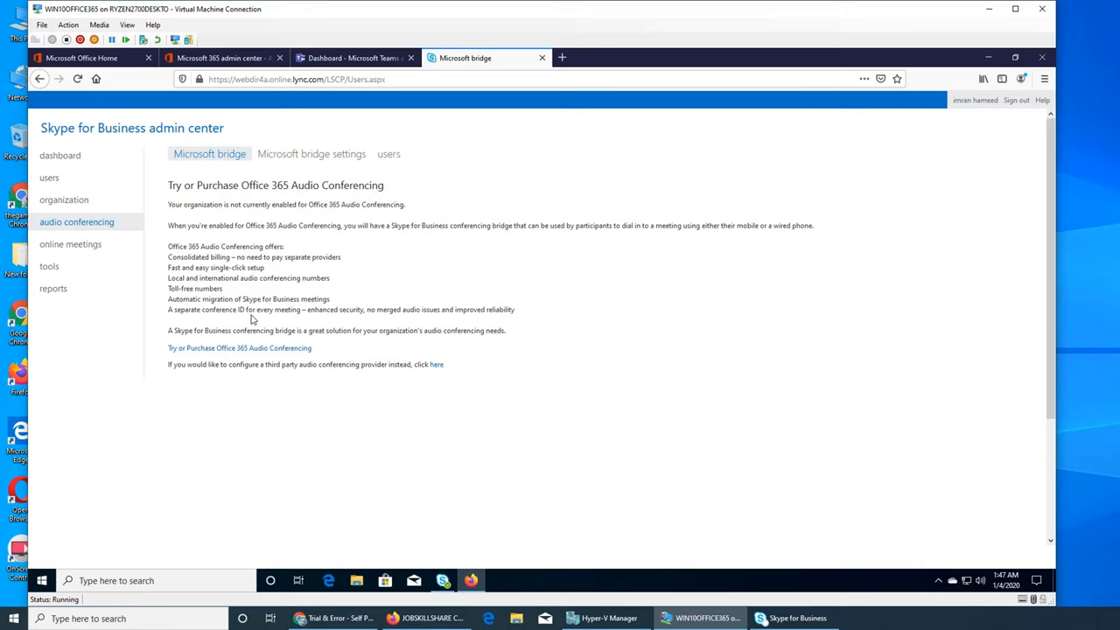
mouse_move(336, 343)
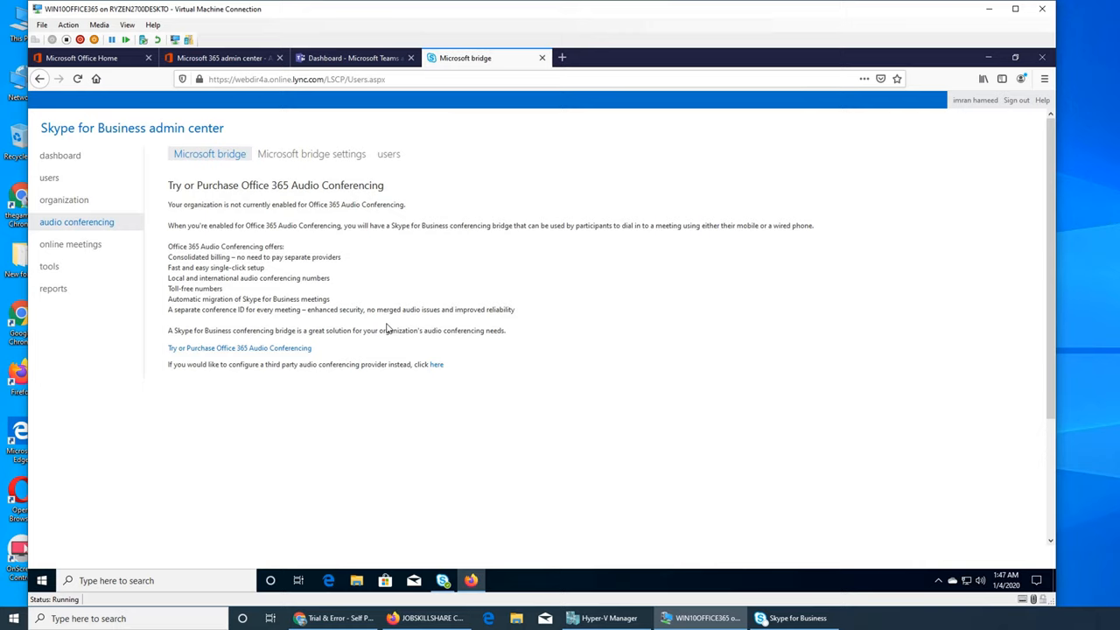
mouse_move(431, 360)
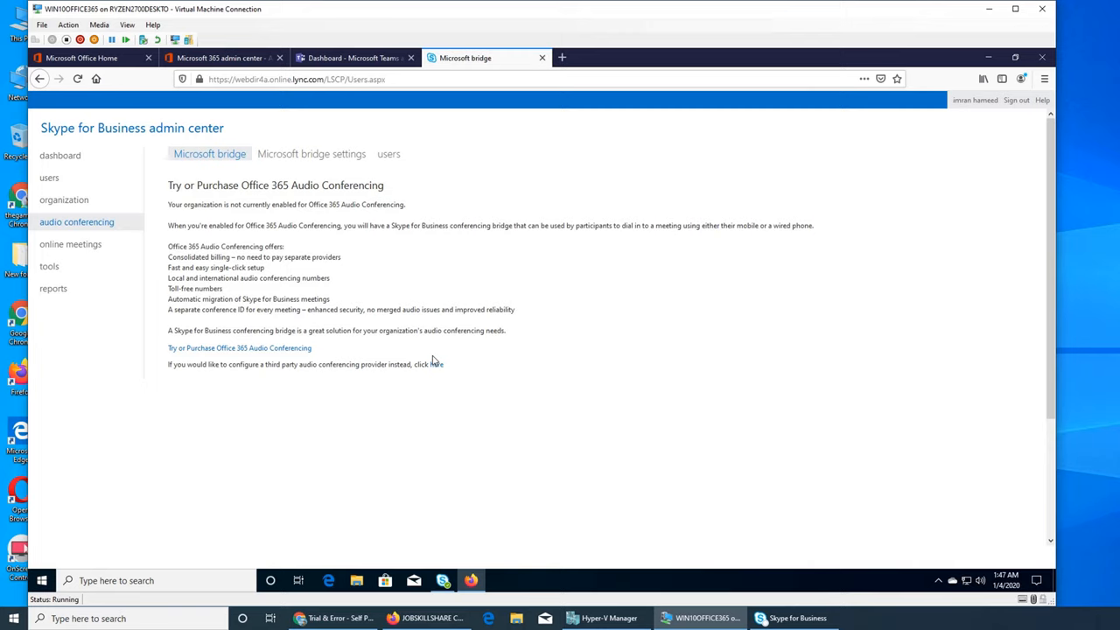
mouse_move(336, 336)
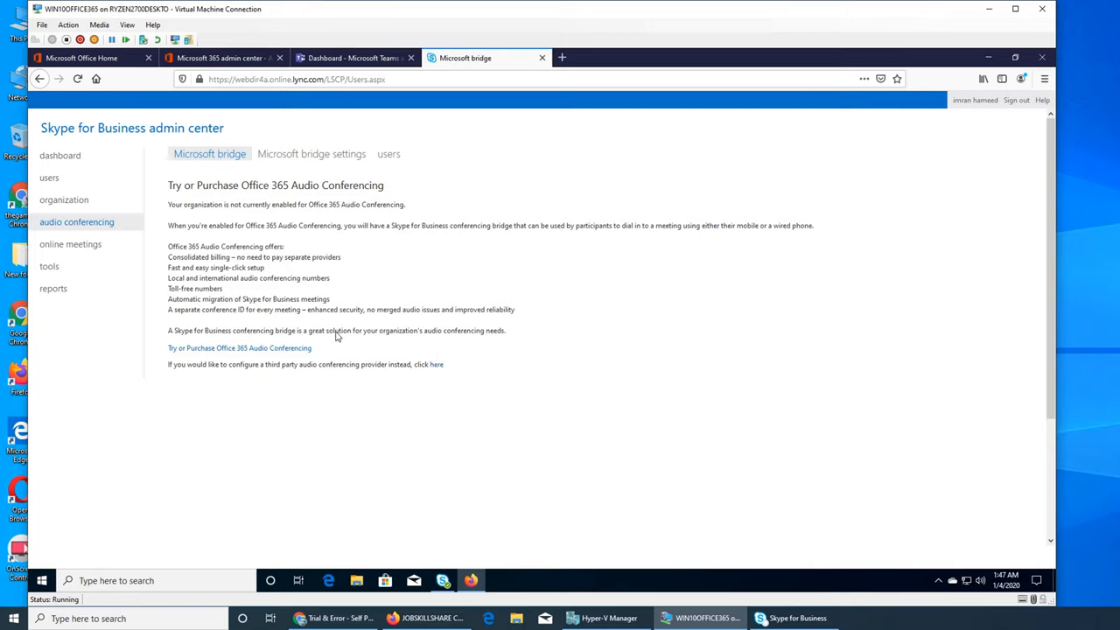
mouse_move(186, 273)
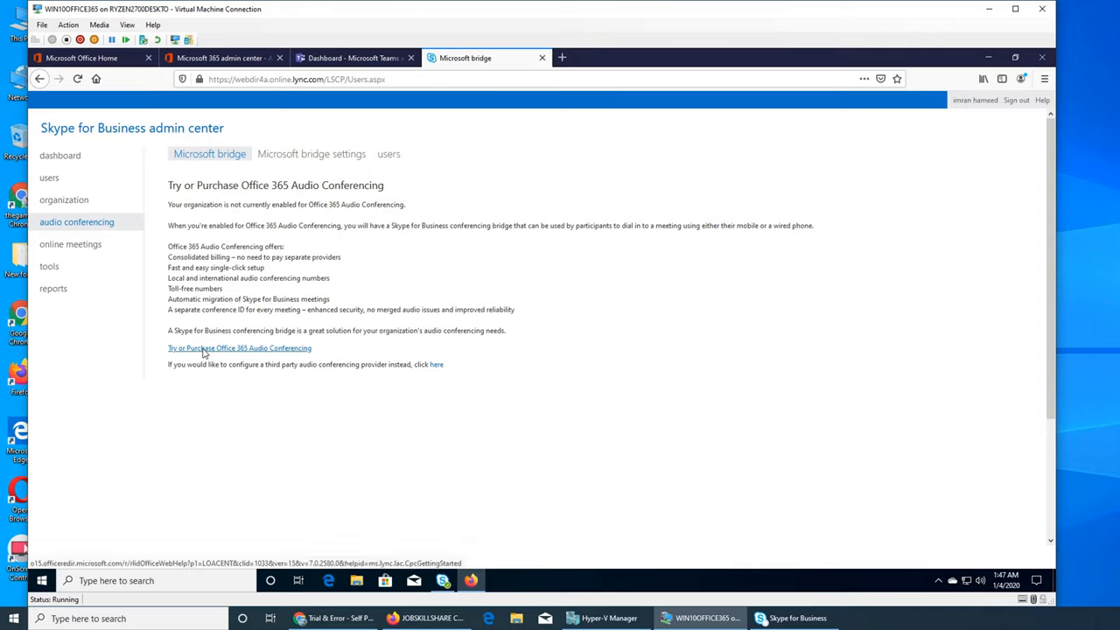
left_click(238, 346)
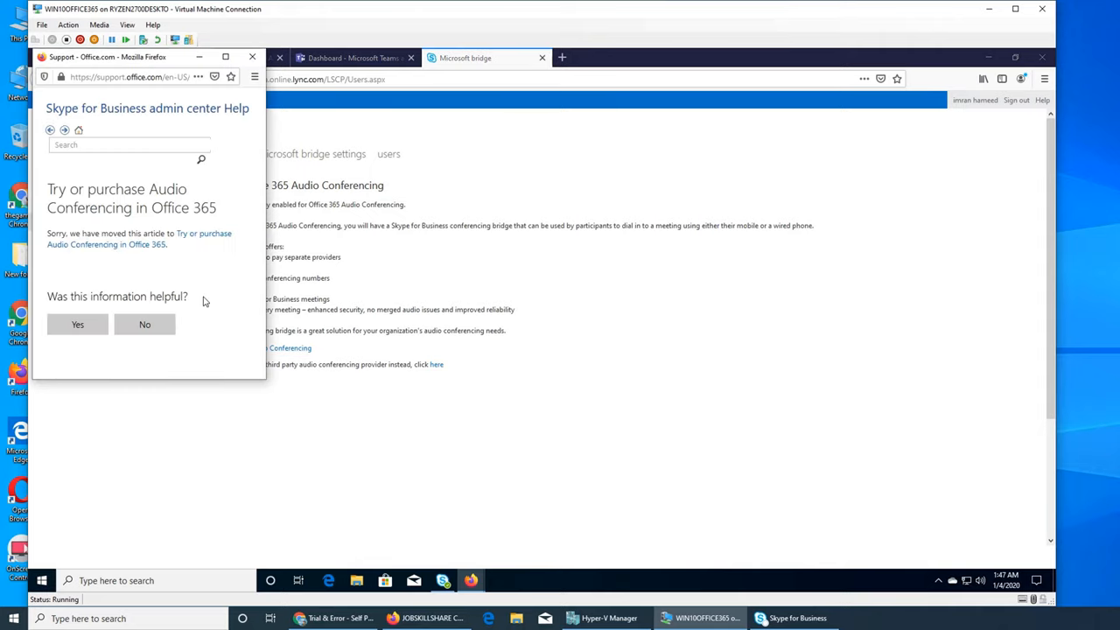
mouse_move(203, 238)
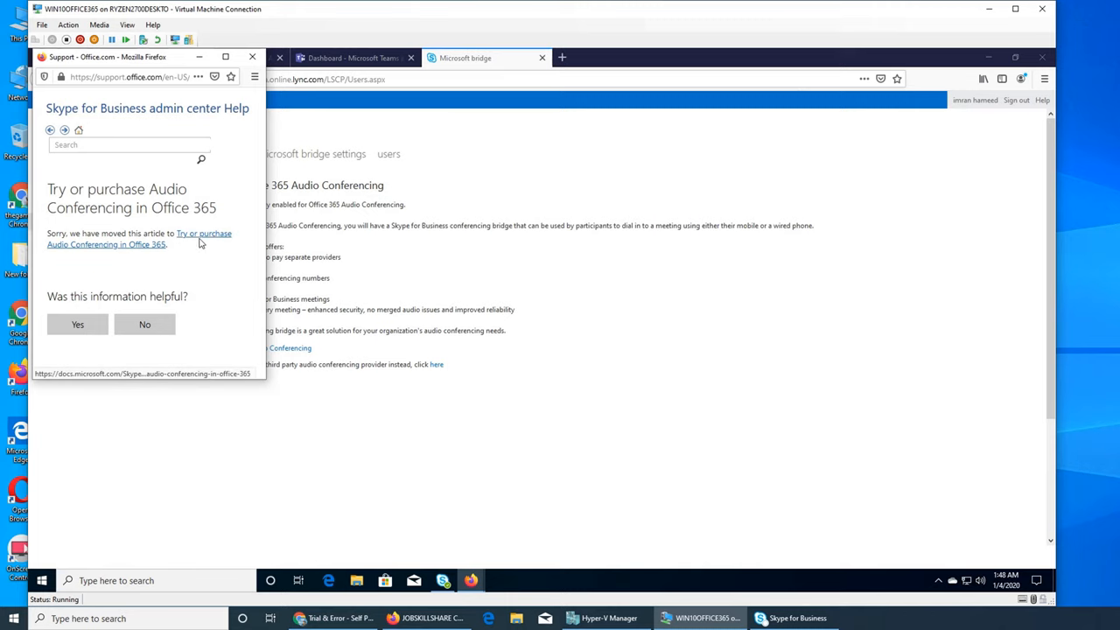
left_click(105, 238)
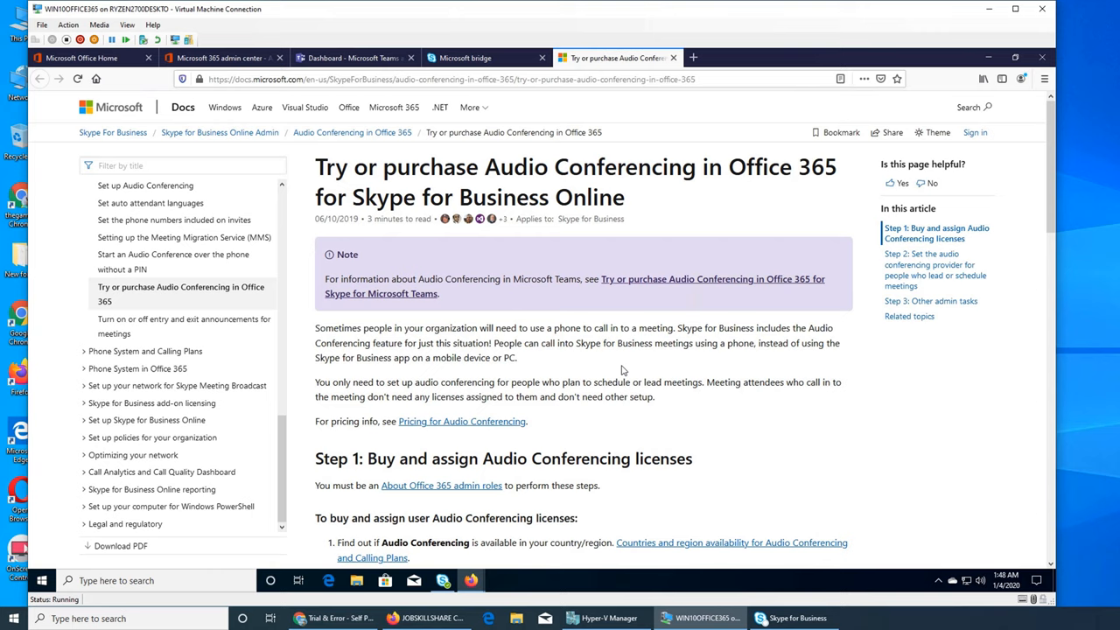
scroll("down", 3)
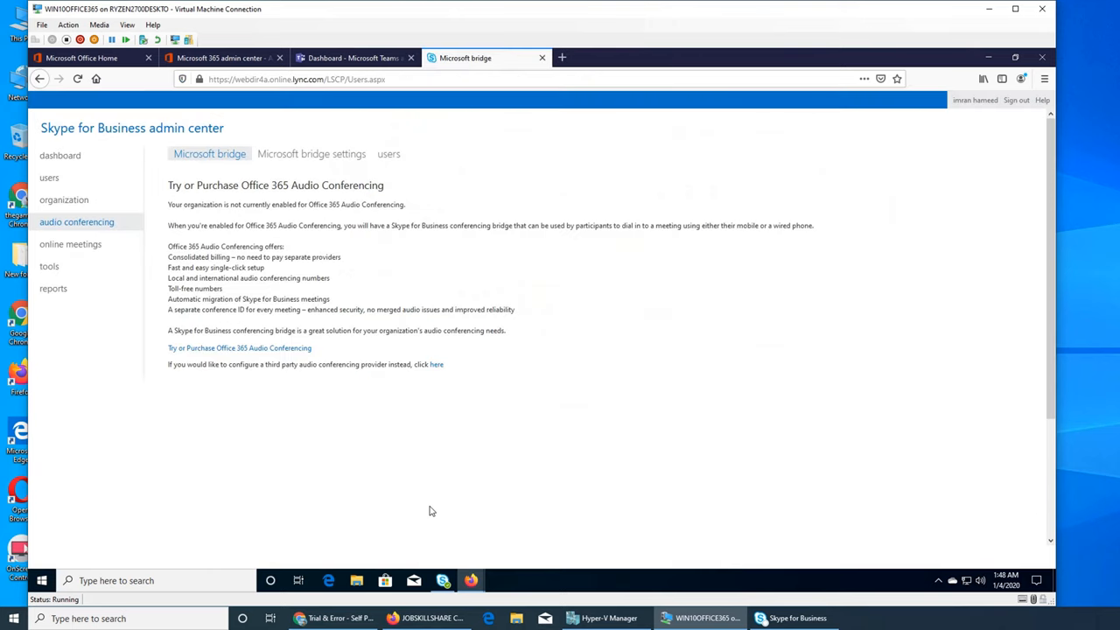
mouse_move(589, 469)
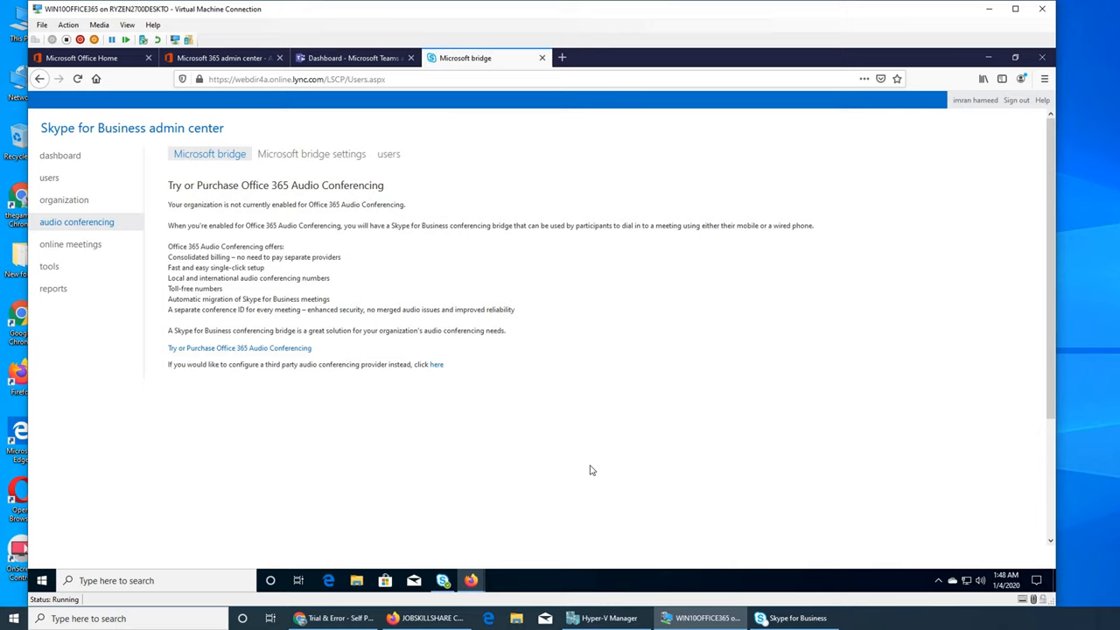
mouse_move(612, 453)
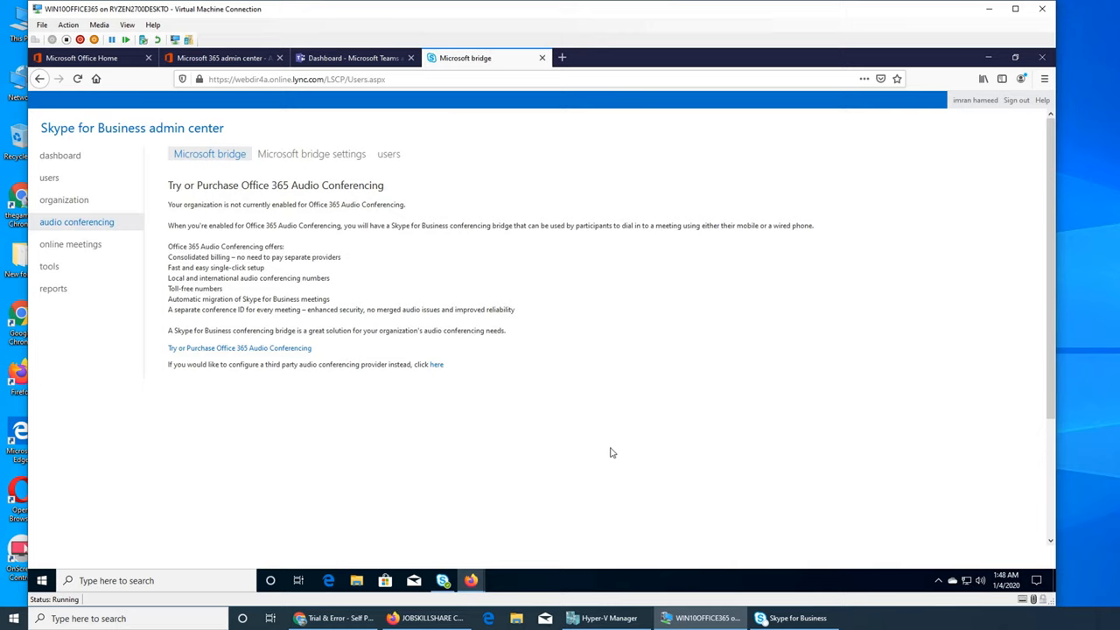
mouse_move(576, 451)
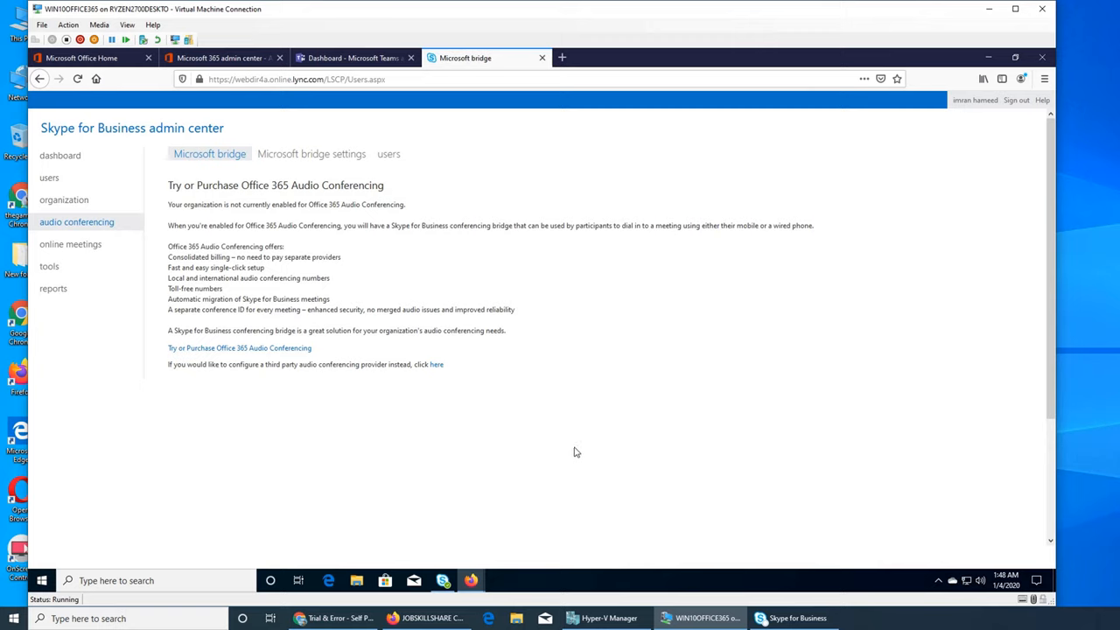
mouse_move(406, 394)
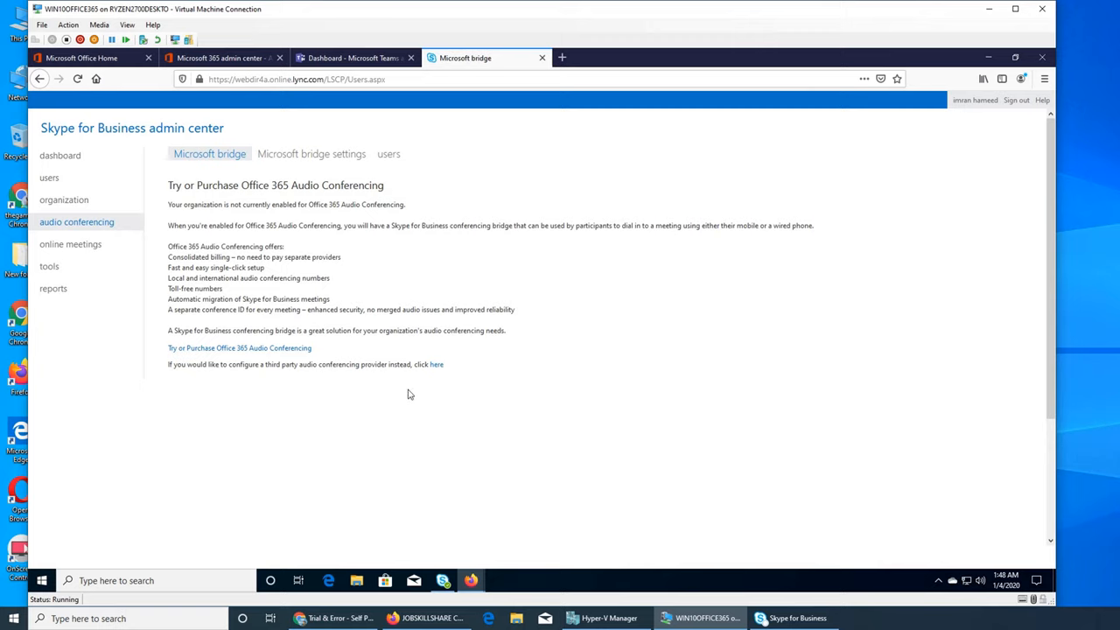
mouse_move(297, 378)
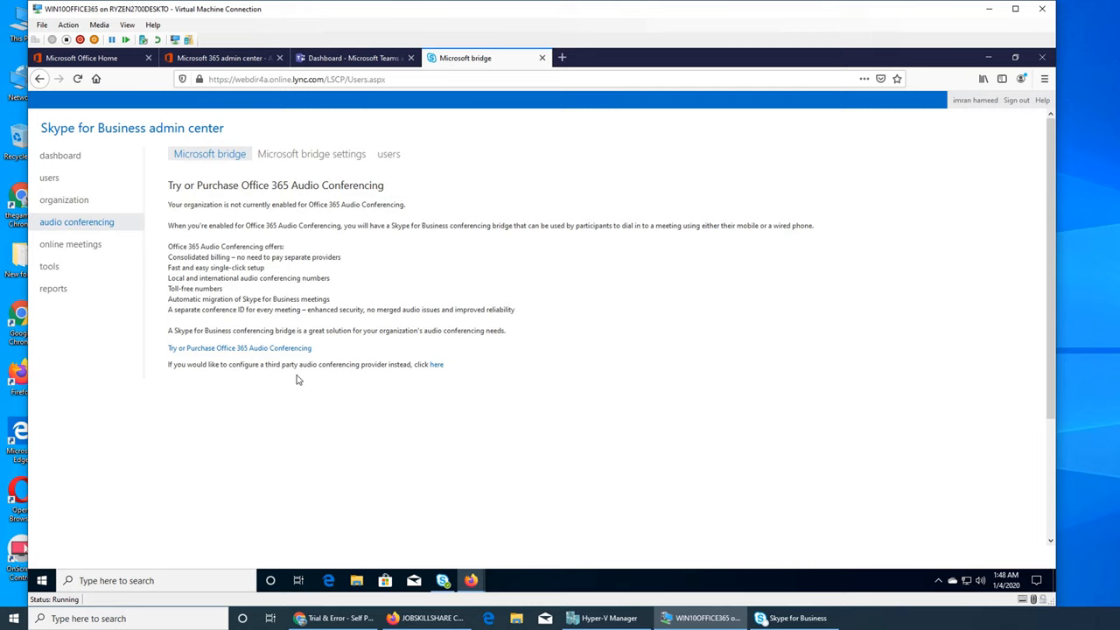
View the third-party audio conferencing provider information and dismiss it with OK.
left_click(435, 364)
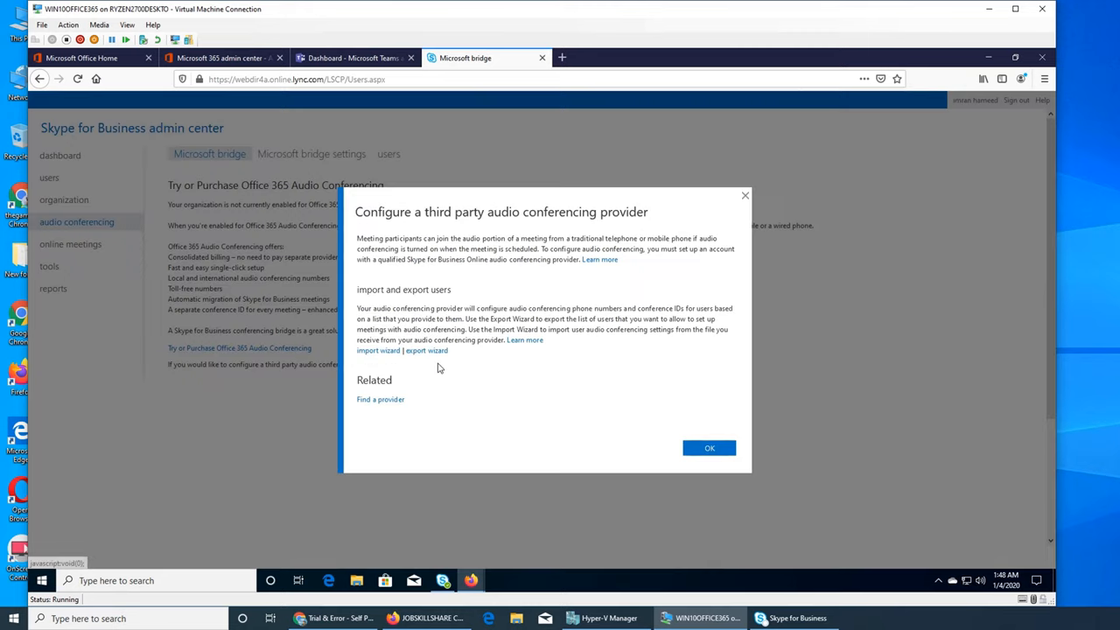
mouse_move(385, 410)
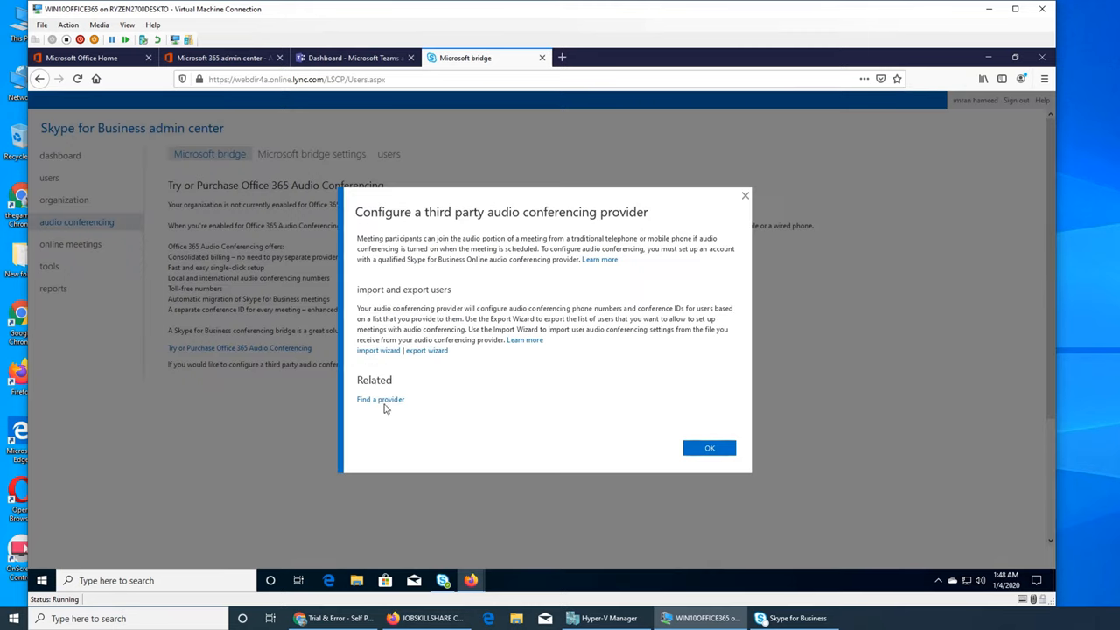
mouse_move(710, 448)
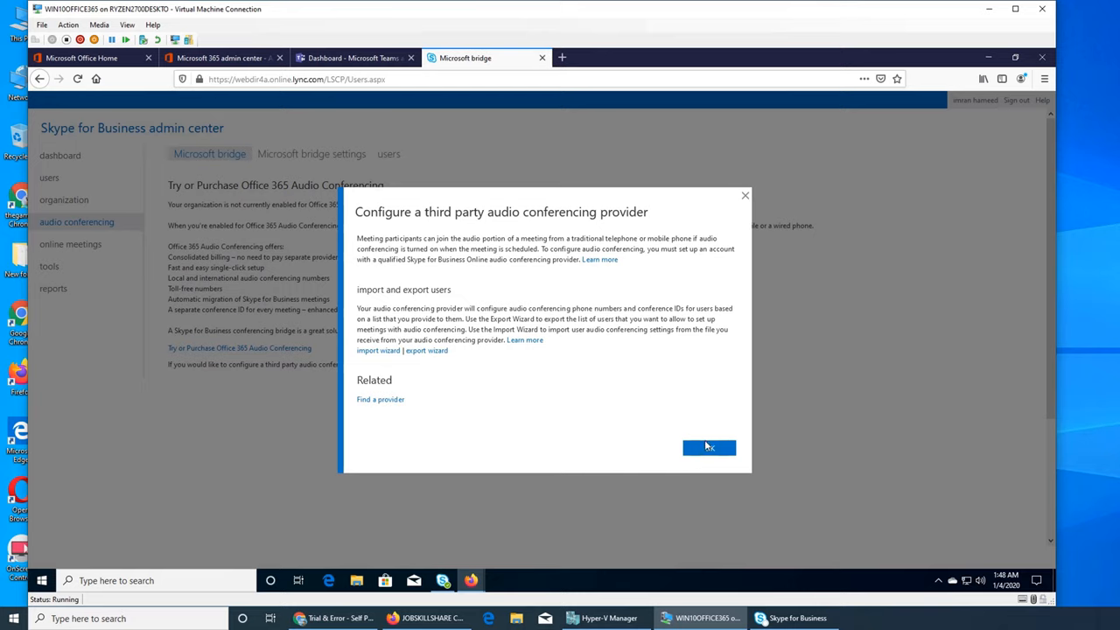
left_click(709, 448)
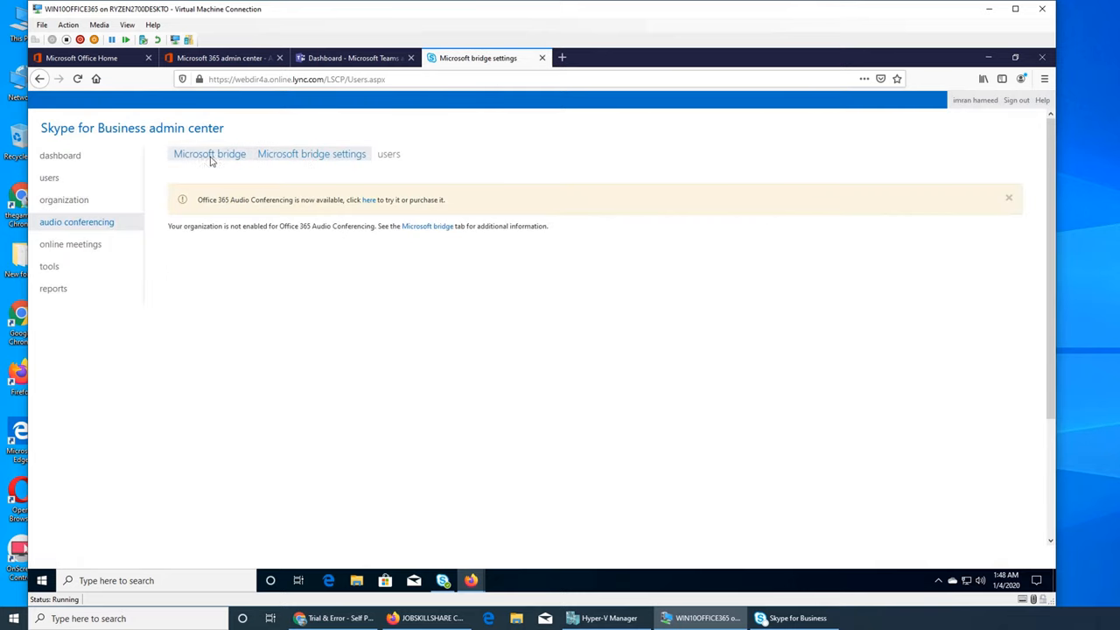
Review user Ali's audio conferencing properties, leaving the Provider name set to None.
left_click(311, 154)
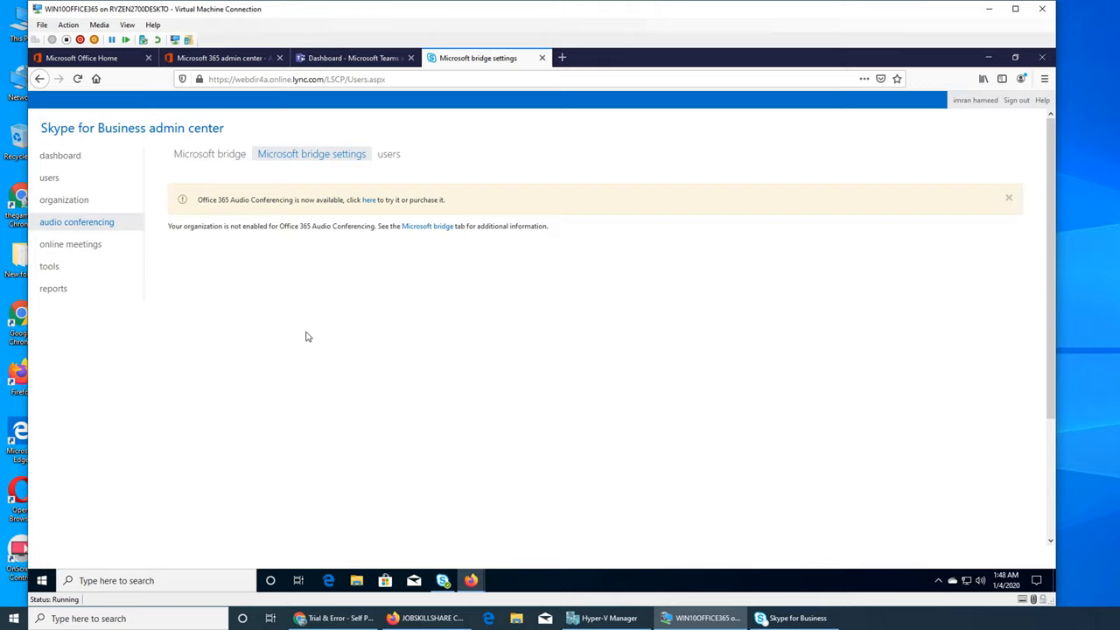
left_click(388, 154)
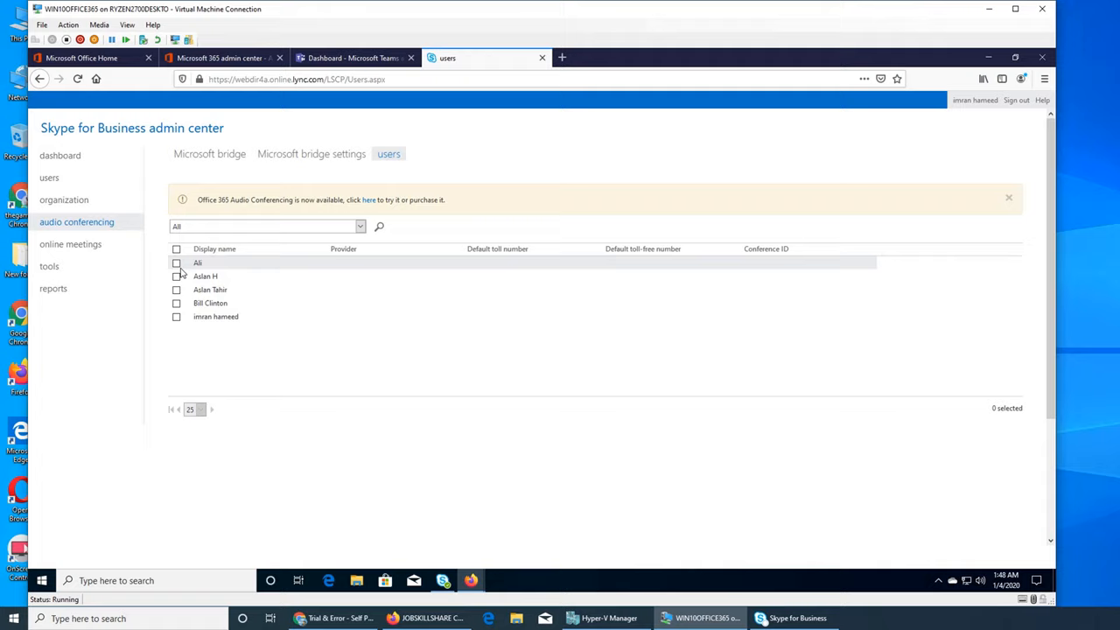
left_click(175, 263)
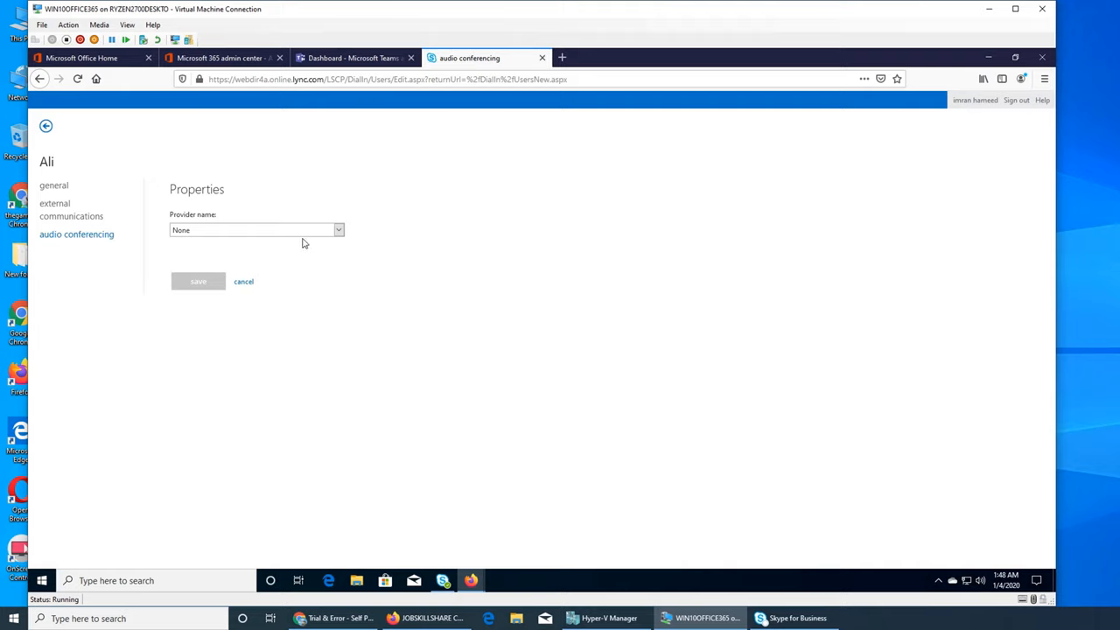
left_click(338, 229)
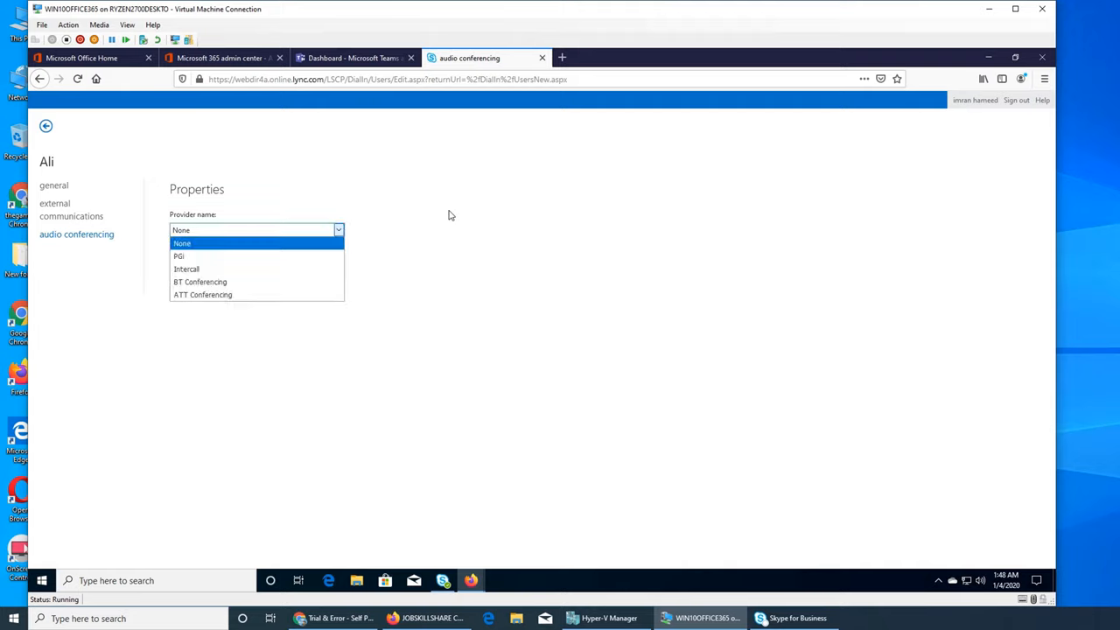
left_click(182, 243)
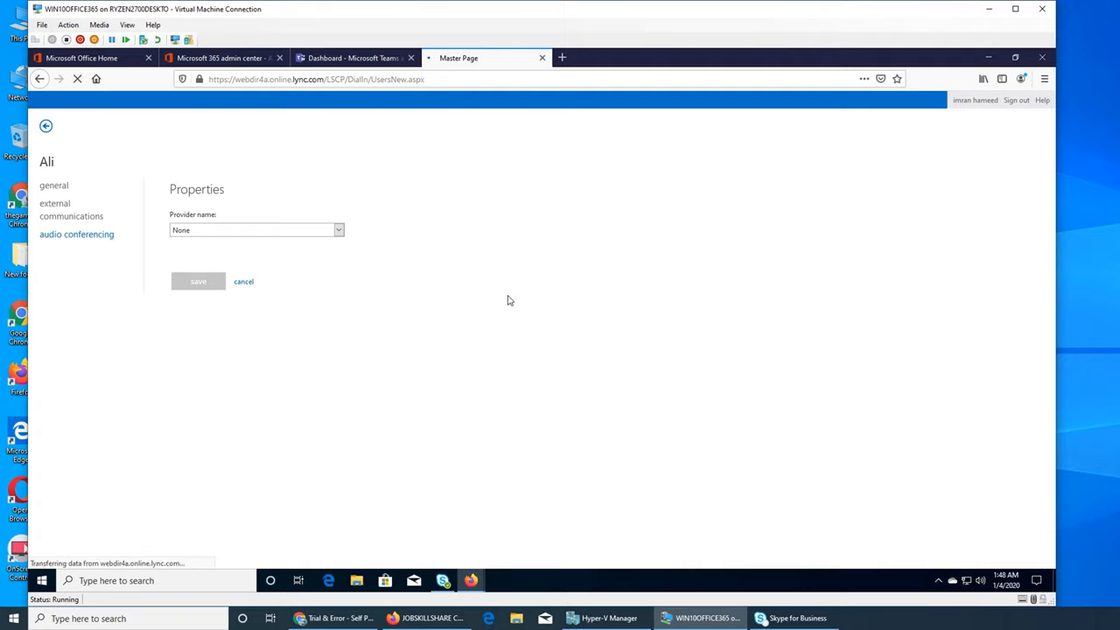
Show the online meetings invitation form with Logo URL, Help URL, Legal URL and Footer fields.
left_click(70, 245)
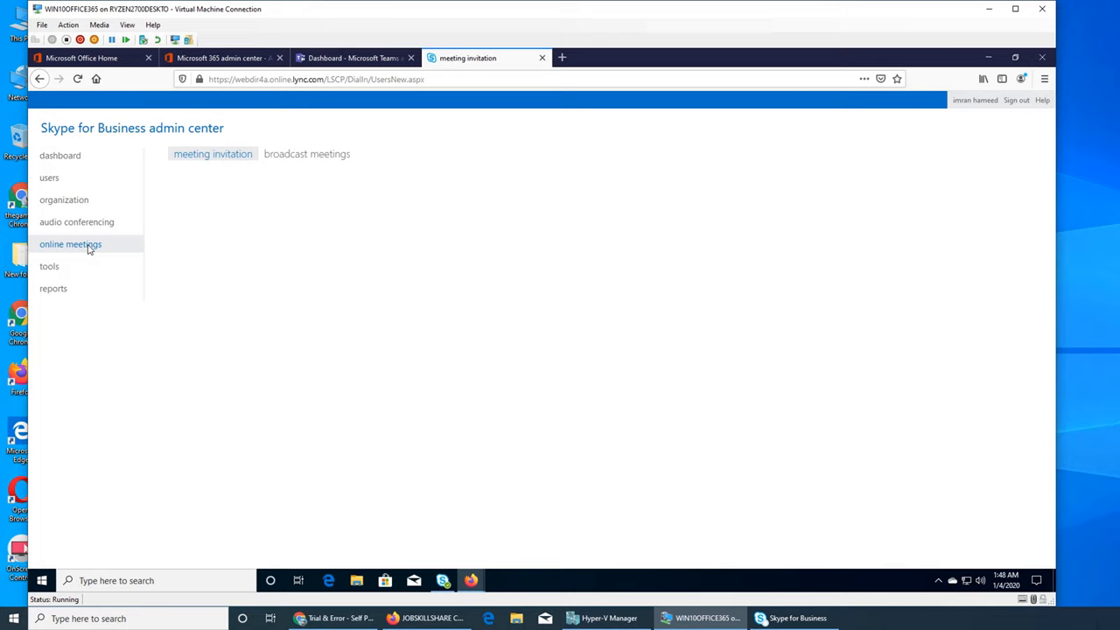
left_click(213, 154)
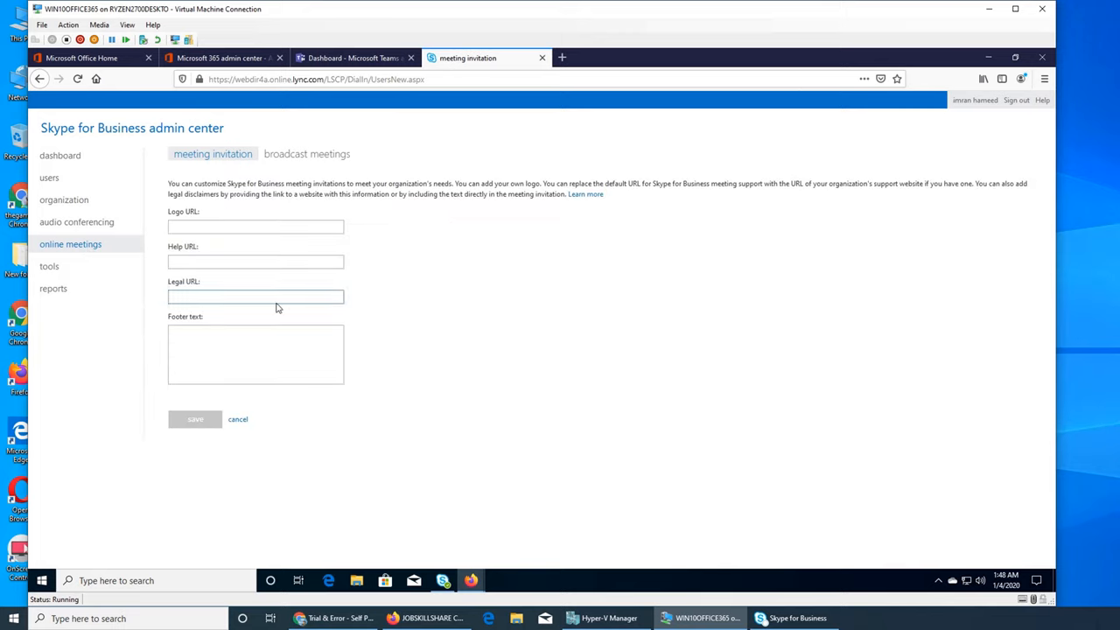
mouse_move(277, 298)
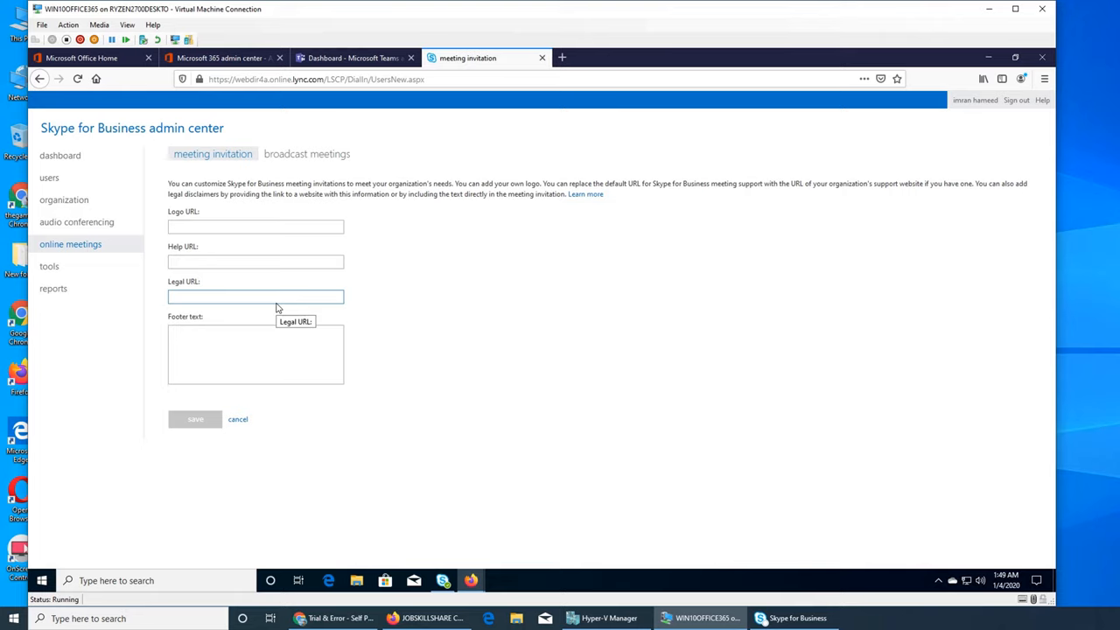
mouse_move(602, 336)
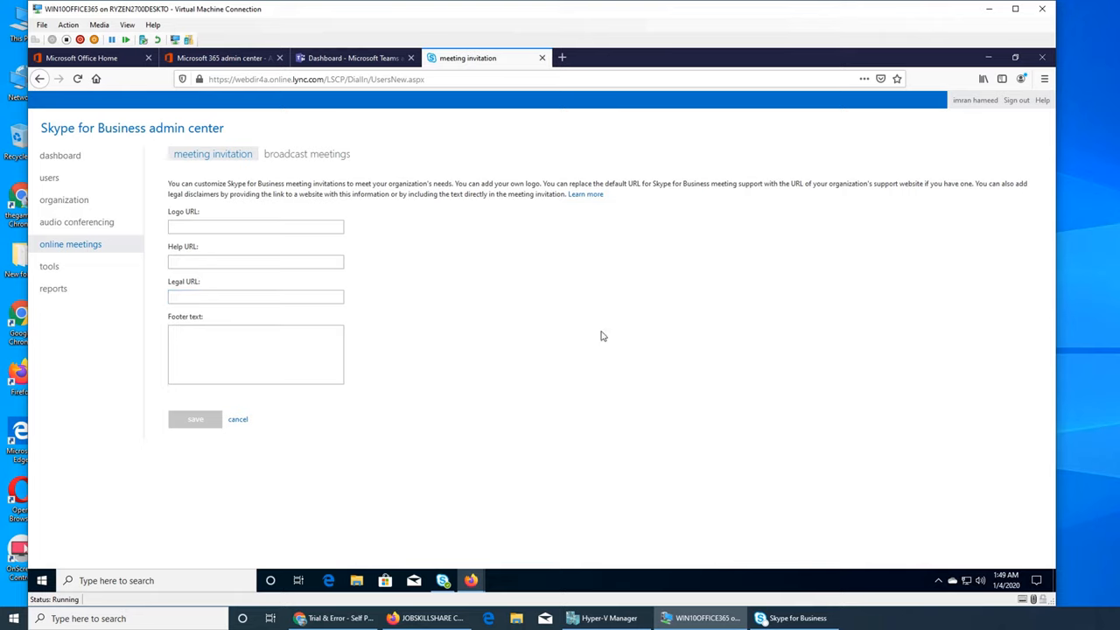
mouse_move(749, 343)
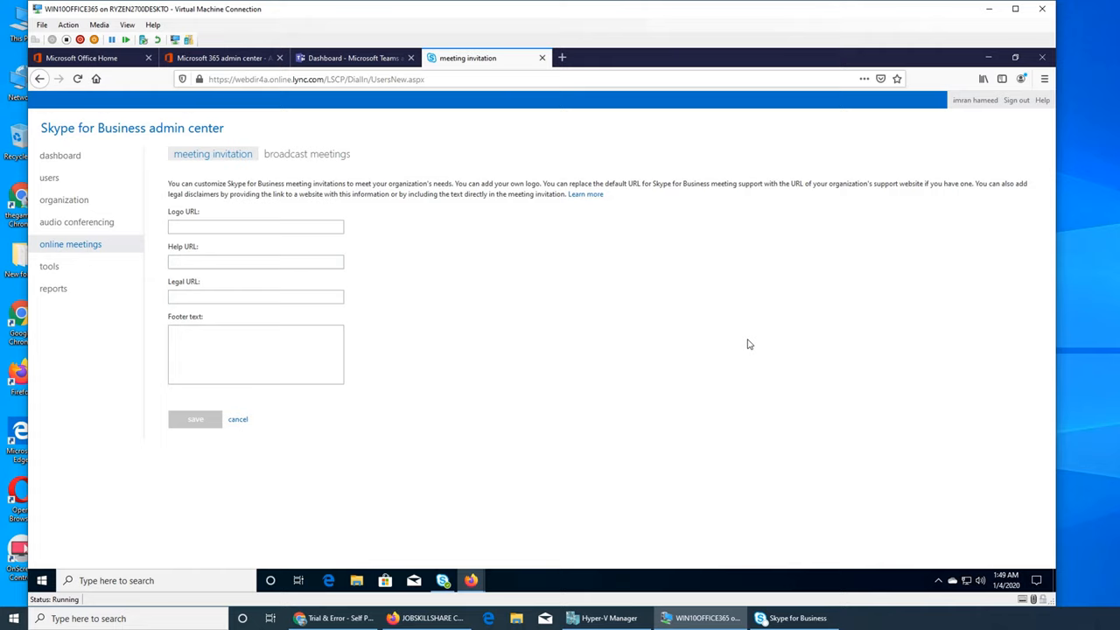
mouse_move(778, 350)
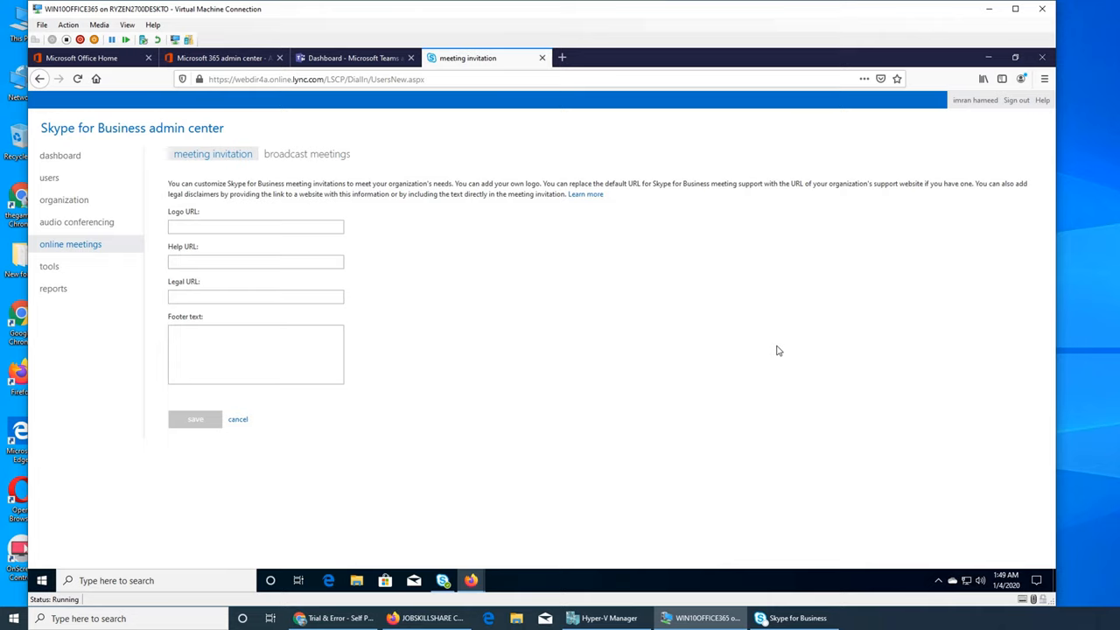
mouse_move(206, 177)
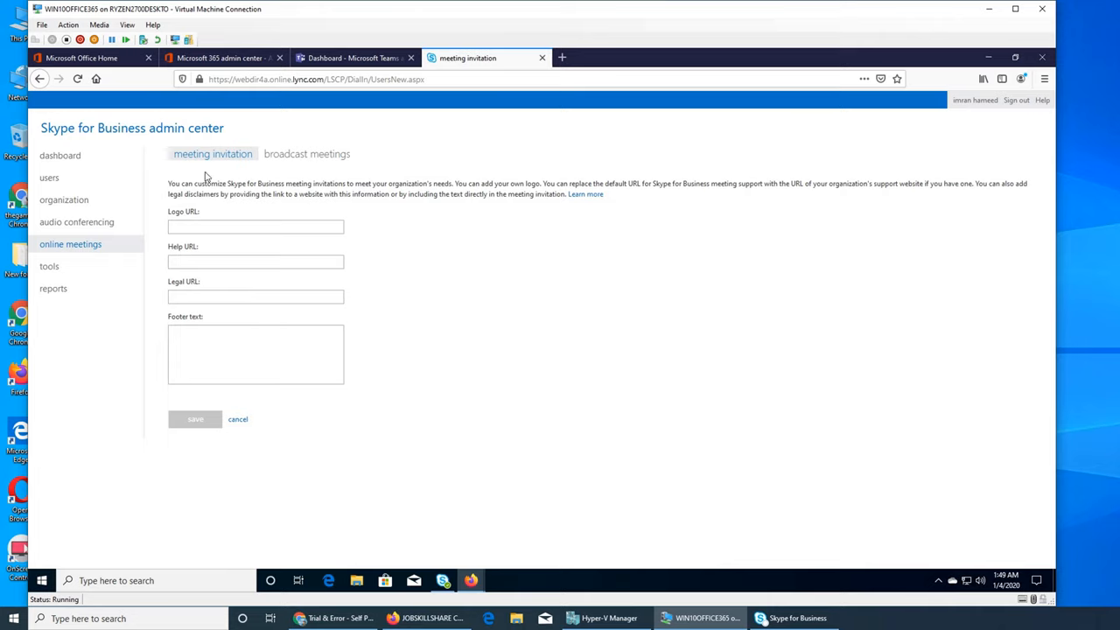
mouse_move(364, 410)
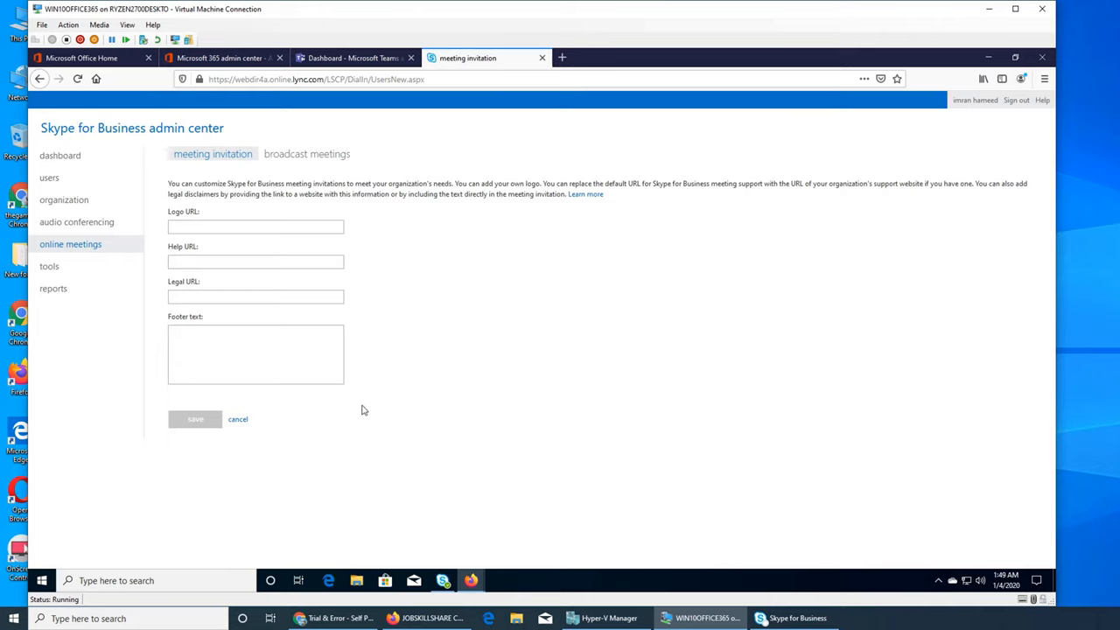
left_click(255, 228)
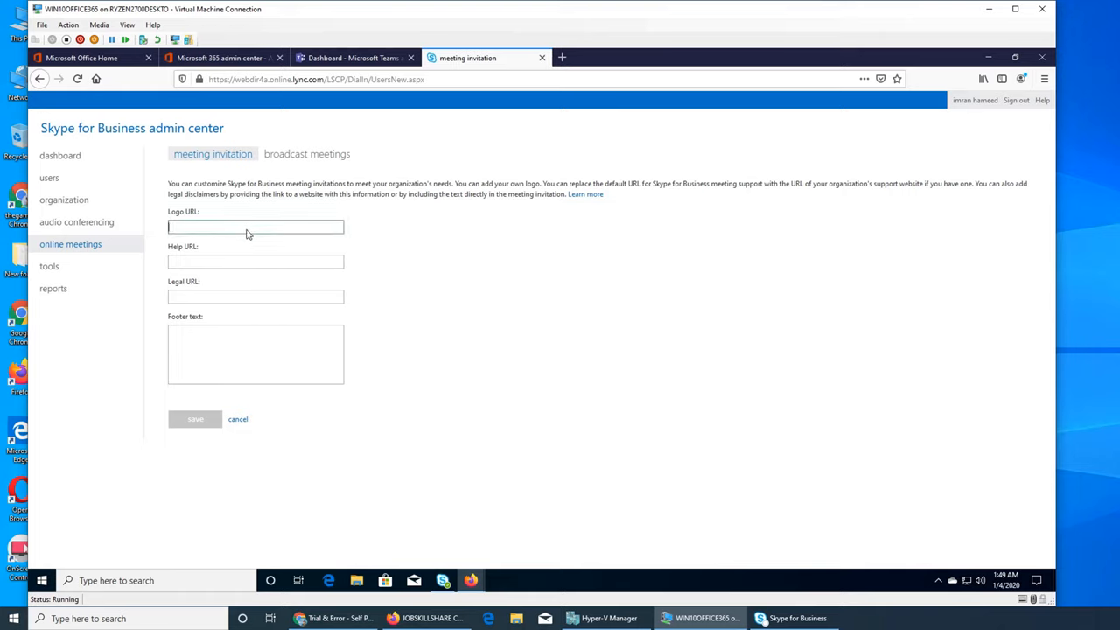
mouse_move(874, 483)
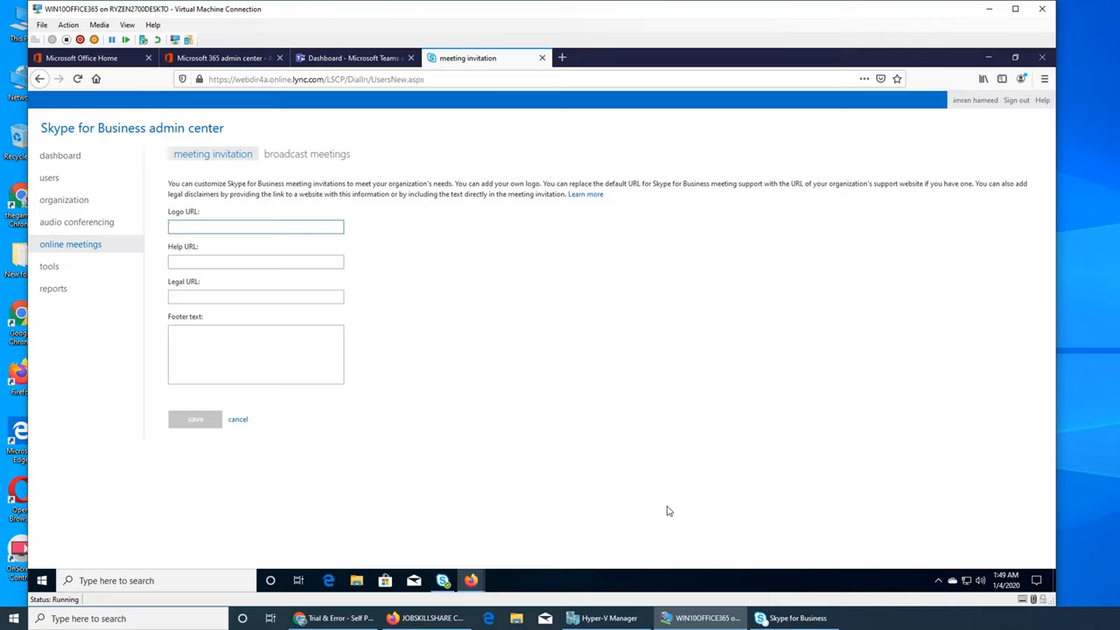
mouse_move(669, 472)
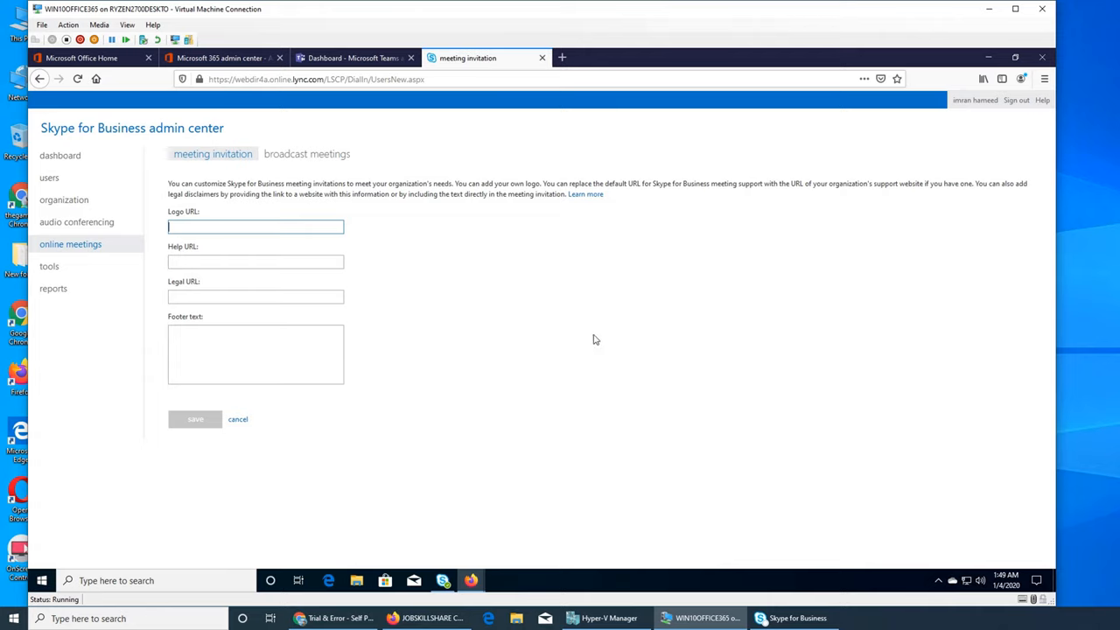
mouse_move(838, 367)
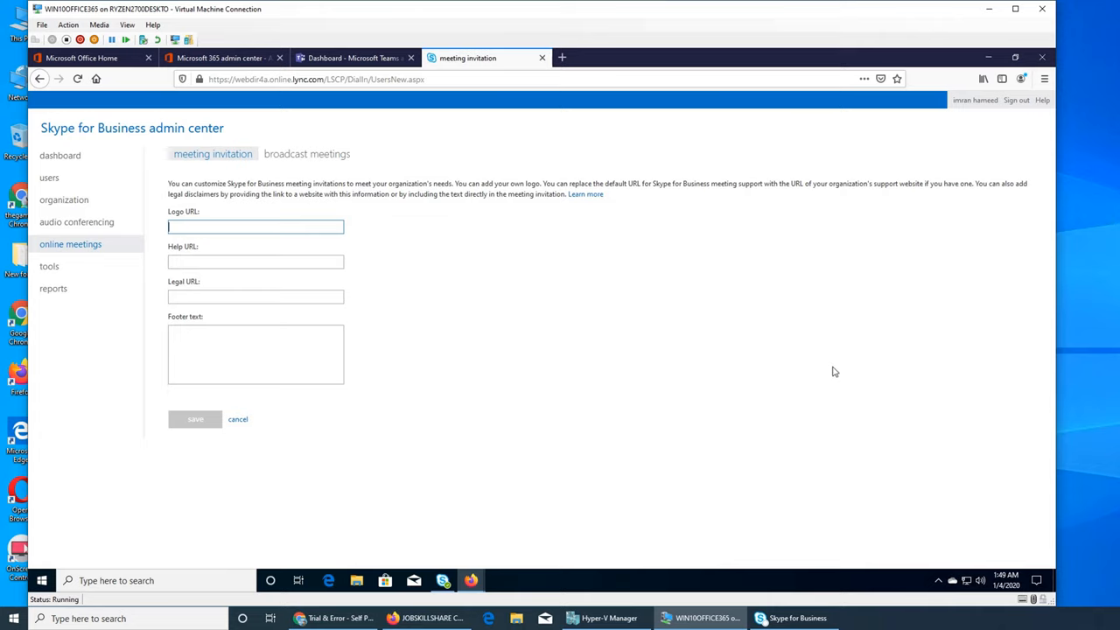
mouse_move(759, 319)
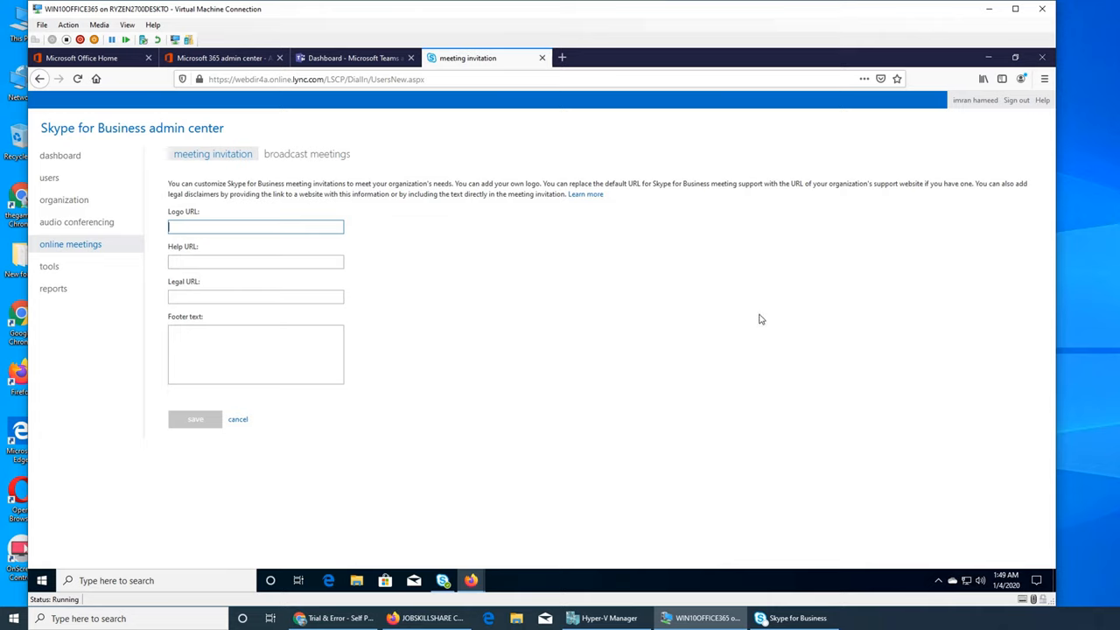
mouse_move(905, 324)
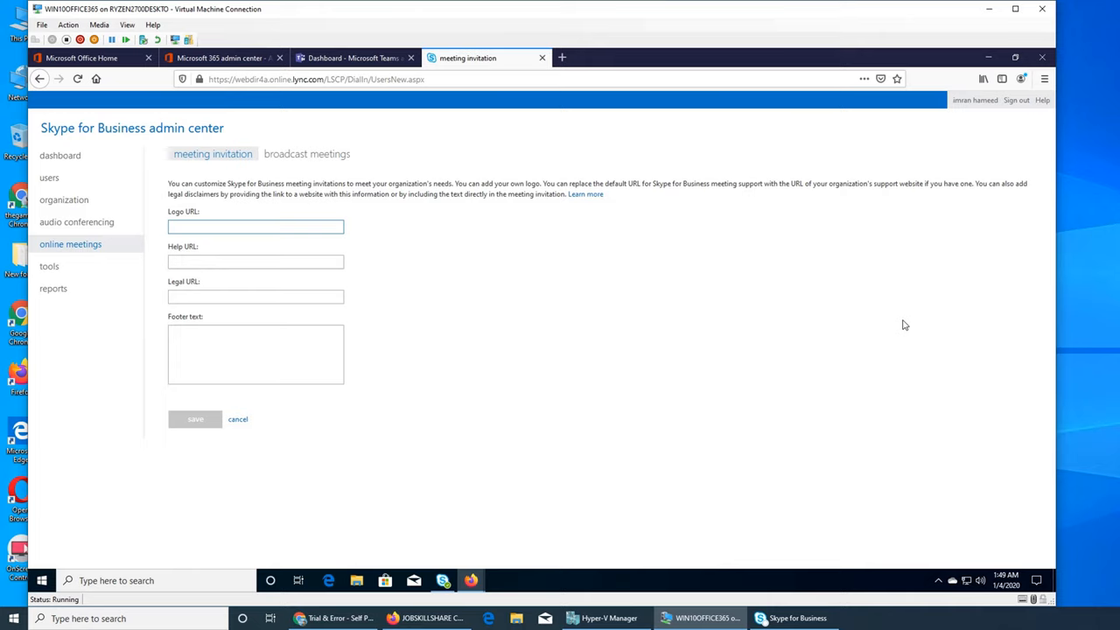
mouse_move(822, 306)
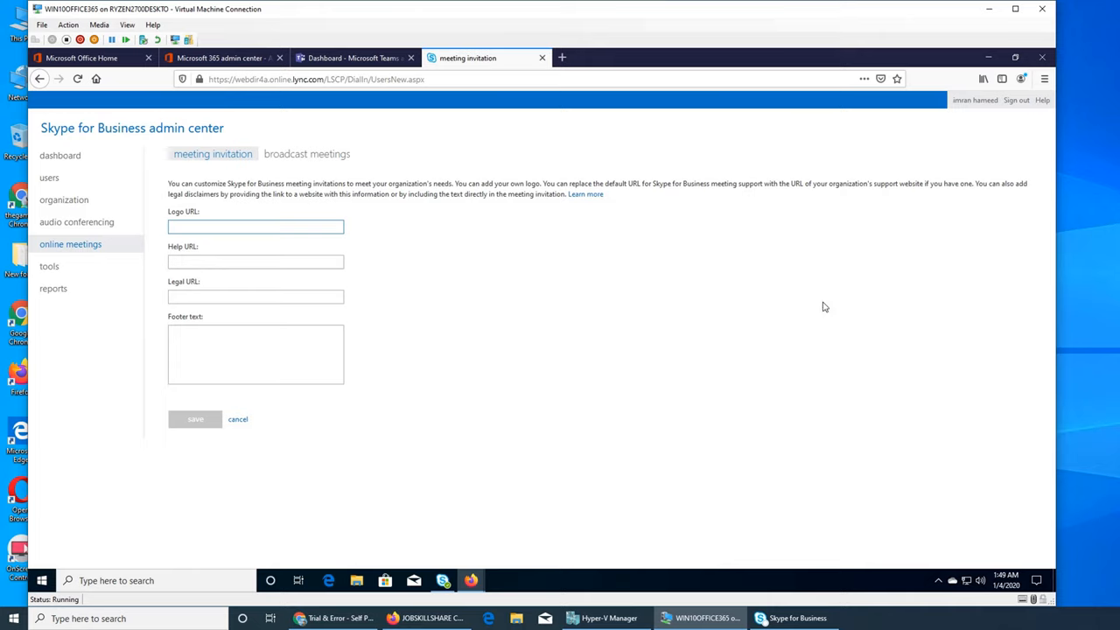
mouse_move(539, 463)
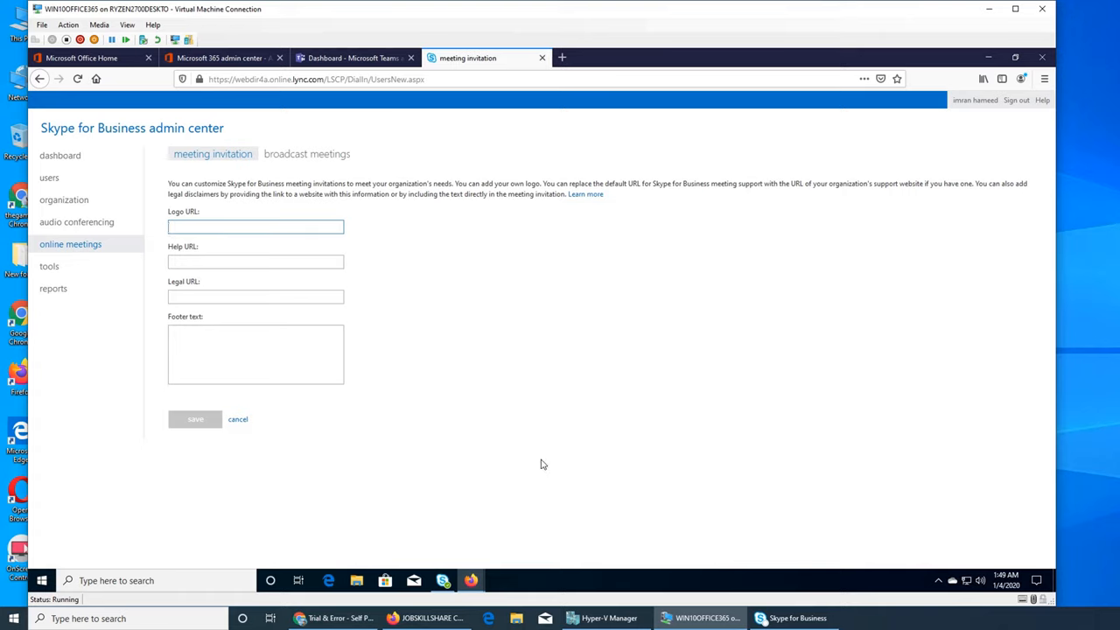
left_click(256, 228)
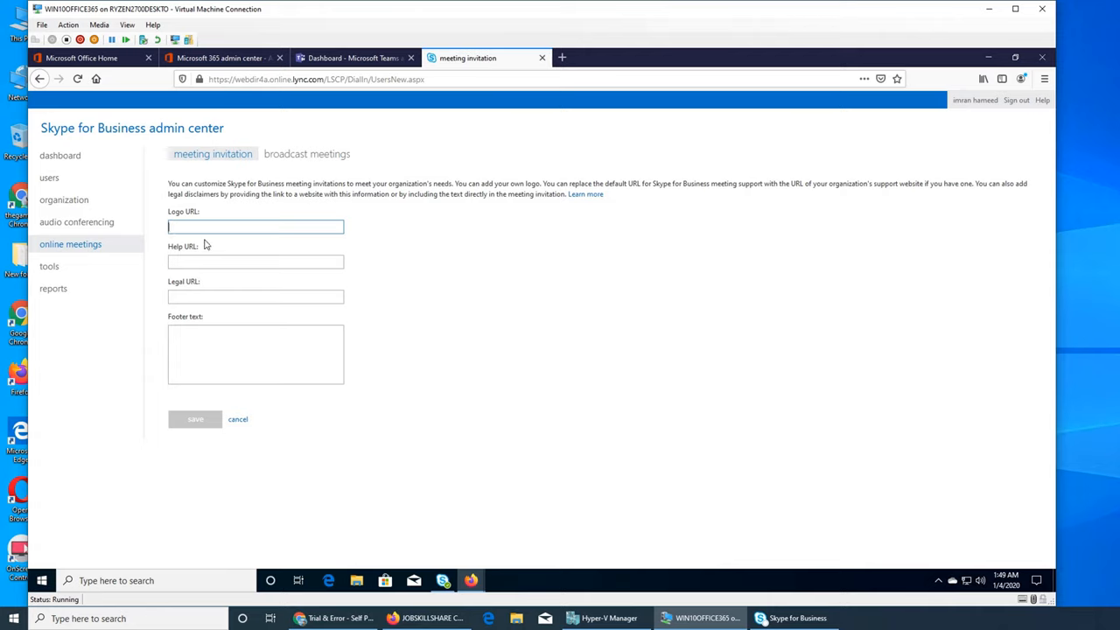
mouse_move(724, 445)
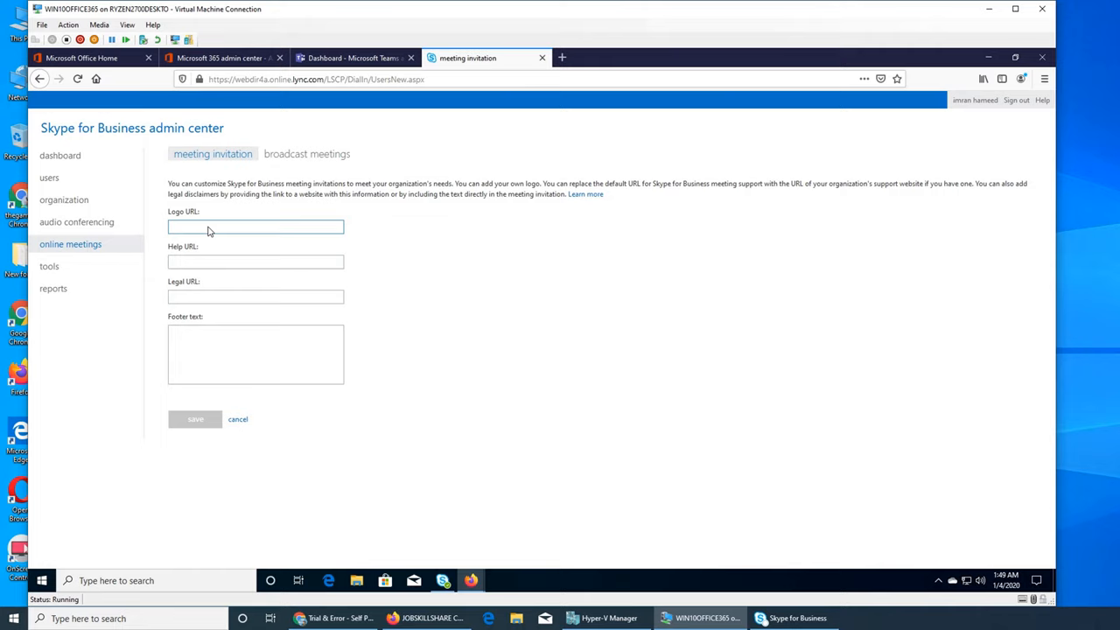
mouse_move(672, 401)
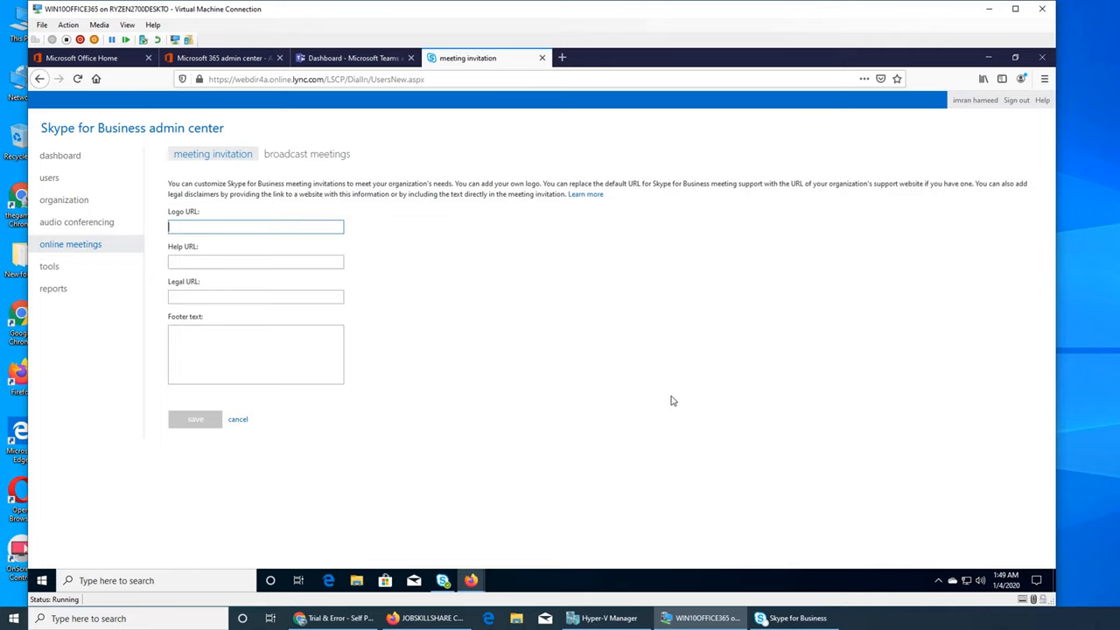
mouse_move(721, 375)
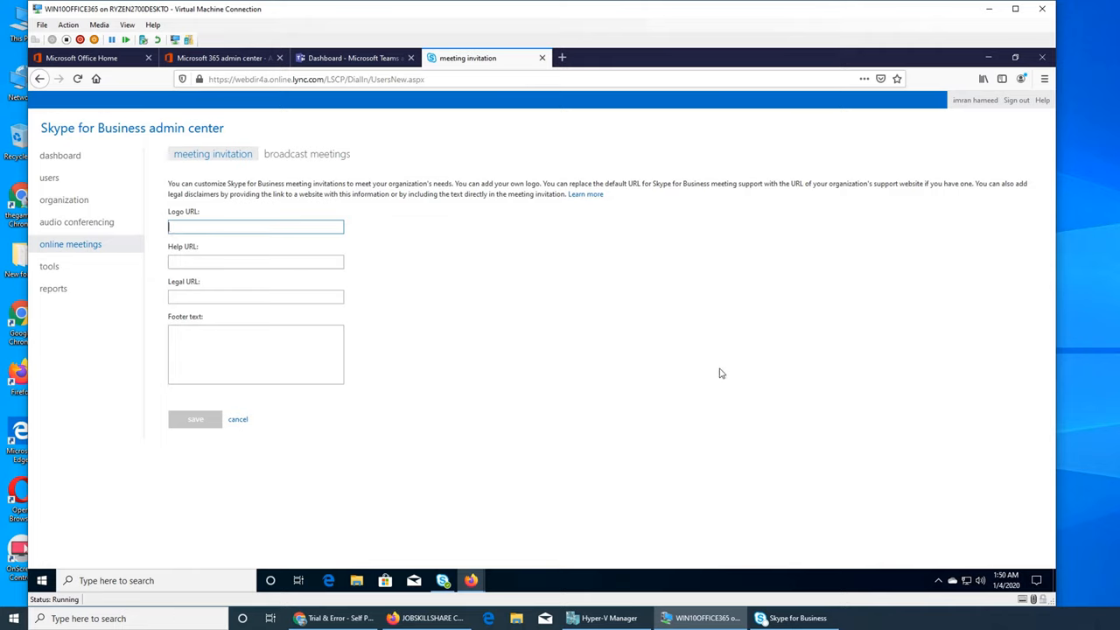
mouse_move(220, 280)
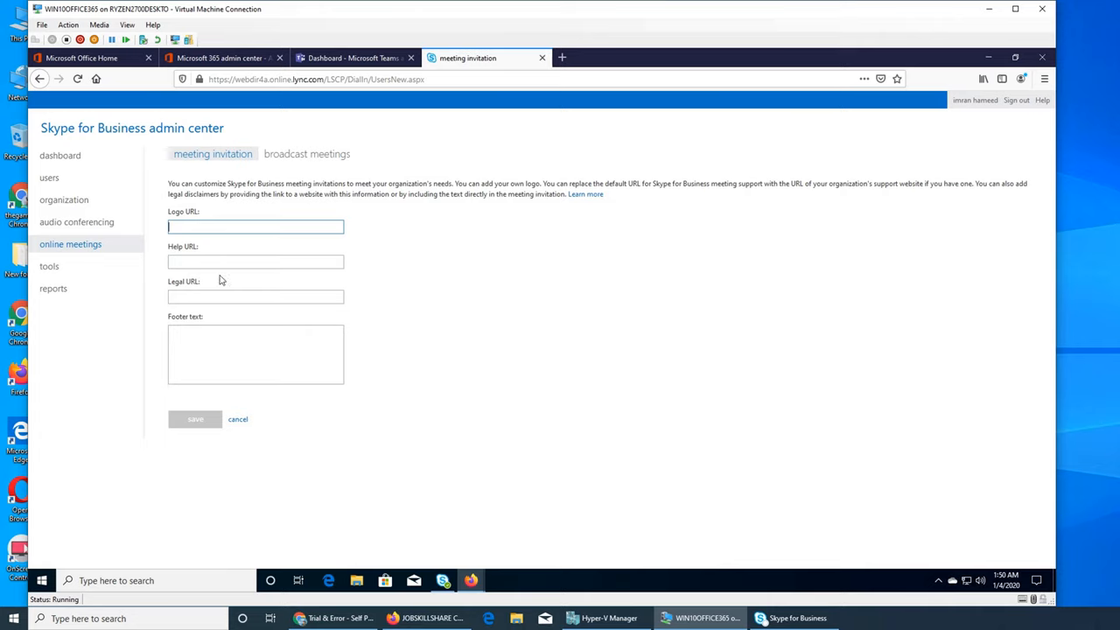
left_click(256, 263)
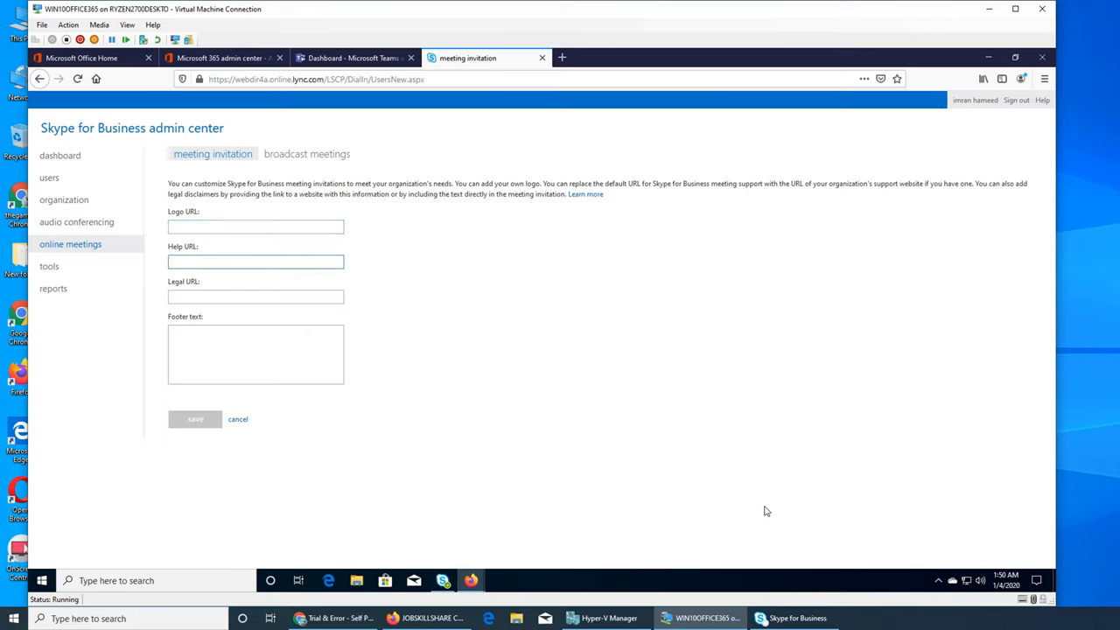
mouse_move(445, 123)
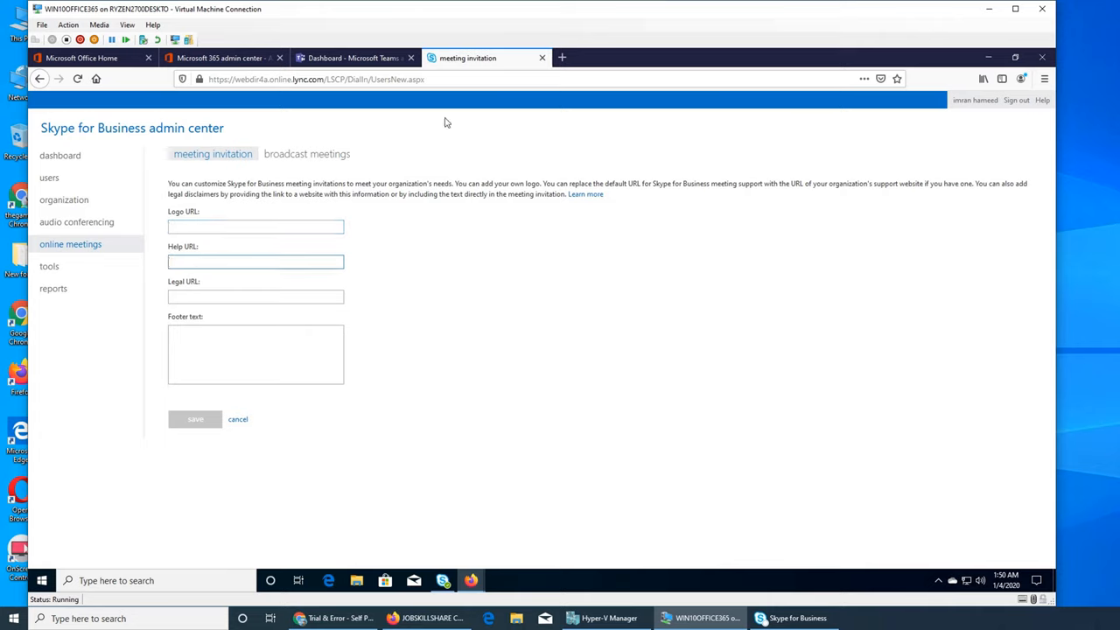
mouse_move(651, 192)
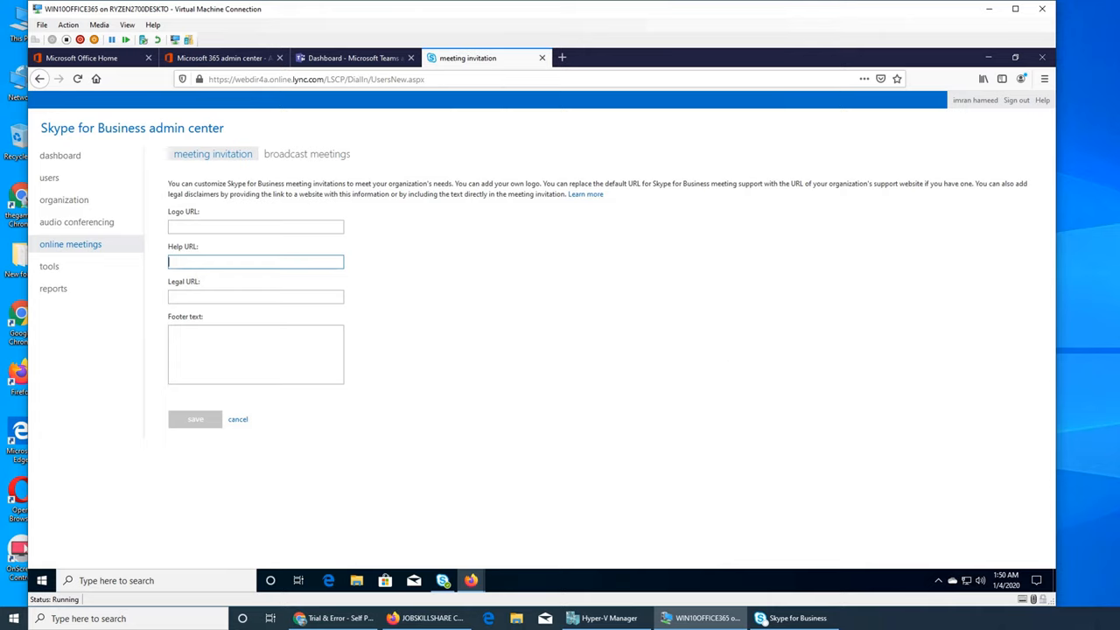
mouse_move(900, 433)
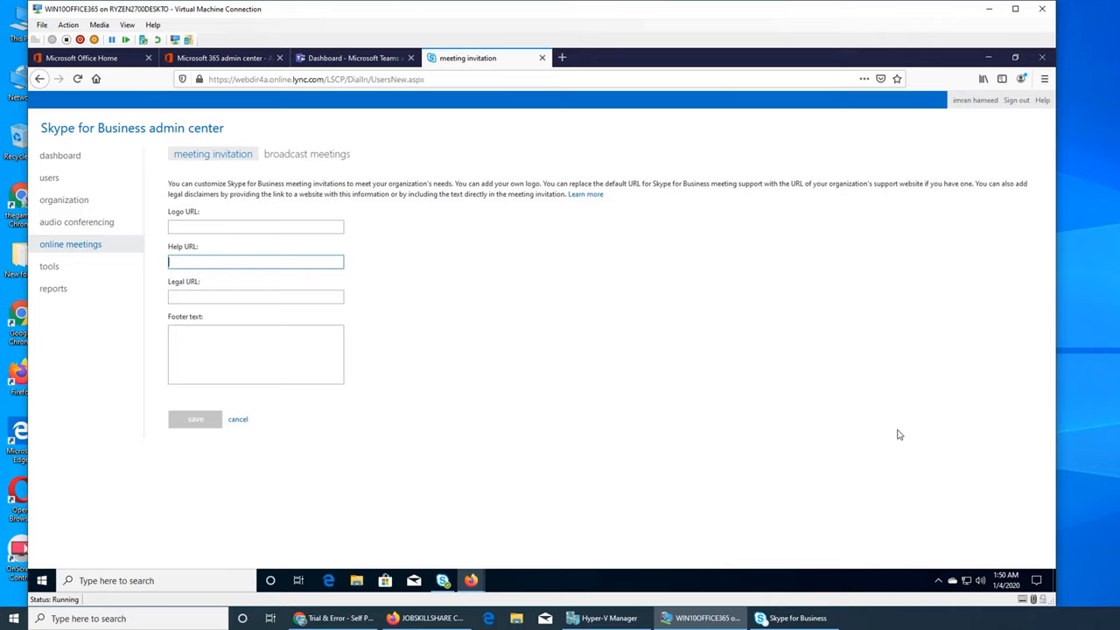
mouse_move(1048, 388)
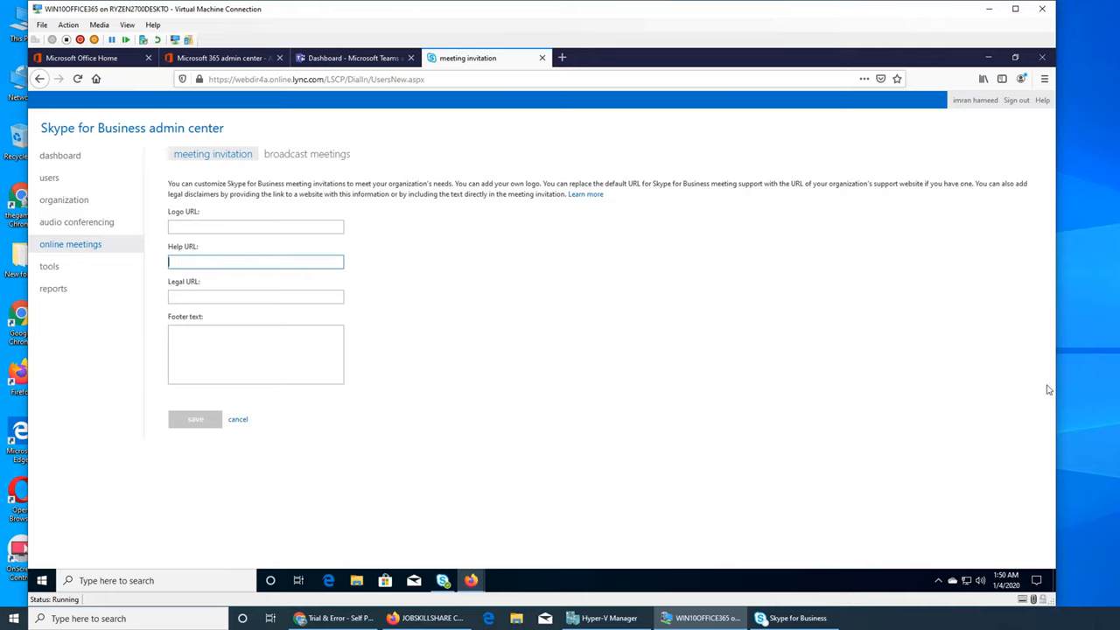
mouse_move(777, 486)
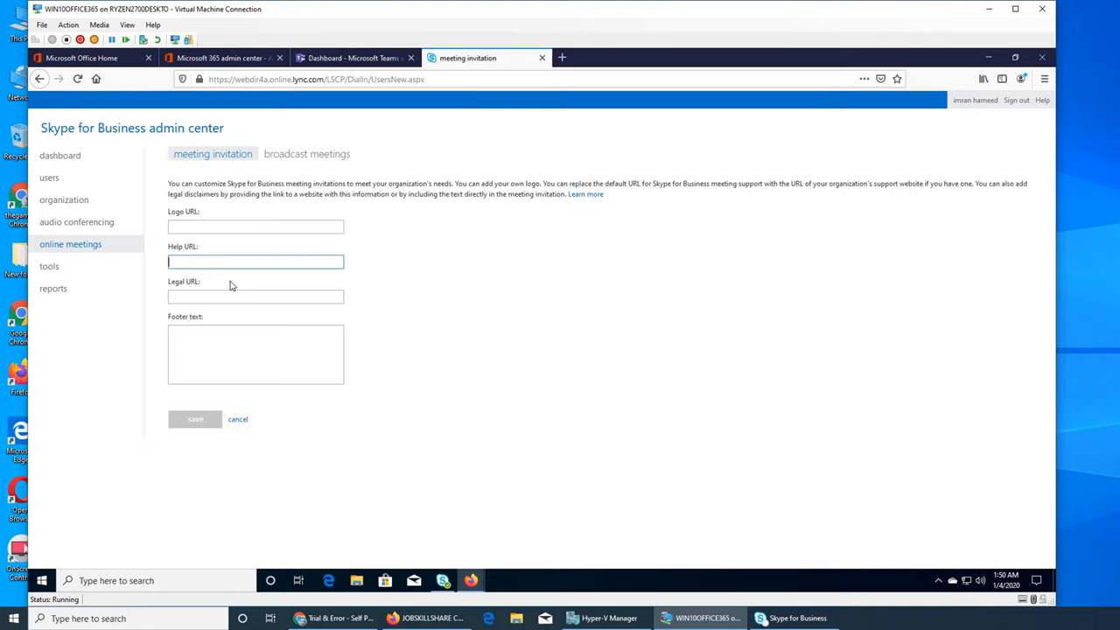
left_click(255, 296)
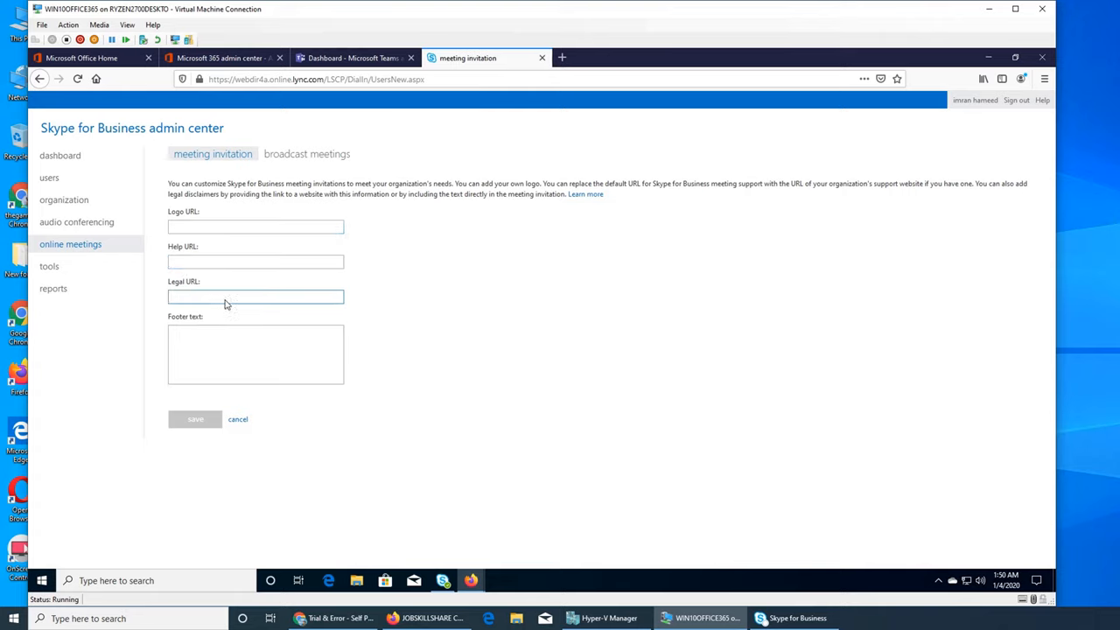
mouse_move(472, 406)
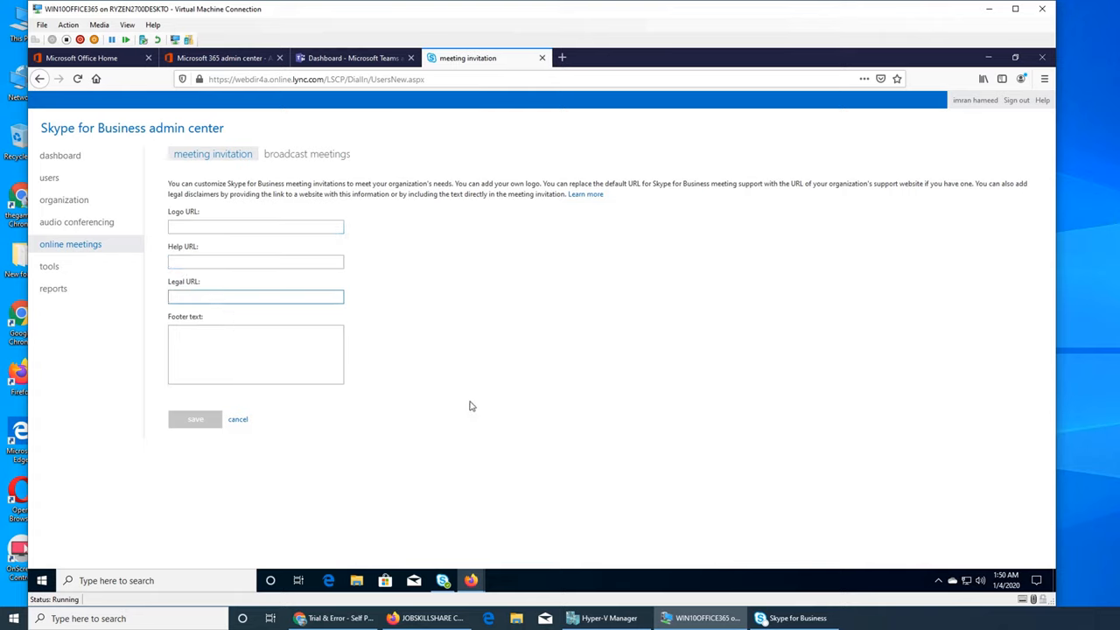
mouse_move(586, 362)
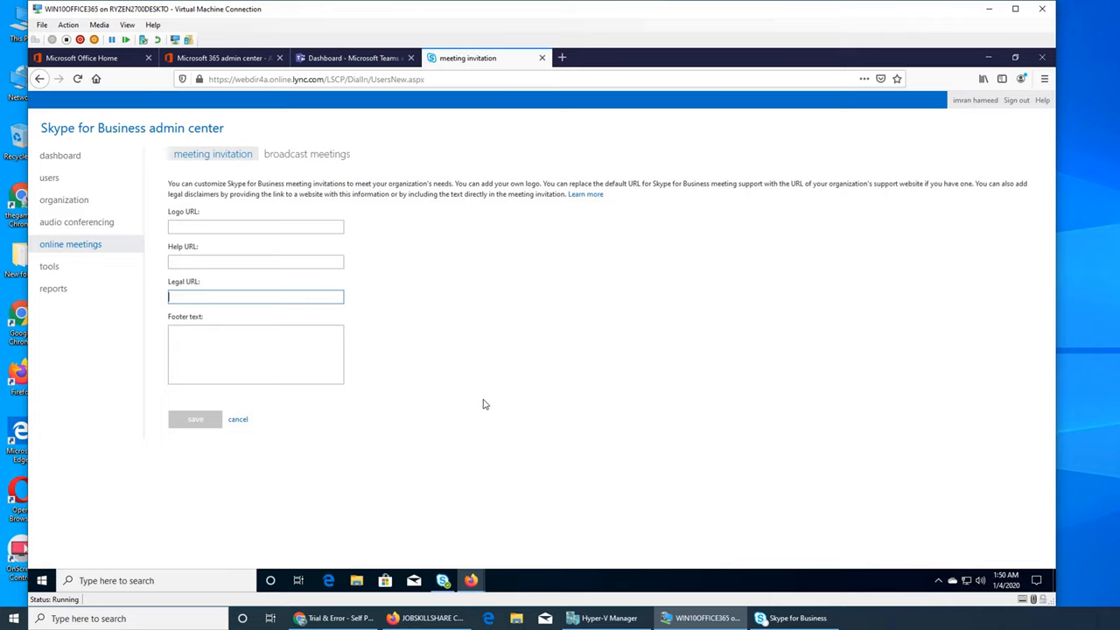
mouse_move(700, 353)
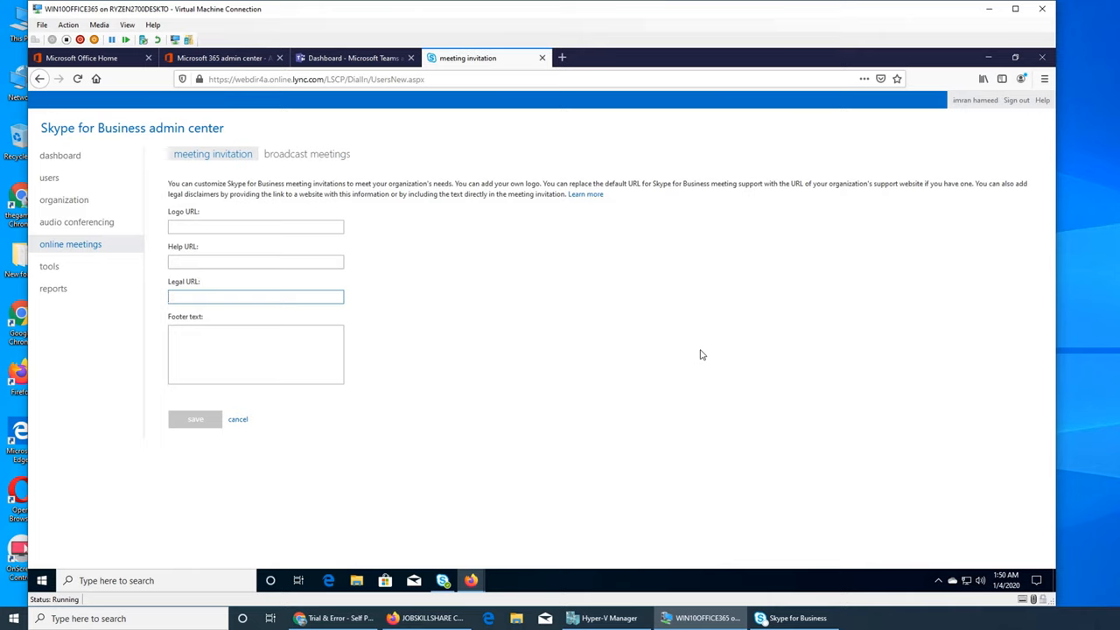
mouse_move(735, 420)
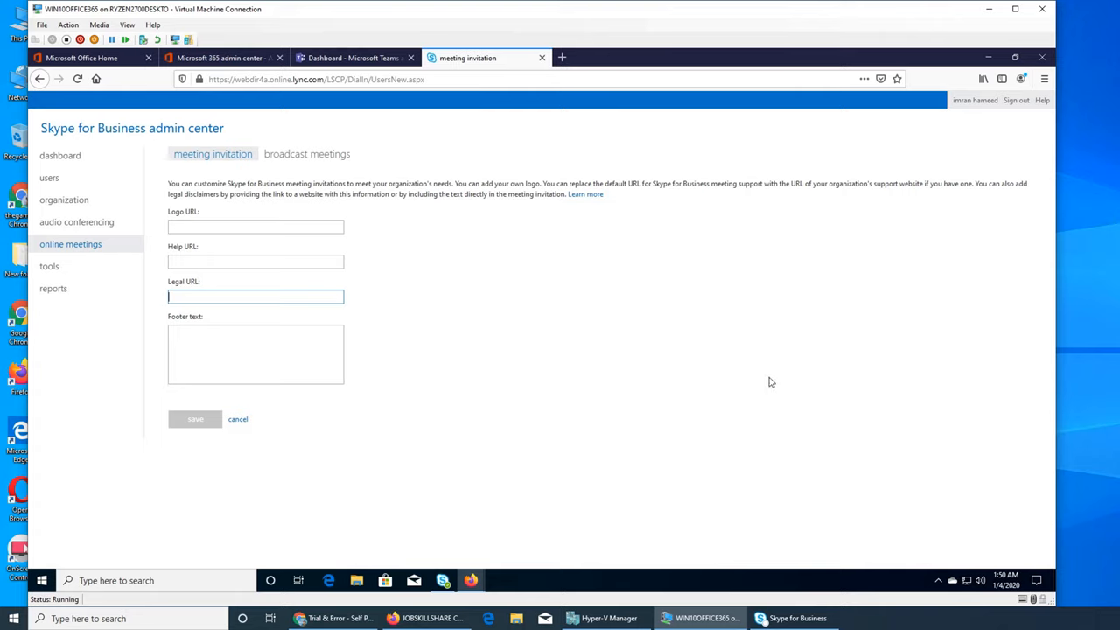
mouse_move(796, 385)
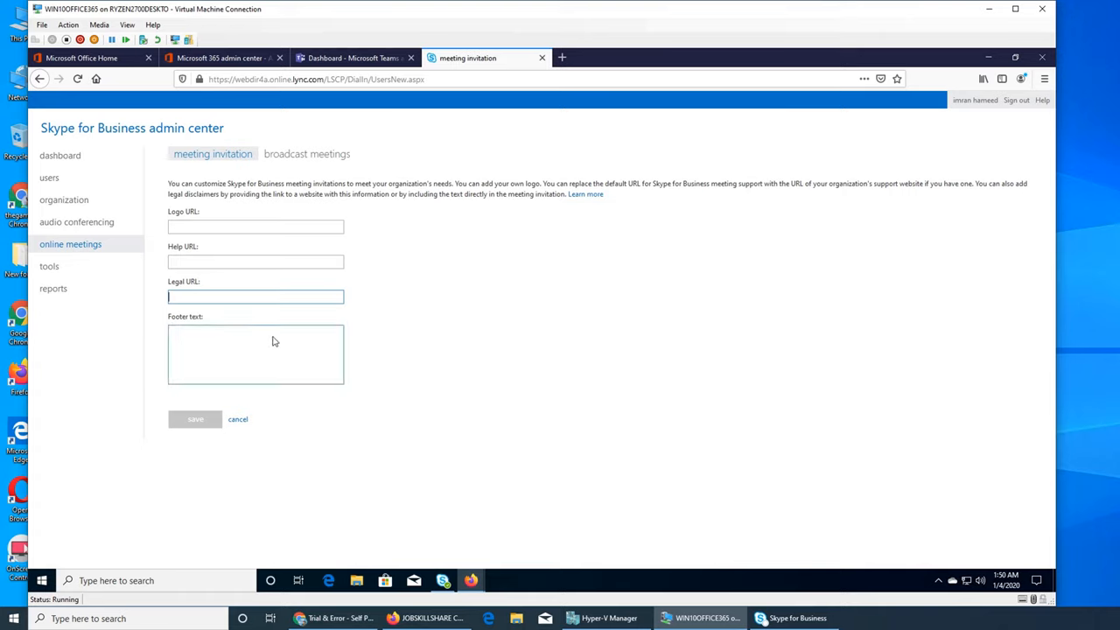
mouse_move(280, 315)
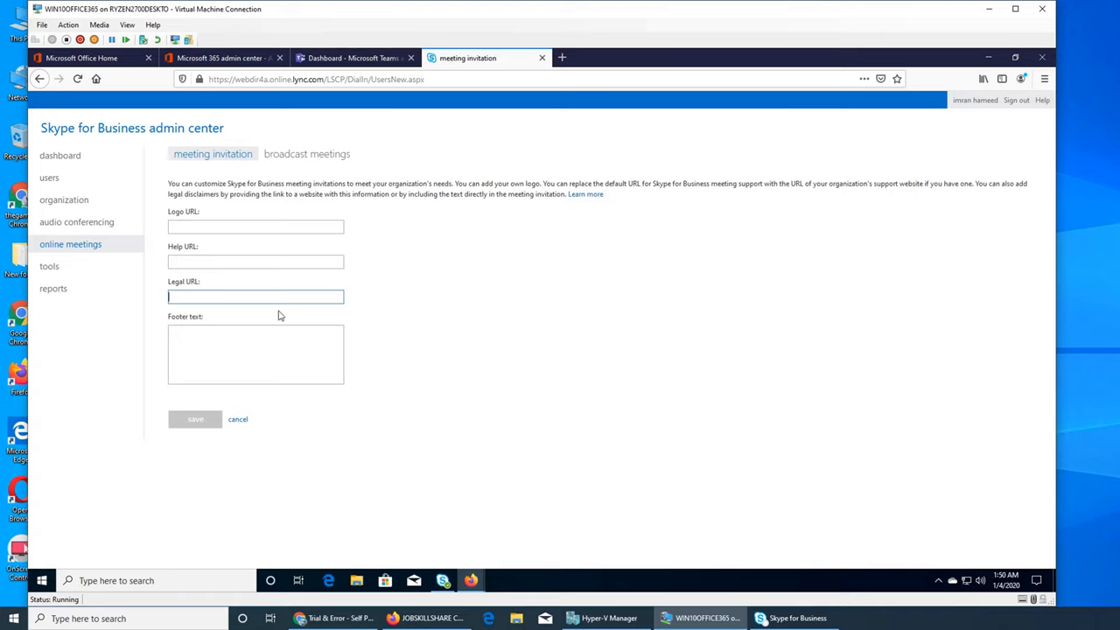
mouse_move(575, 374)
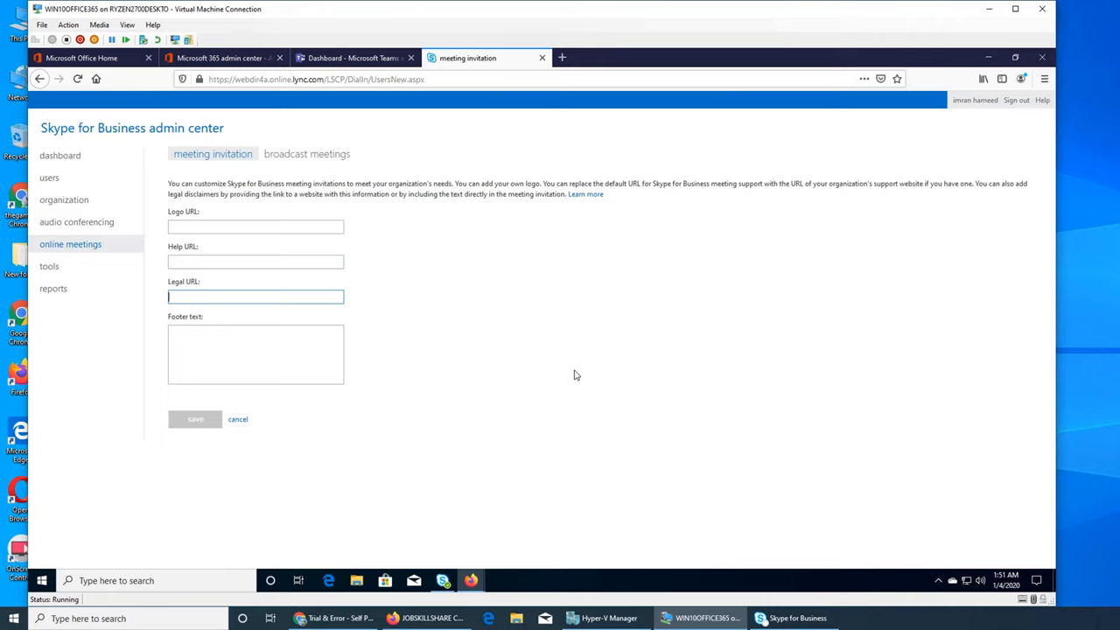
mouse_move(794, 476)
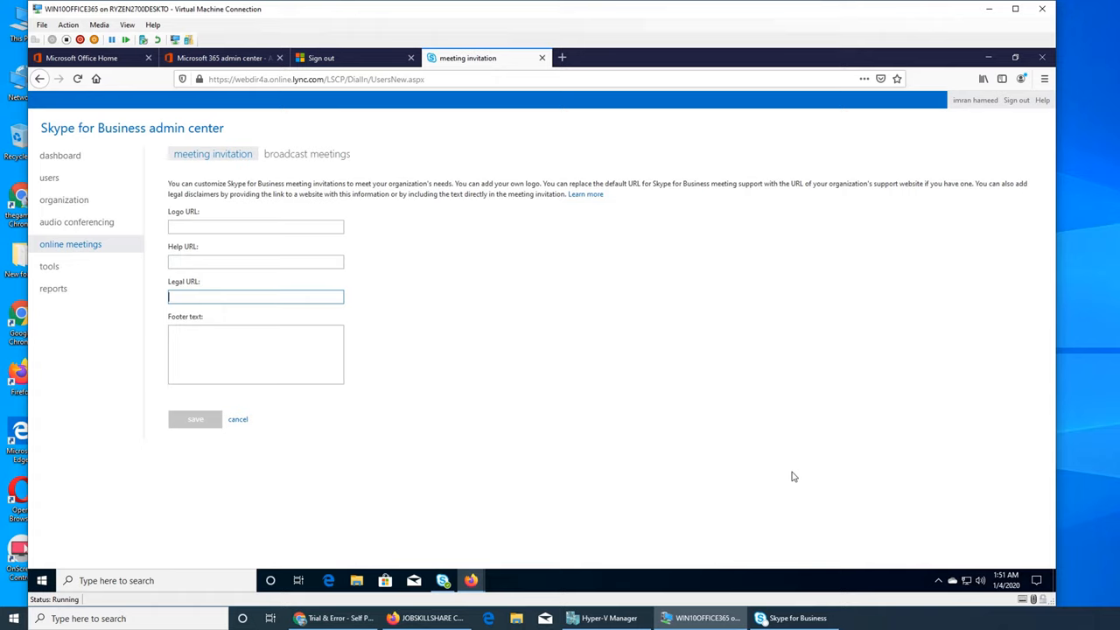
mouse_move(938, 476)
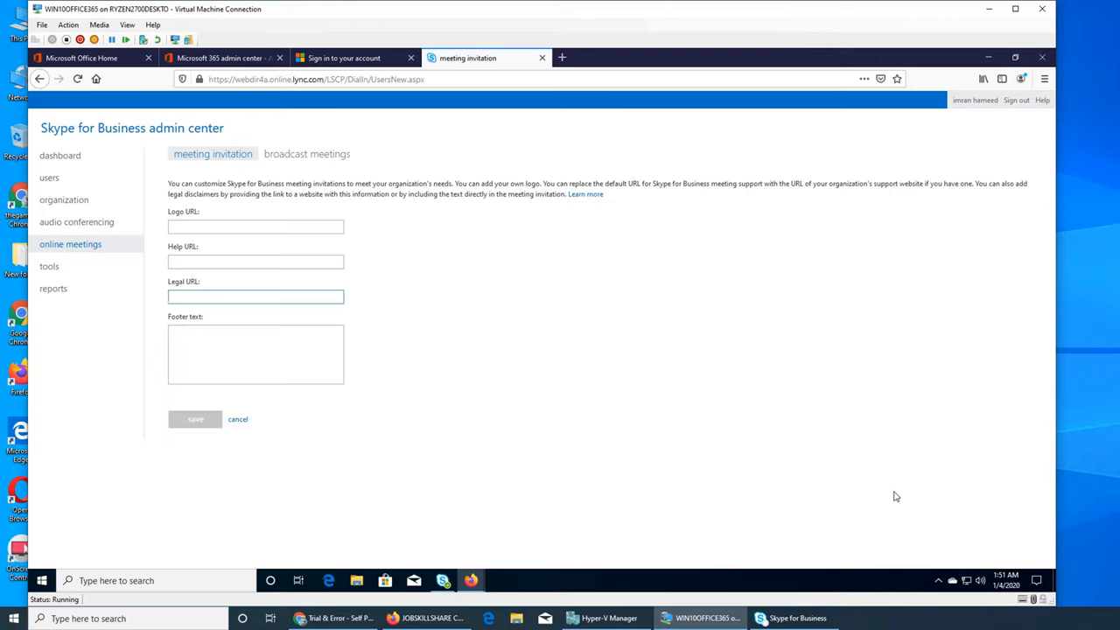
mouse_move(716, 498)
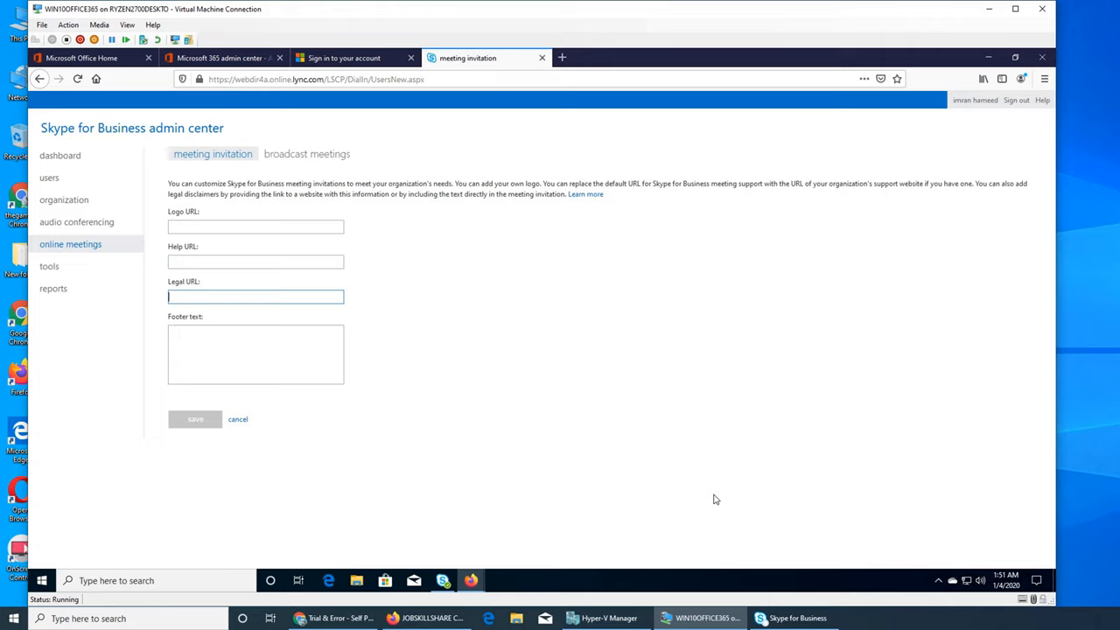
mouse_move(248, 329)
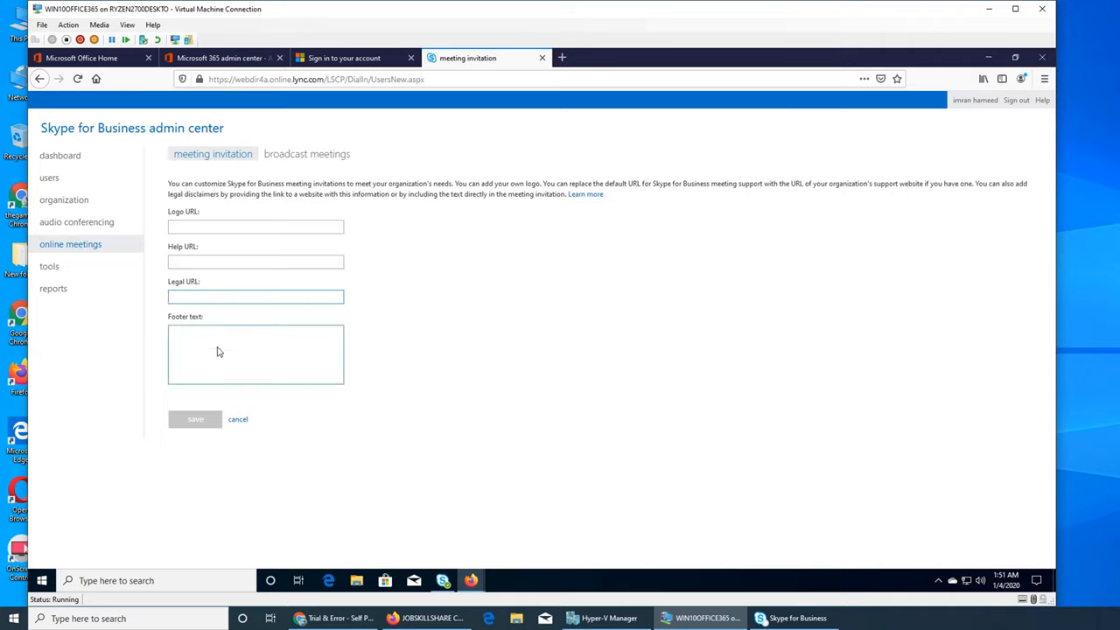
mouse_move(697, 393)
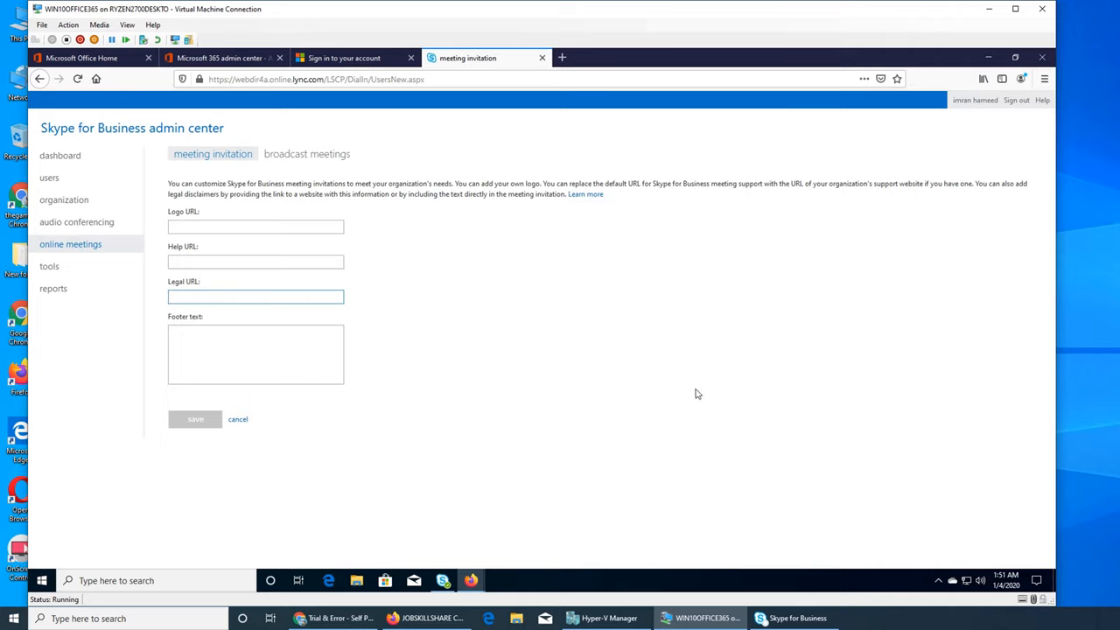
mouse_move(245, 252)
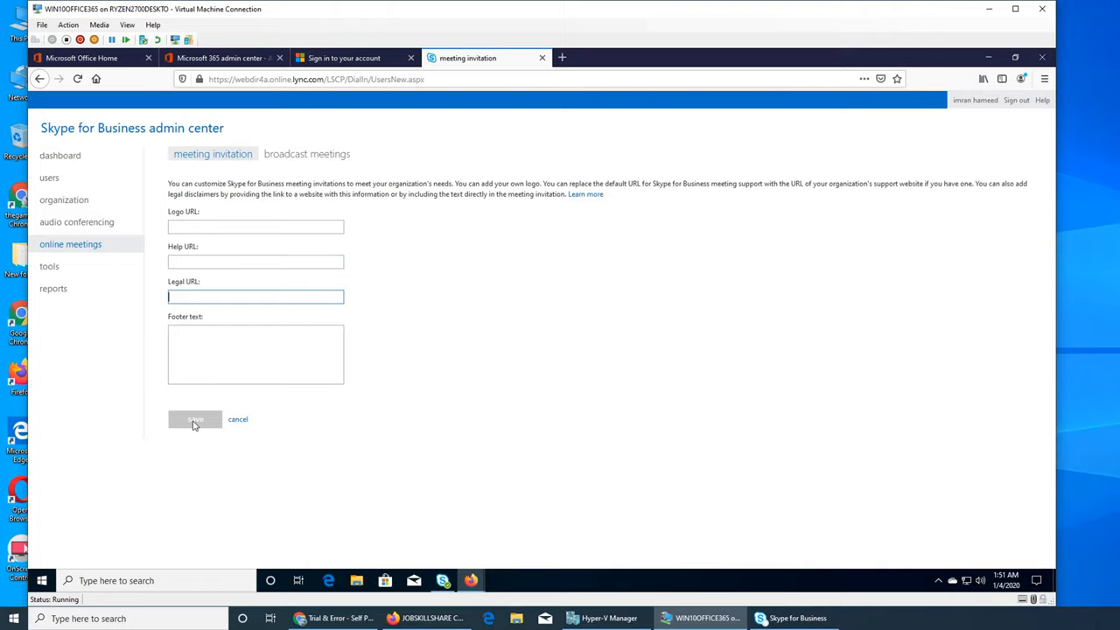
Switch from meeting invitation to the broadcast meetings settings under online meetings.
left_click(306, 154)
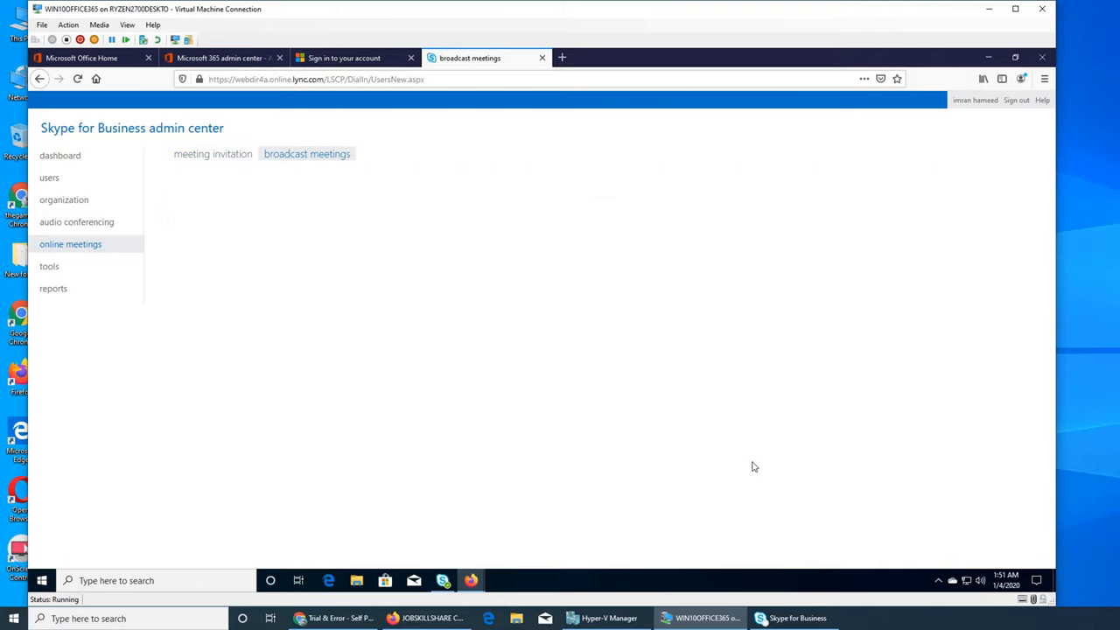
mouse_move(734, 471)
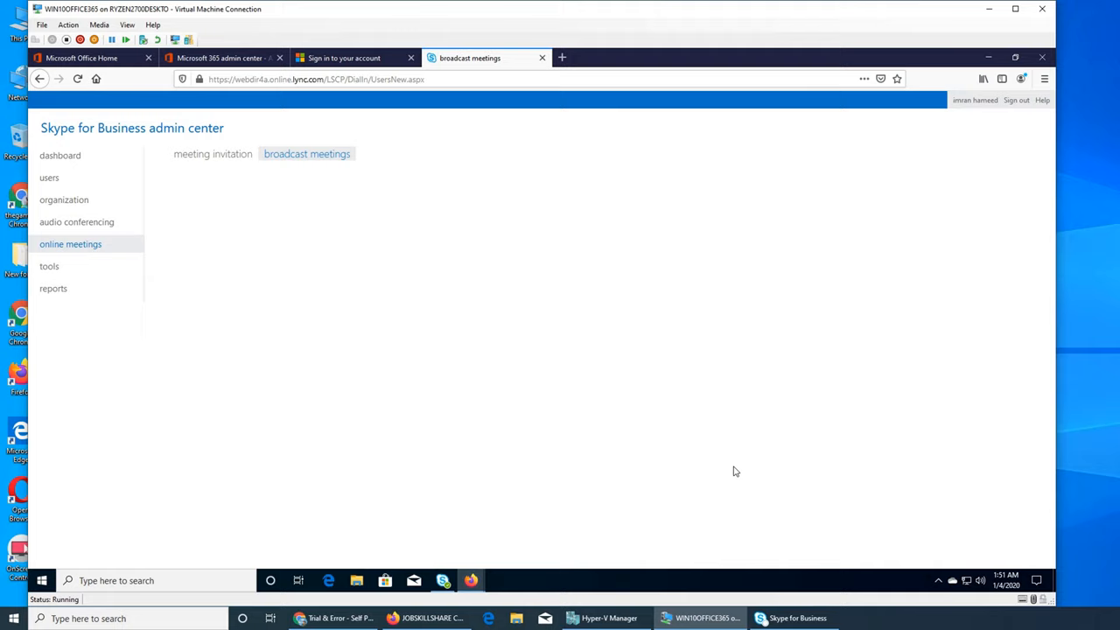
mouse_move(700, 448)
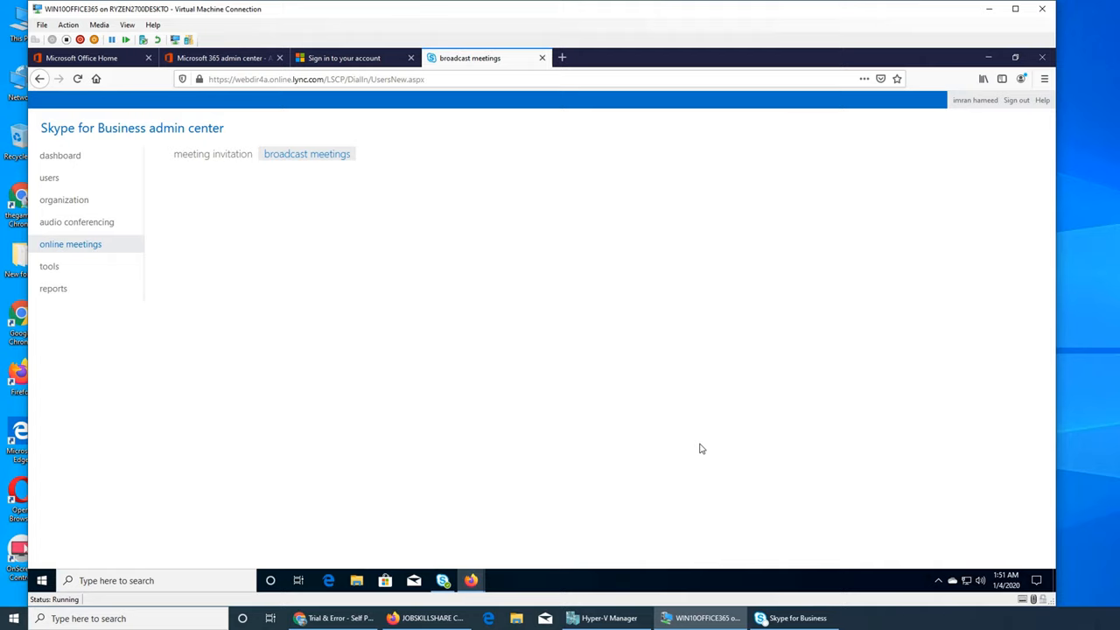
left_click(308, 154)
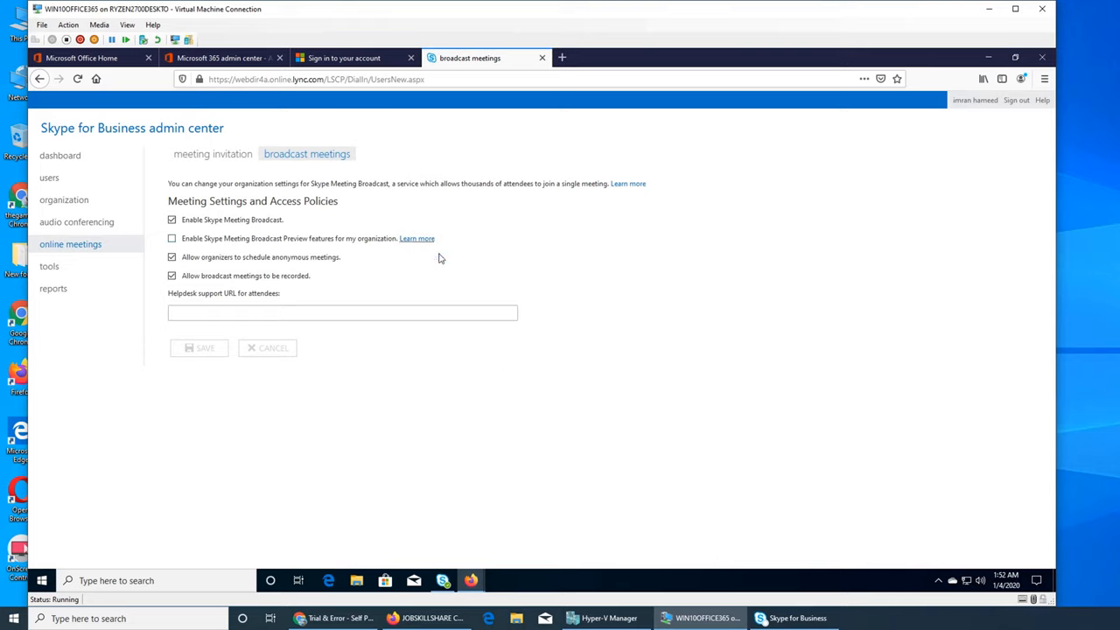
mouse_move(528, 347)
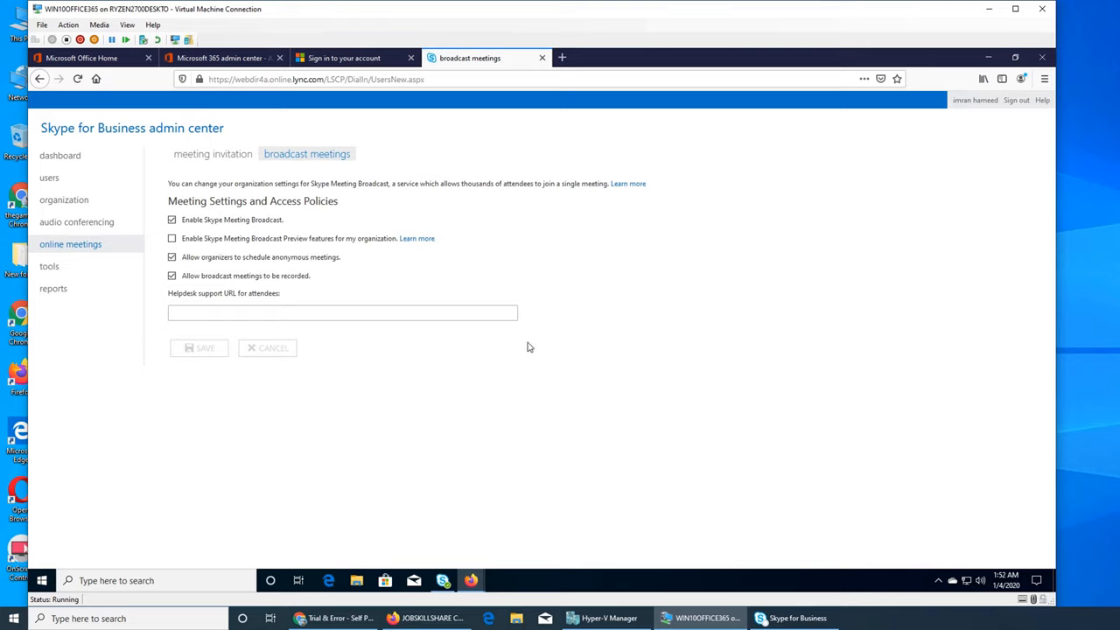
mouse_move(574, 458)
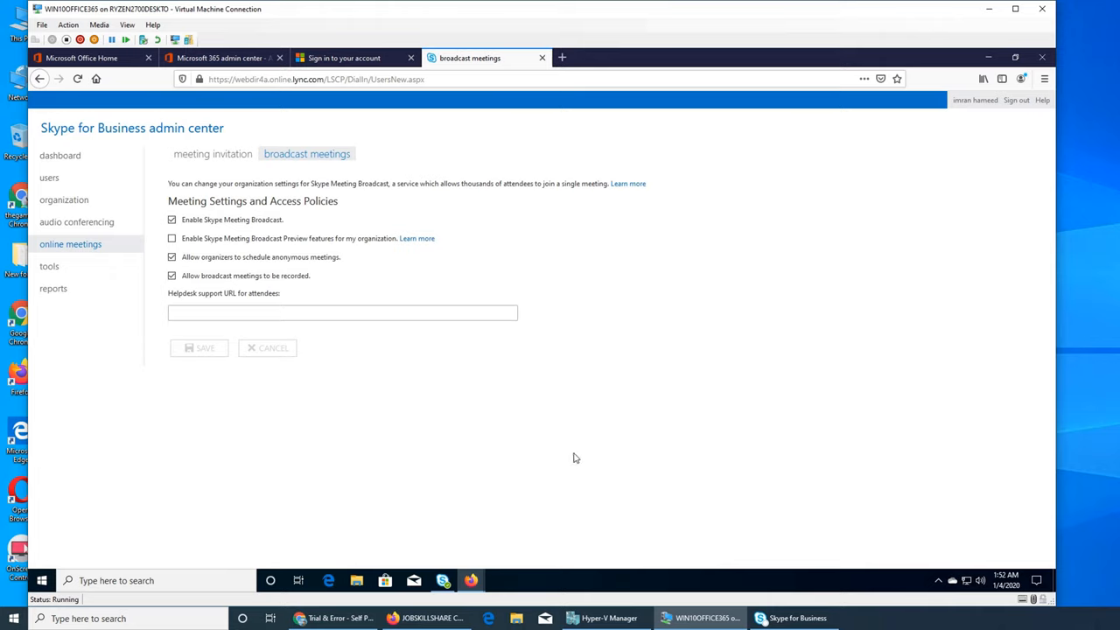
mouse_move(151, 252)
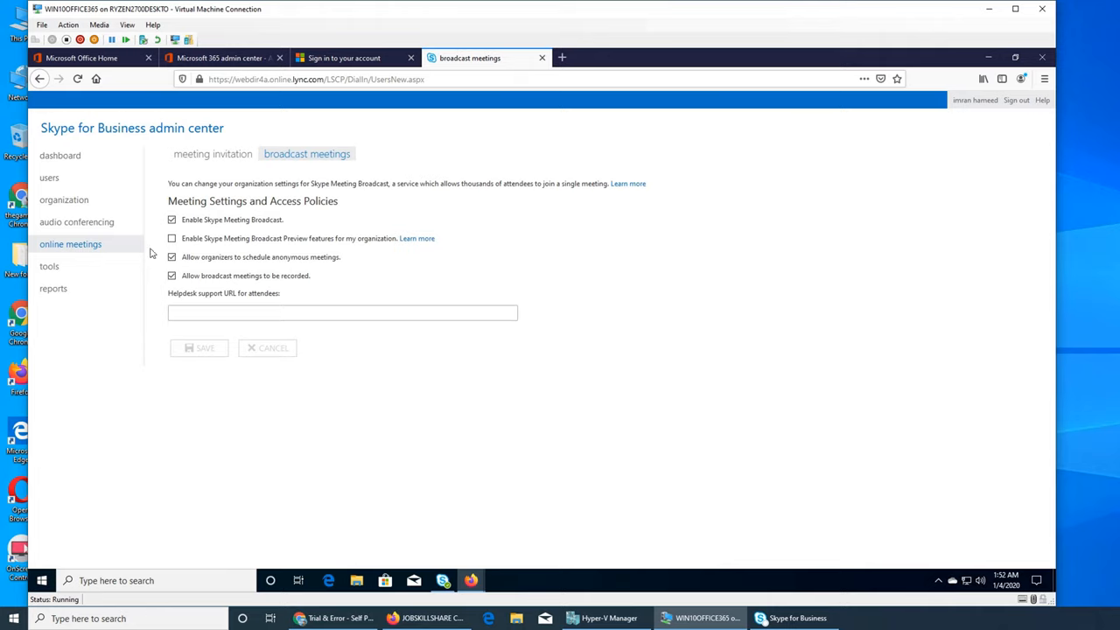
mouse_move(570, 235)
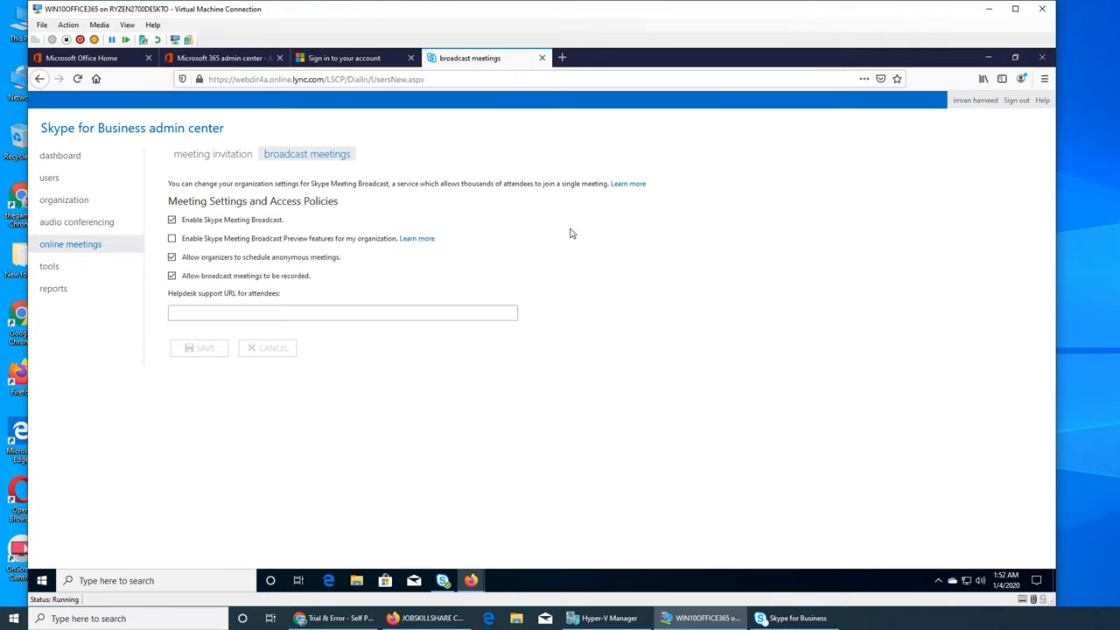
mouse_move(942, 444)
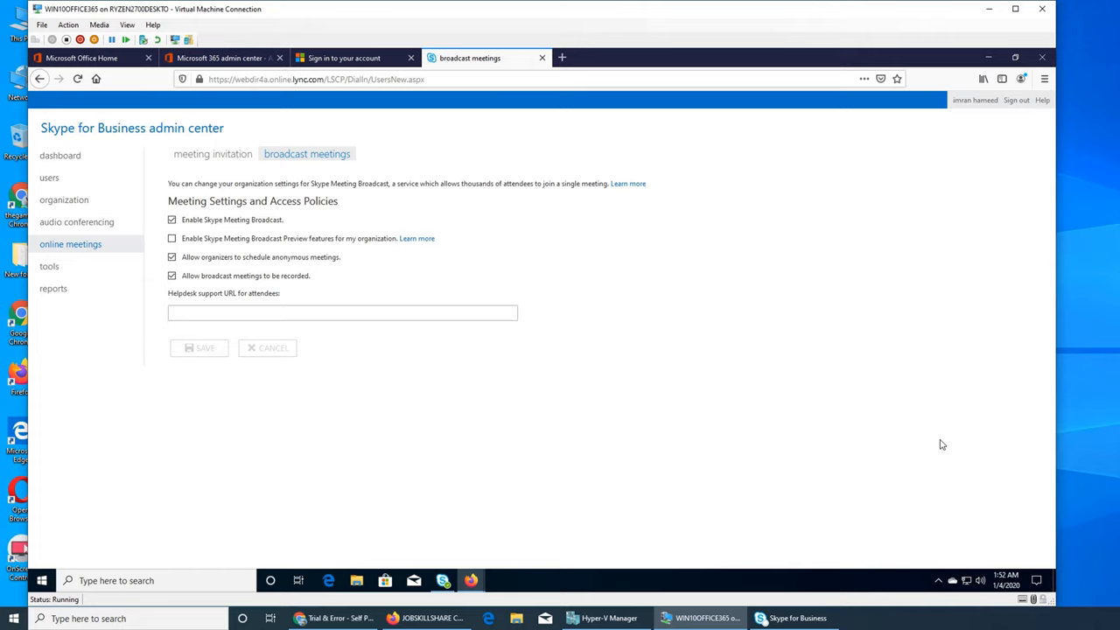
mouse_move(1085, 341)
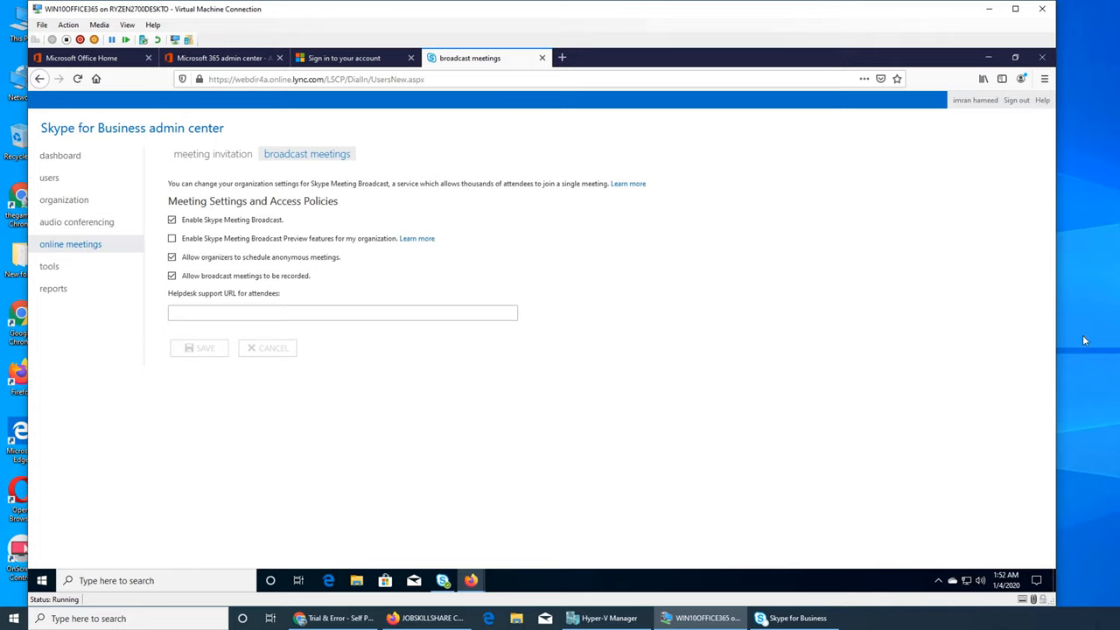
mouse_move(1076, 455)
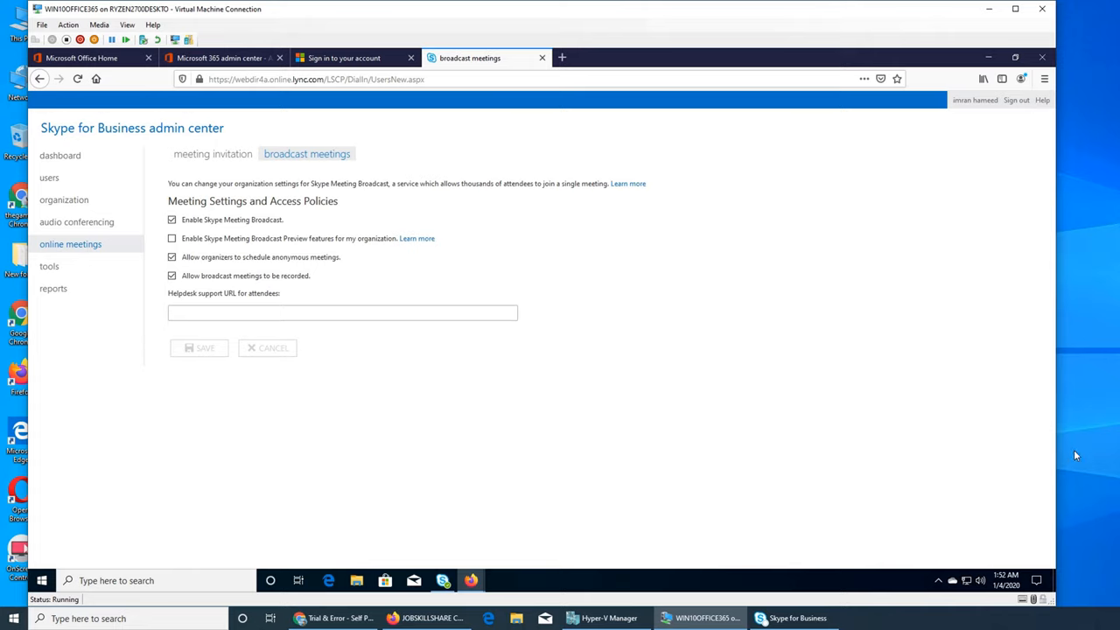
mouse_move(518, 245)
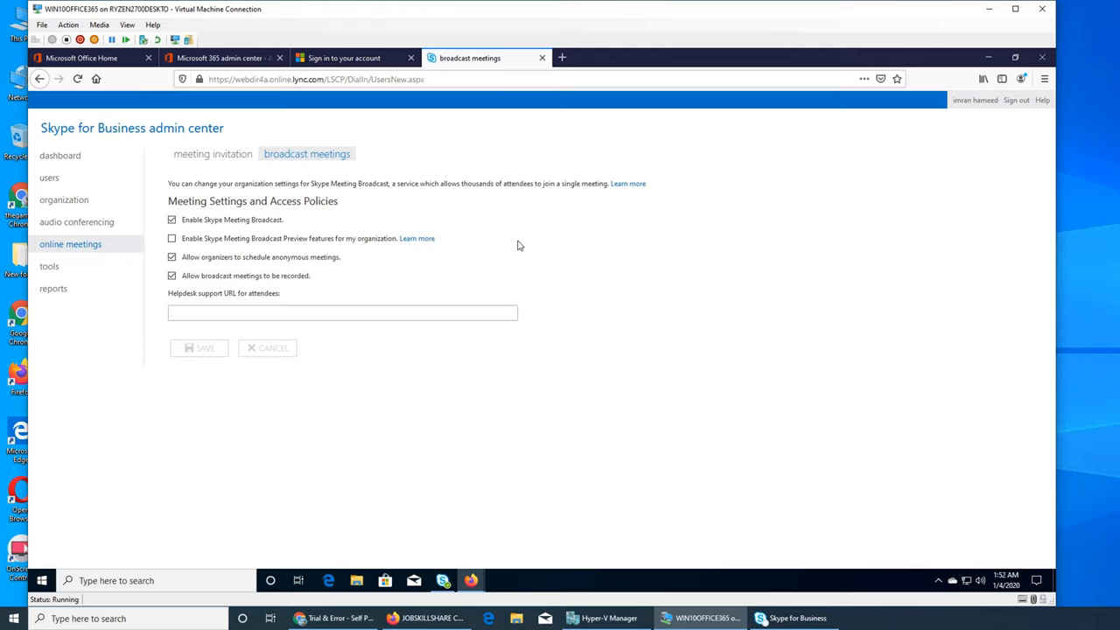
mouse_move(898, 396)
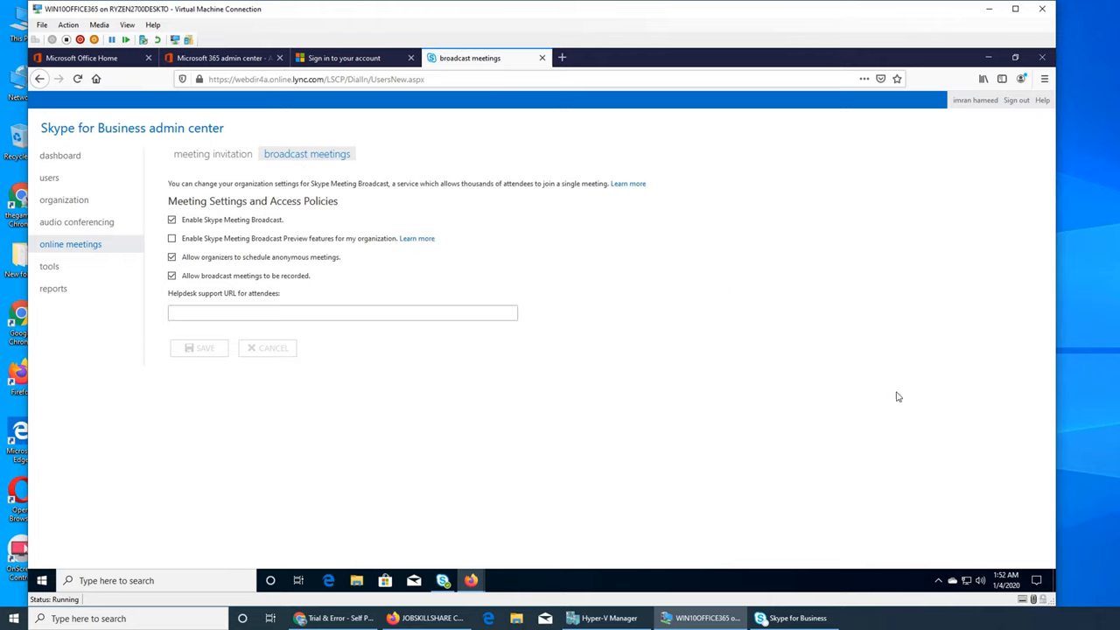
mouse_move(854, 401)
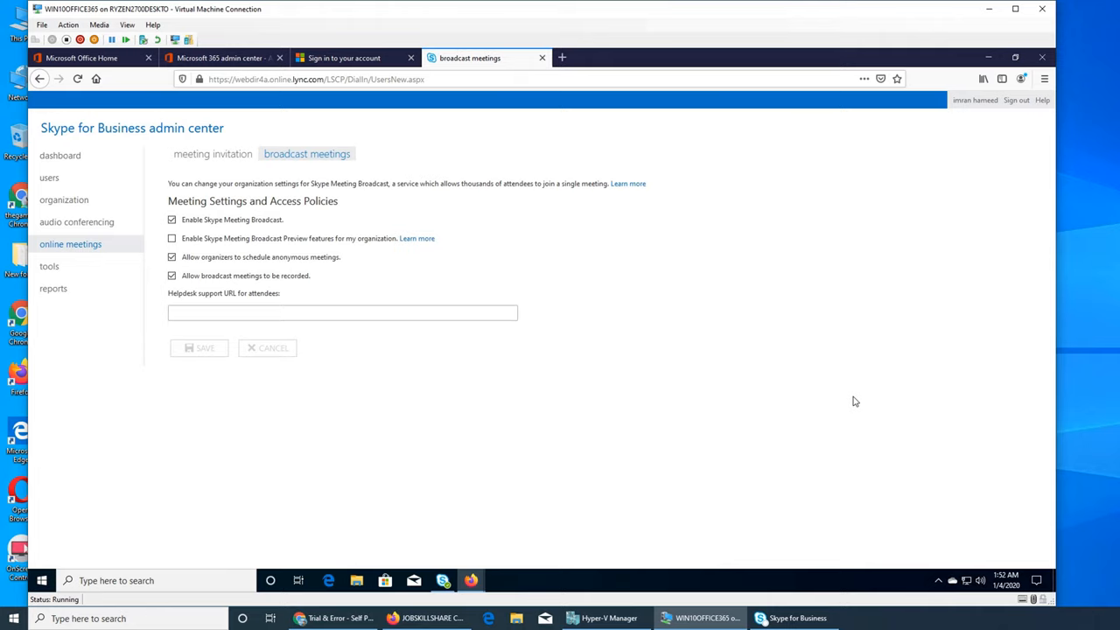
mouse_move(385, 143)
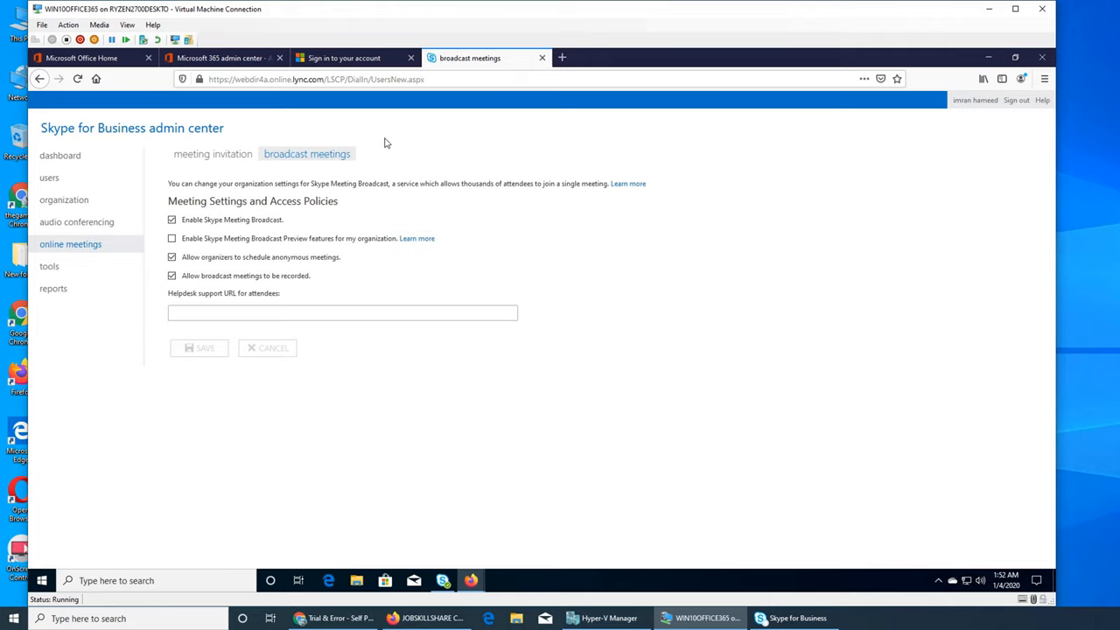
mouse_move(616, 385)
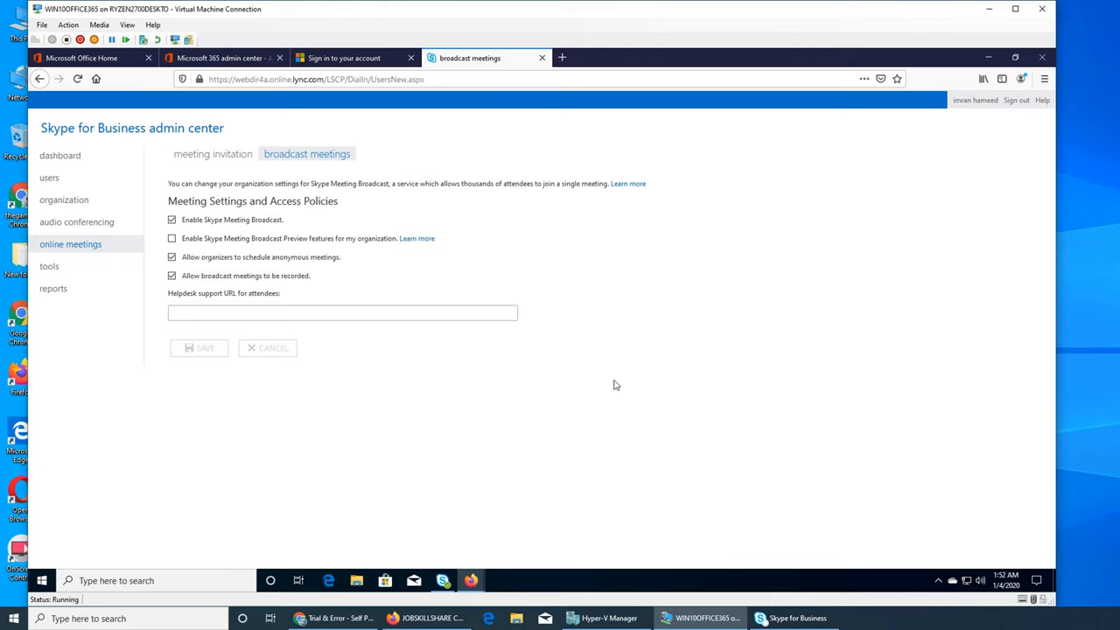
mouse_move(927, 480)
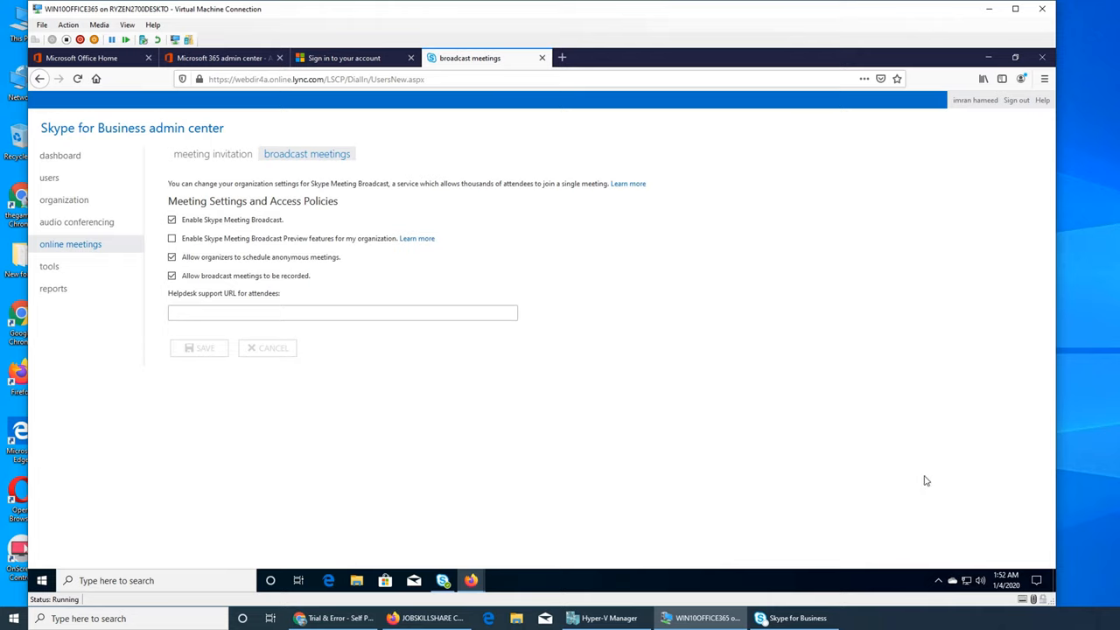
mouse_move(931, 346)
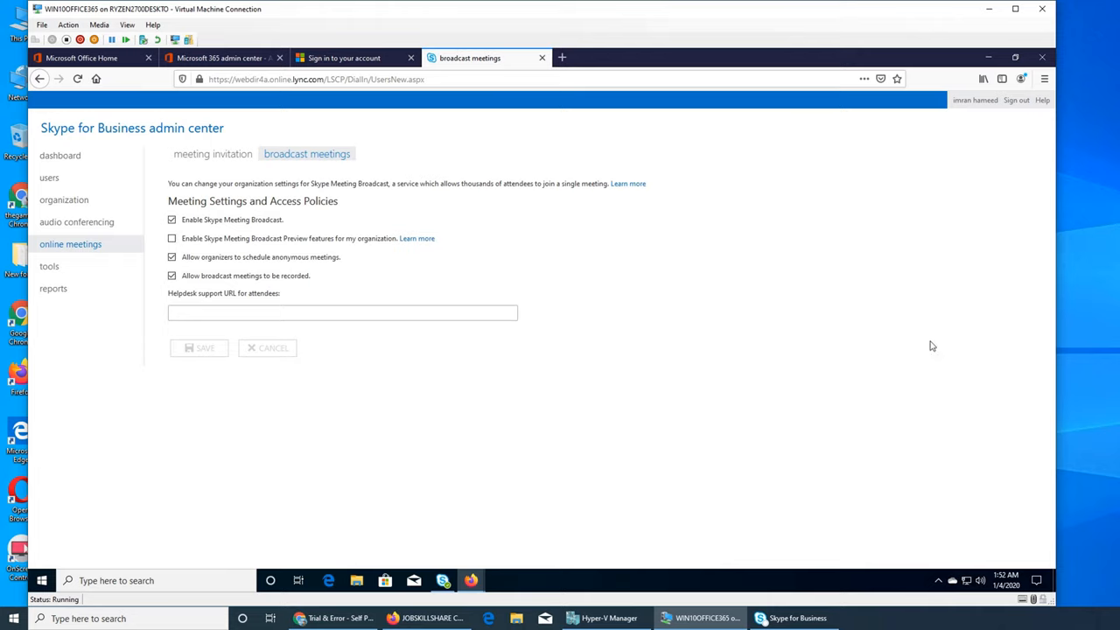
mouse_move(674, 362)
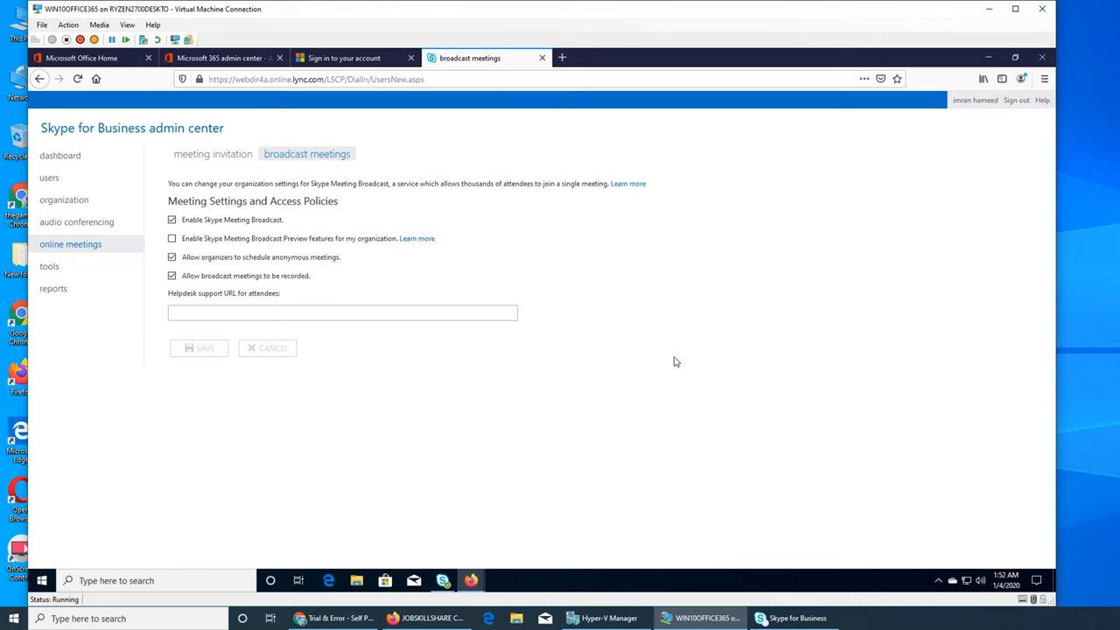
mouse_move(880, 529)
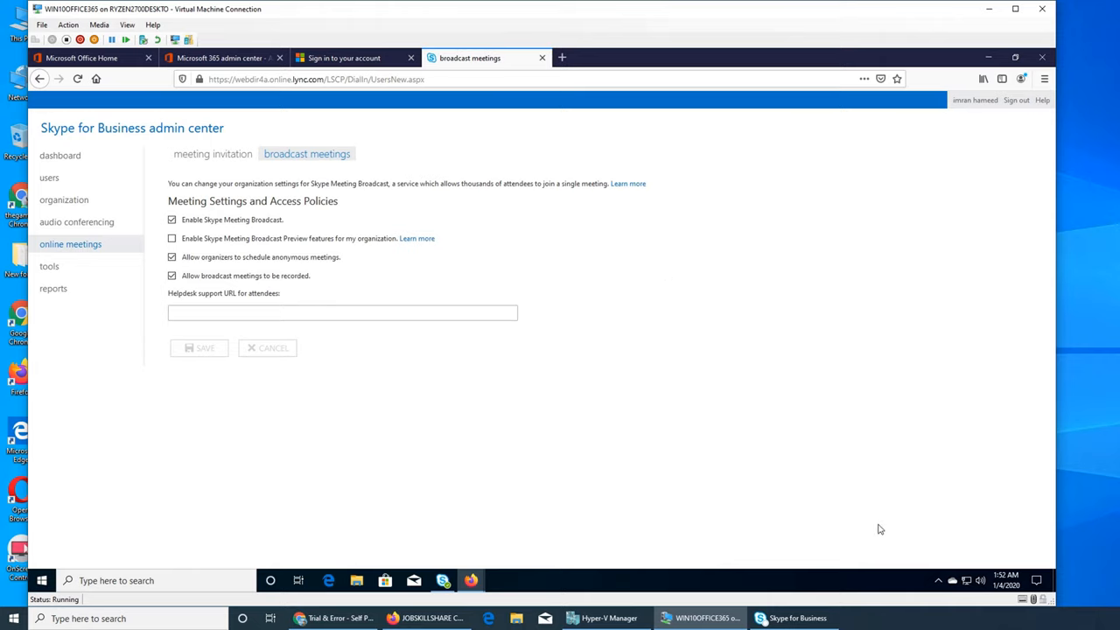
mouse_move(978, 381)
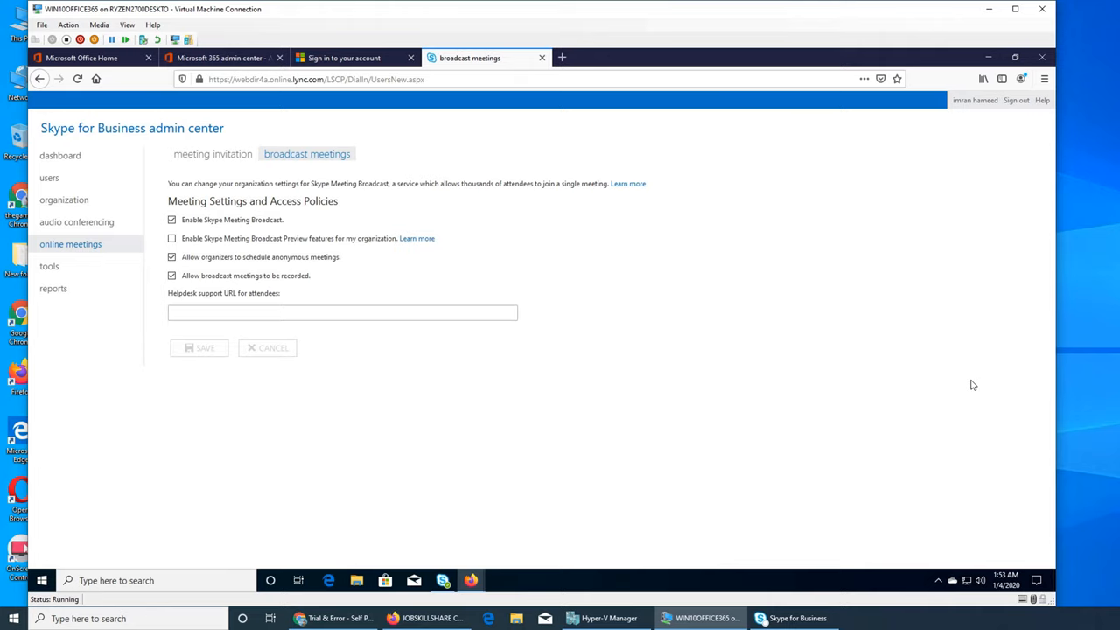
mouse_move(257, 203)
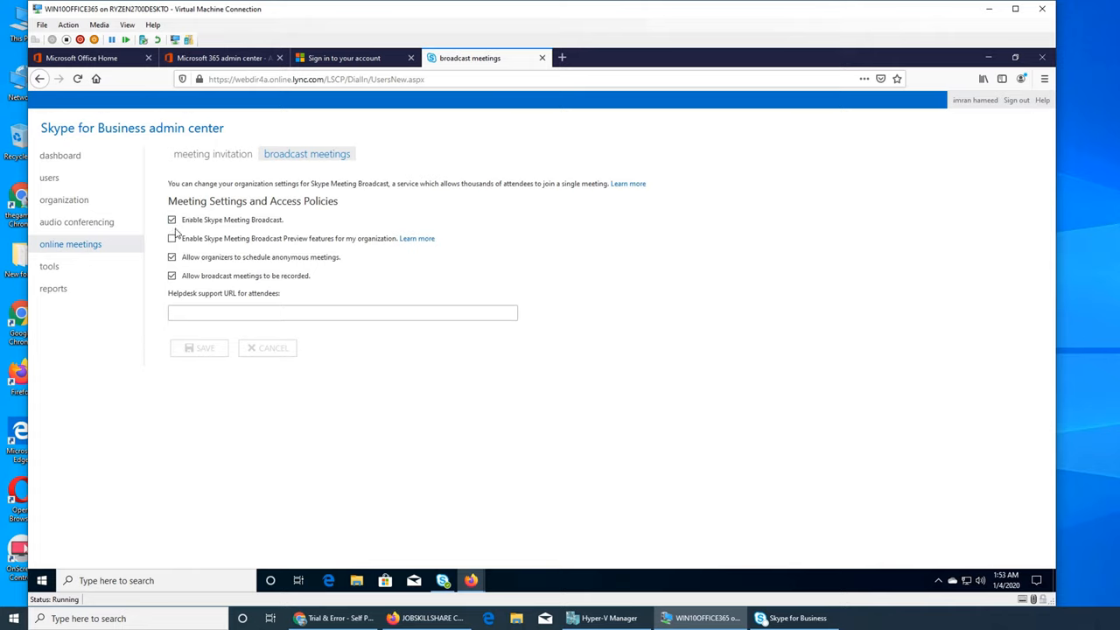
mouse_move(262, 228)
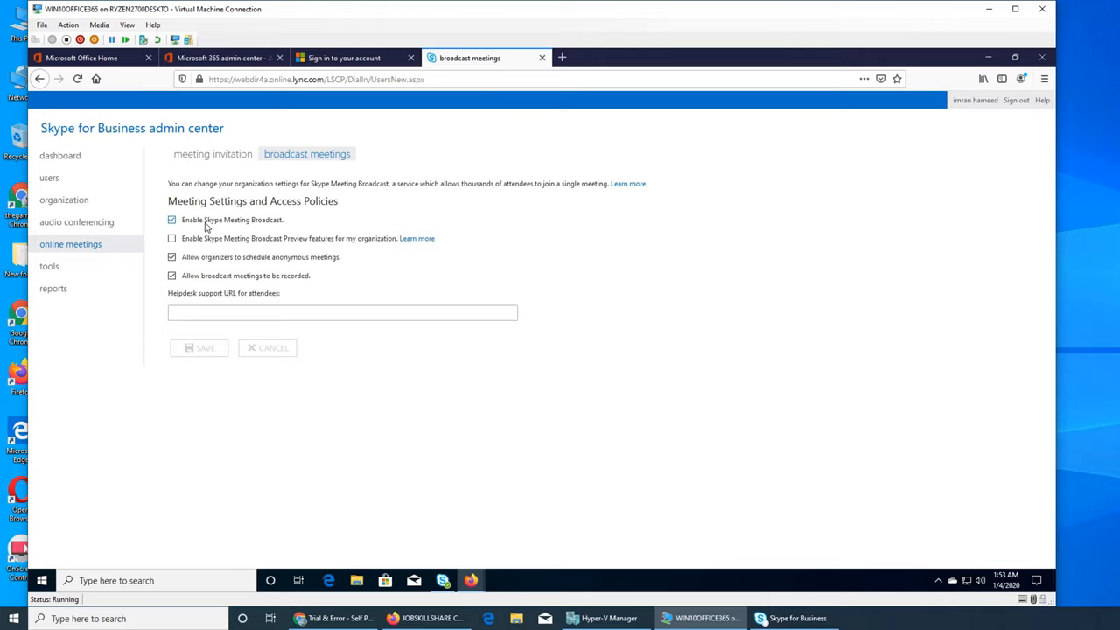
mouse_move(325, 291)
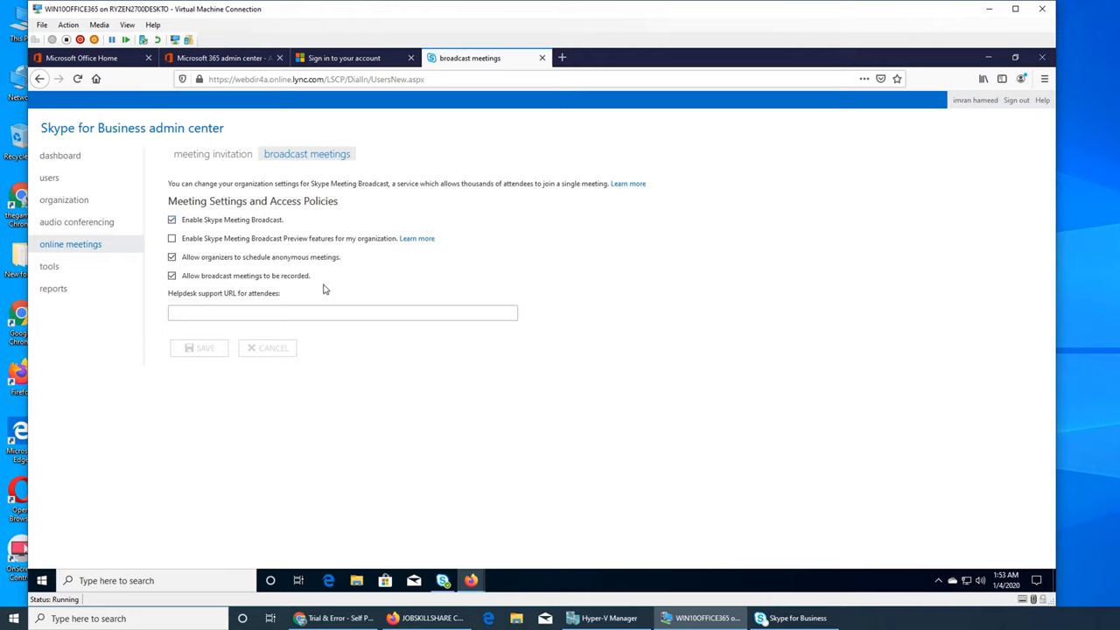
mouse_move(340, 248)
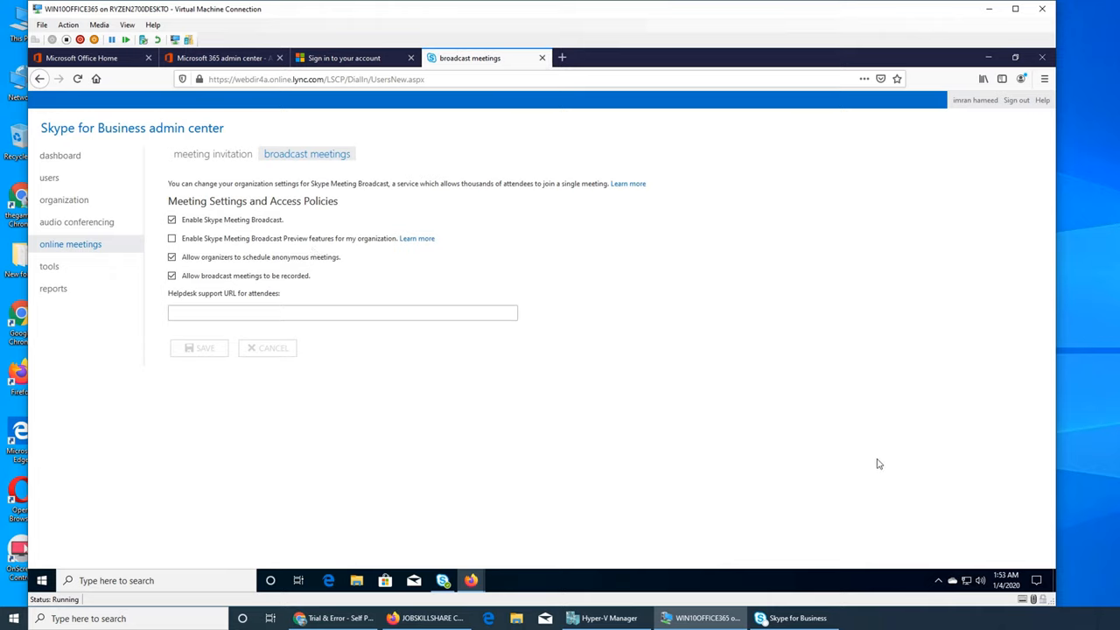
mouse_move(861, 339)
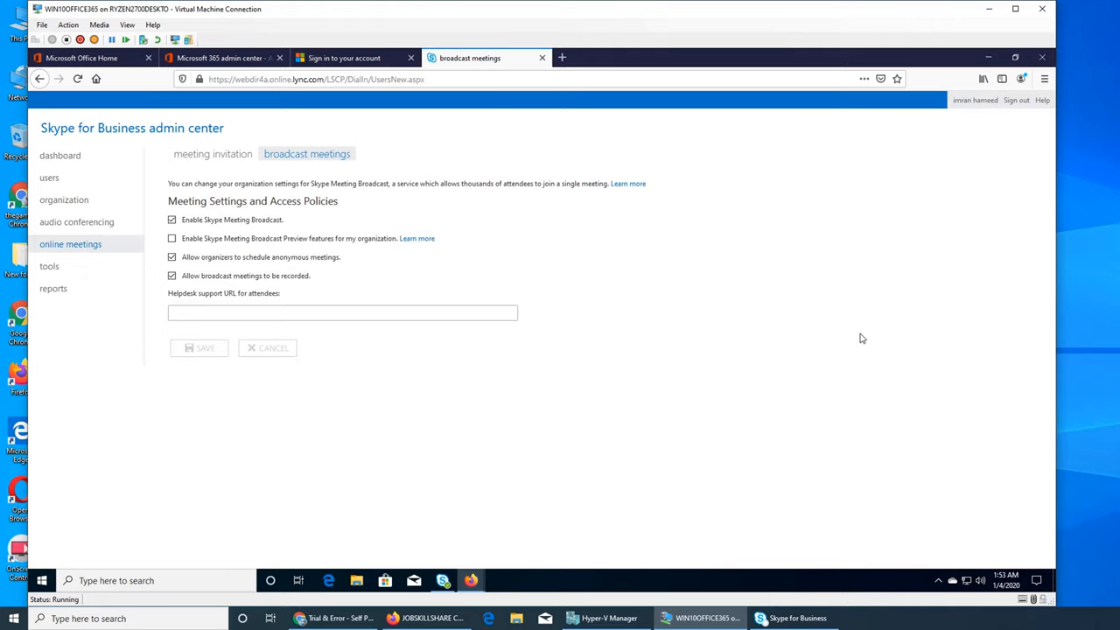
mouse_move(1001, 480)
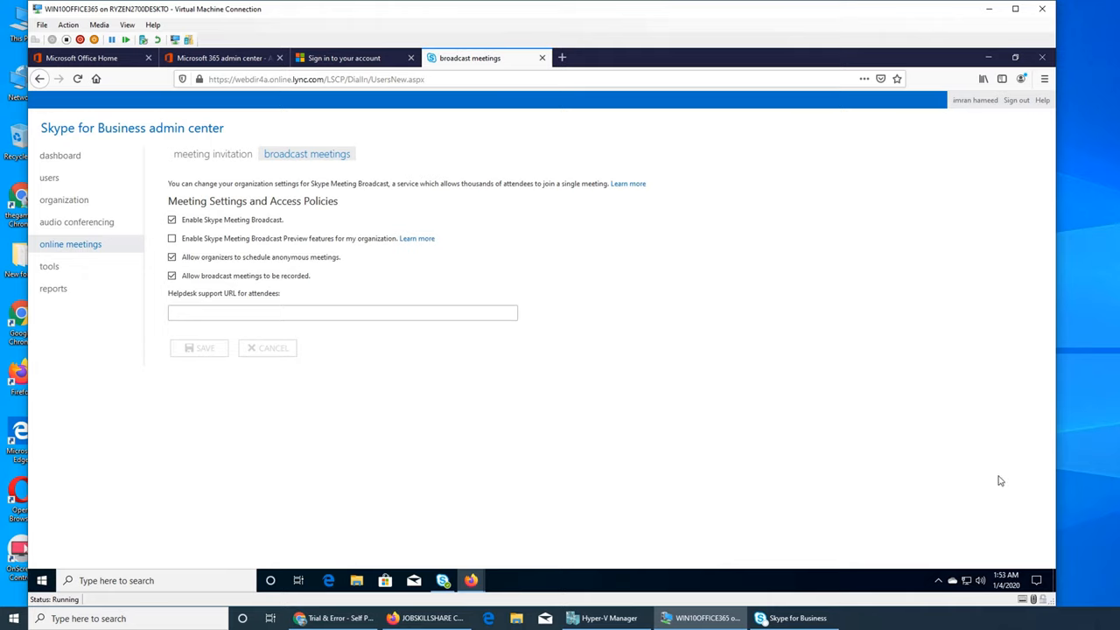
mouse_move(813, 504)
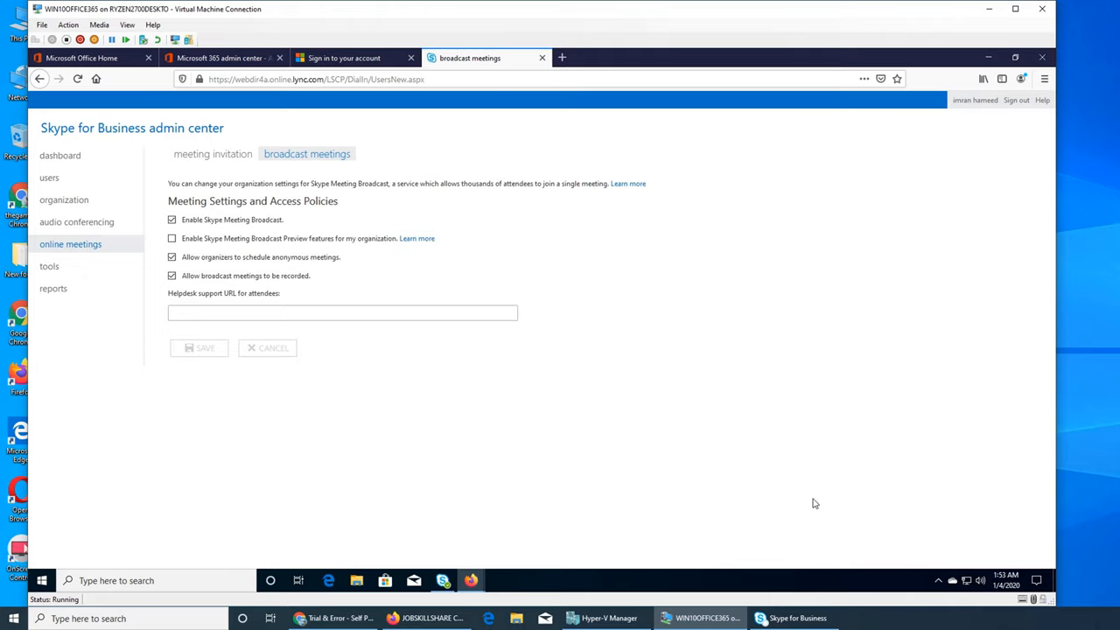
mouse_move(252, 298)
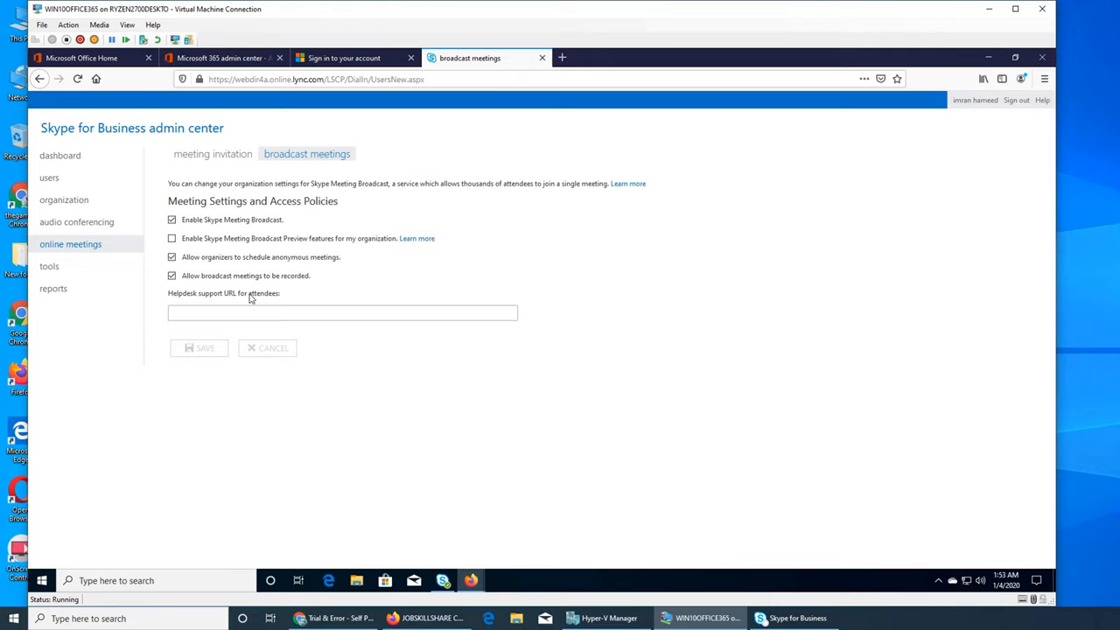
mouse_move(294, 289)
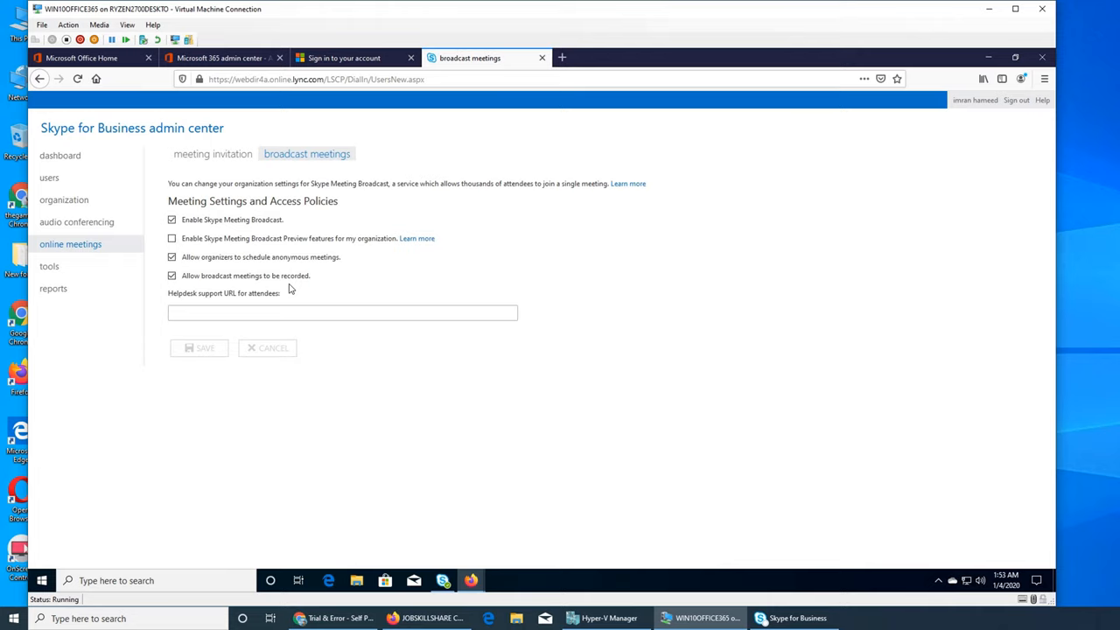
mouse_move(740, 440)
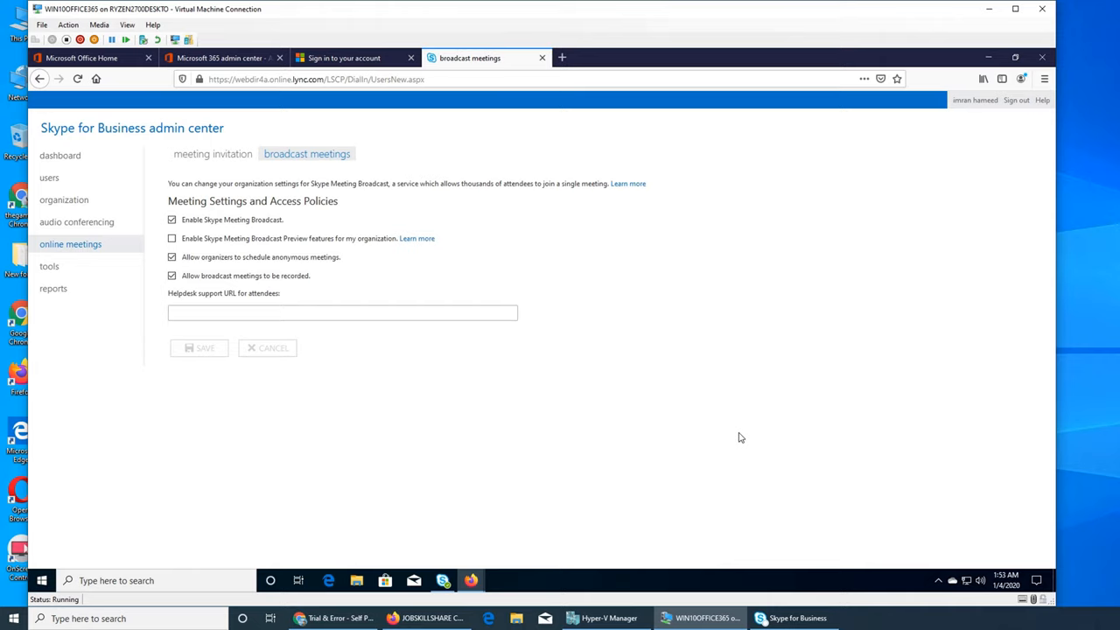
mouse_move(661, 426)
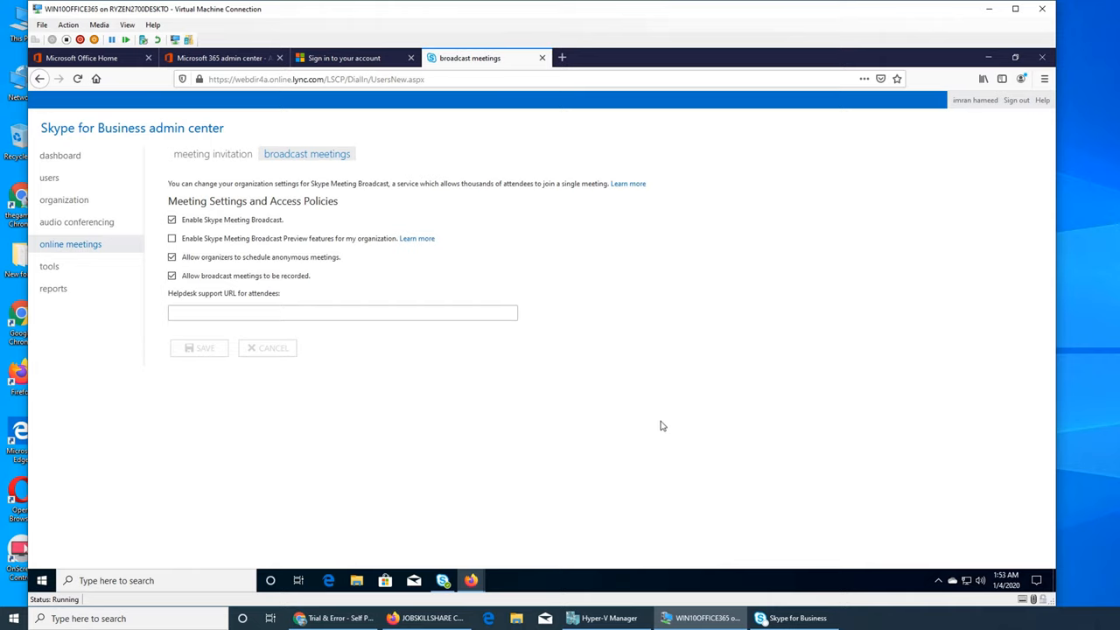
mouse_move(304, 287)
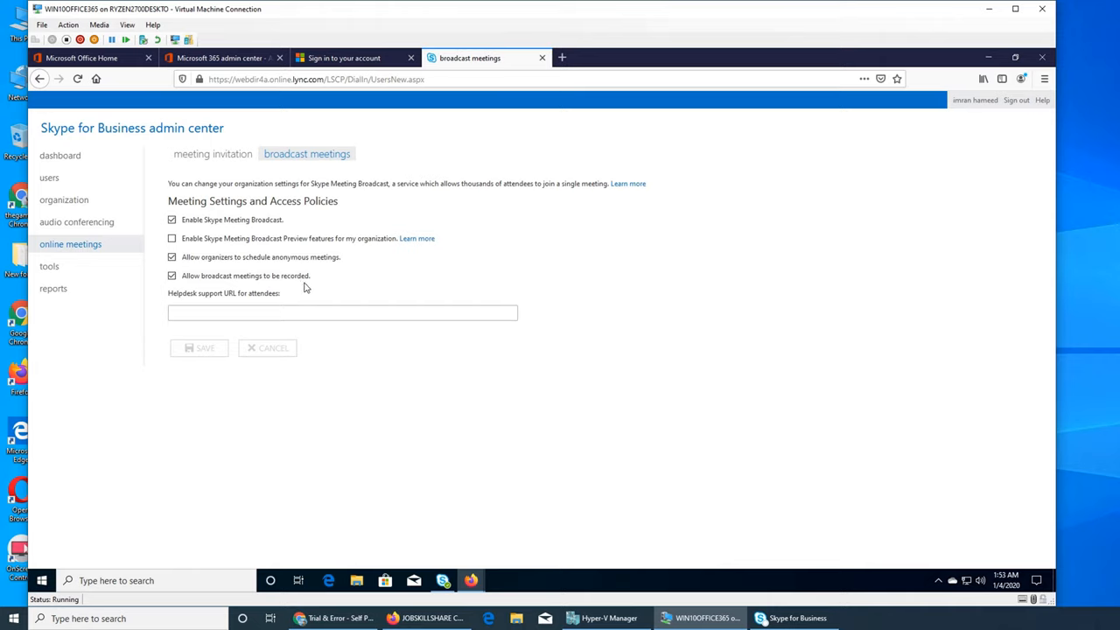
mouse_move(287, 290)
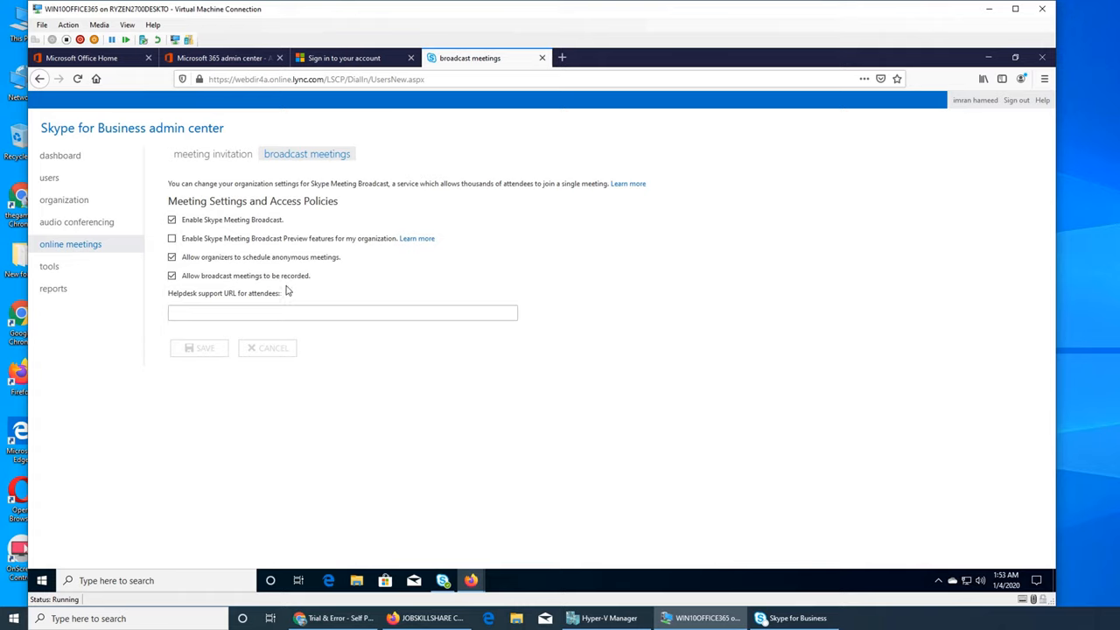
mouse_move(282, 298)
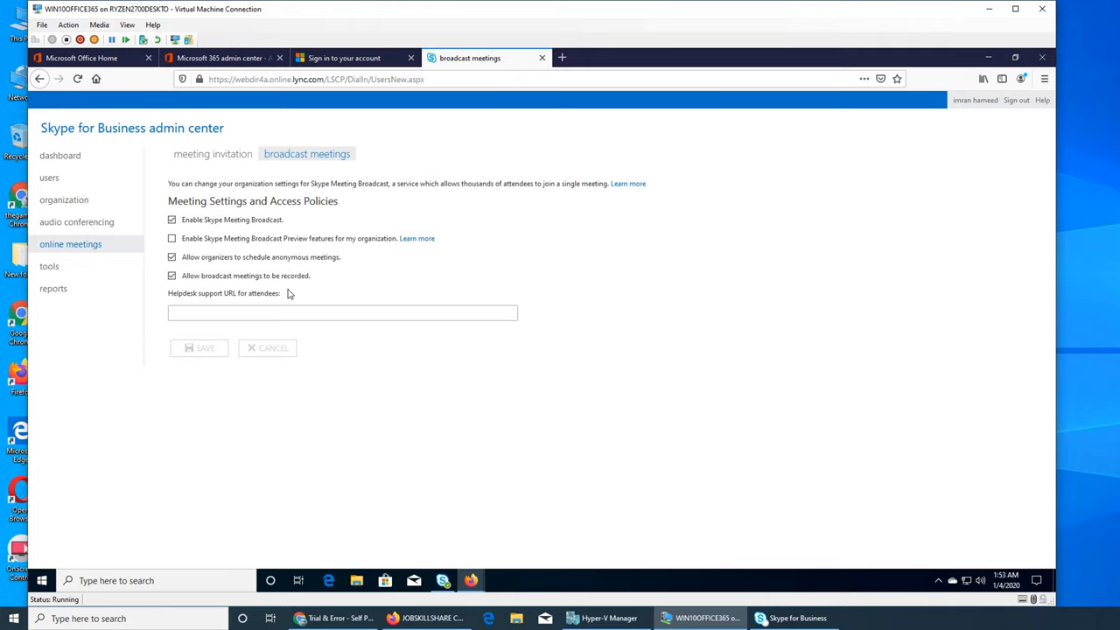
mouse_move(700, 294)
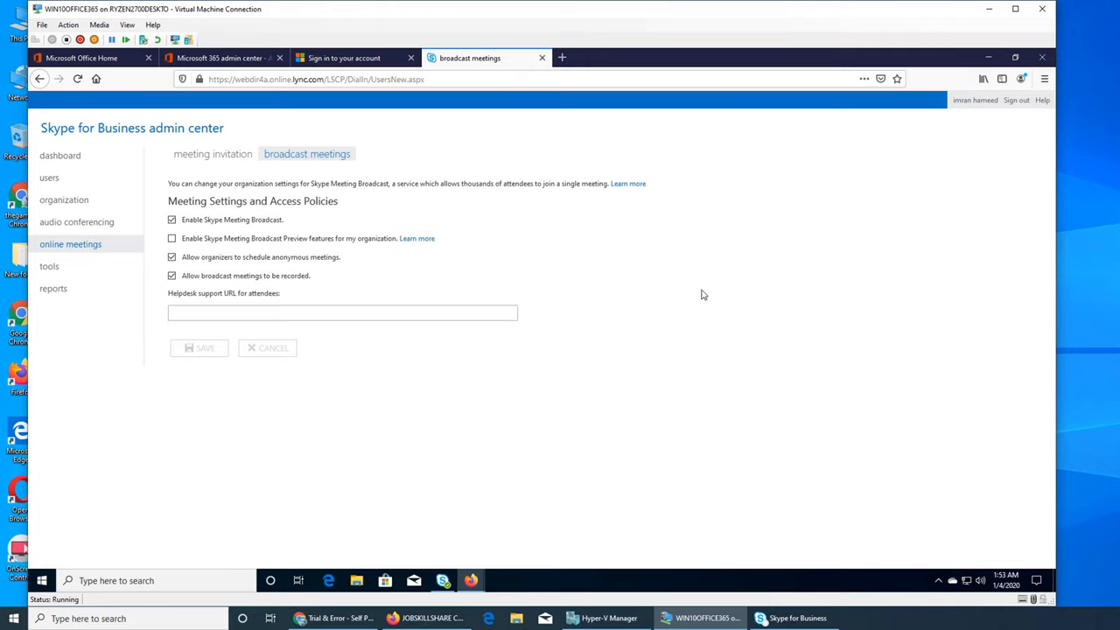
mouse_move(674, 312)
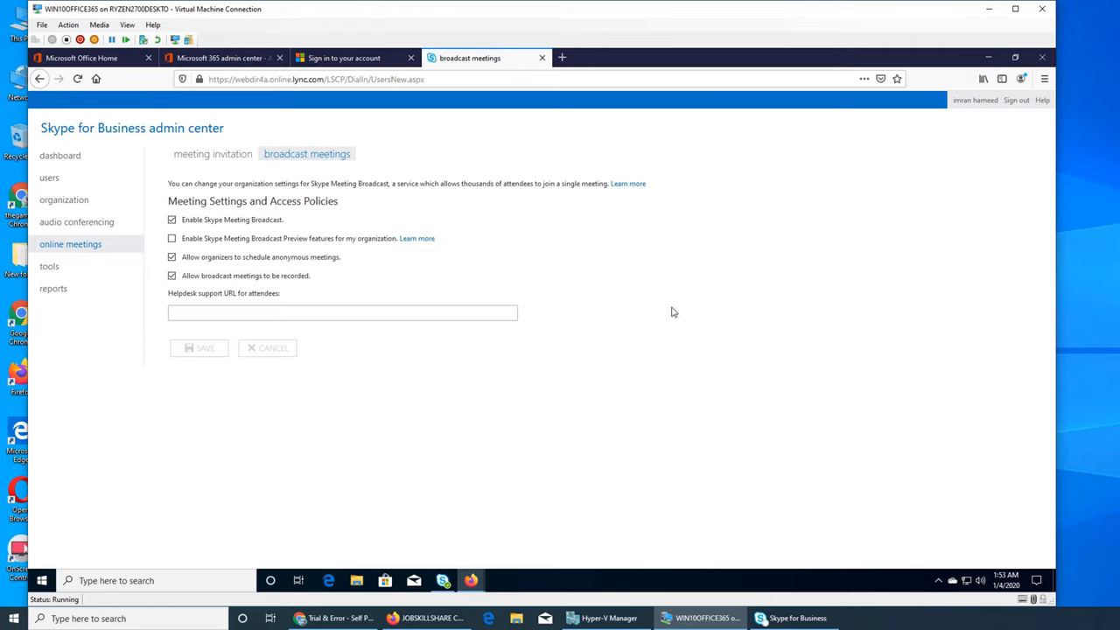
mouse_move(184, 299)
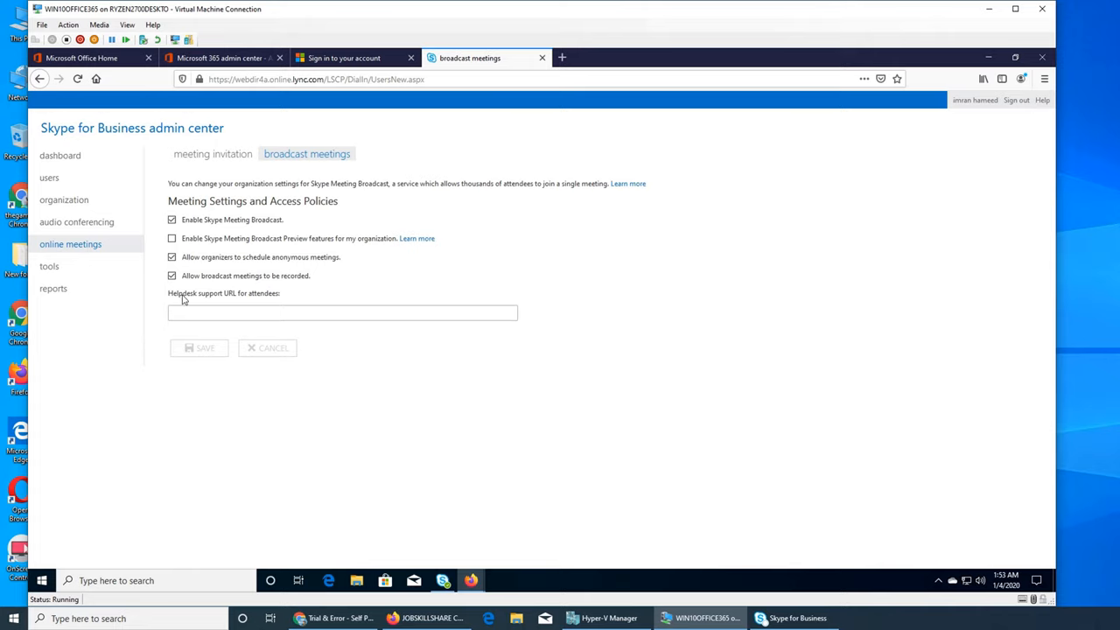
mouse_move(381, 411)
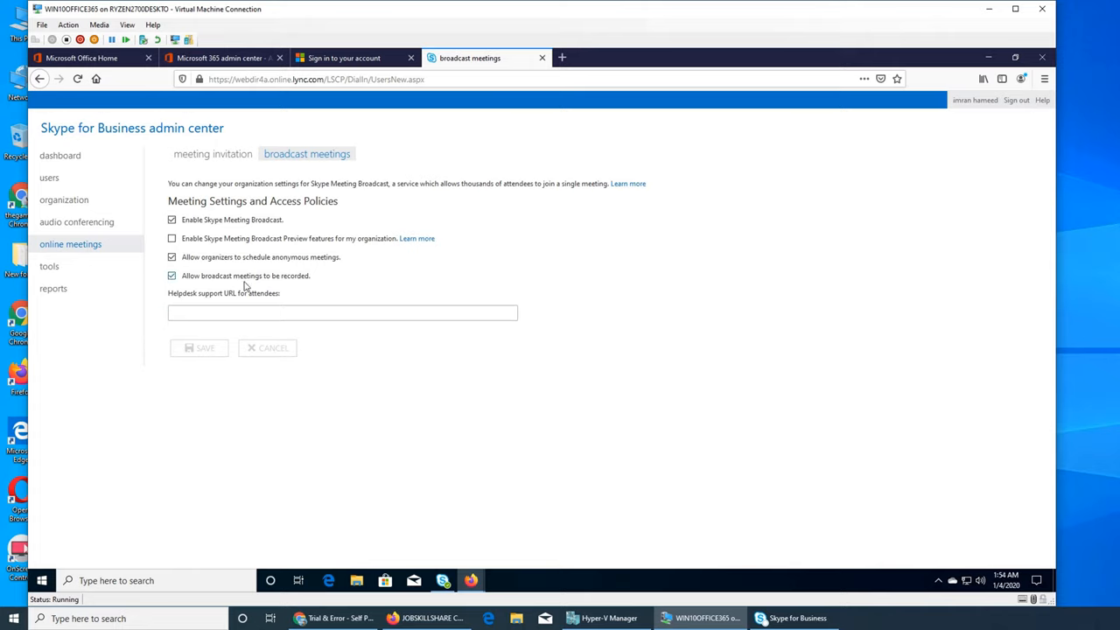
mouse_move(969, 476)
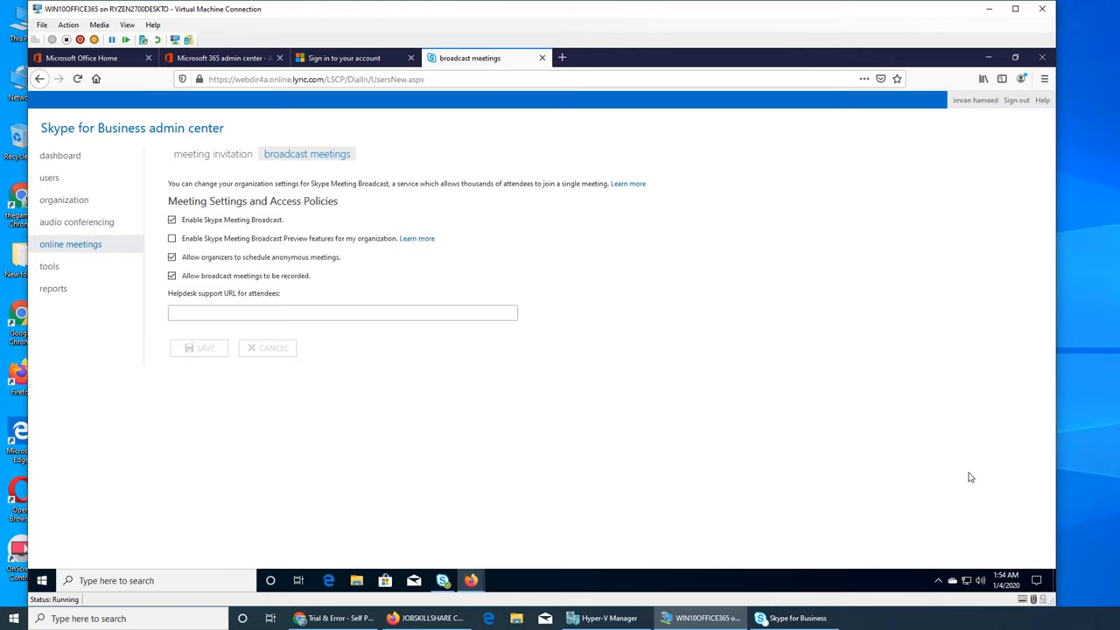
mouse_move(928, 490)
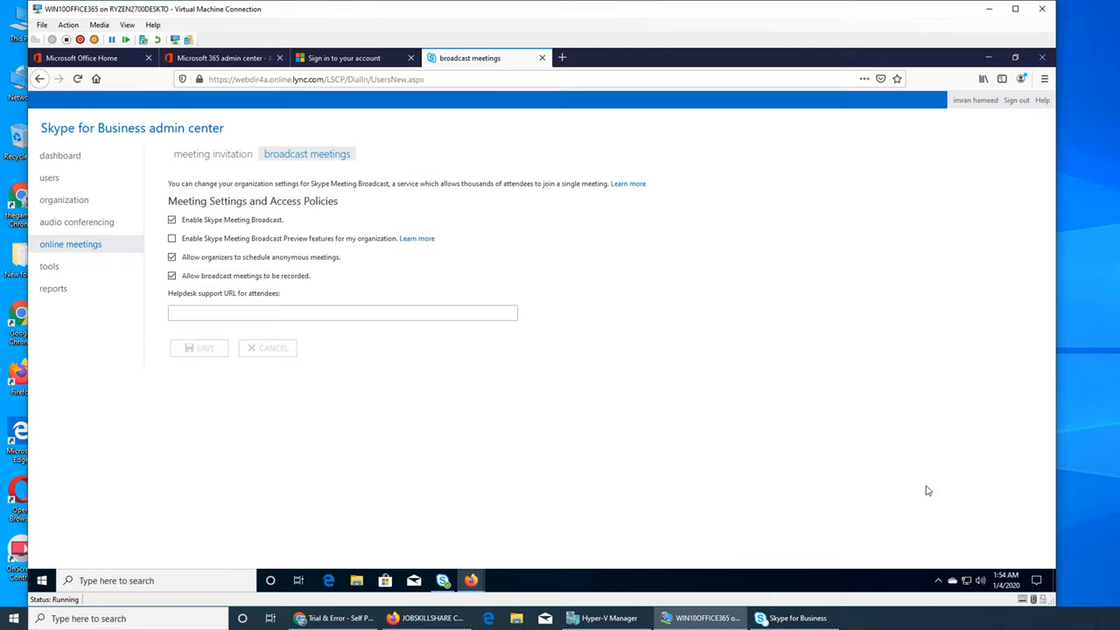
mouse_move(962, 399)
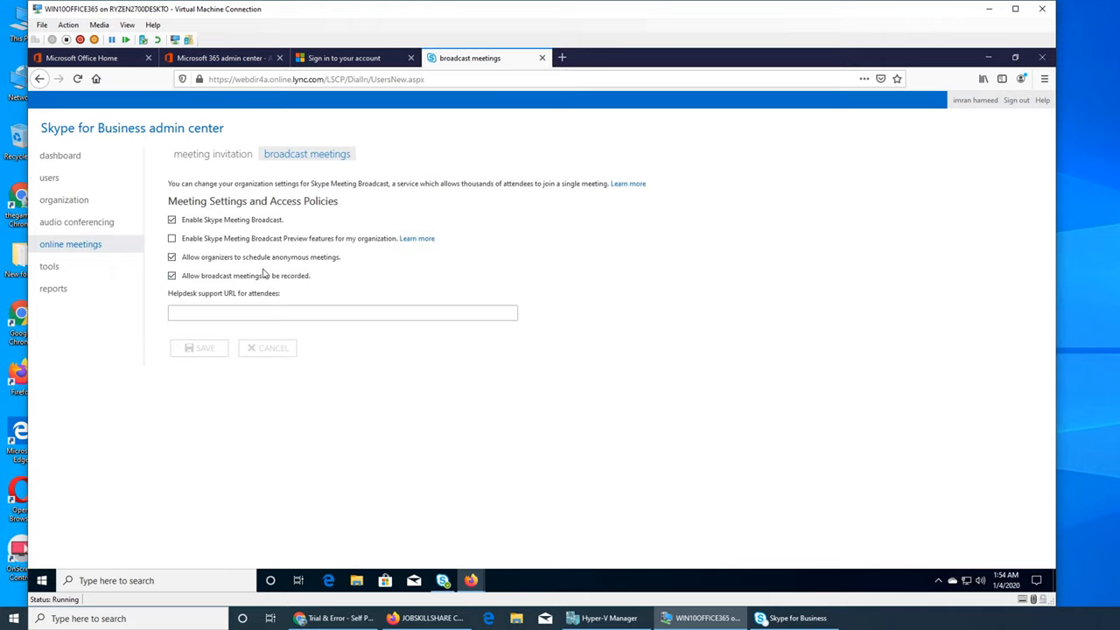
mouse_move(224, 290)
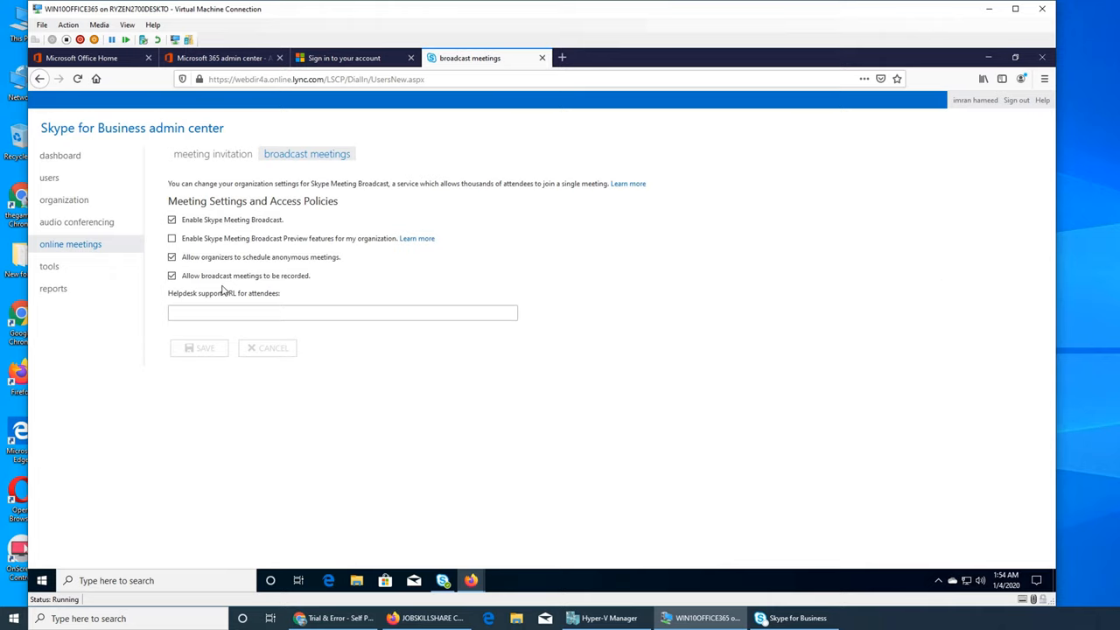
mouse_move(907, 380)
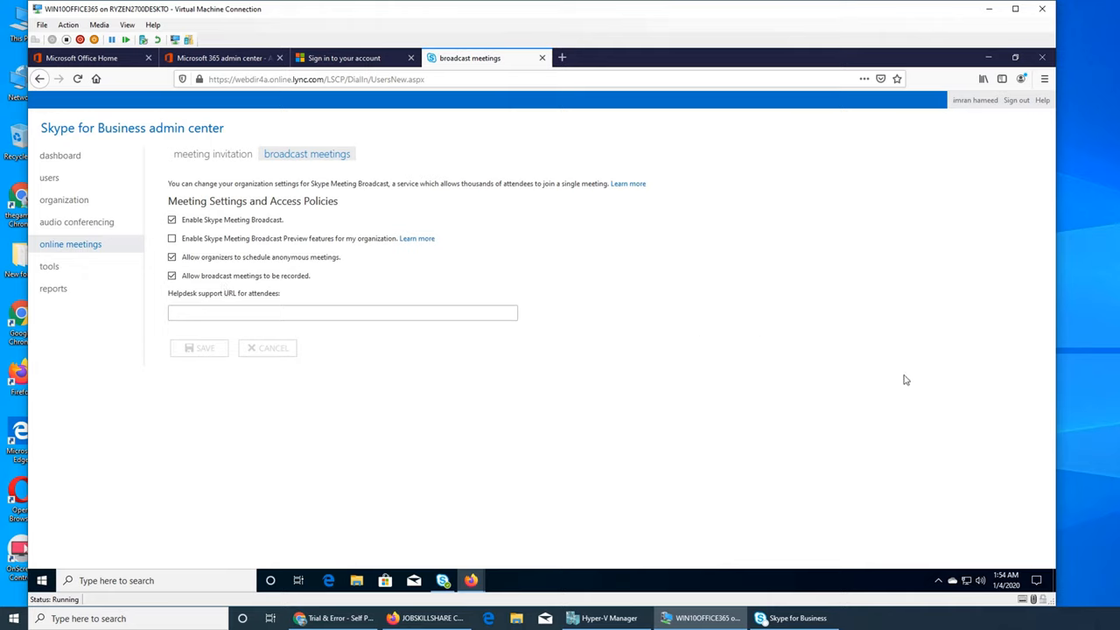
mouse_move(913, 303)
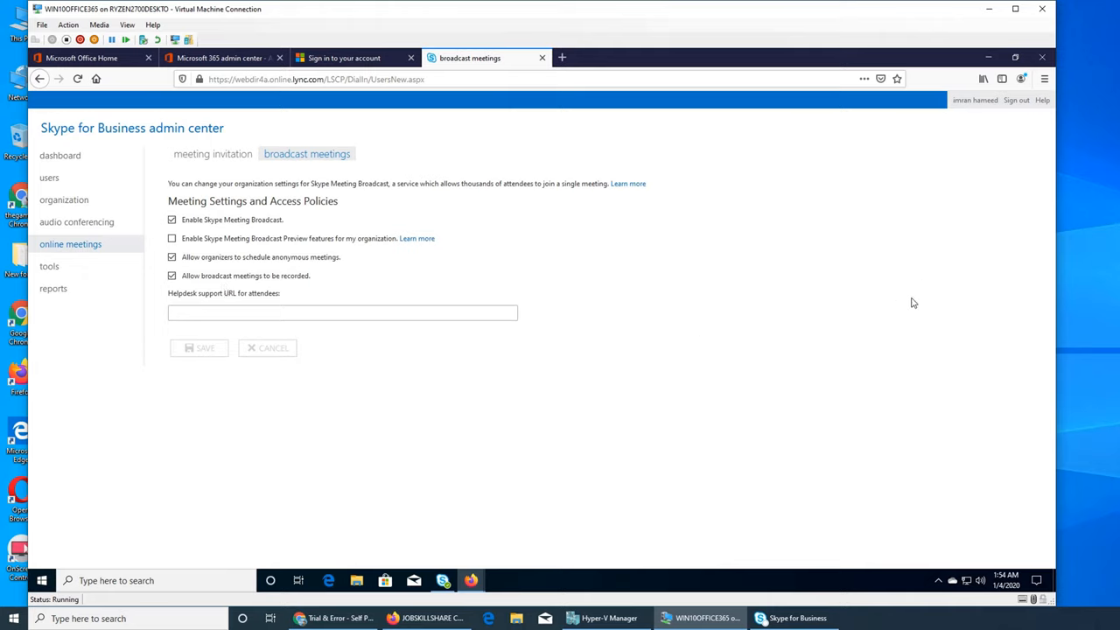
mouse_move(787, 343)
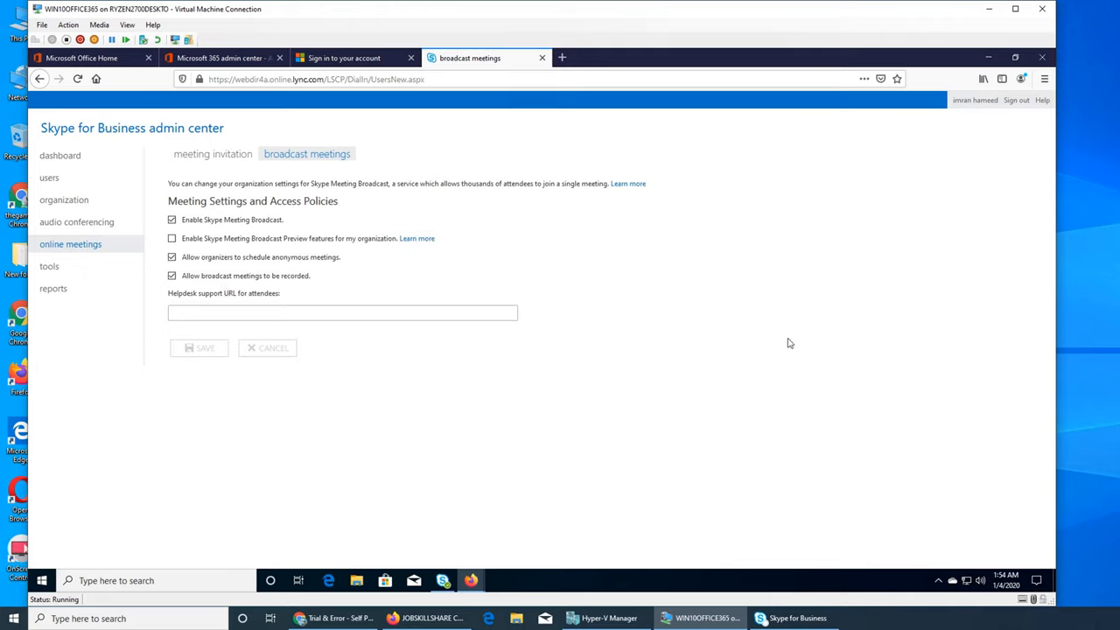
mouse_move(734, 370)
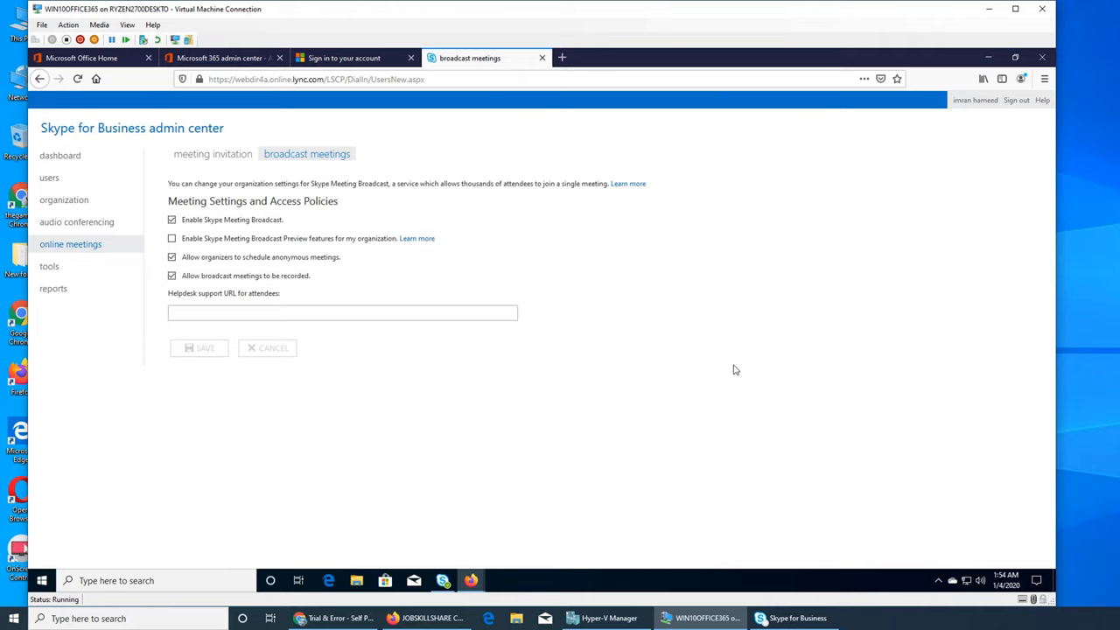
mouse_move(869, 406)
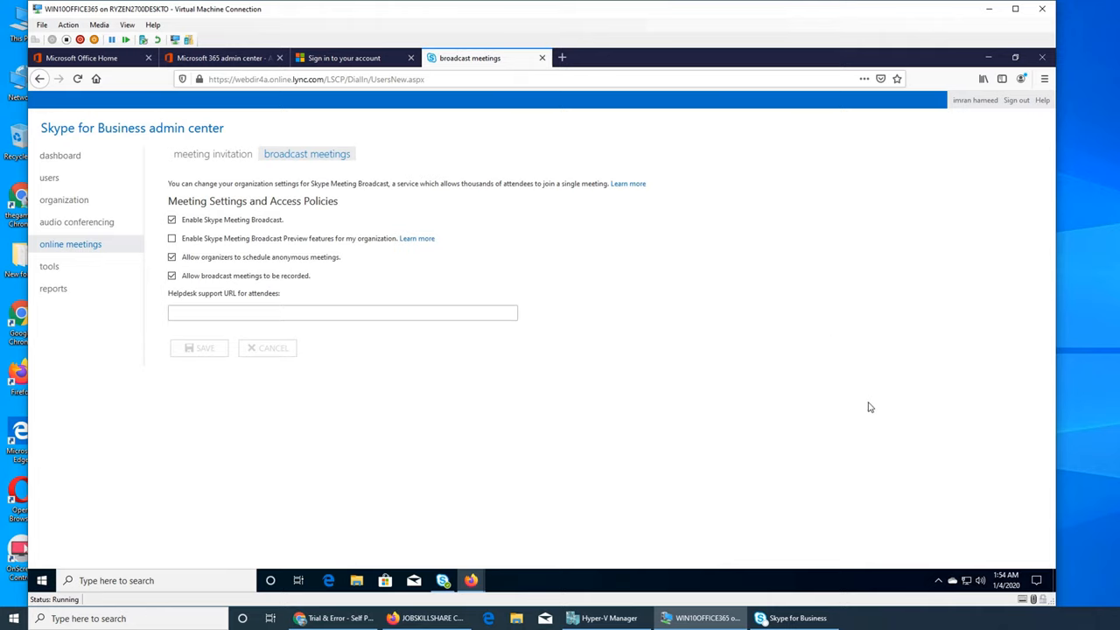
mouse_move(759, 425)
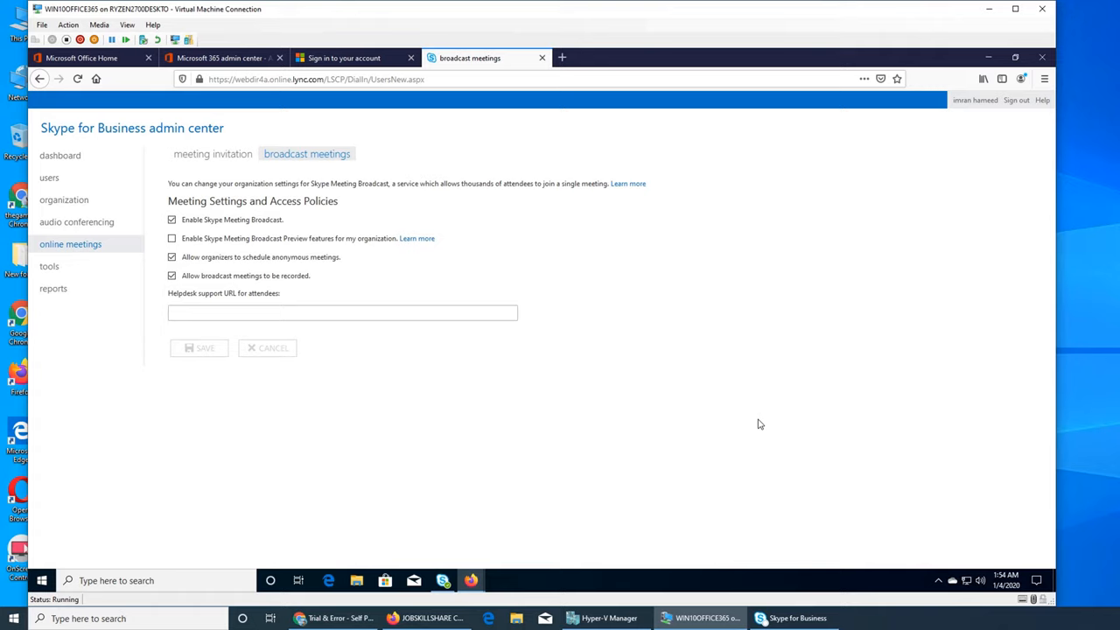
mouse_move(735, 441)
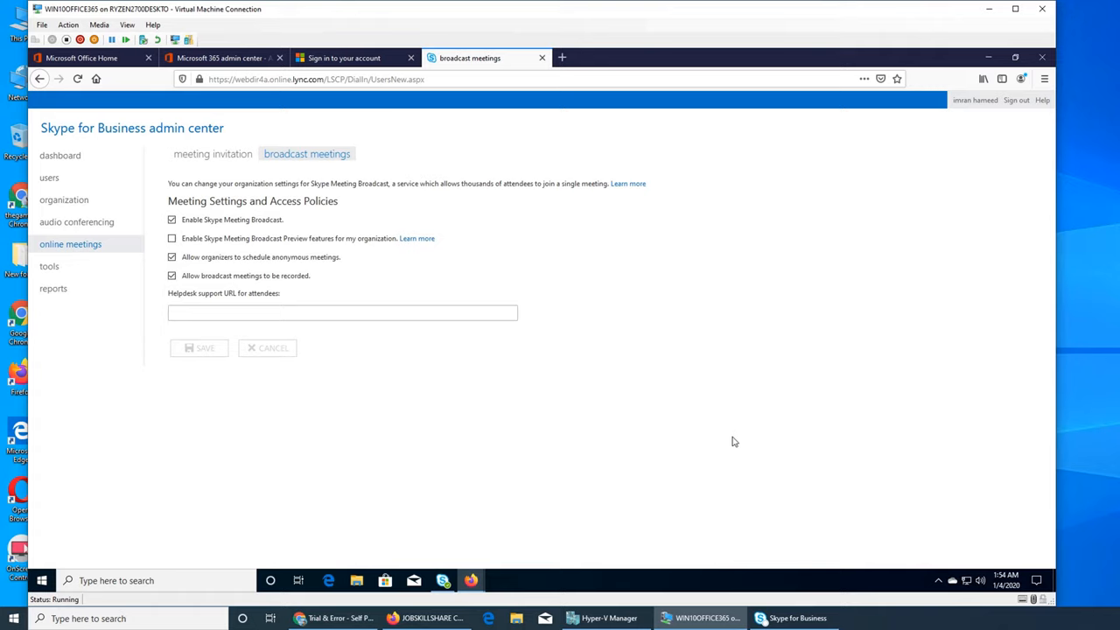
mouse_move(612, 350)
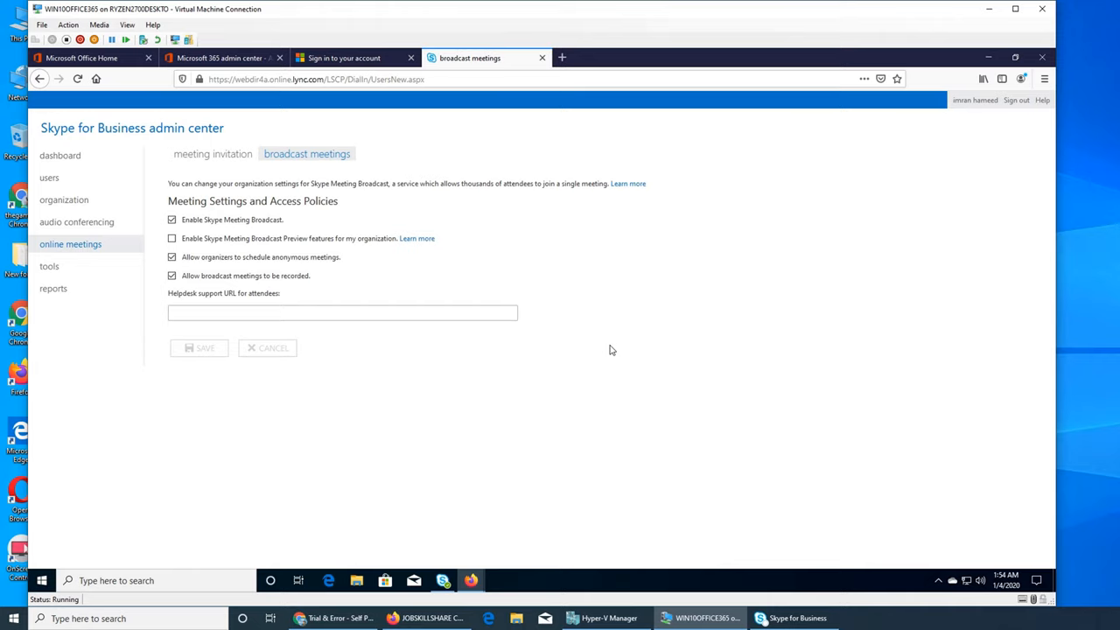
mouse_move(464, 280)
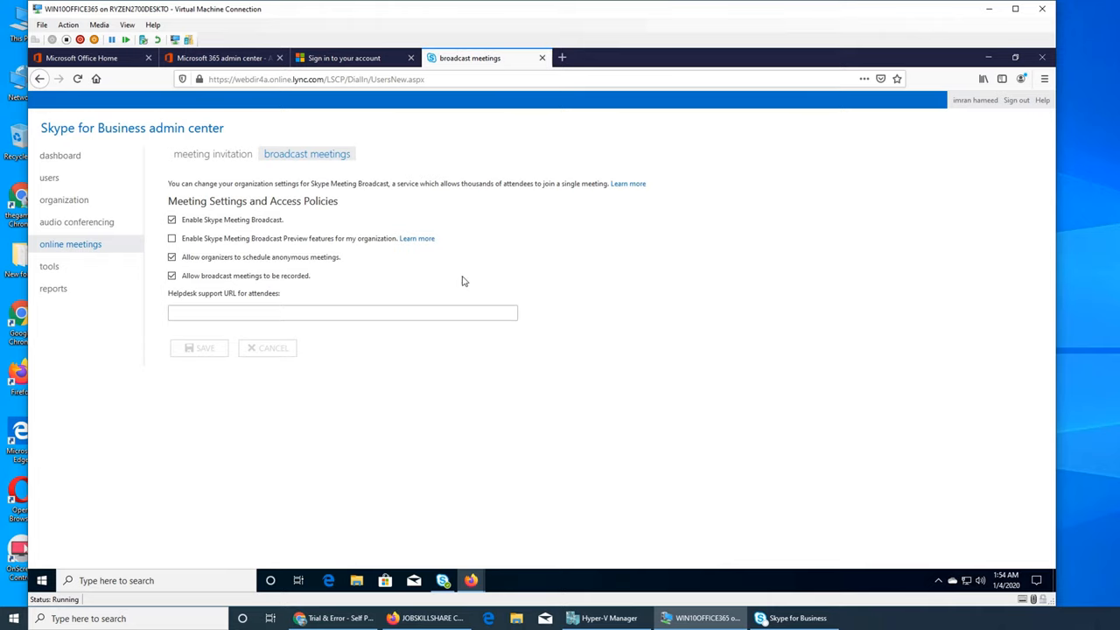
Load the tools page listing troubleshooting, connectivity analyzer and call quality dashboard links.
left_click(49, 266)
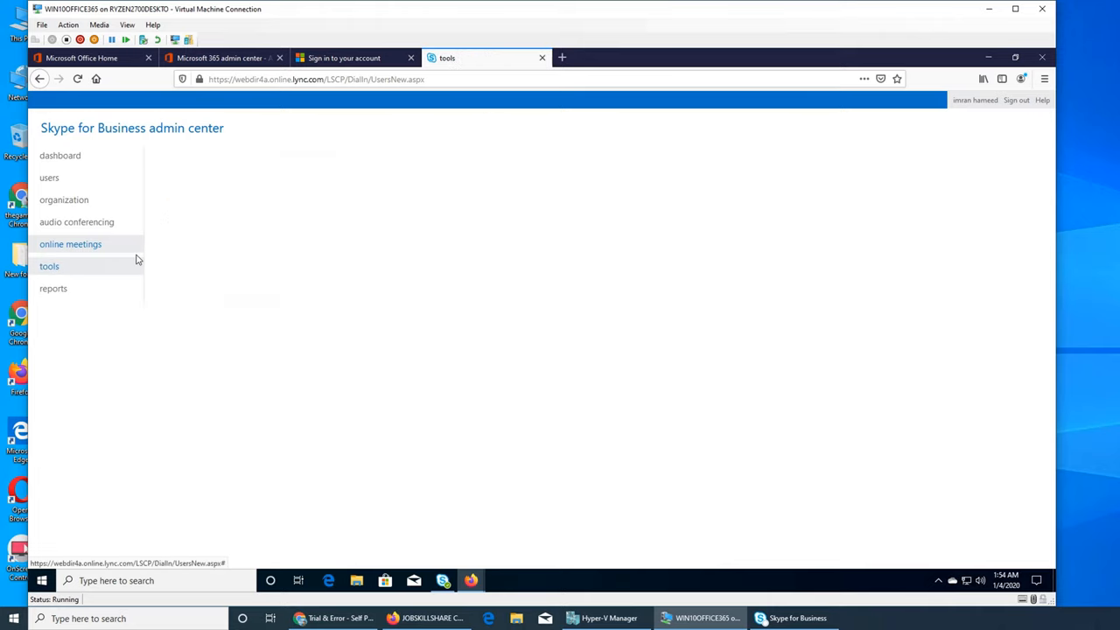
left_click(49, 266)
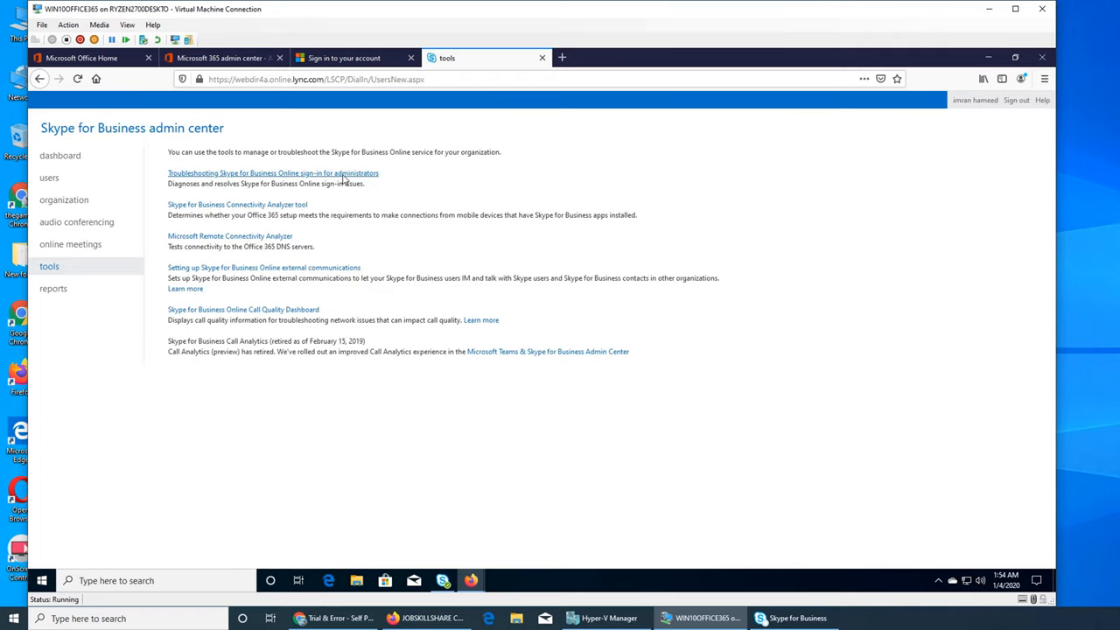
left_click(273, 173)
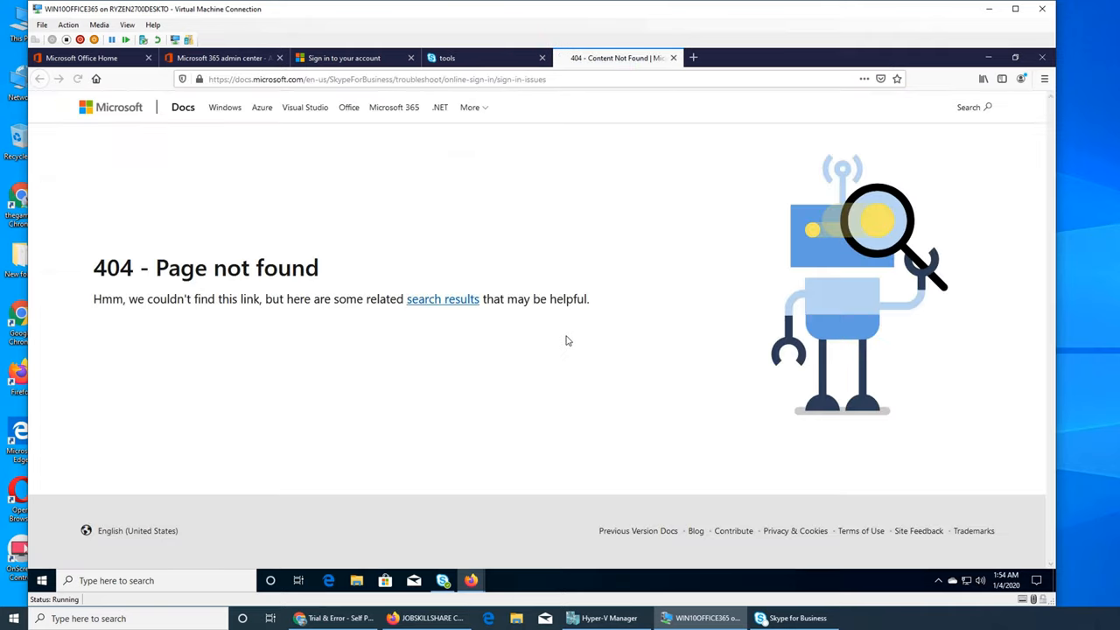
left_click(443, 297)
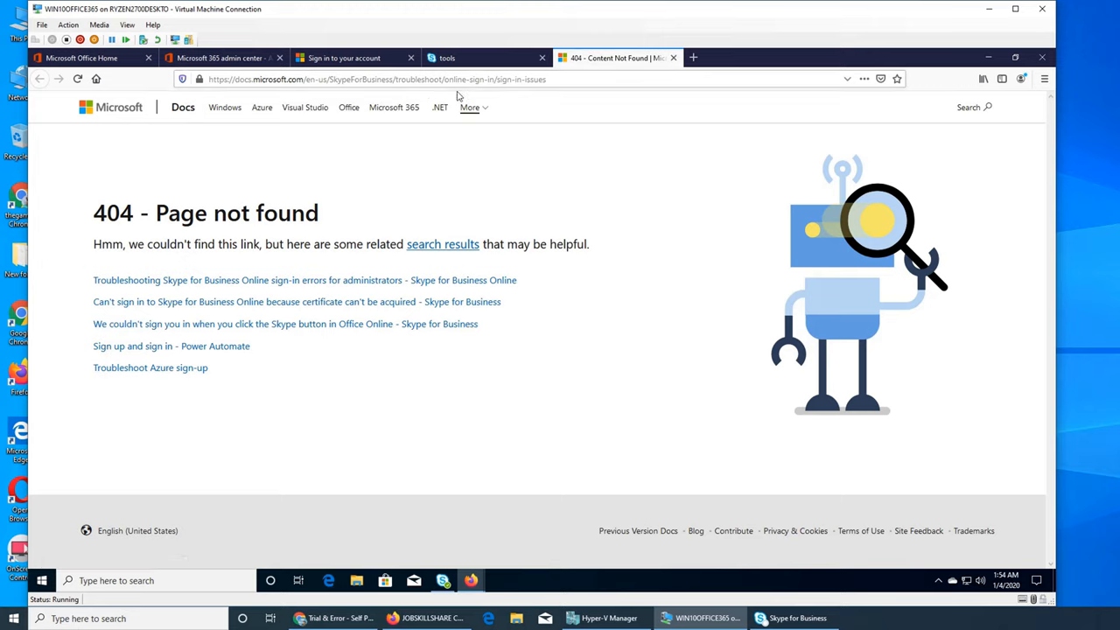
mouse_move(262, 293)
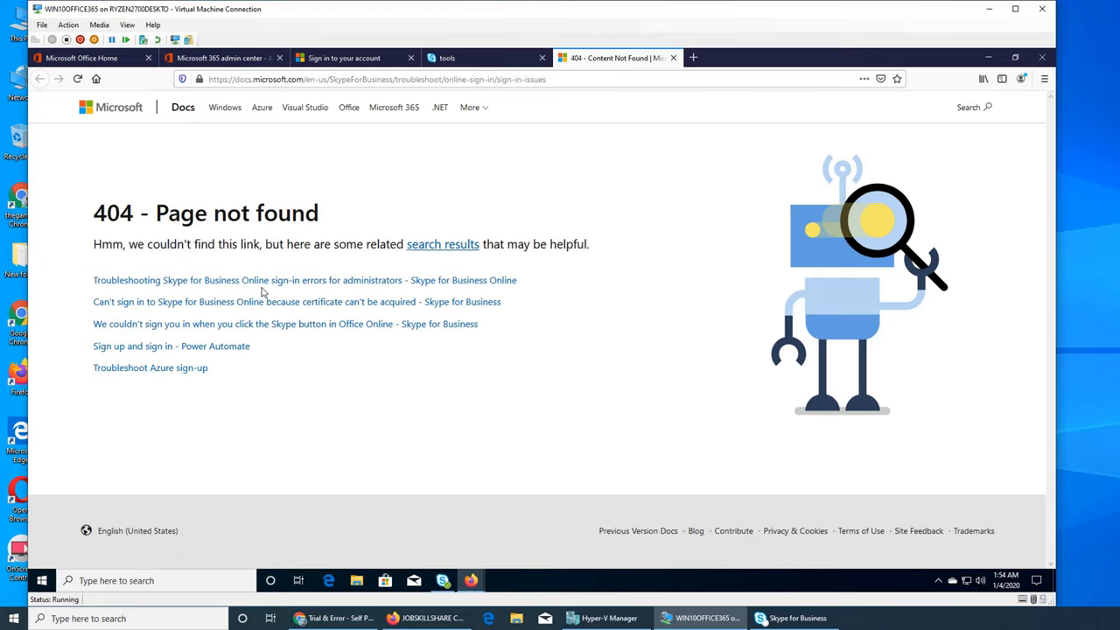
mouse_move(357, 280)
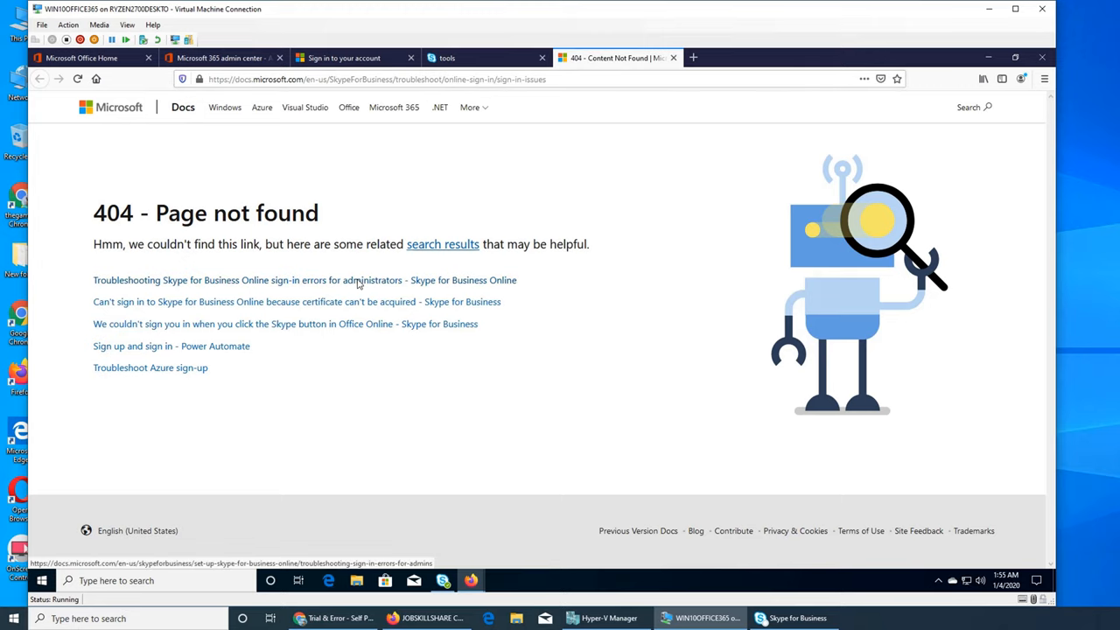
left_click(305, 280)
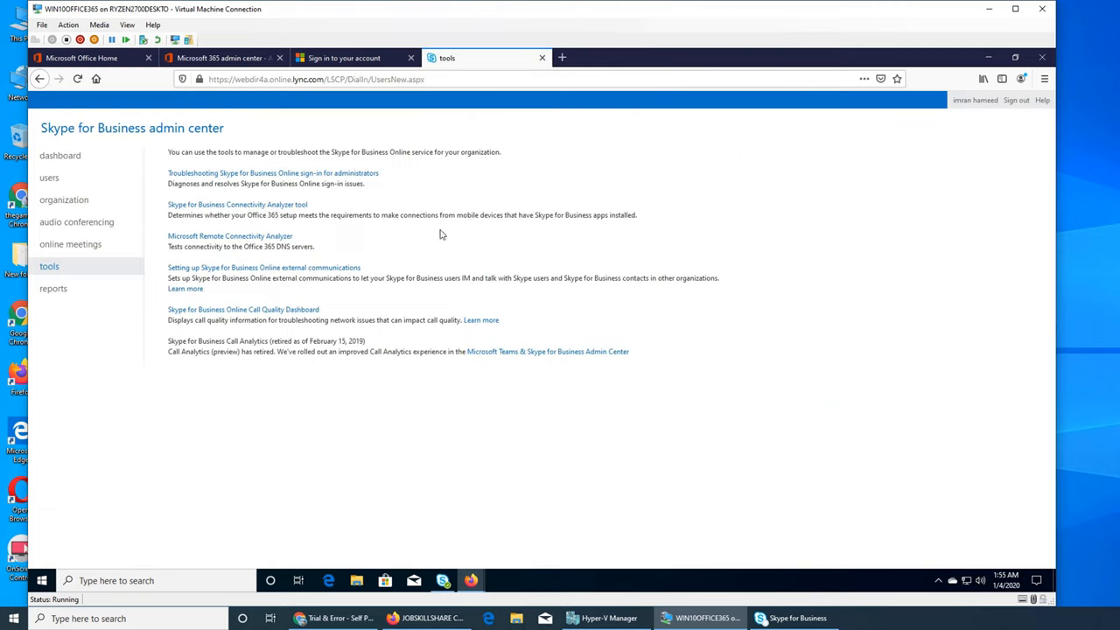
mouse_move(217, 210)
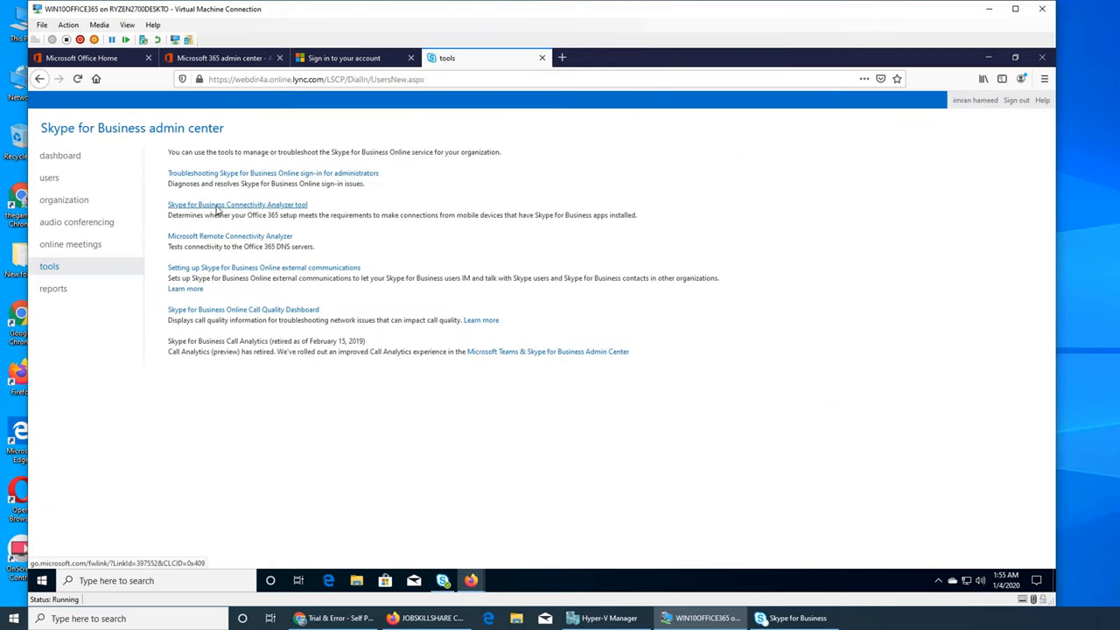
Try the Connectivity Analyzer tool link, then go to the Microsoft Remote Connectivity Analyzer site.
left_click(238, 203)
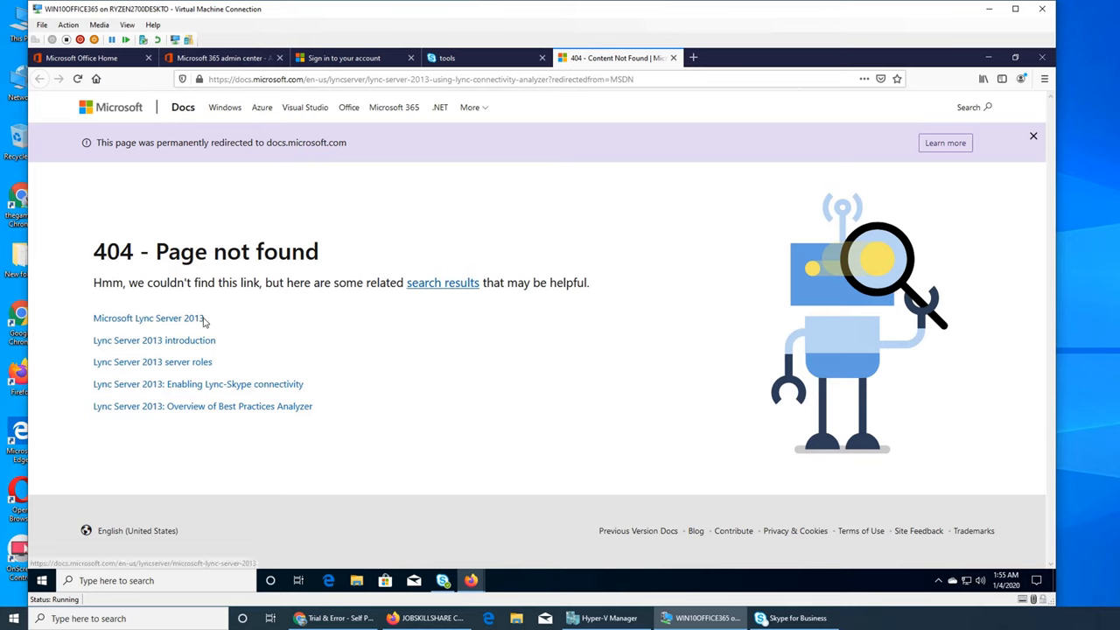
mouse_move(217, 347)
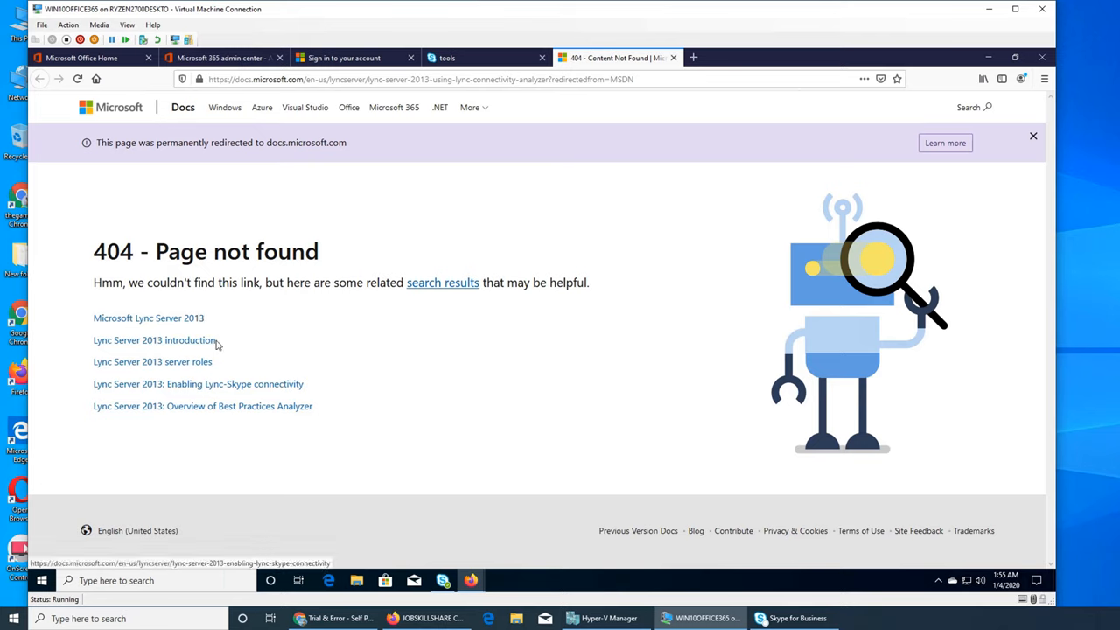
mouse_move(147, 319)
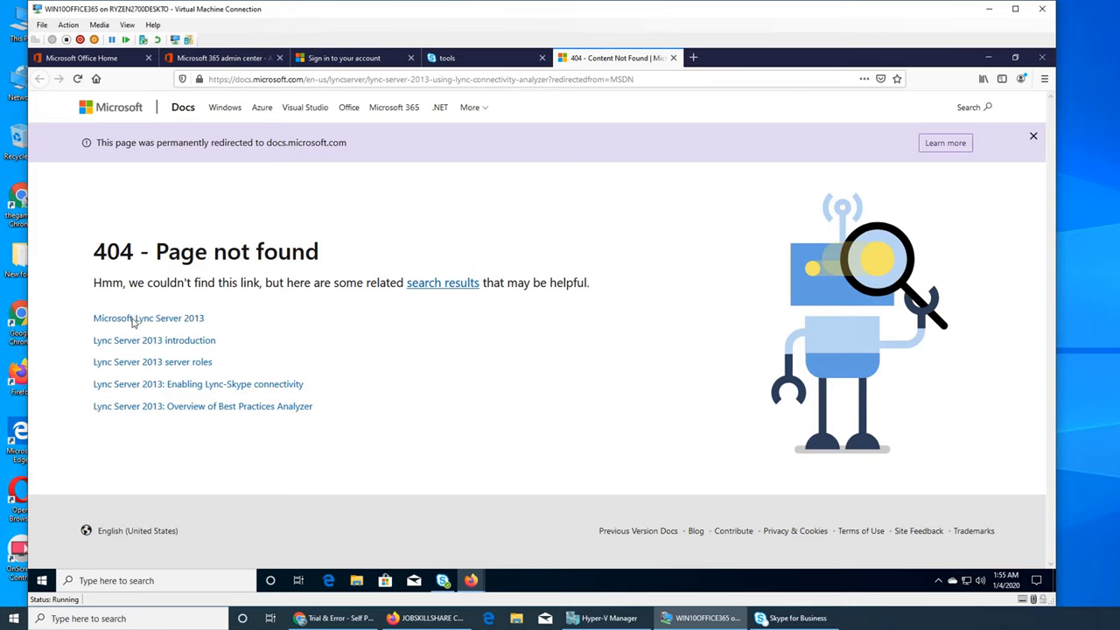
mouse_move(662, 278)
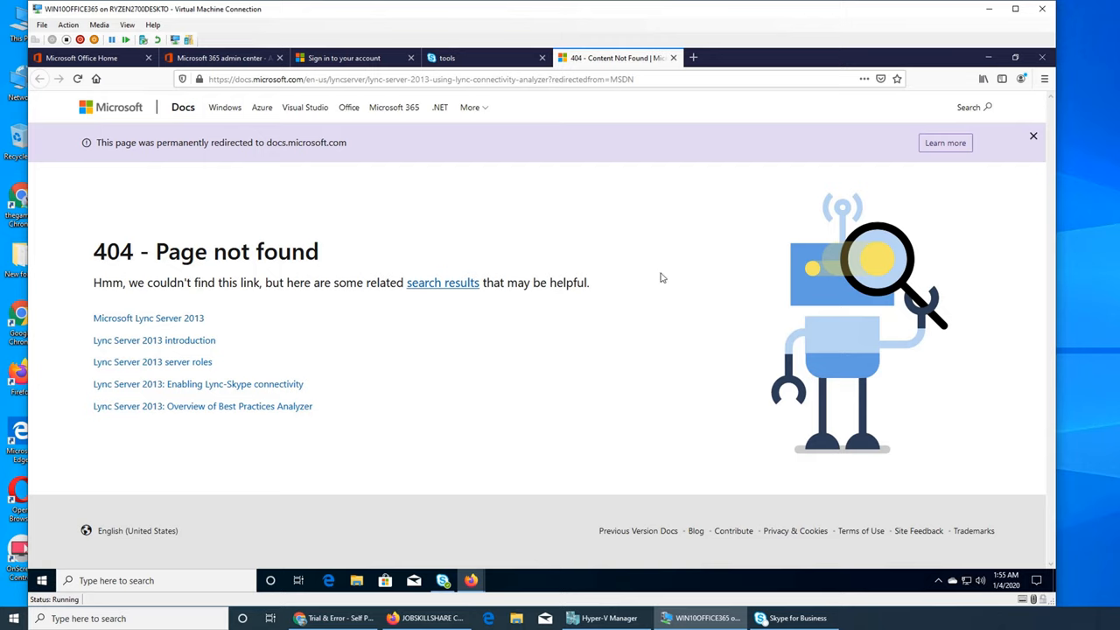
mouse_move(119, 301)
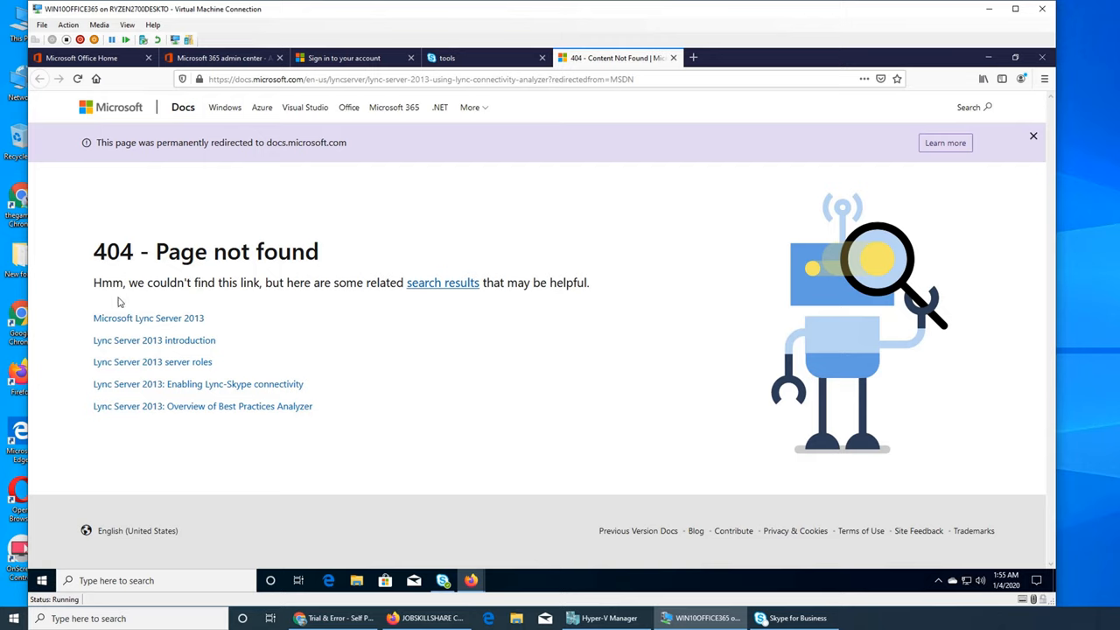
mouse_move(289, 156)
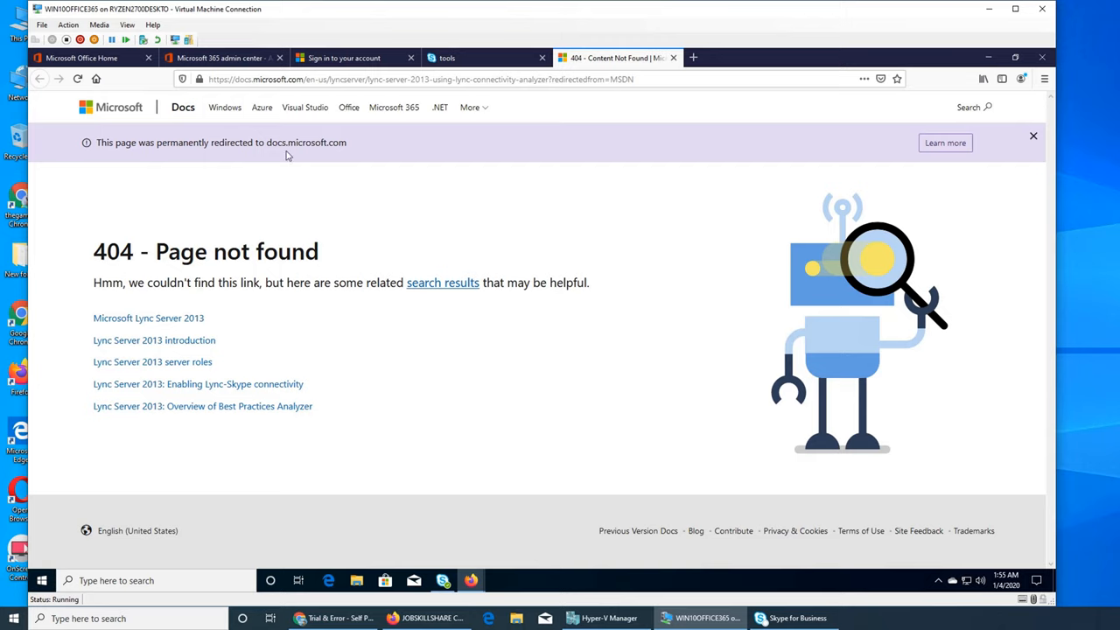
mouse_move(321, 156)
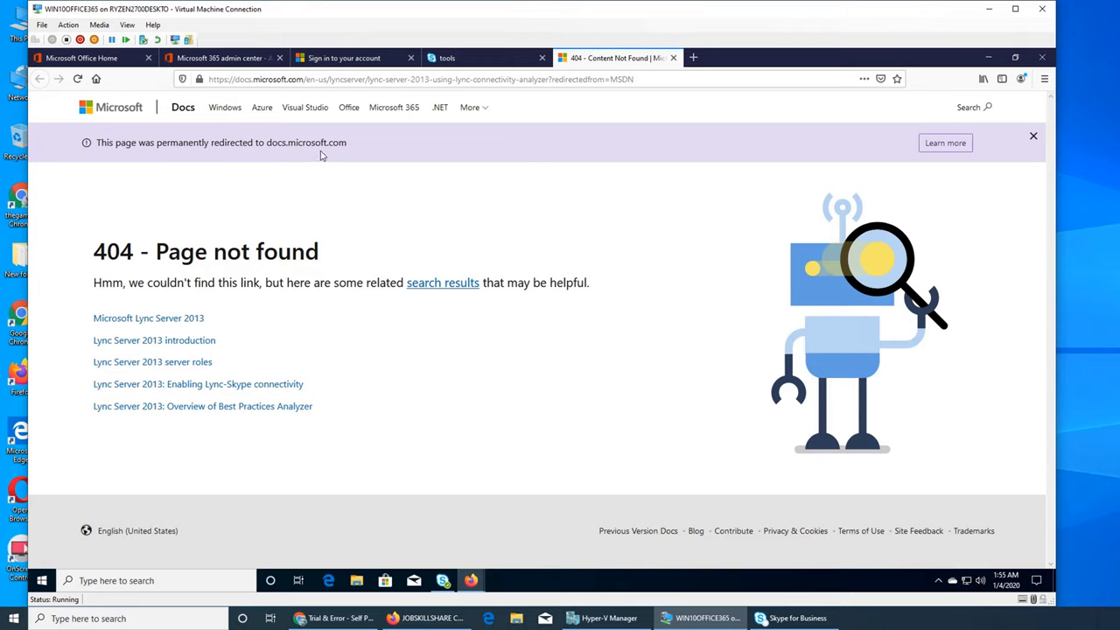
mouse_move(154, 382)
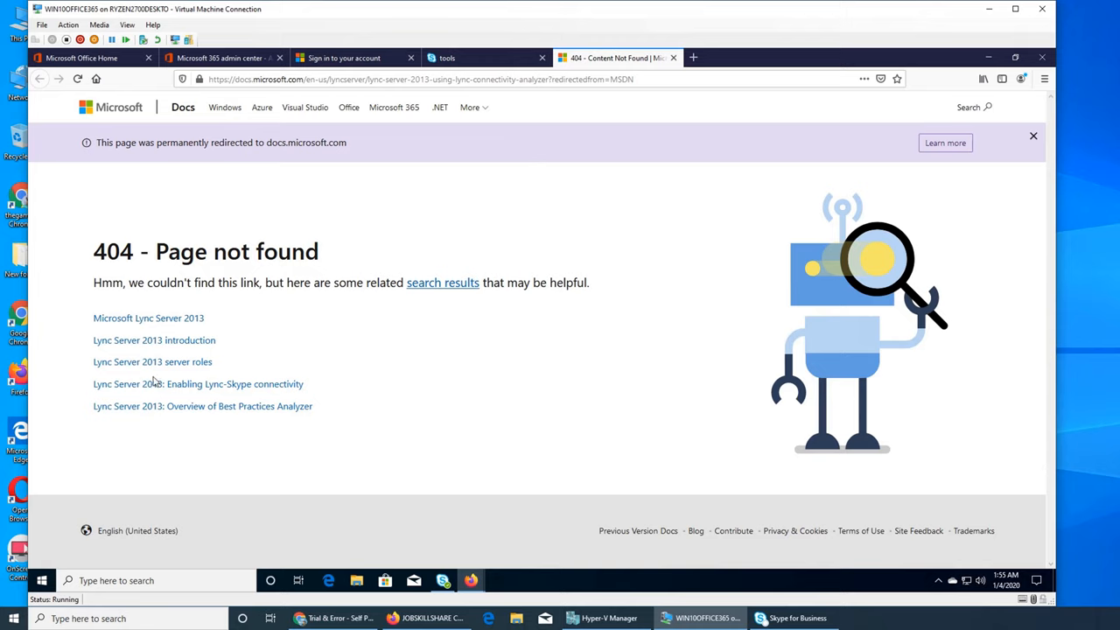
mouse_move(175, 335)
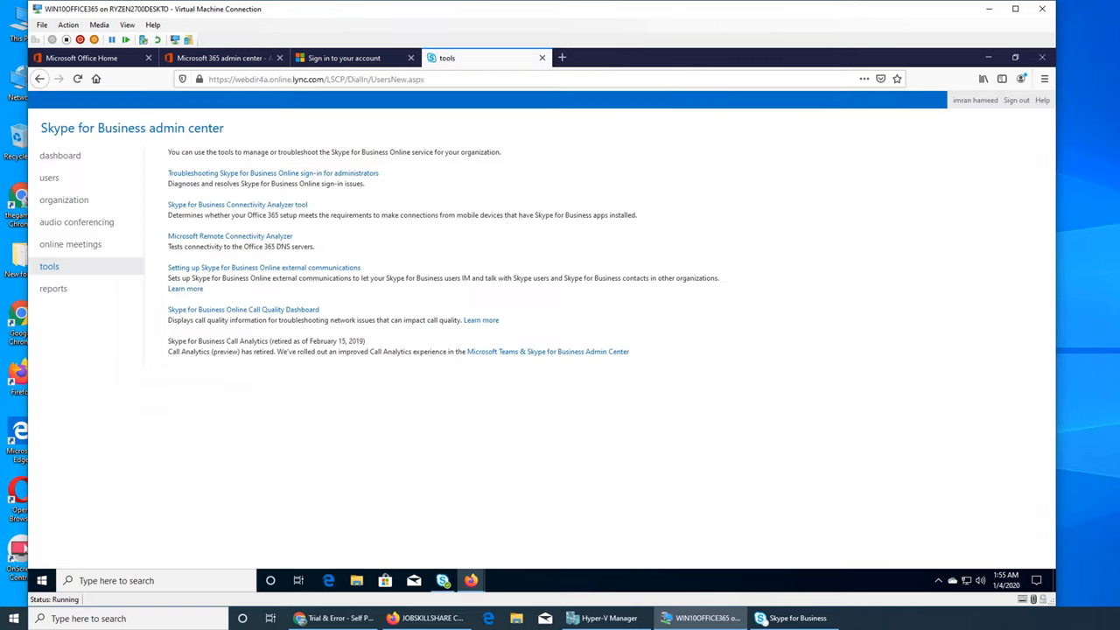
mouse_move(248, 254)
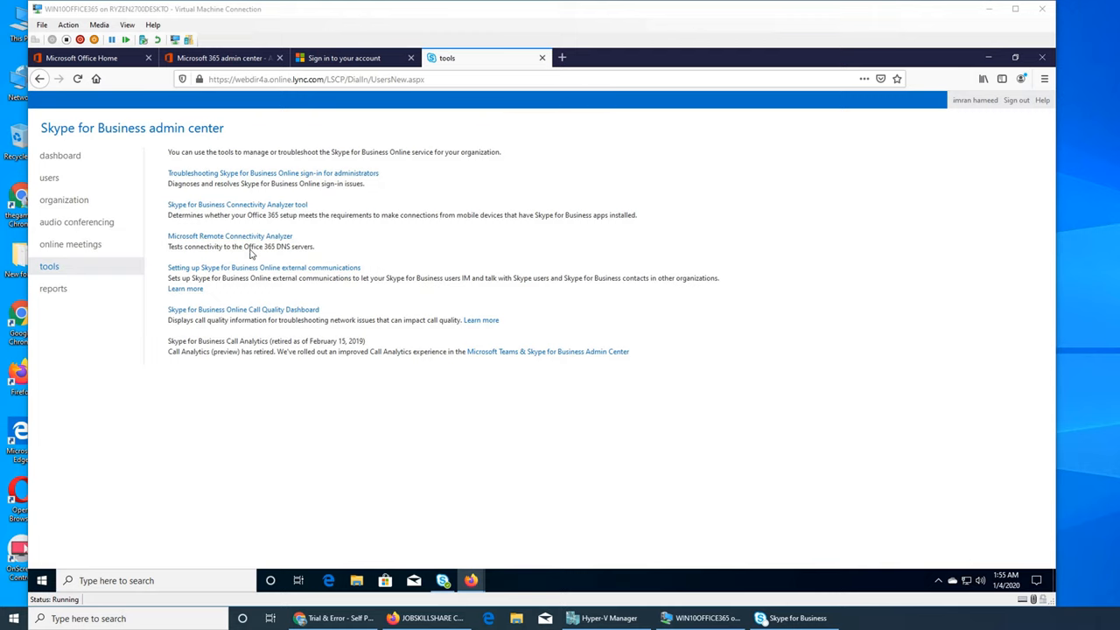
left_click(561, 57)
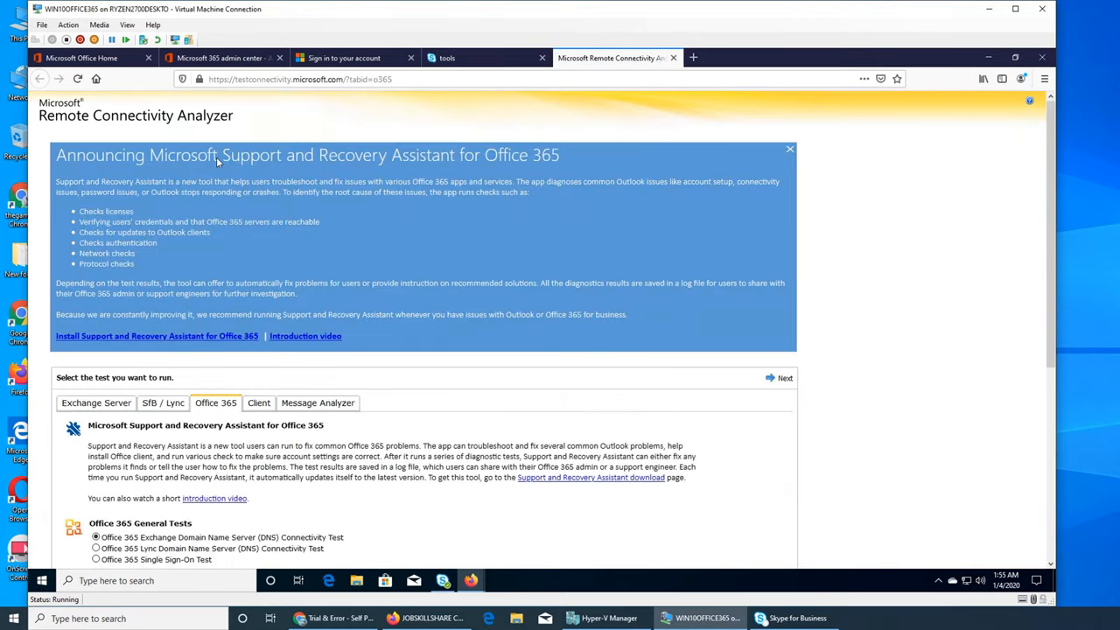
Scroll through the Office 365 test list to the Lync DNS Connectivity Test.
scroll("down", 3)
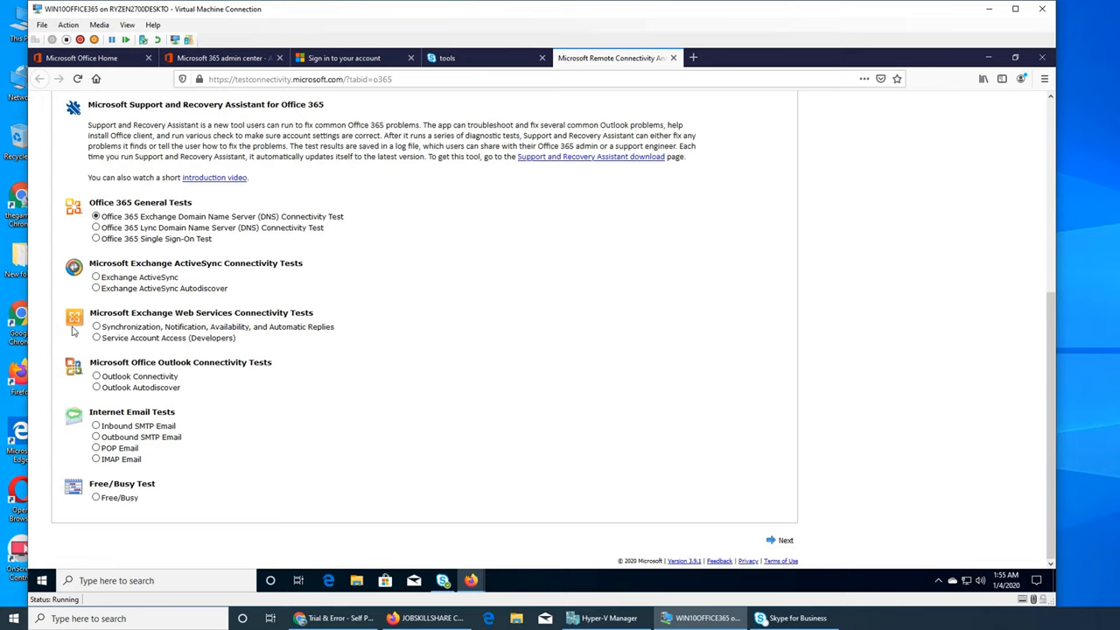
mouse_move(76, 385)
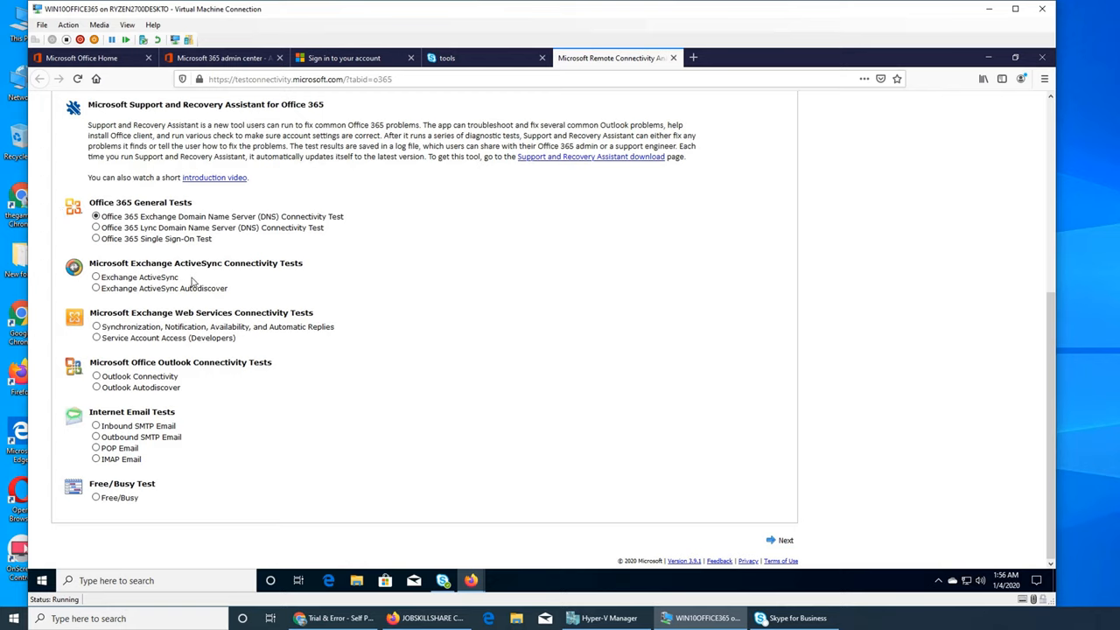
mouse_move(325, 187)
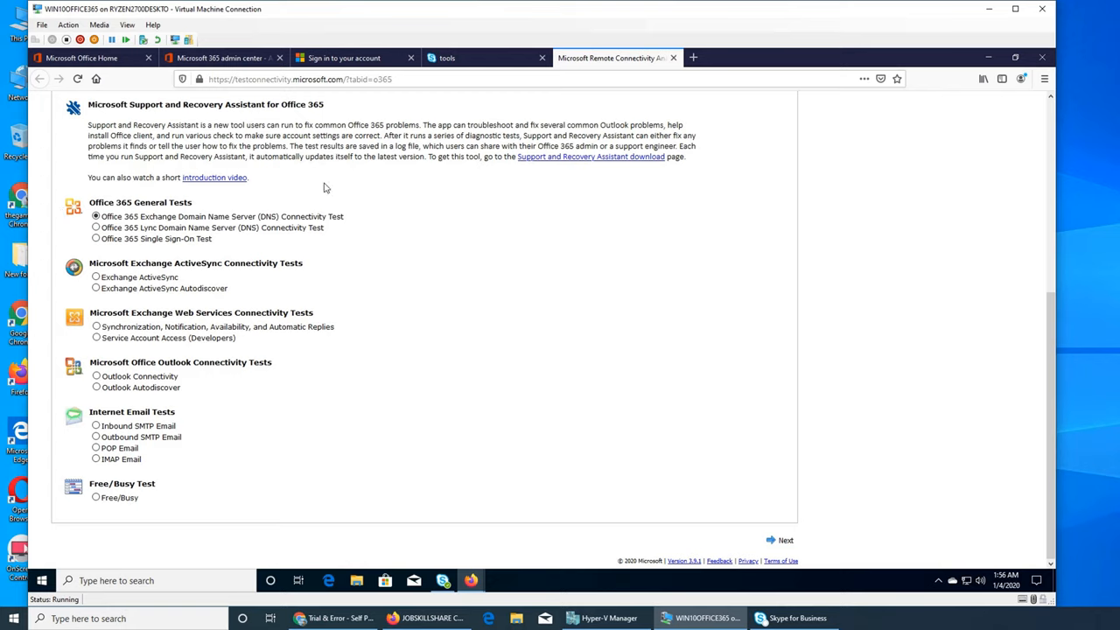
mouse_move(355, 242)
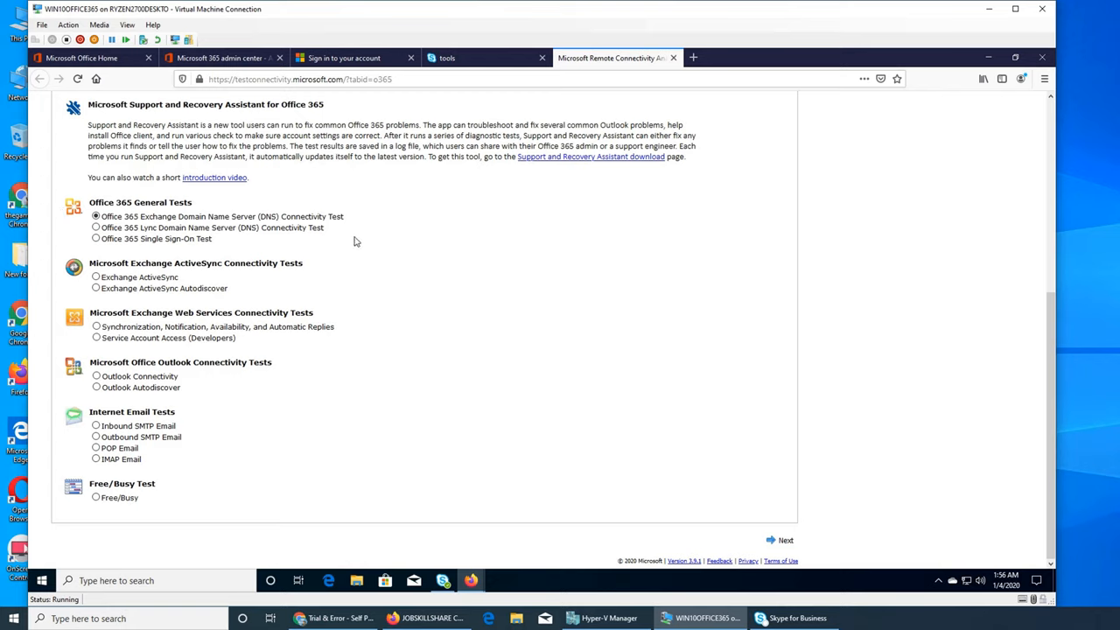
mouse_move(305, 374)
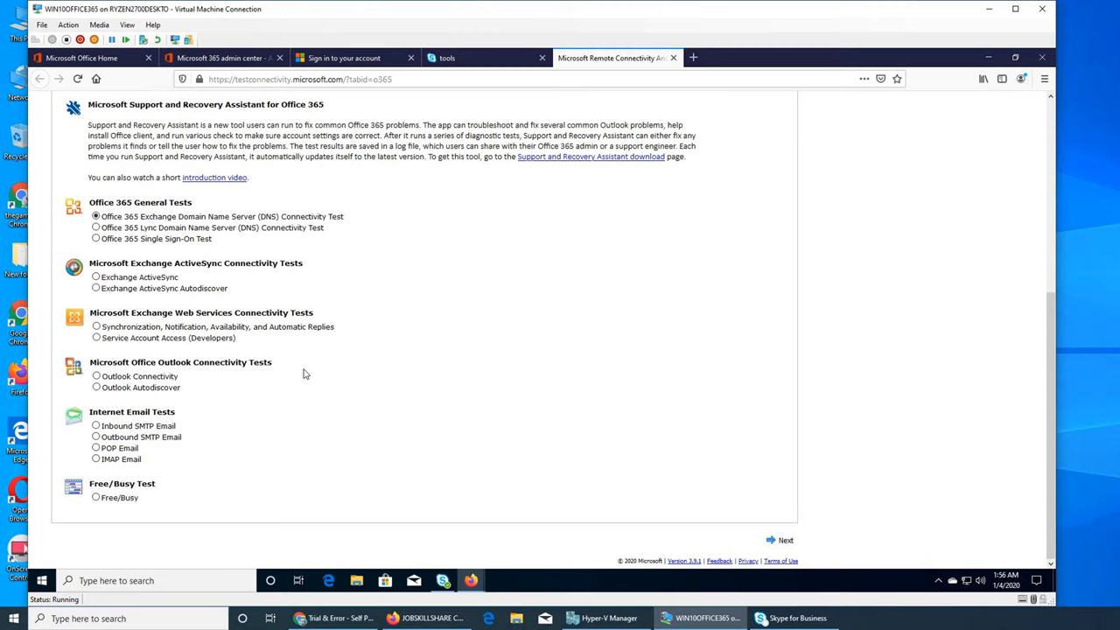
mouse_move(252, 324)
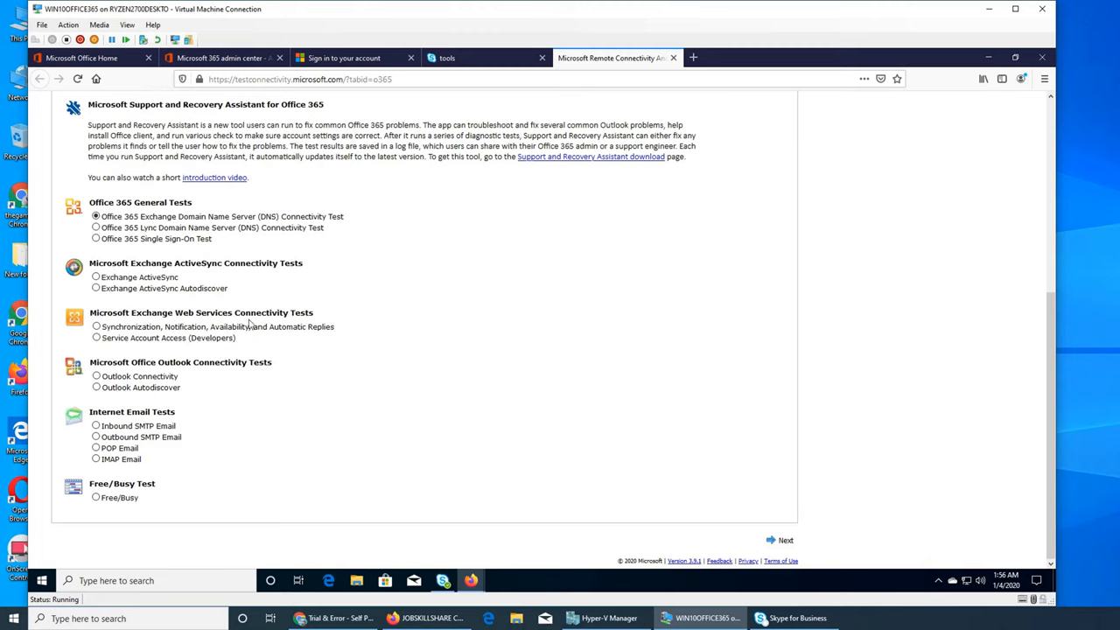
scroll("up", 3)
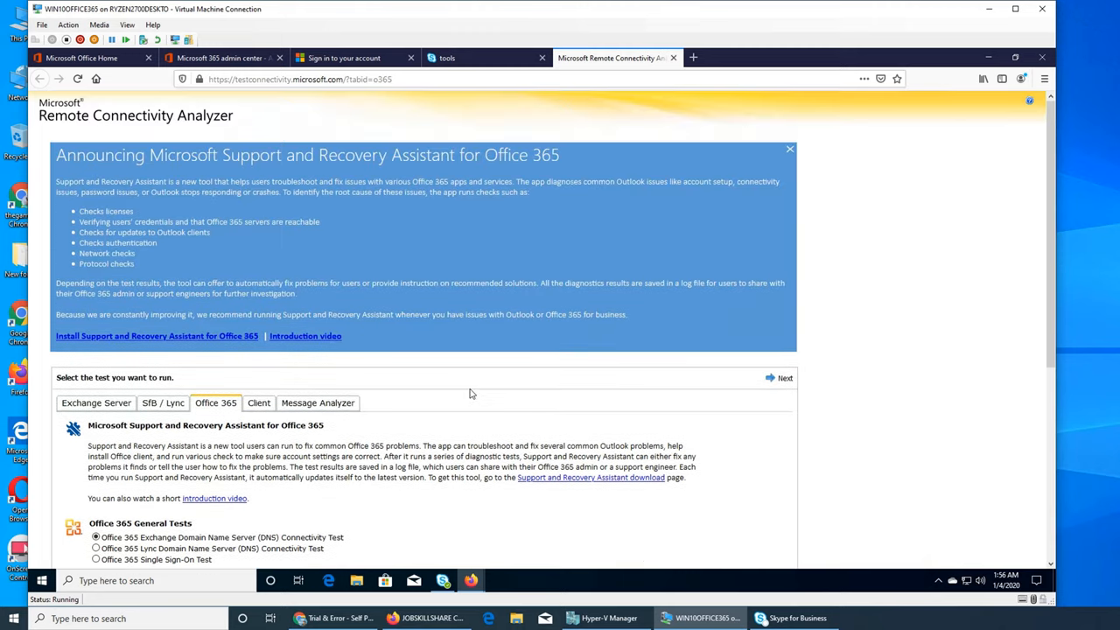
scroll("down", 3)
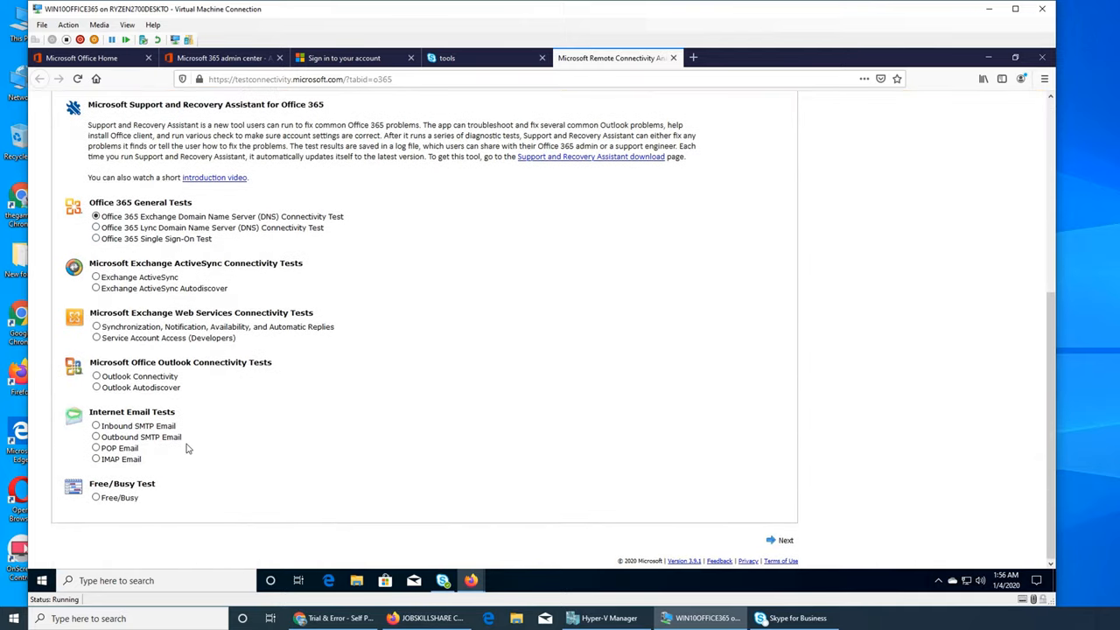
mouse_move(161, 448)
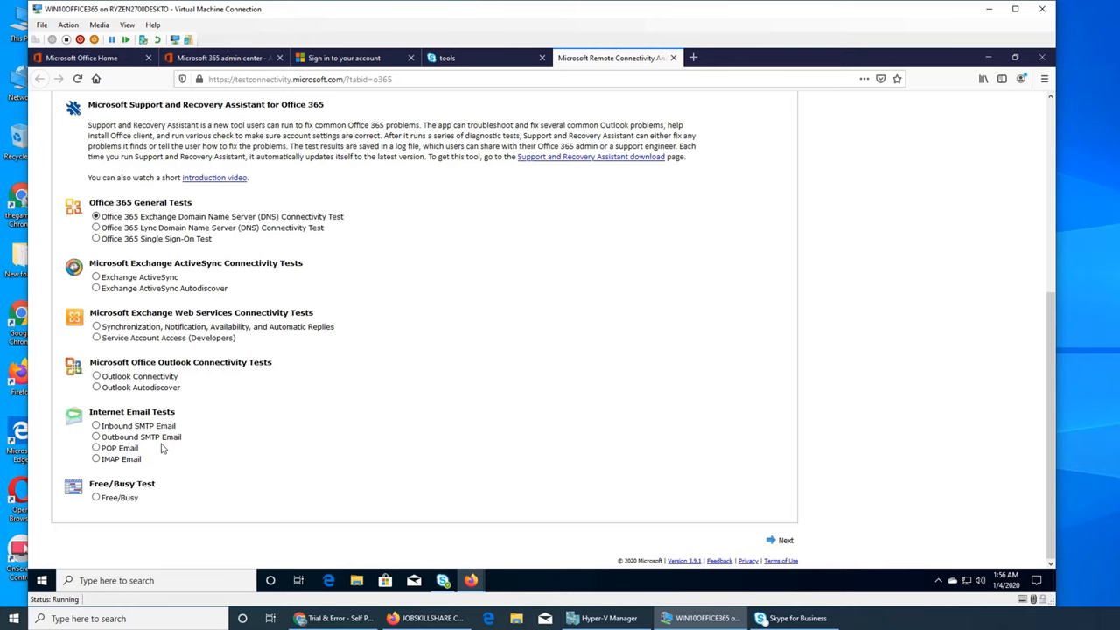
mouse_move(157, 286)
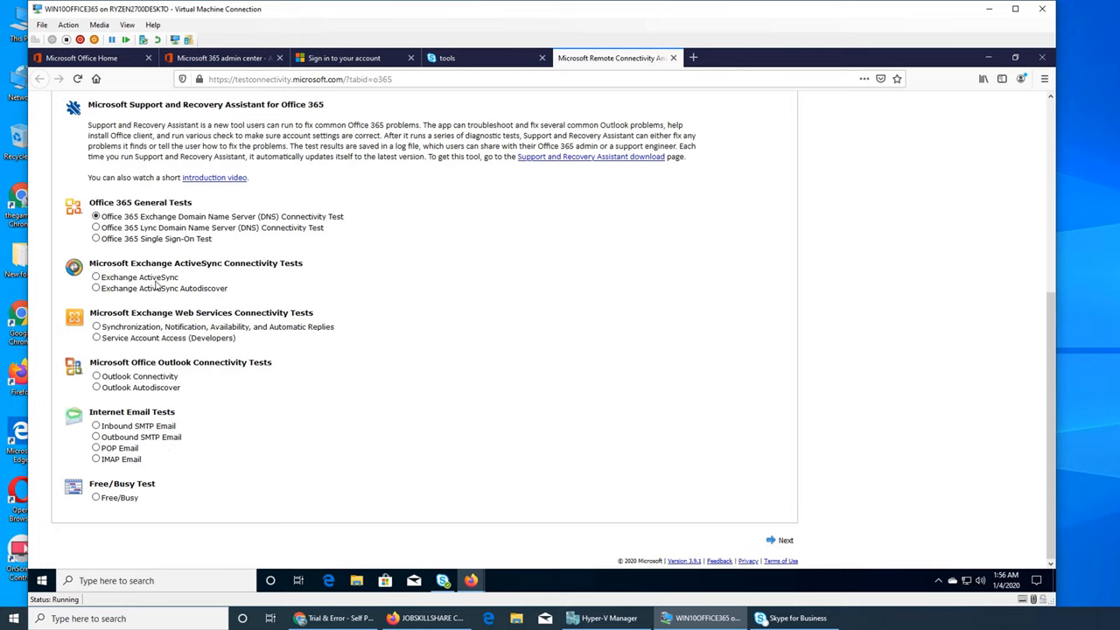
mouse_move(187, 231)
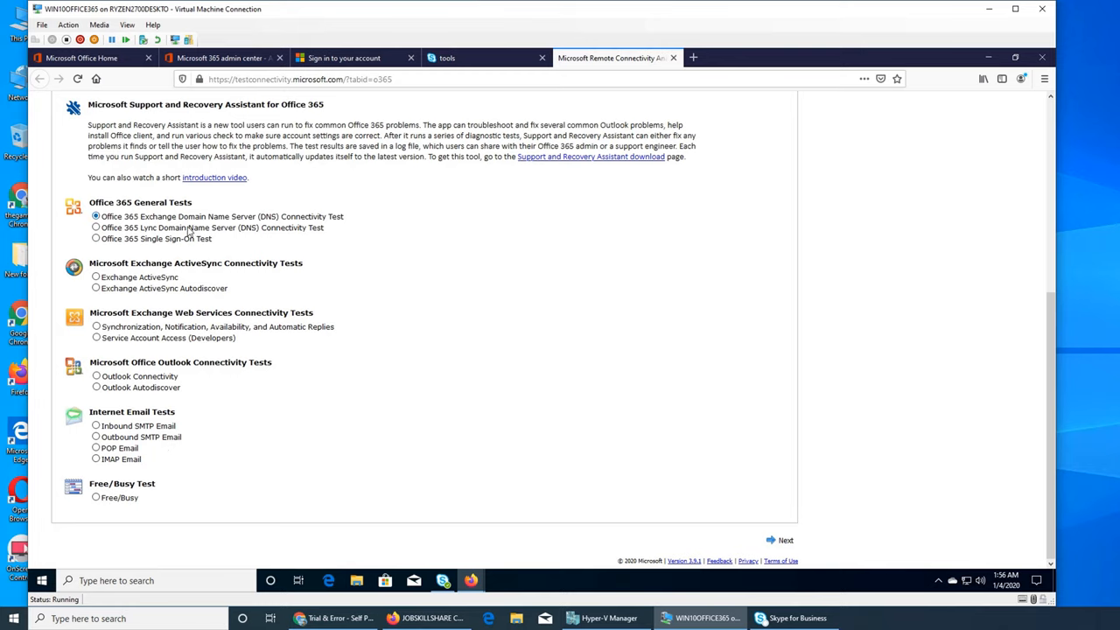
mouse_move(367, 233)
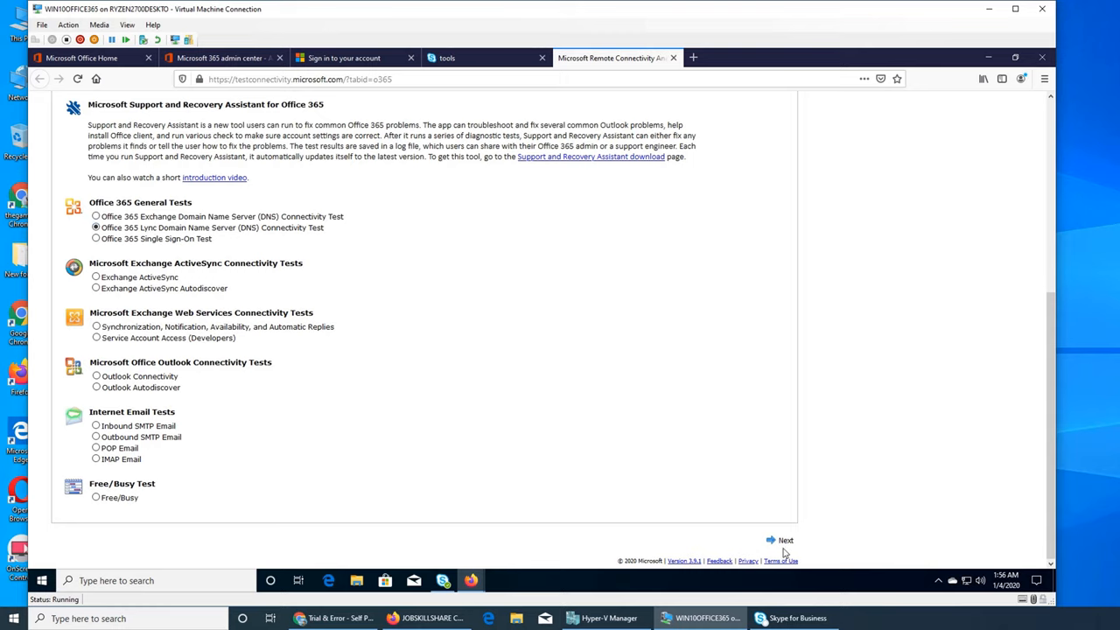
left_click(784, 539)
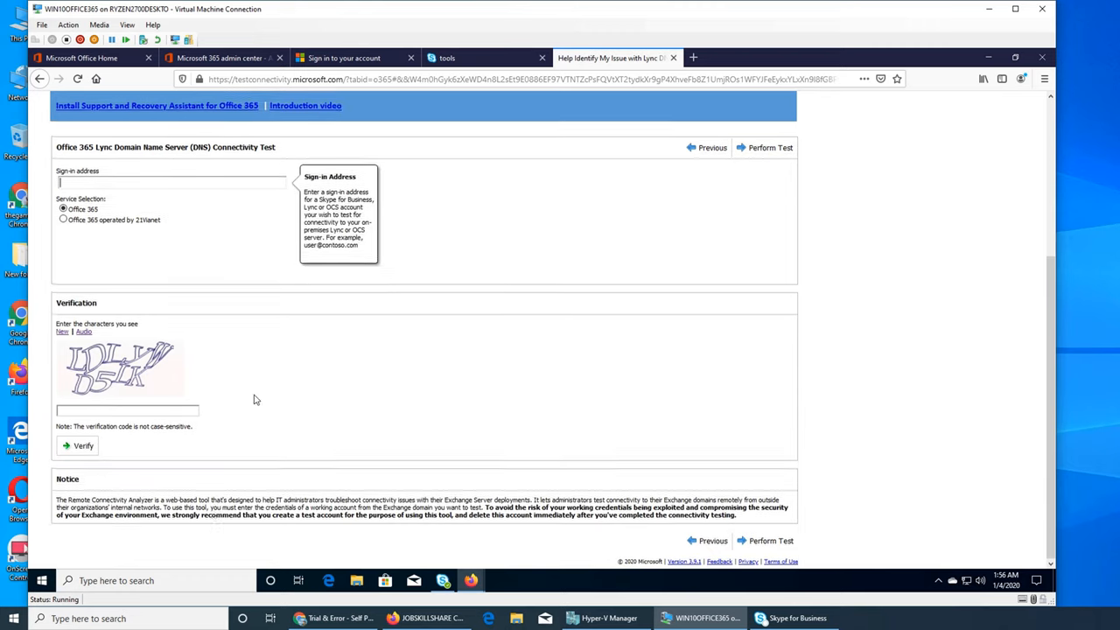
mouse_move(266, 308)
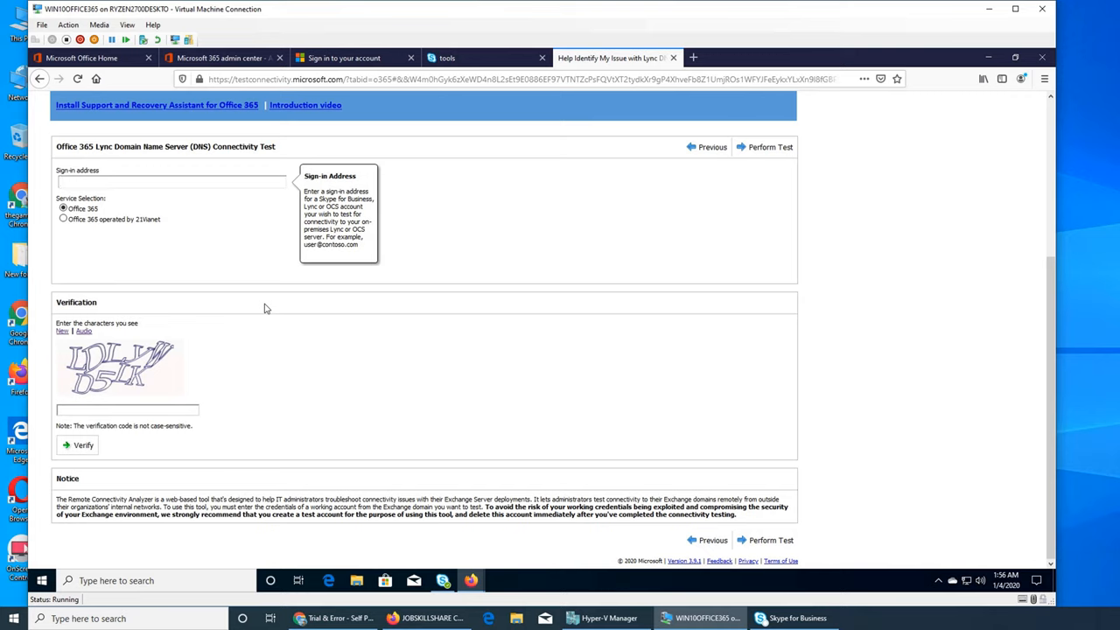
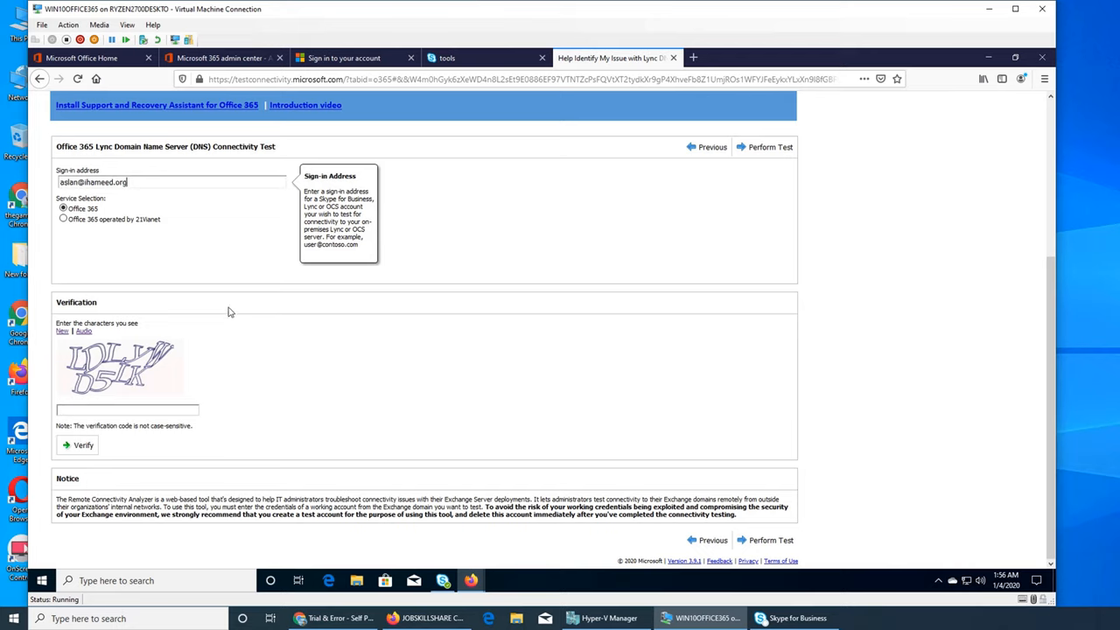
mouse_move(168, 427)
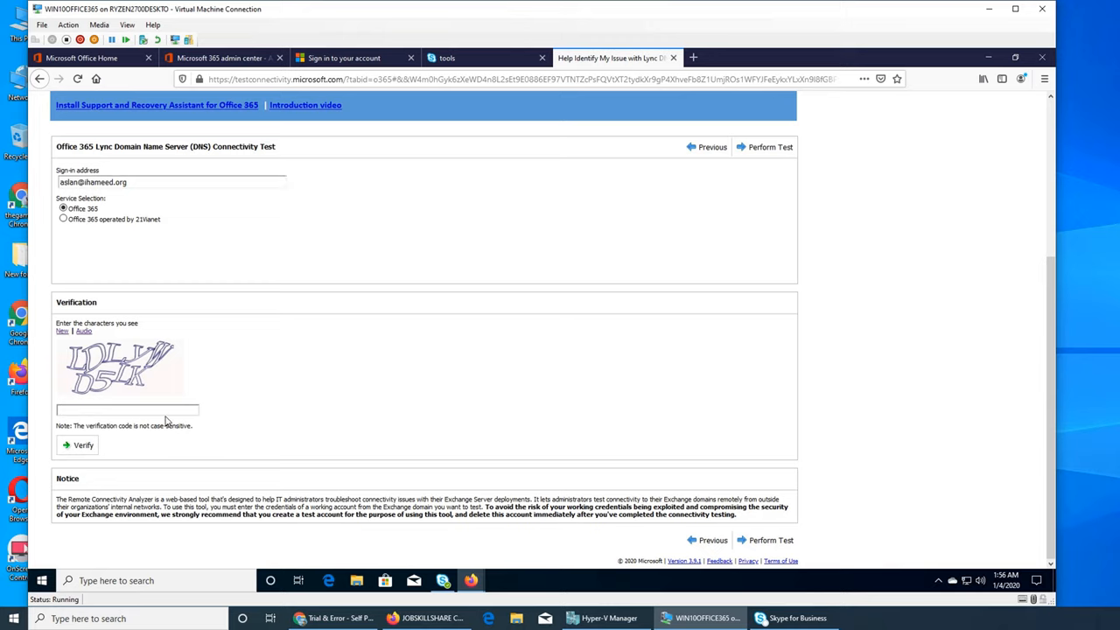
Enter the CAPTCHA characters 'Idlywd5lk' and verify the session.
left_click(126, 409)
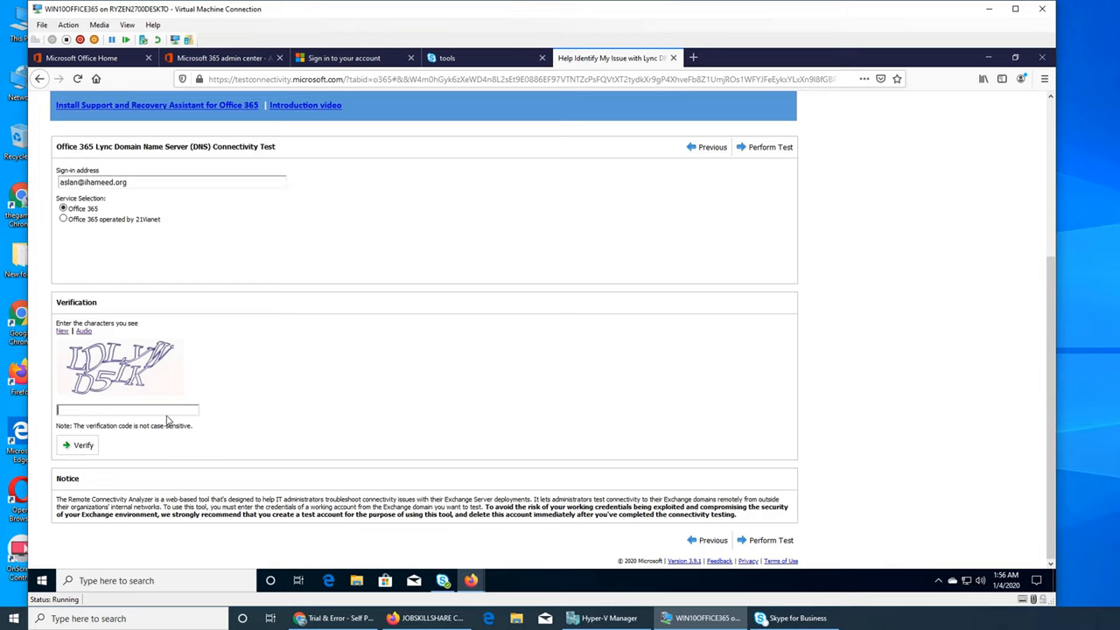
type("Idly")
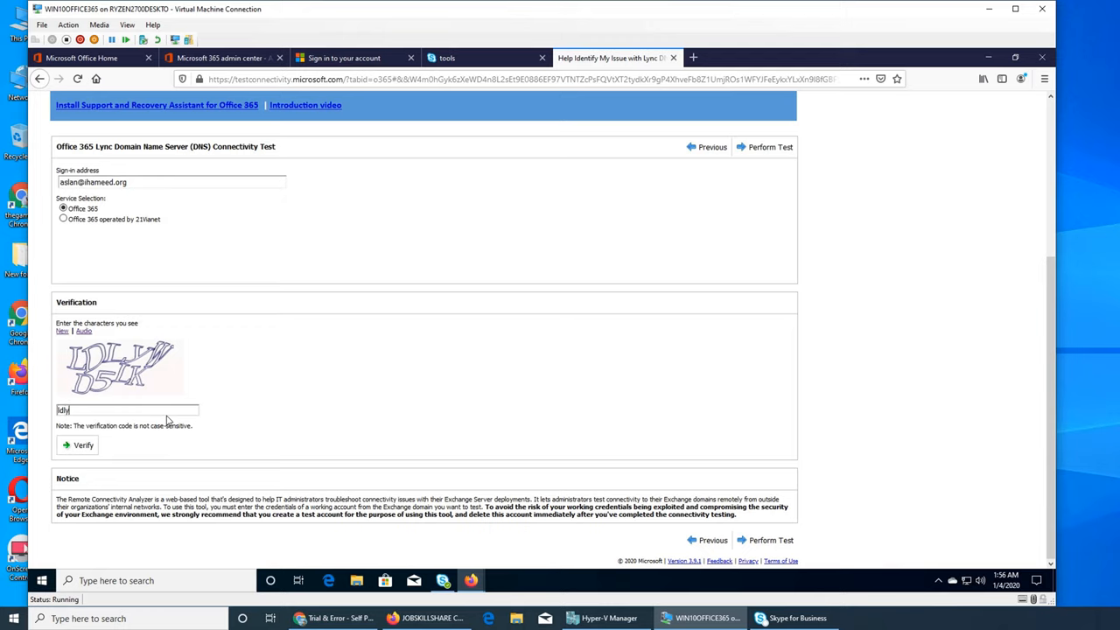
type("wd")
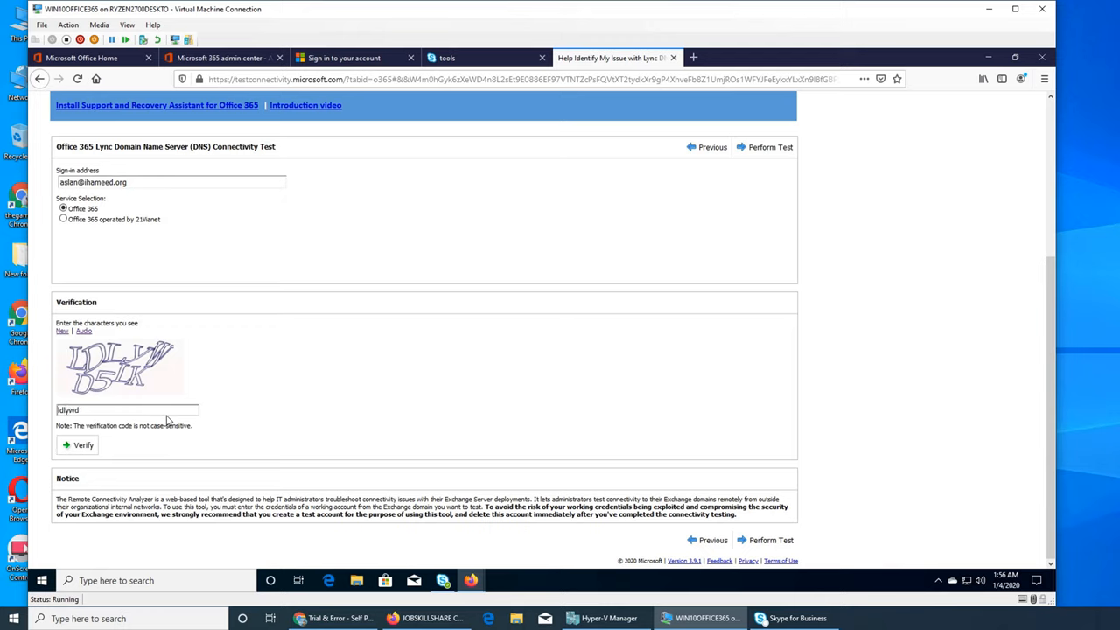
type("5lk")
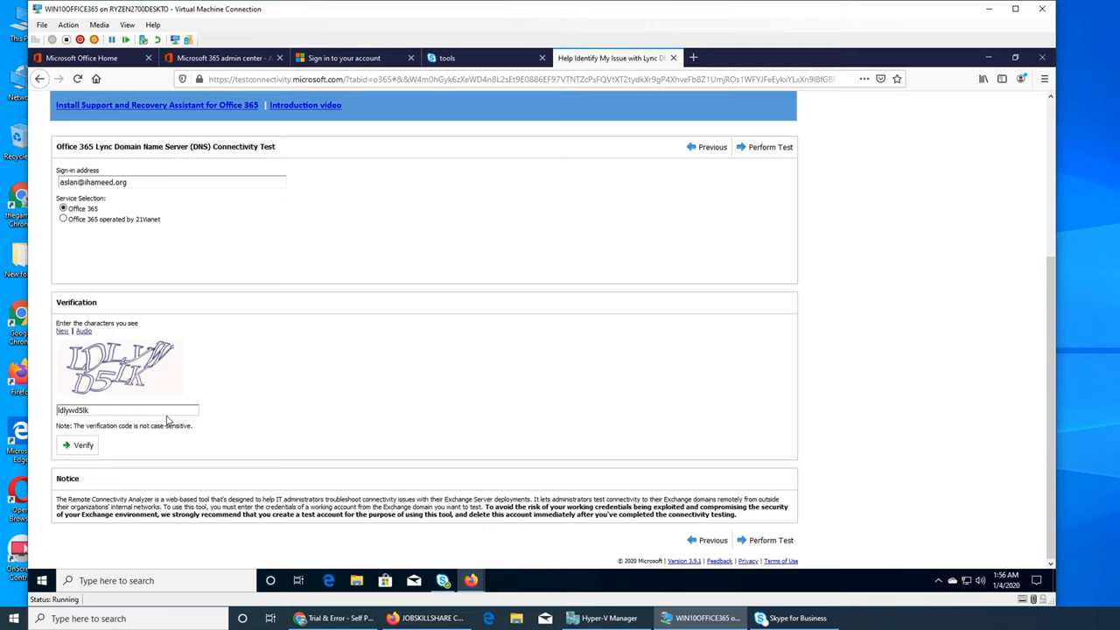
left_click(77, 445)
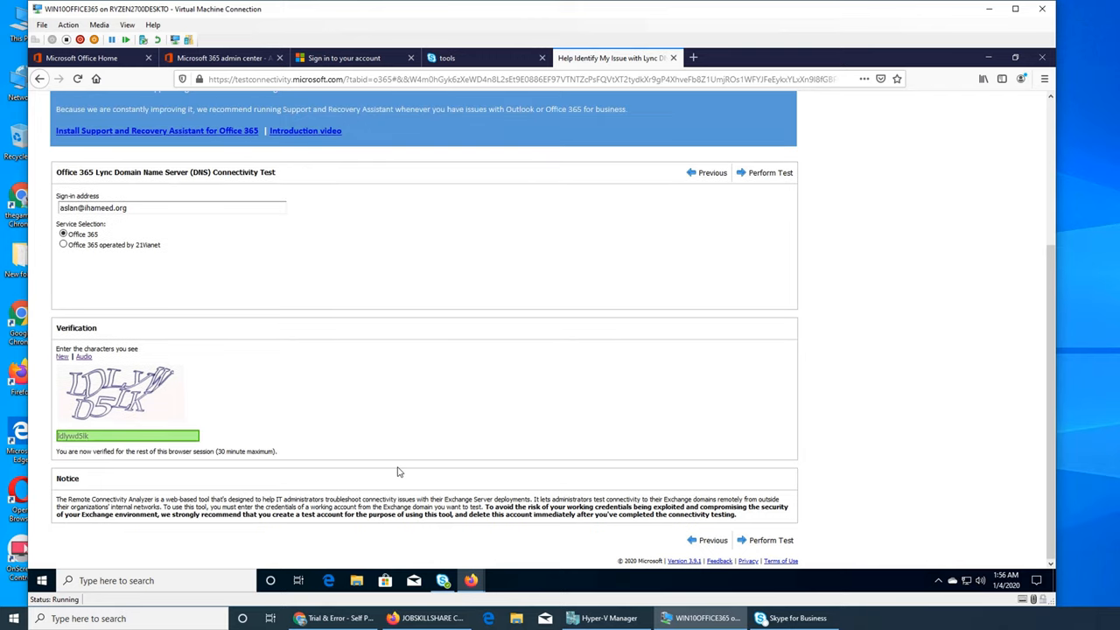
mouse_move(287, 499)
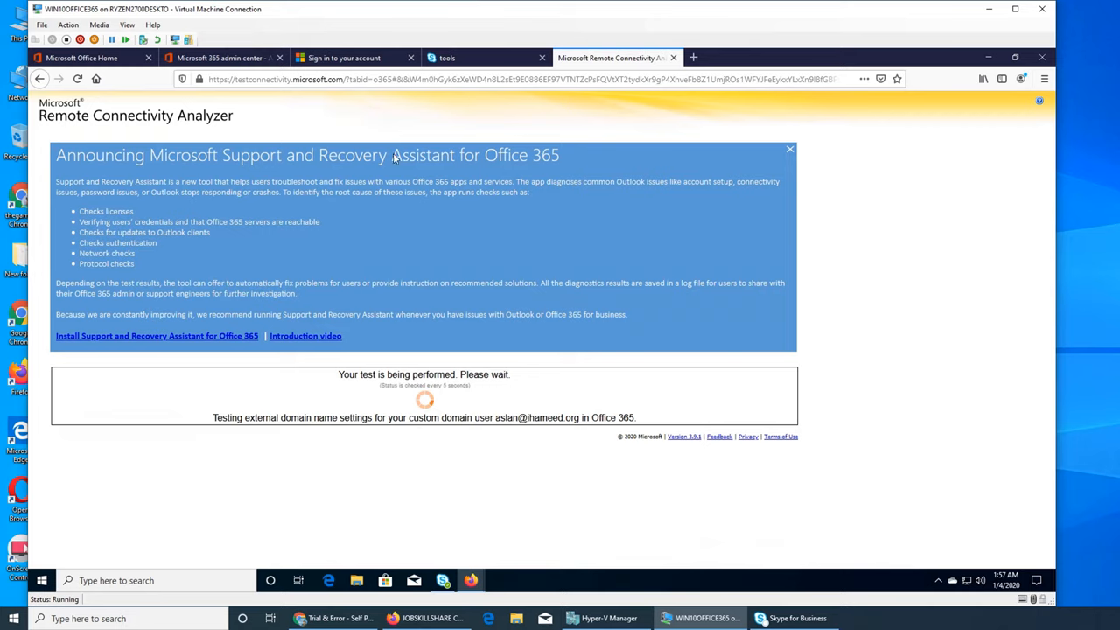
mouse_move(488, 168)
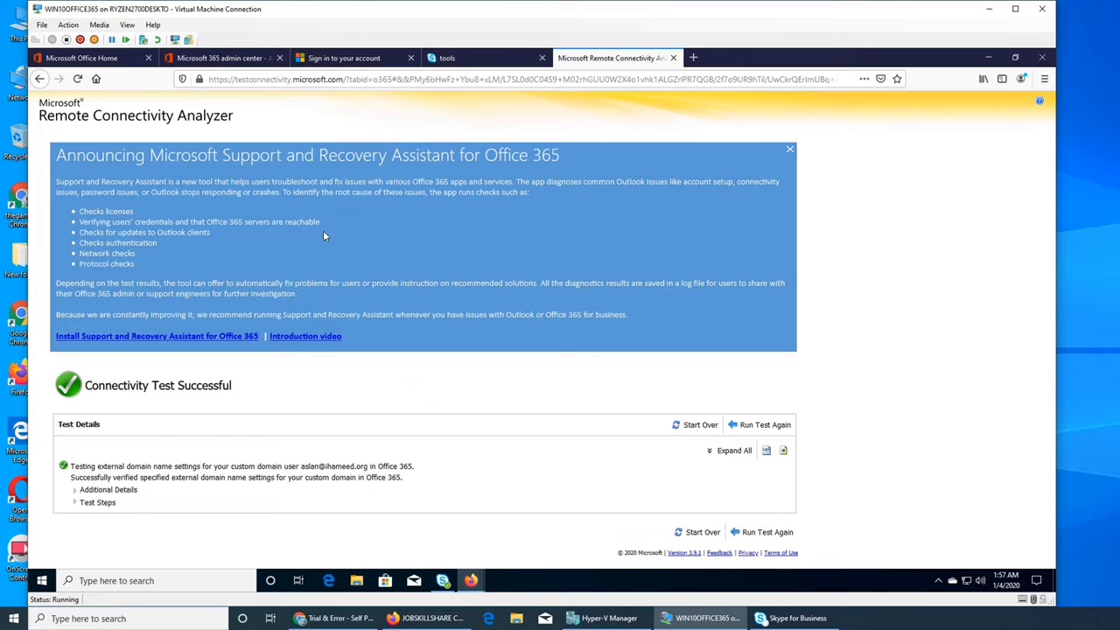
mouse_move(280, 371)
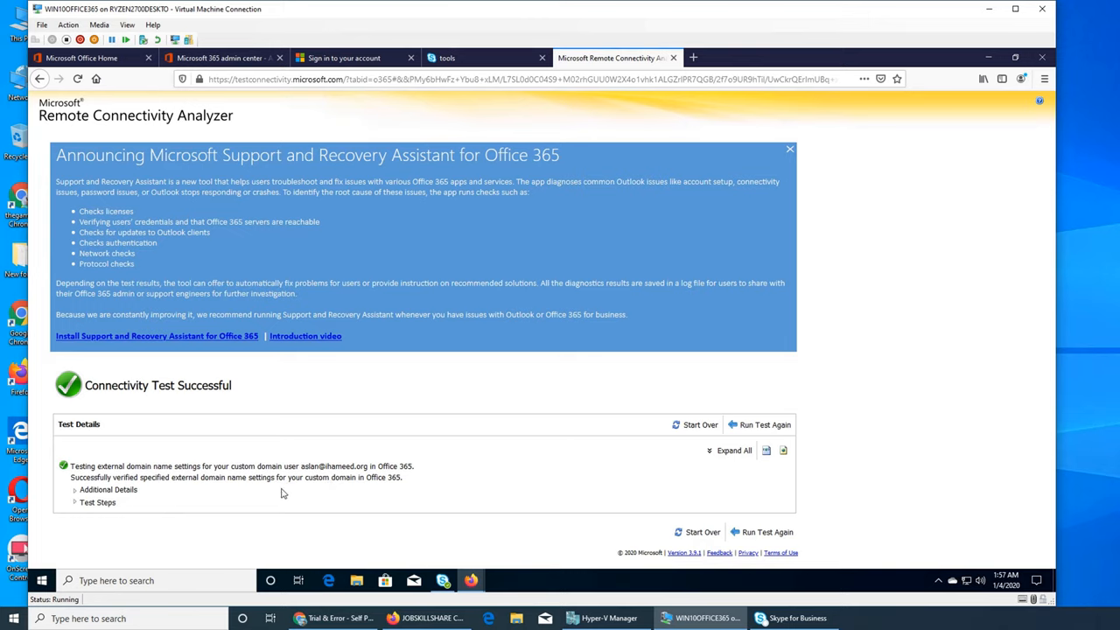
mouse_move(357, 409)
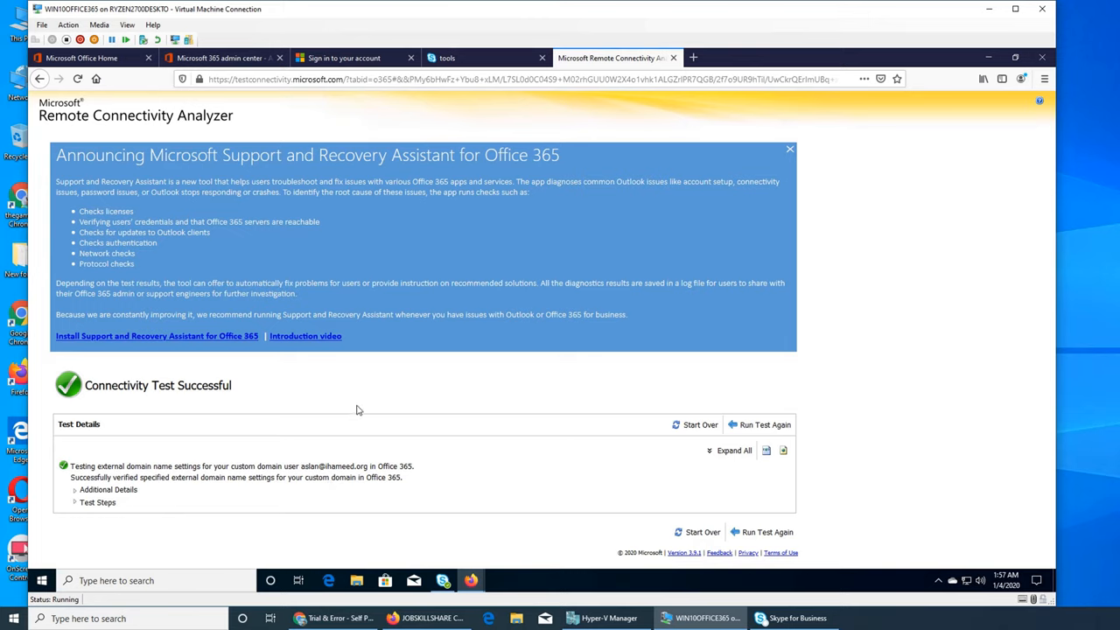
mouse_move(698, 543)
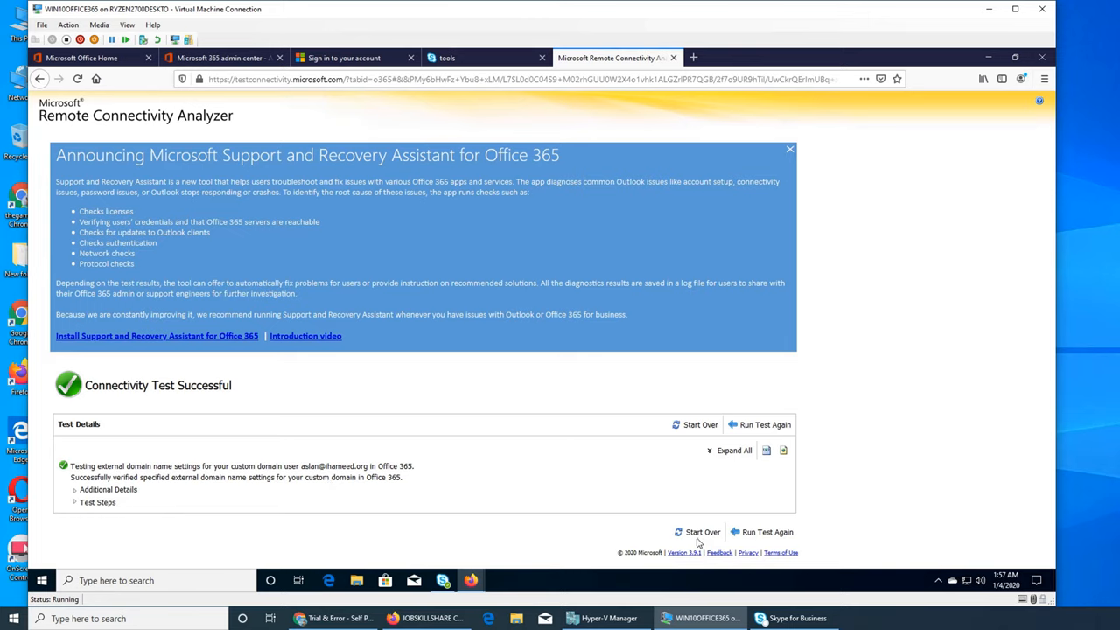
After the Lync DNS test succeeds, return to the admin center tools tab.
left_click(446, 58)
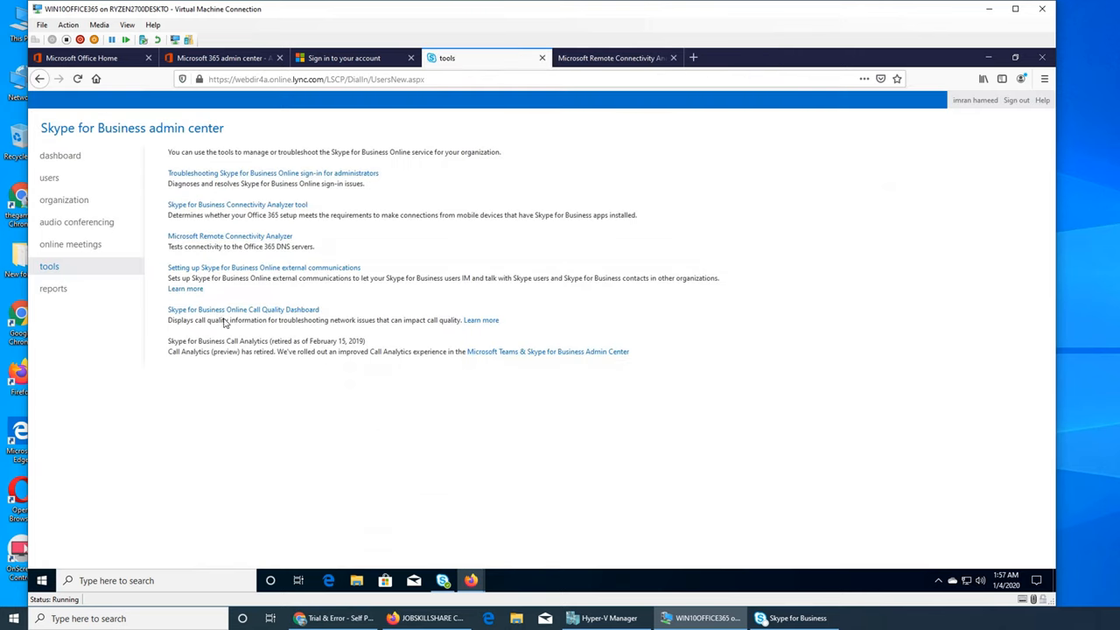
Launch the Call Quality Dashboard and sign in as the admin account, staying signed in.
left_click(243, 307)
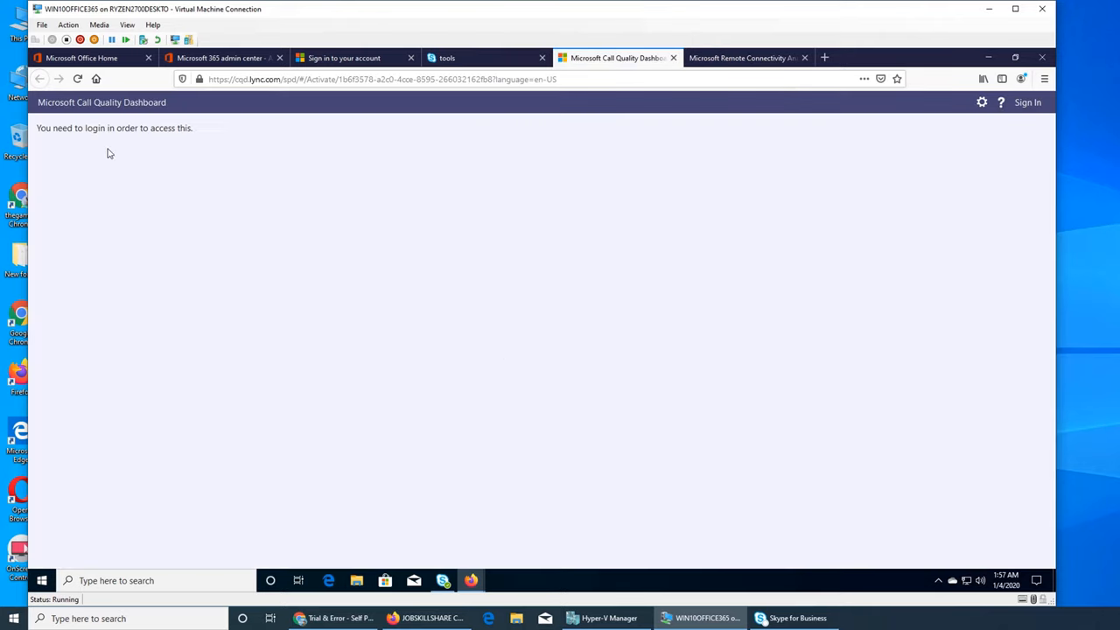
left_click(1027, 102)
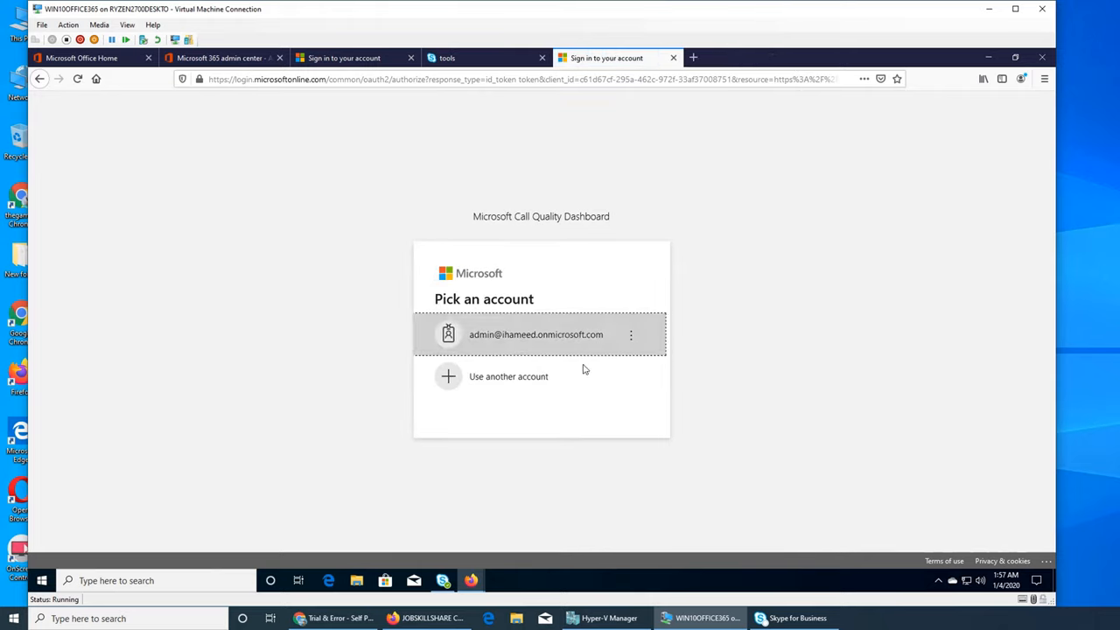
left_click(536, 334)
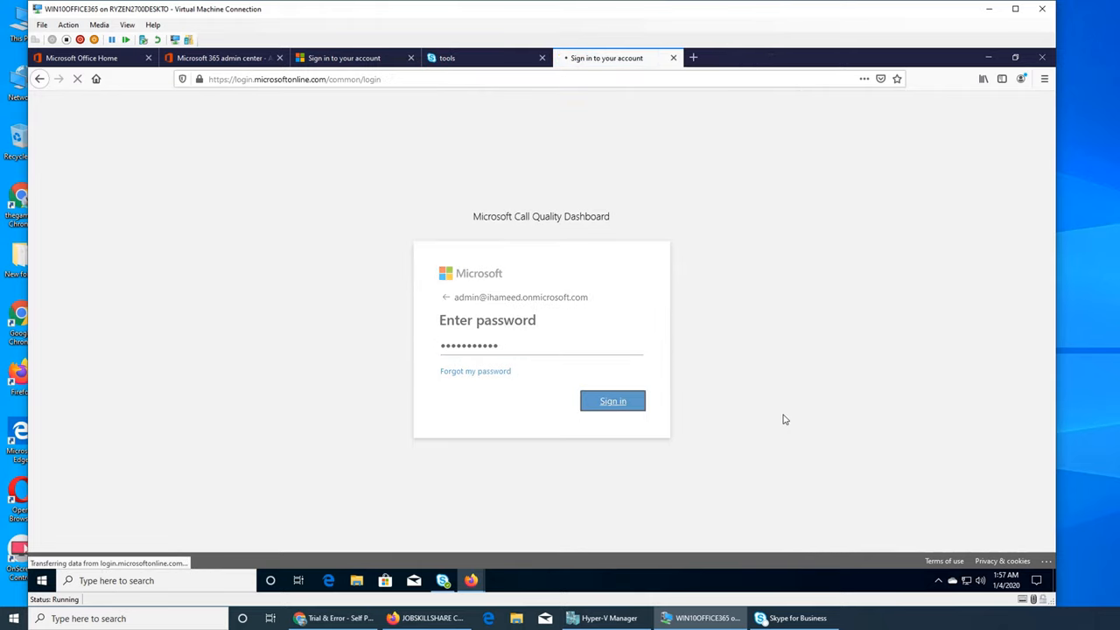
left_click(613, 401)
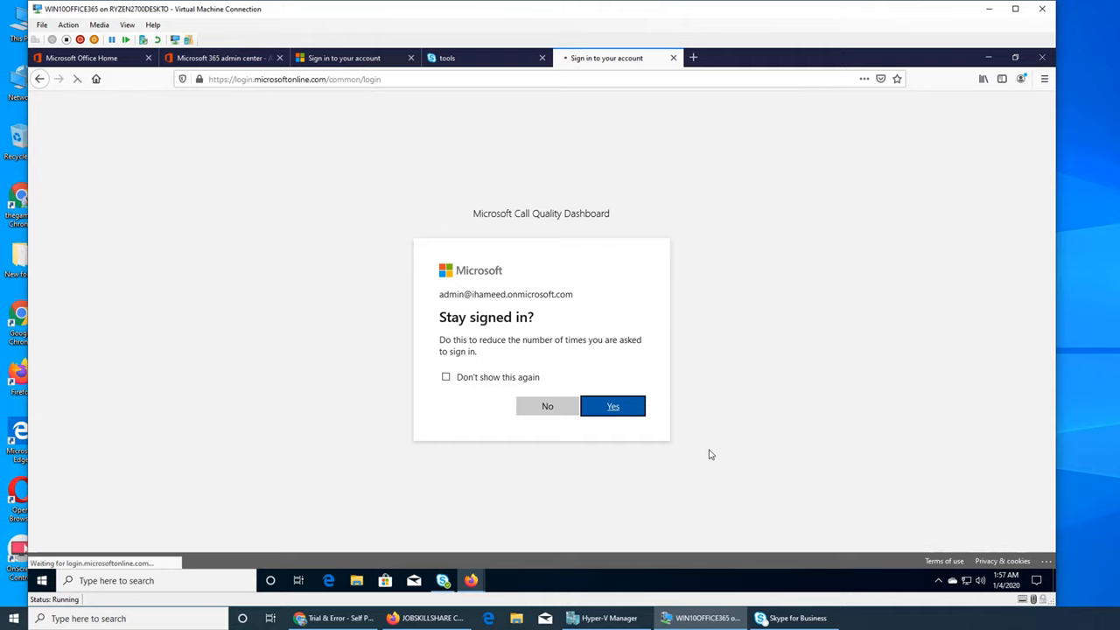
left_click(613, 406)
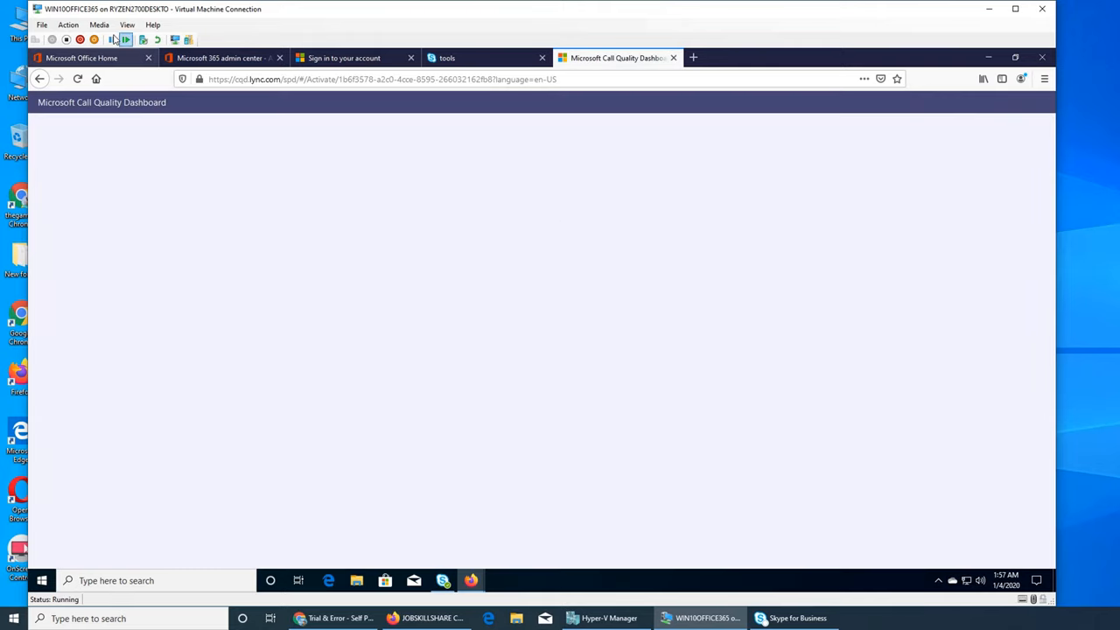
left_click(77, 79)
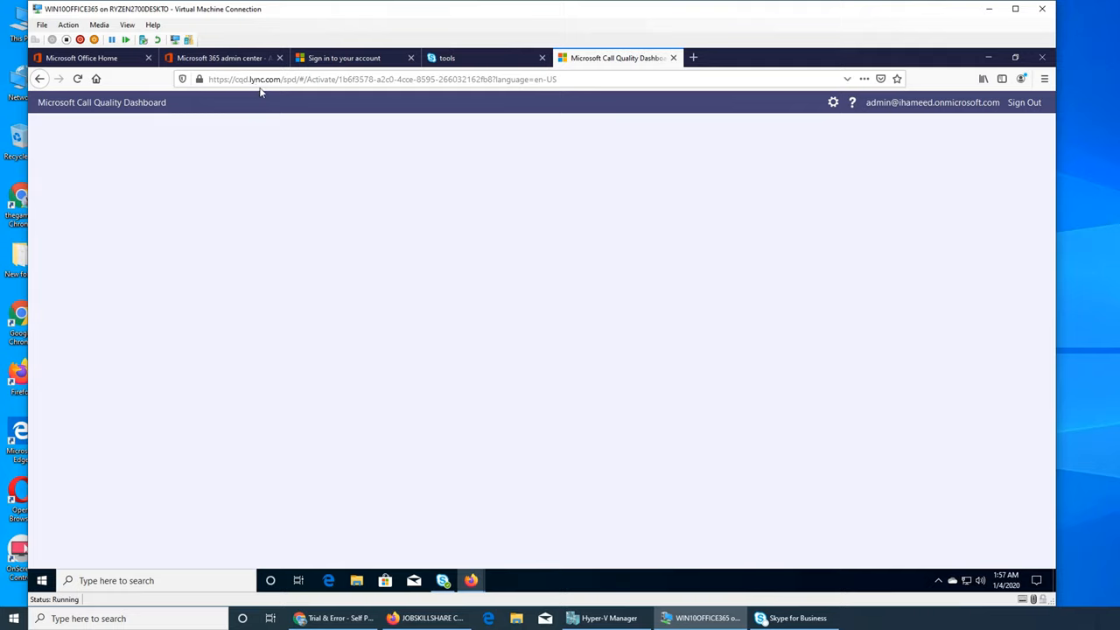
mouse_move(595, 315)
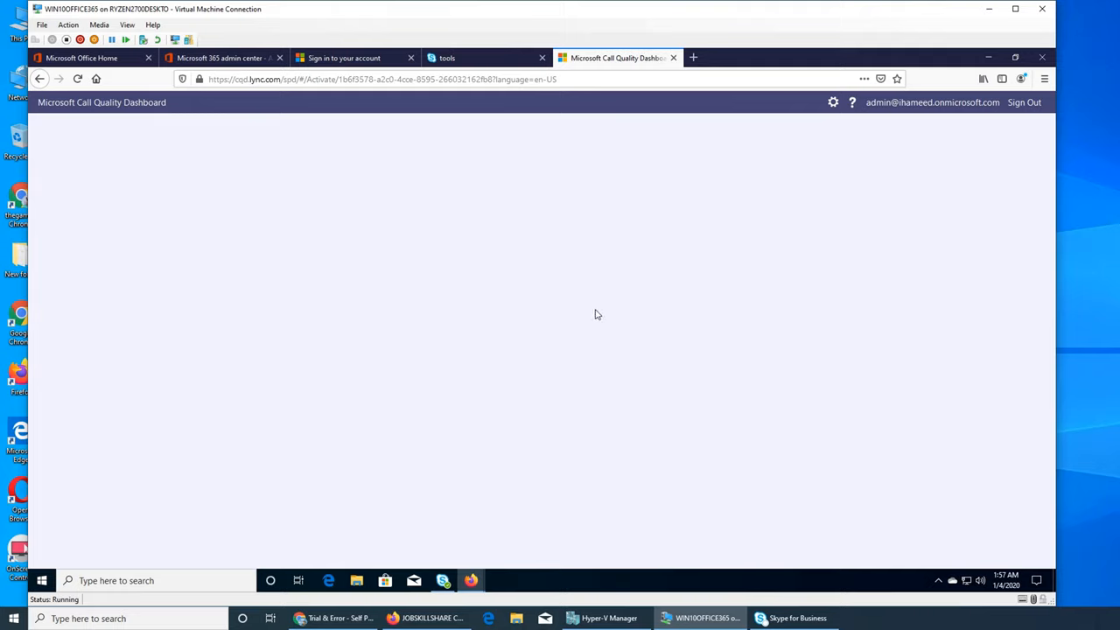
Check Tenant Data Upload, see the 24-hour activation notice, and return to the tools page.
left_click(833, 101)
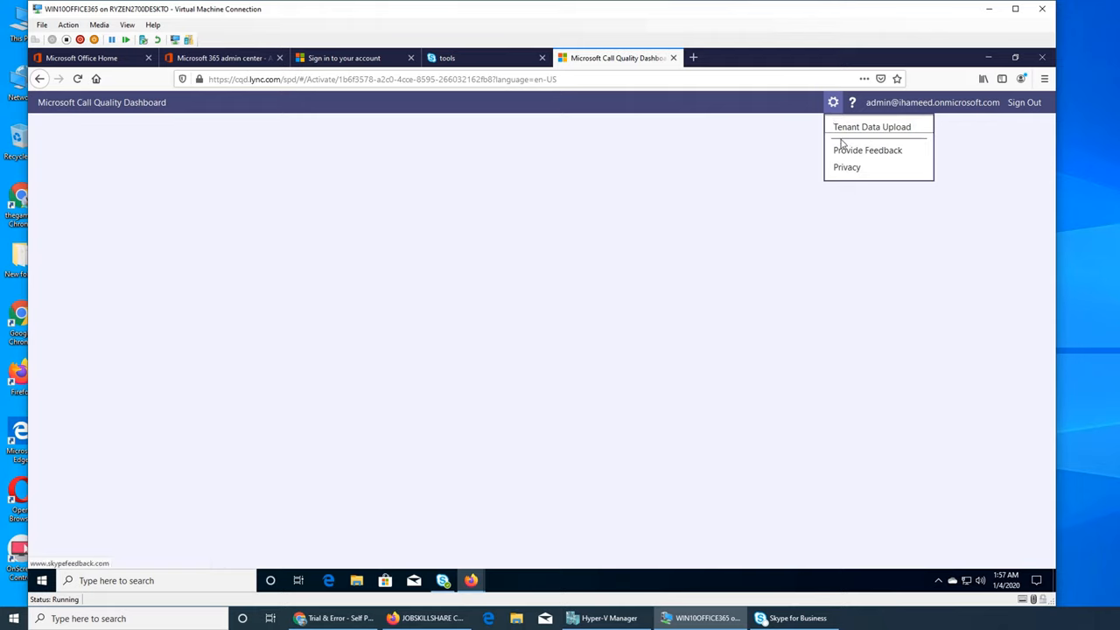
left_click(872, 126)
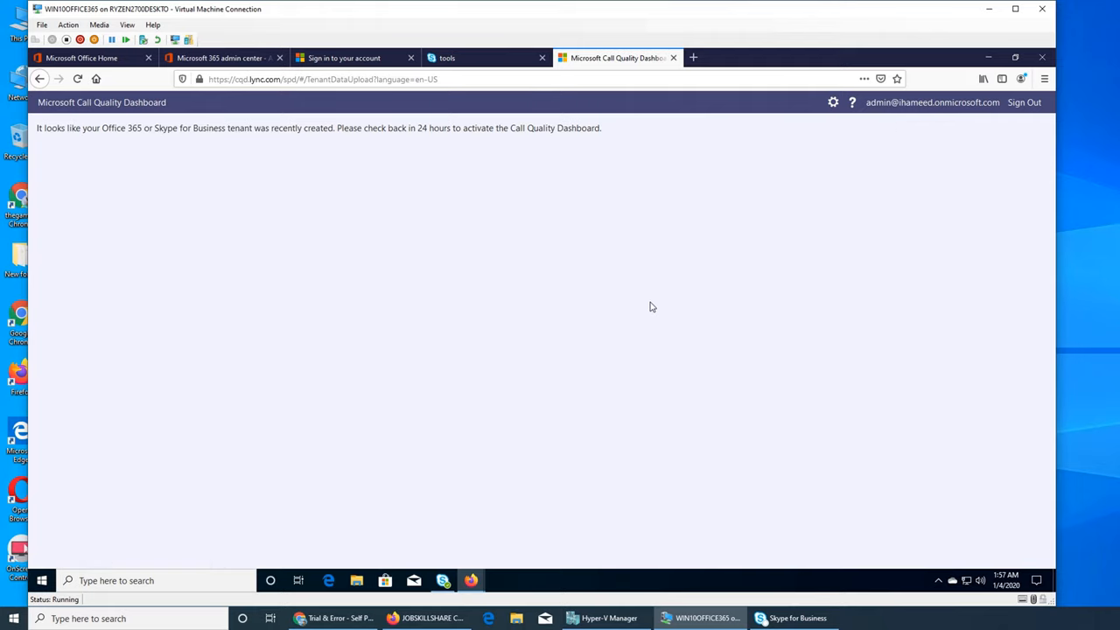
mouse_move(259, 156)
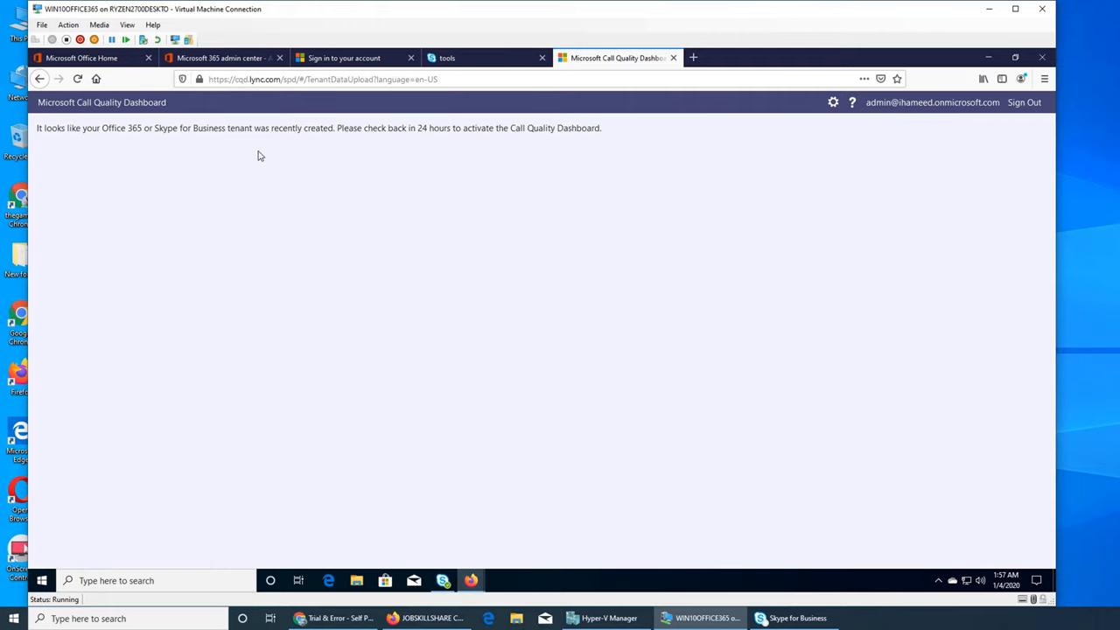
mouse_move(448, 144)
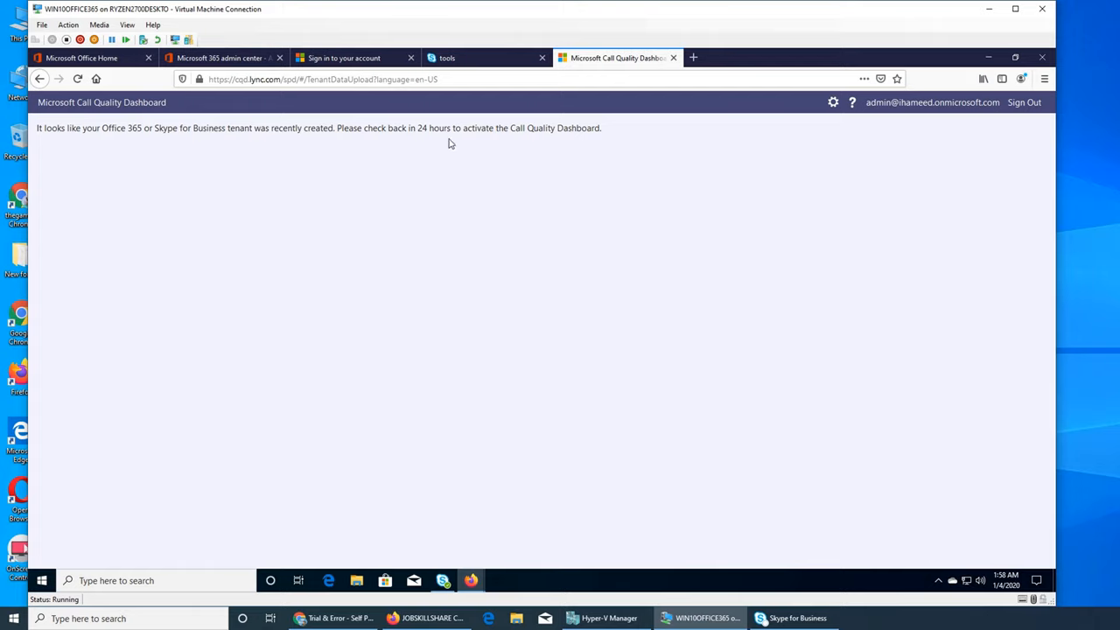
mouse_move(164, 141)
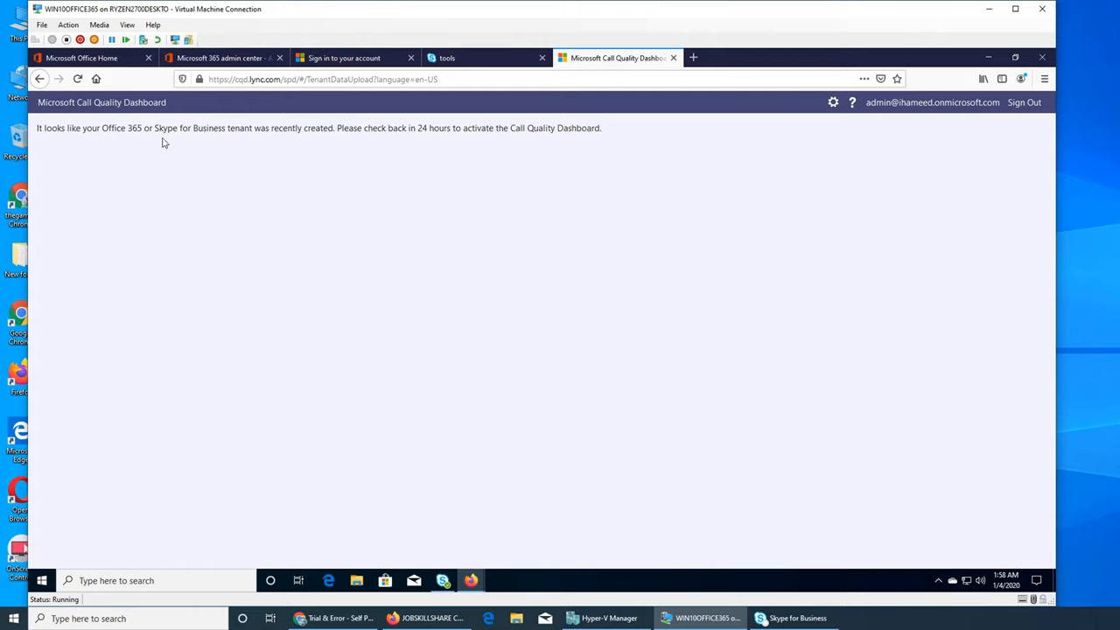
mouse_move(221, 147)
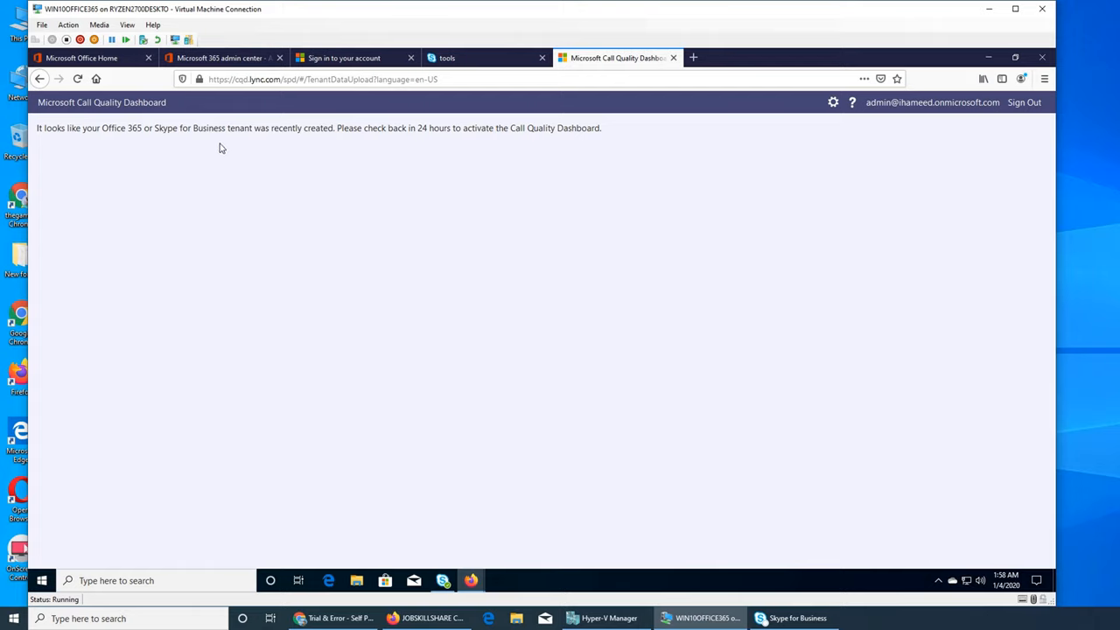
left_click(446, 58)
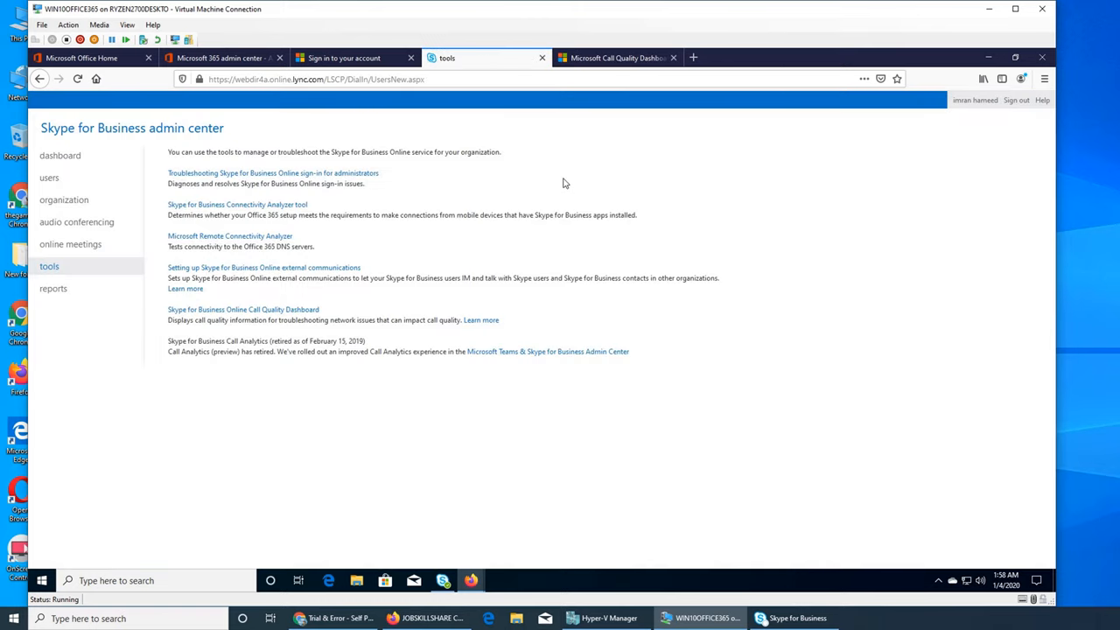
mouse_move(237, 353)
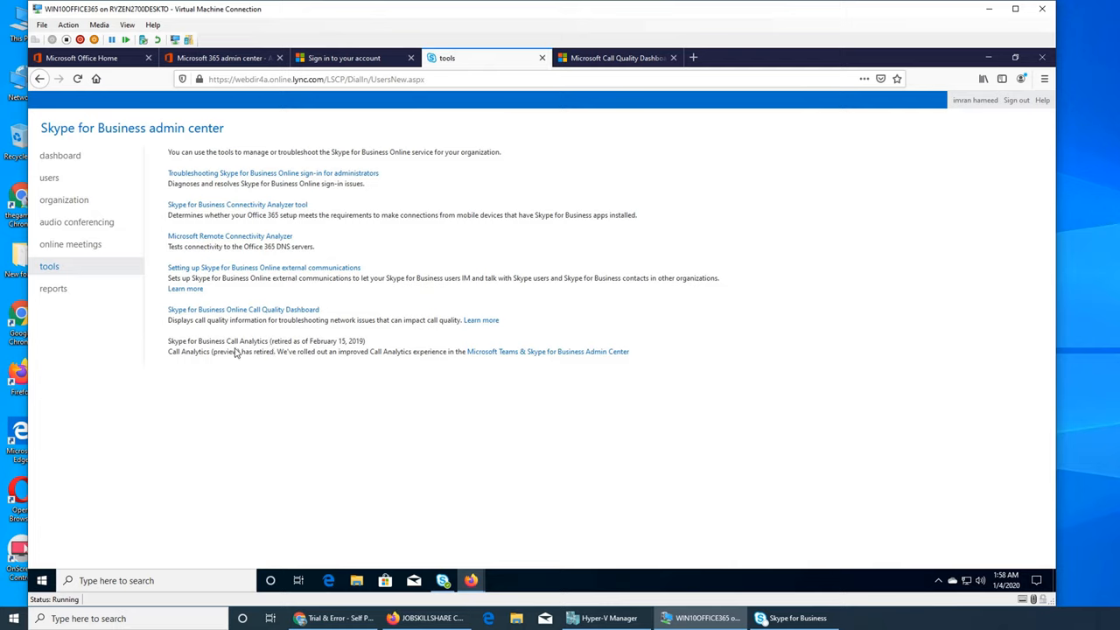
mouse_move(350, 354)
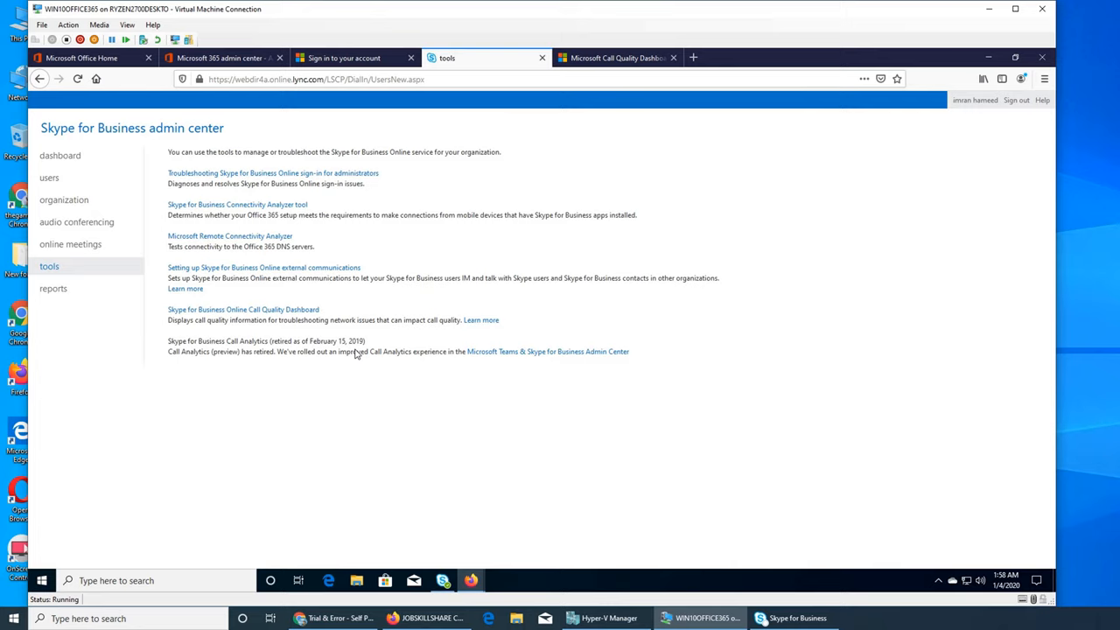
mouse_move(500, 366)
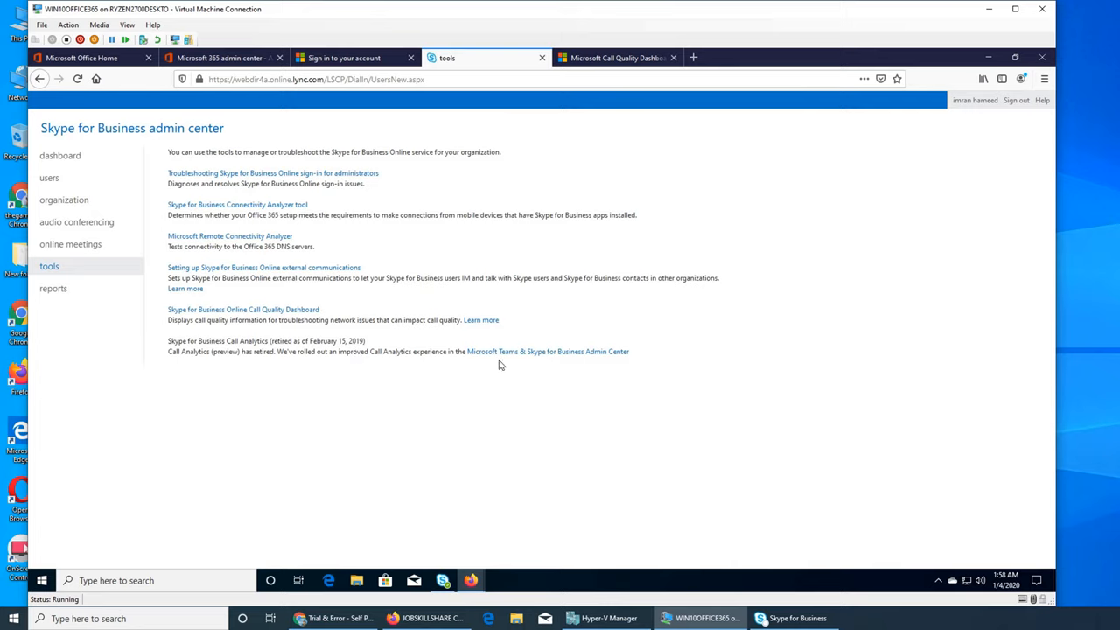
mouse_move(156, 256)
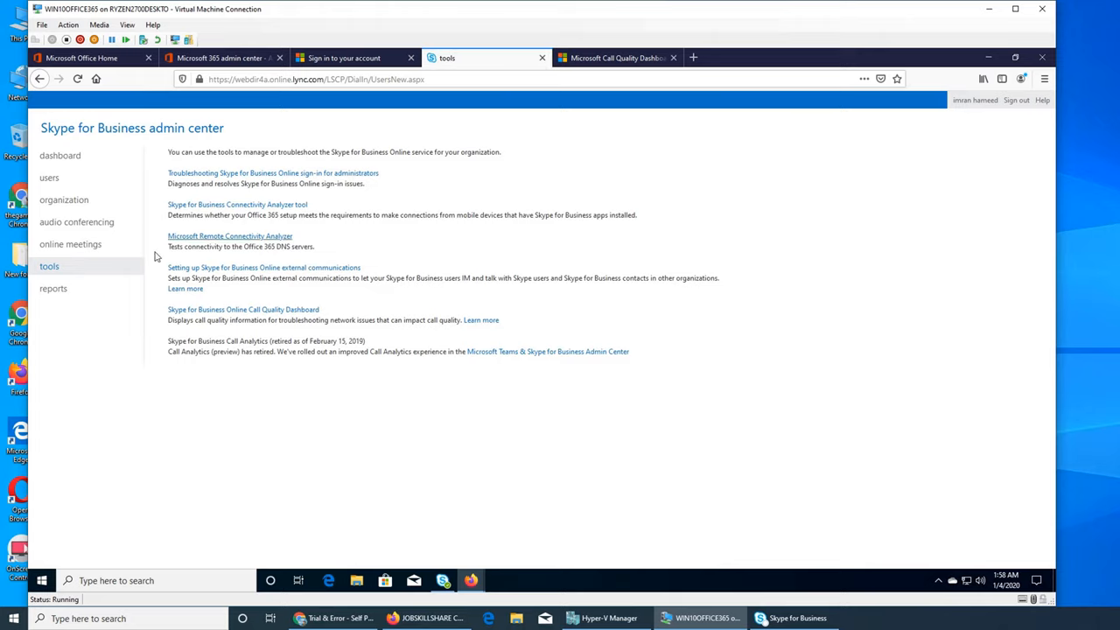
Show the session details (preview) report under reports, its table empty.
left_click(53, 287)
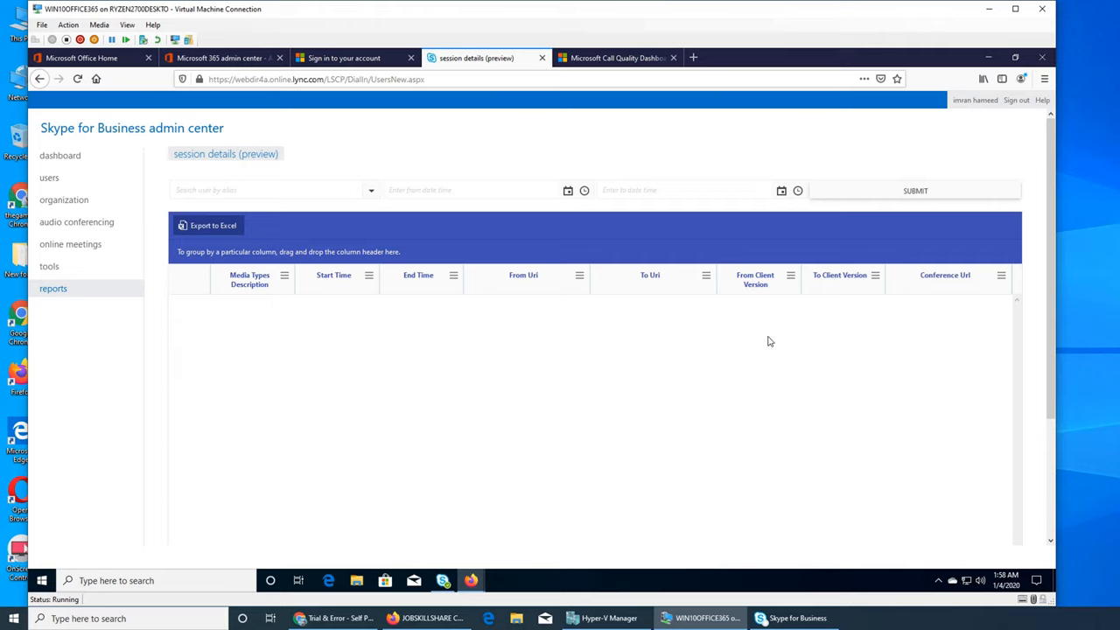
mouse_move(366, 219)
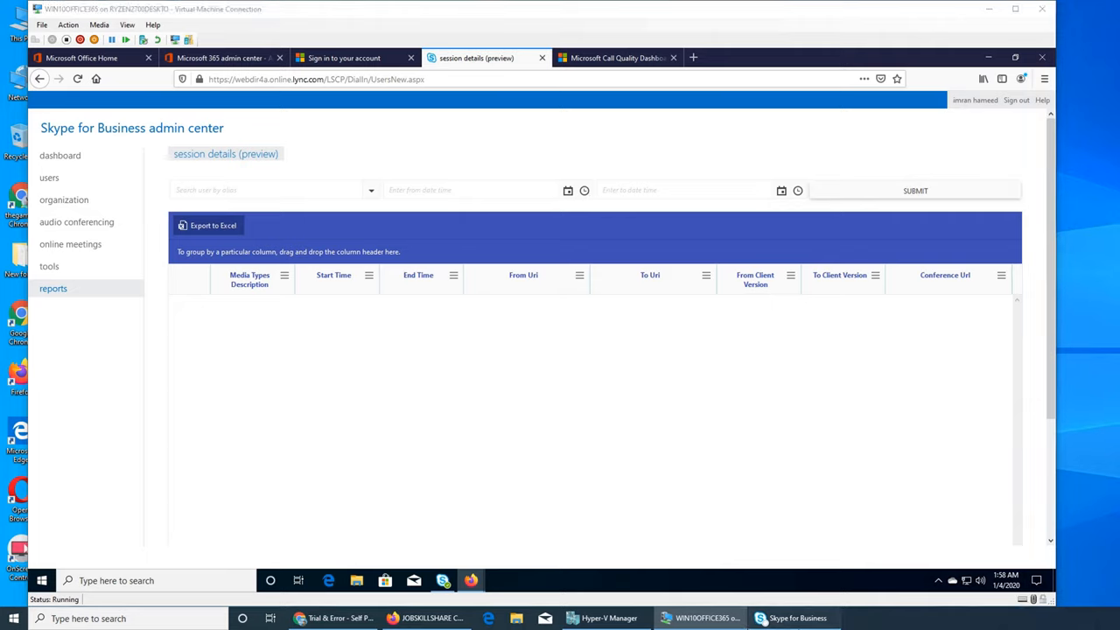
Bring up the Skype for Business client signed in as Bill Clinton from the taskbar.
left_click(794, 618)
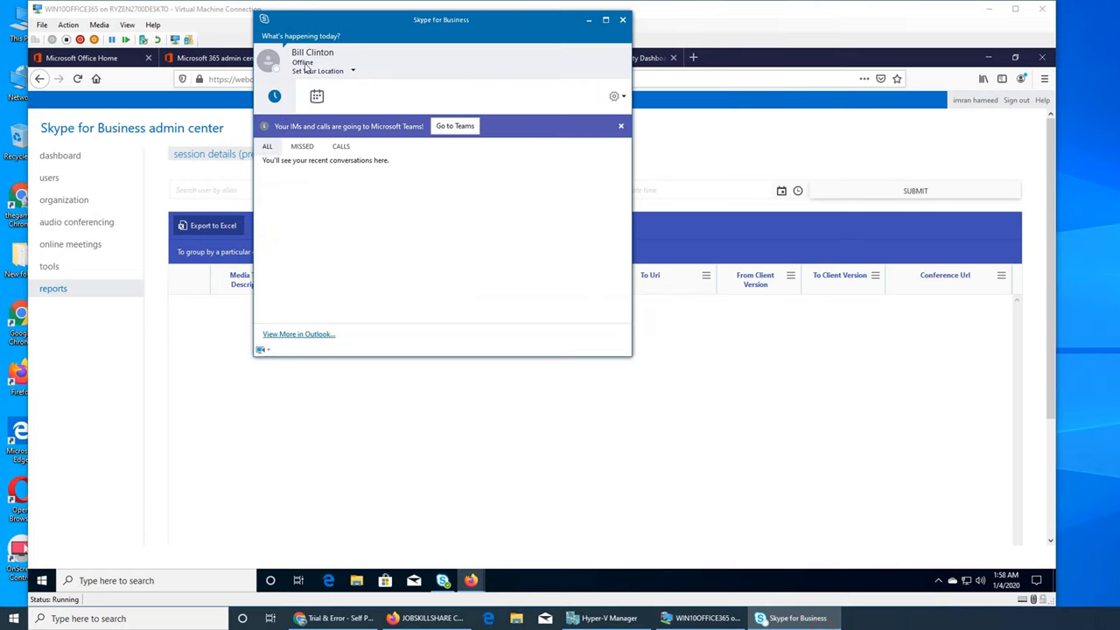
mouse_move(379, 210)
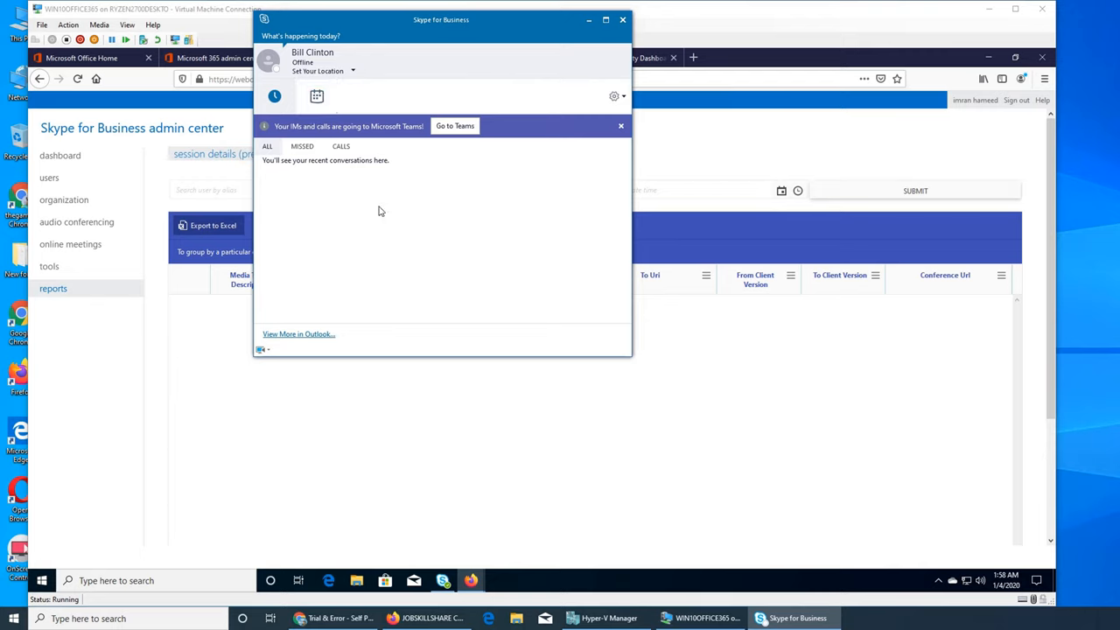
Check Meetings and the audio device menu, go to Teams in the browser, then minimize it.
left_click(317, 96)
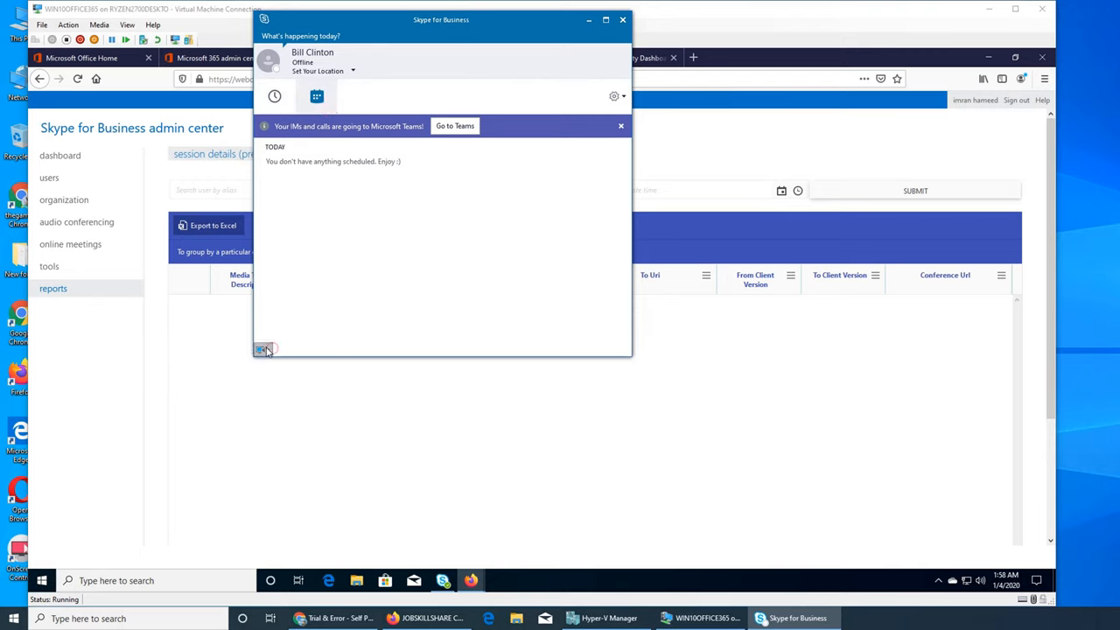
left_click(263, 350)
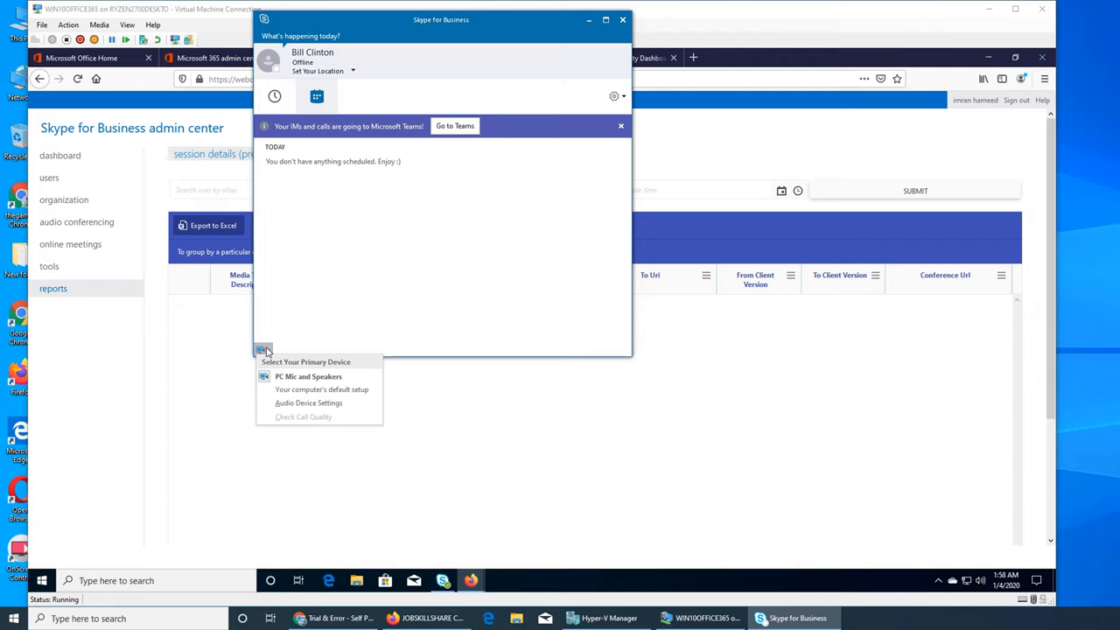
left_click(327, 304)
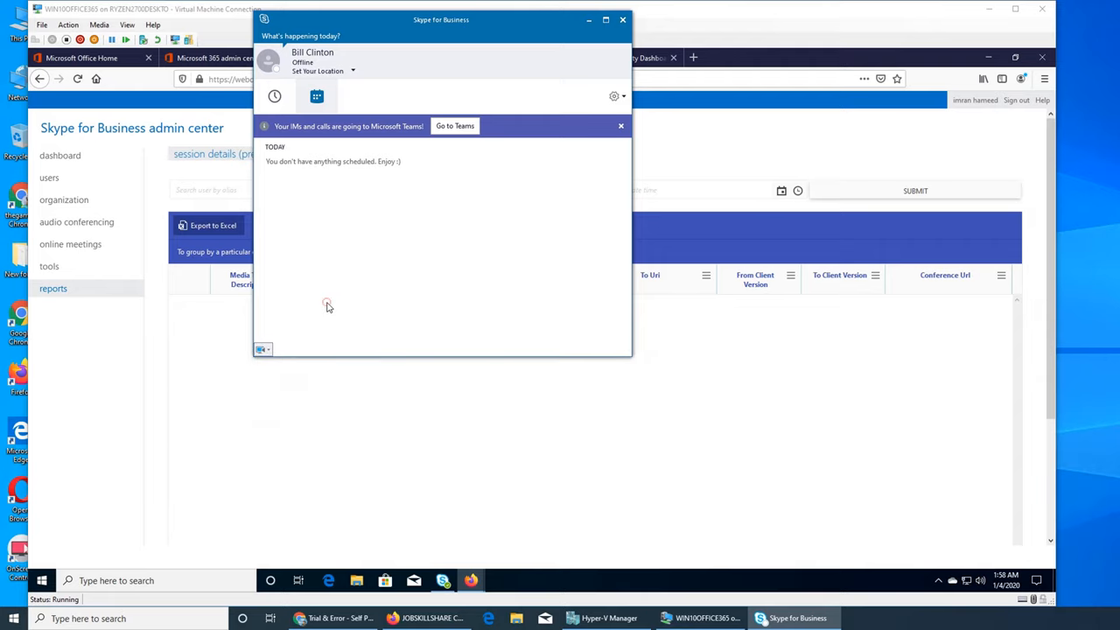
mouse_move(455, 126)
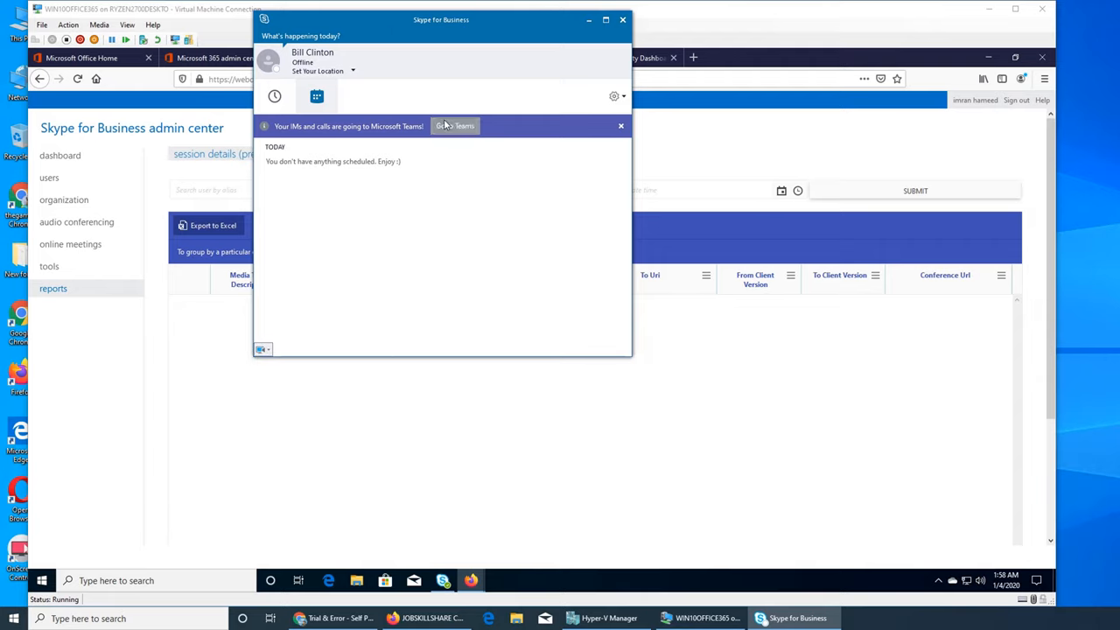
left_click(455, 126)
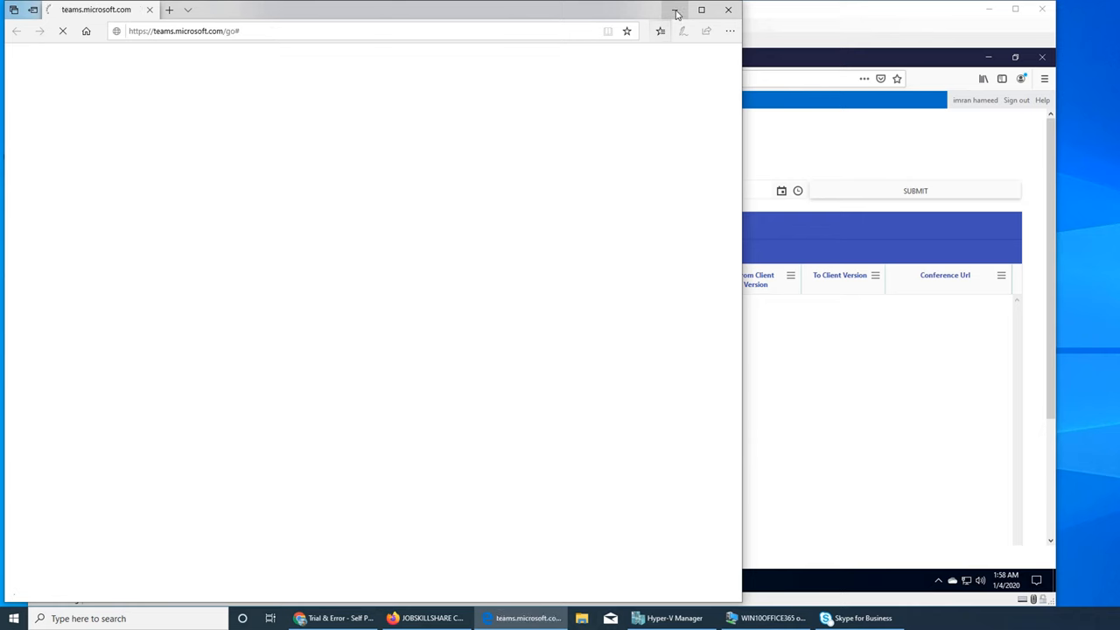
left_click(728, 11)
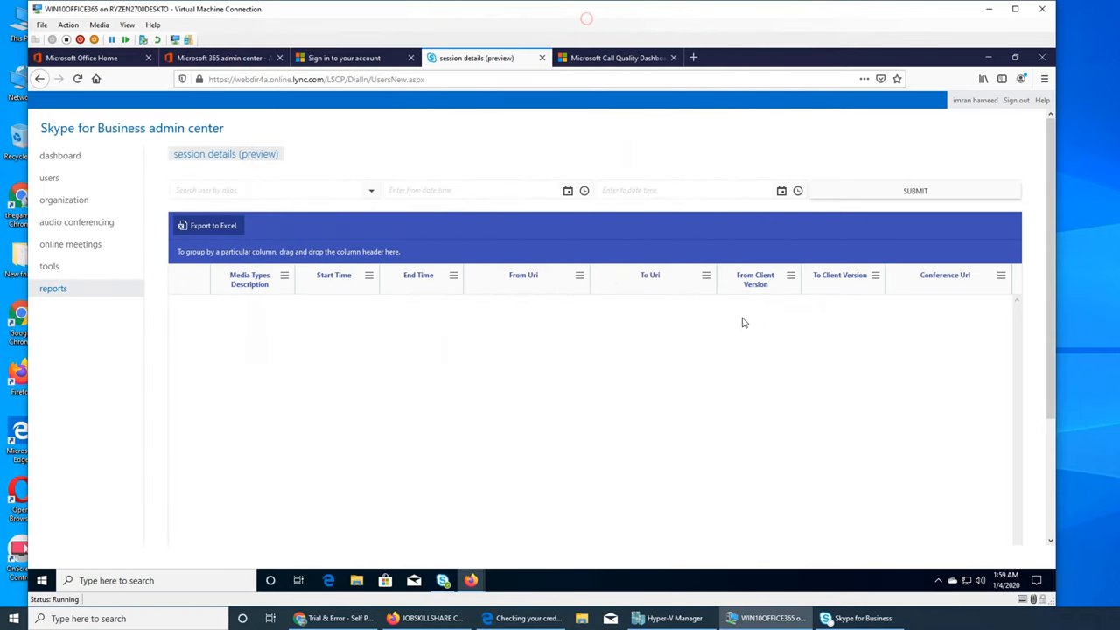
mouse_move(742, 375)
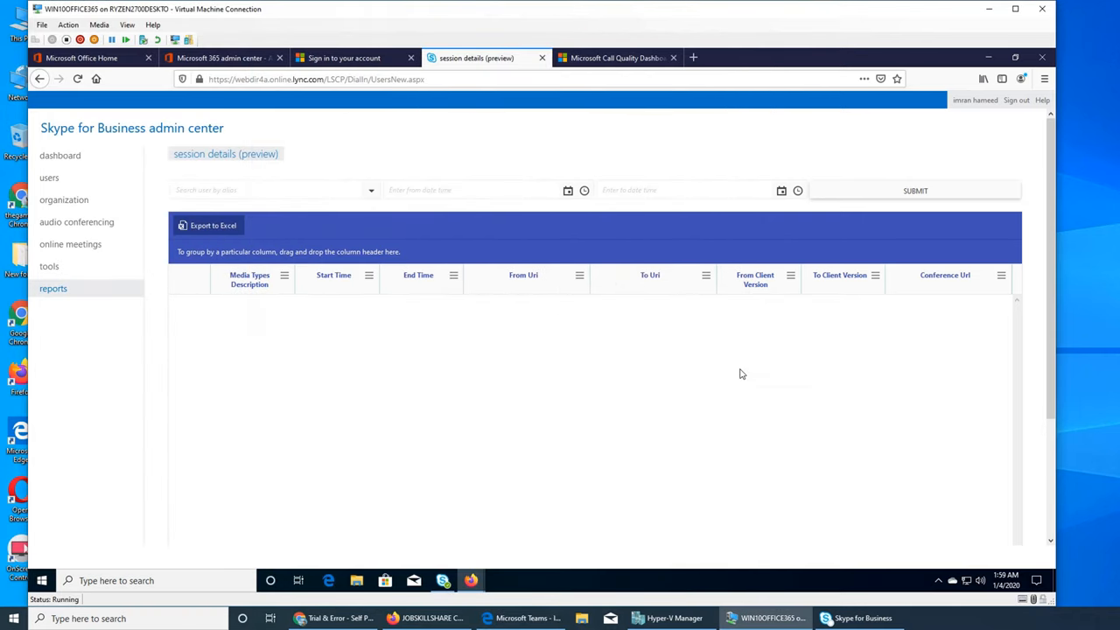